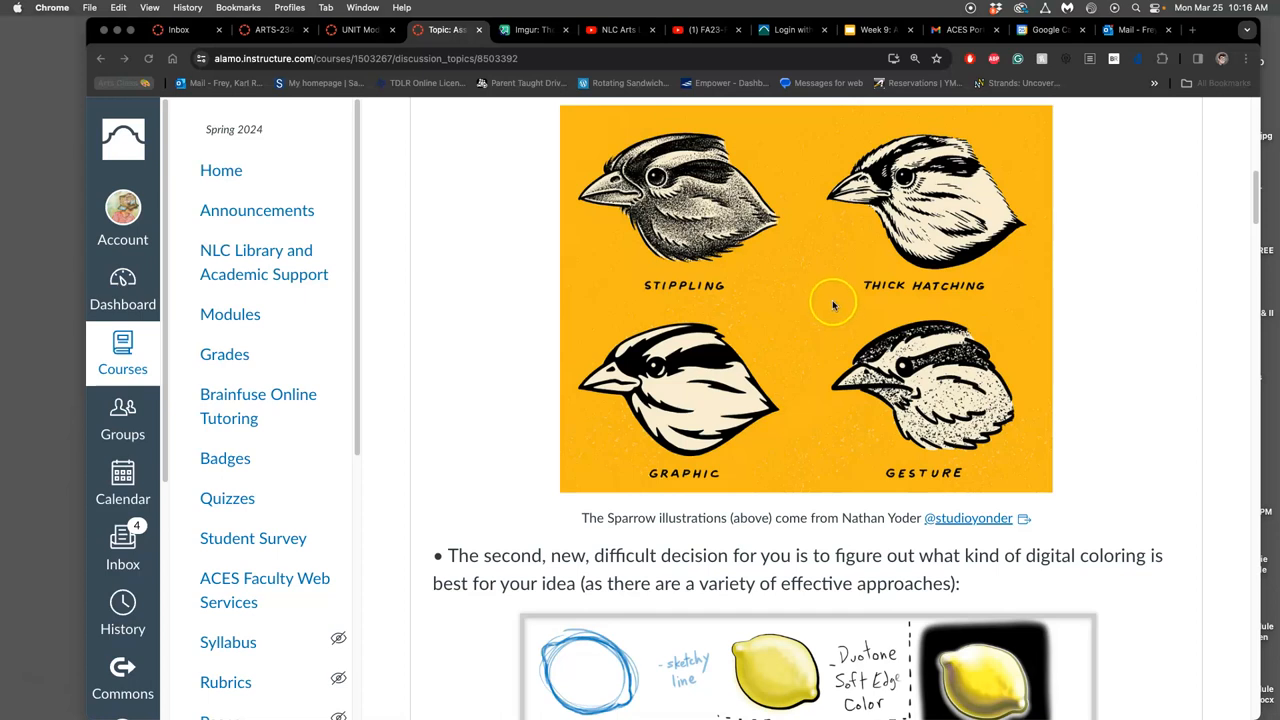
{"action": "mouse_move", "coordinate": [816, 304]}
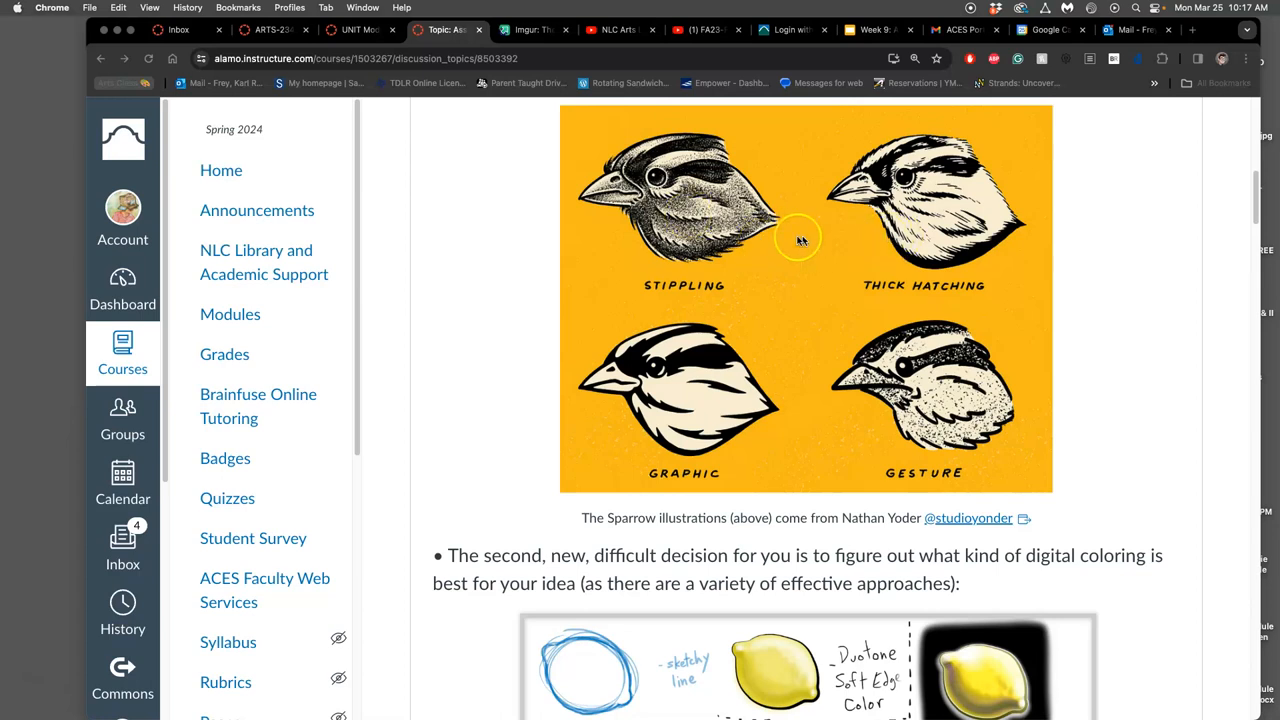
{"action": "mouse_move", "coordinate": [704, 184]}
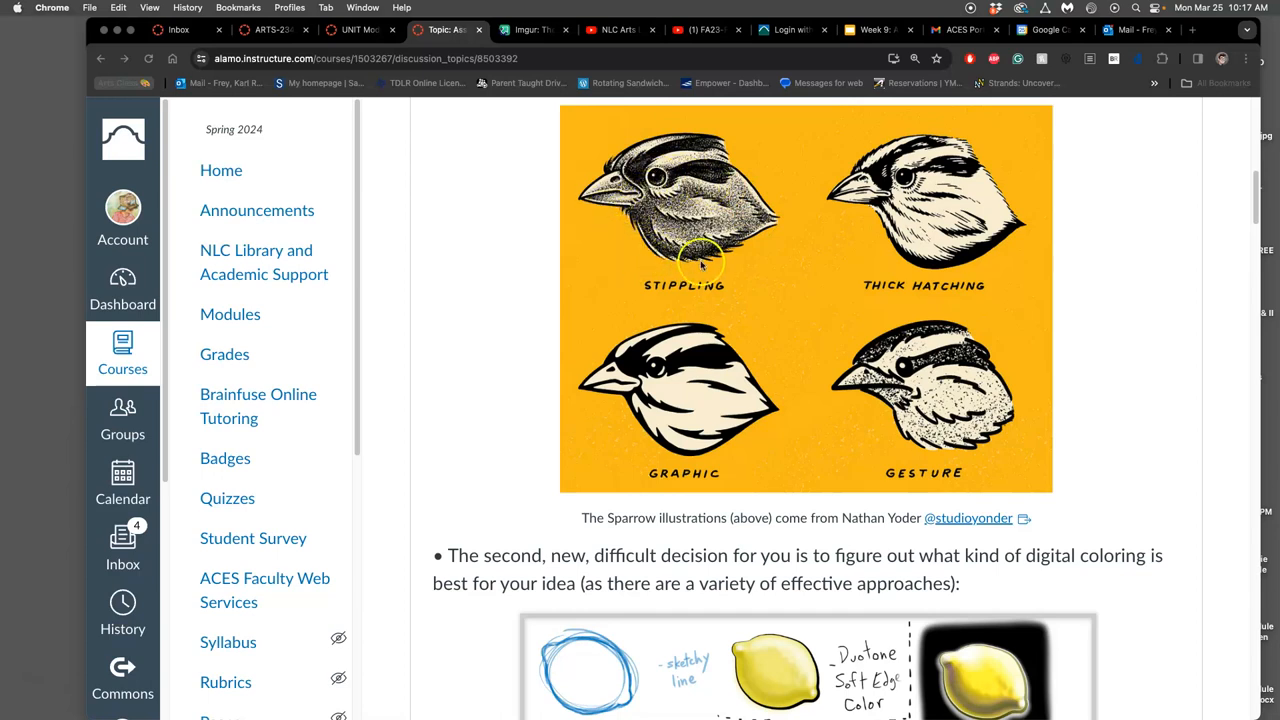
{"action": "mouse_move", "coordinate": [768, 244]}
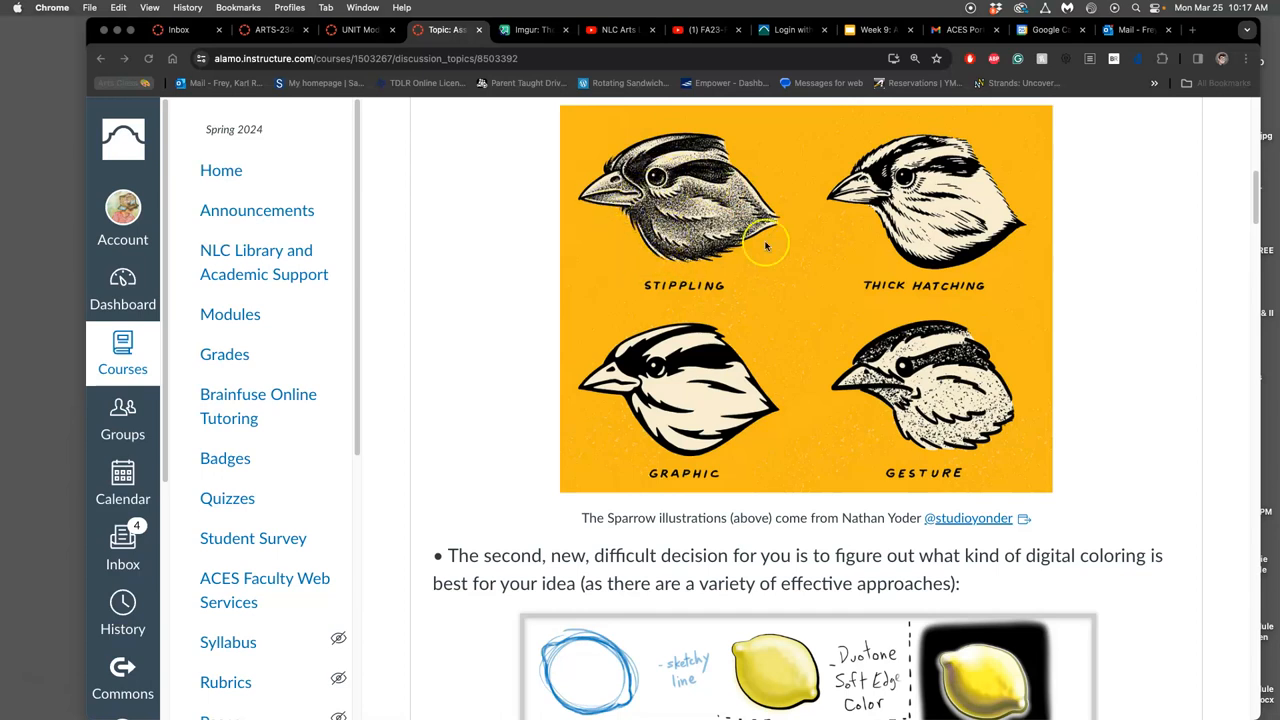
{"action": "mouse_move", "coordinate": [776, 232]}
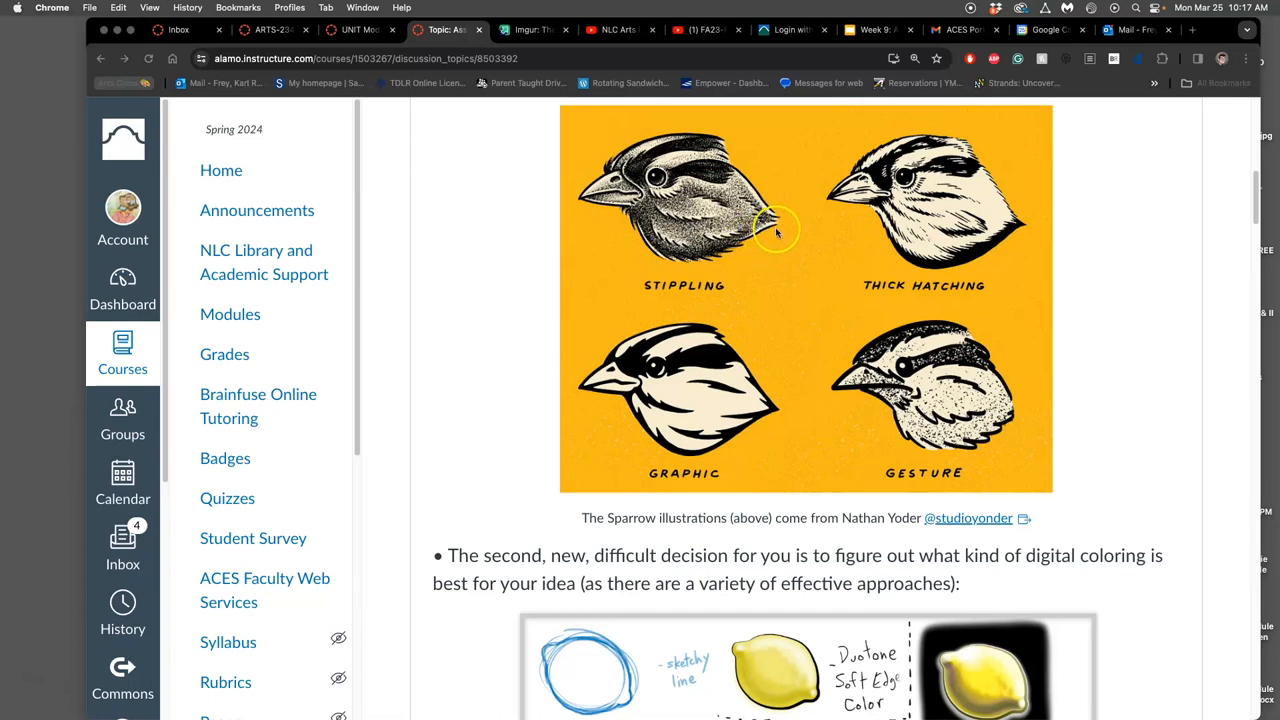
{"action": "mouse_move", "coordinate": [576, 196]}
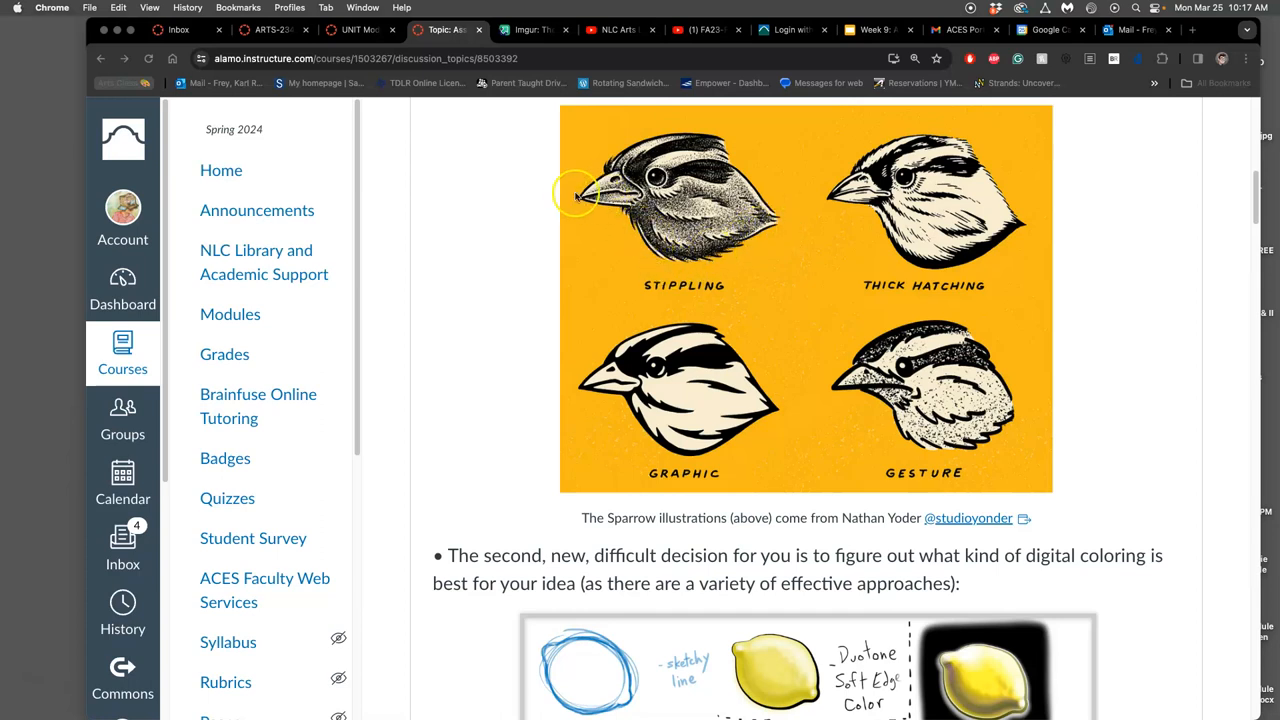
{"action": "mouse_move", "coordinate": [724, 228]}
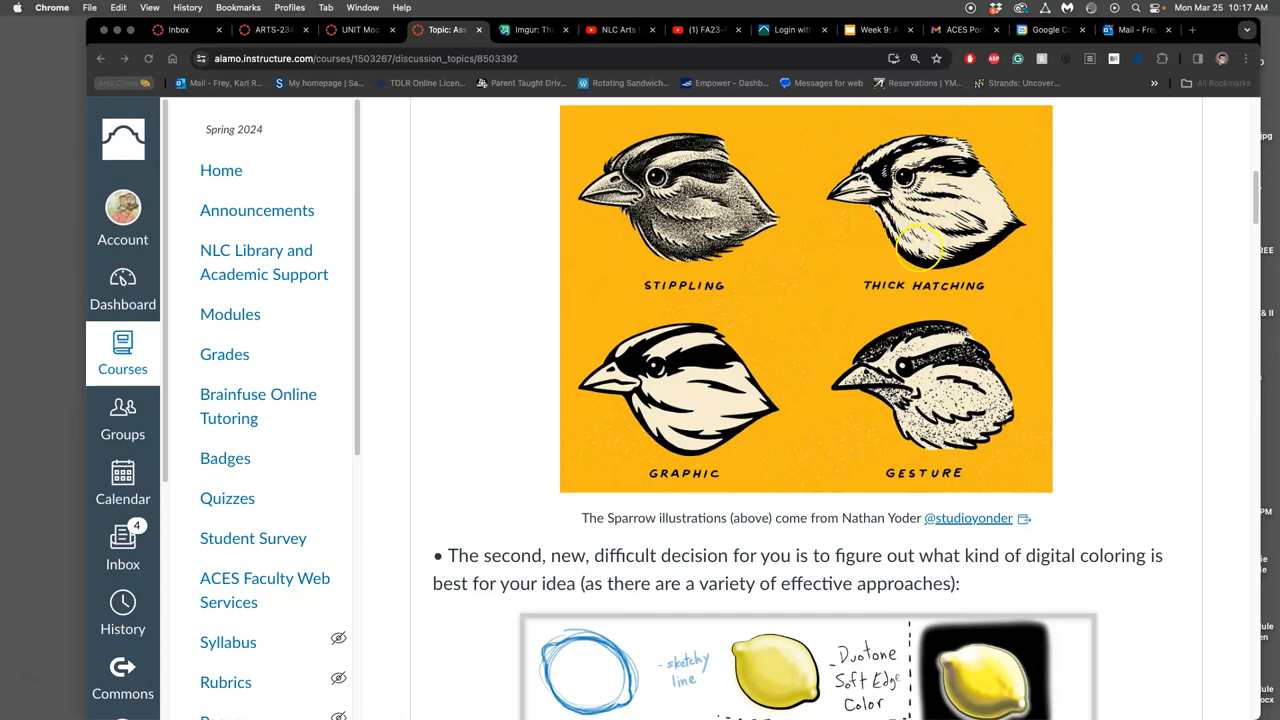
{"action": "mouse_move", "coordinate": [676, 410]}
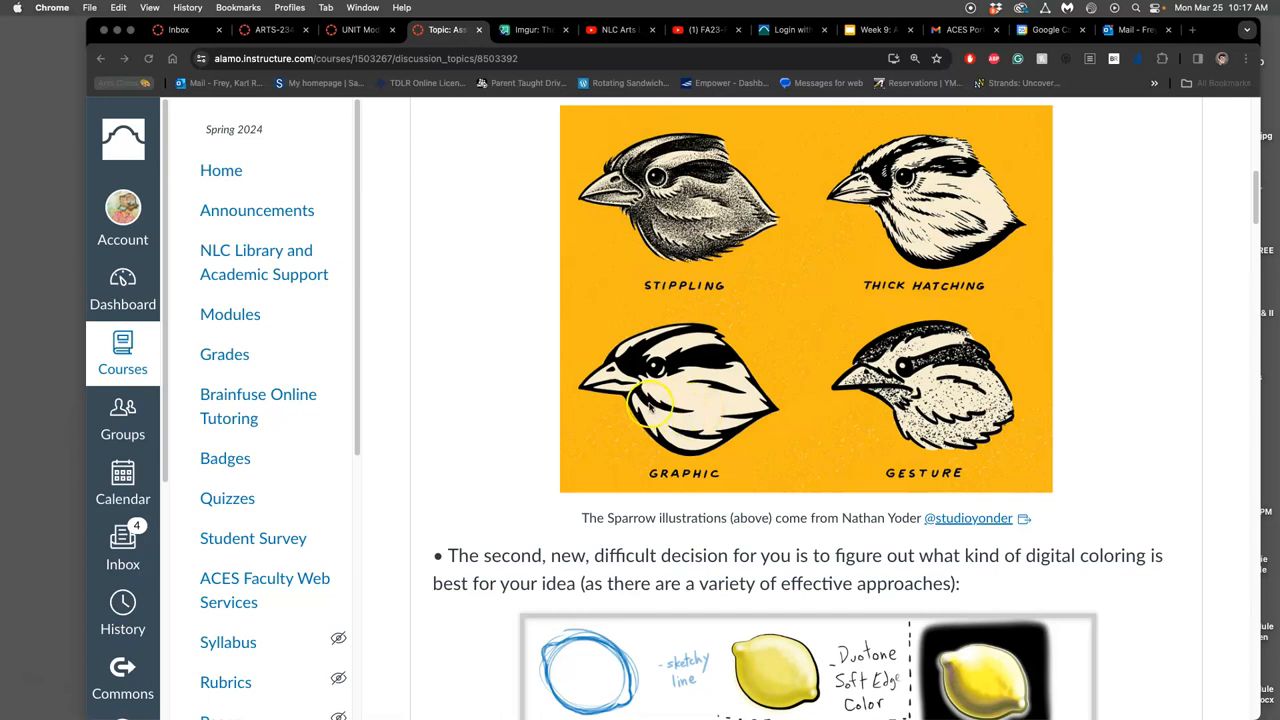
{"action": "mouse_move", "coordinate": [876, 404]}
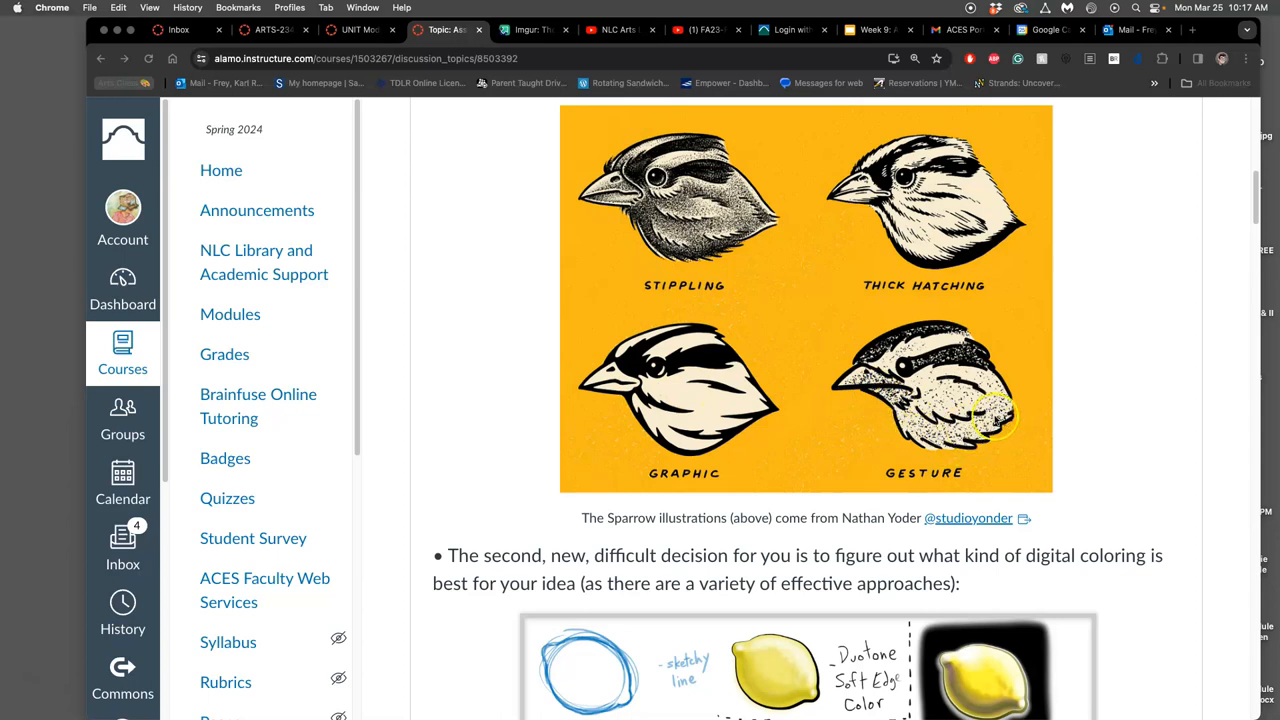
{"action": "mouse_move", "coordinate": [900, 376]}
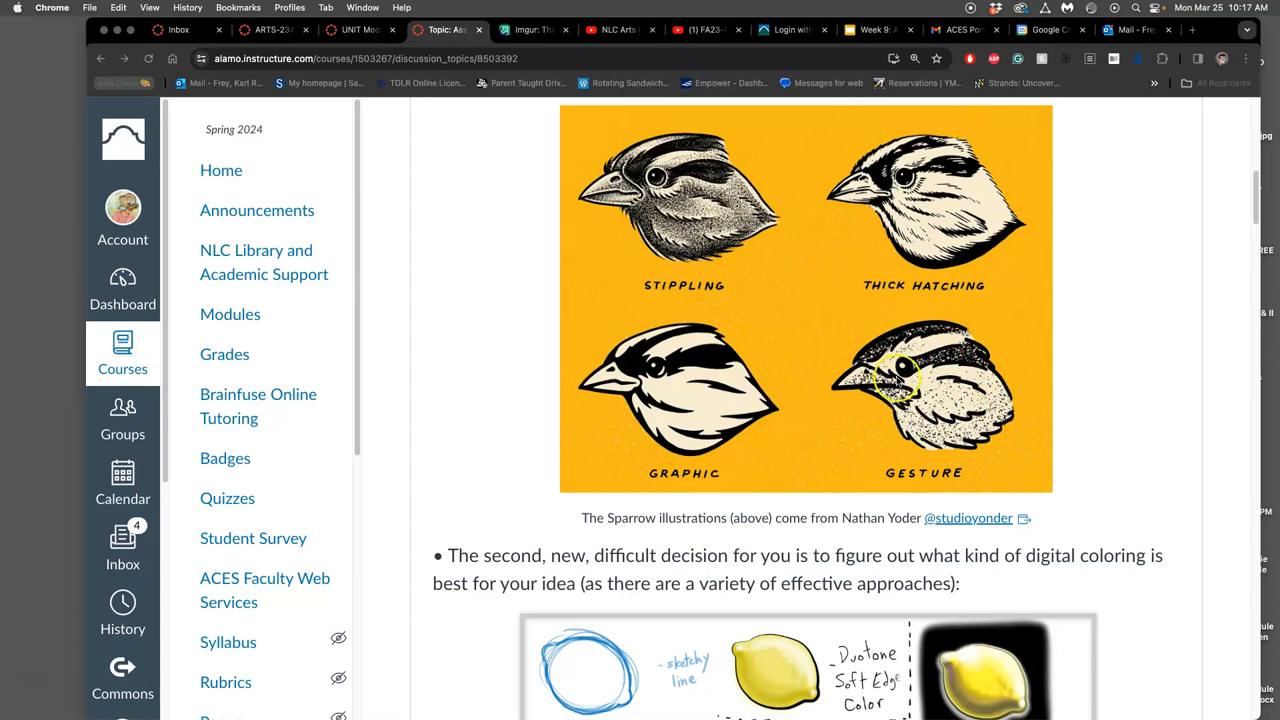
- Scroll the discussion until the Digital Coloring Primer lemon chart is fully visible
{"action": "scroll", "scroll_direction": "down", "scroll_amount": 3}
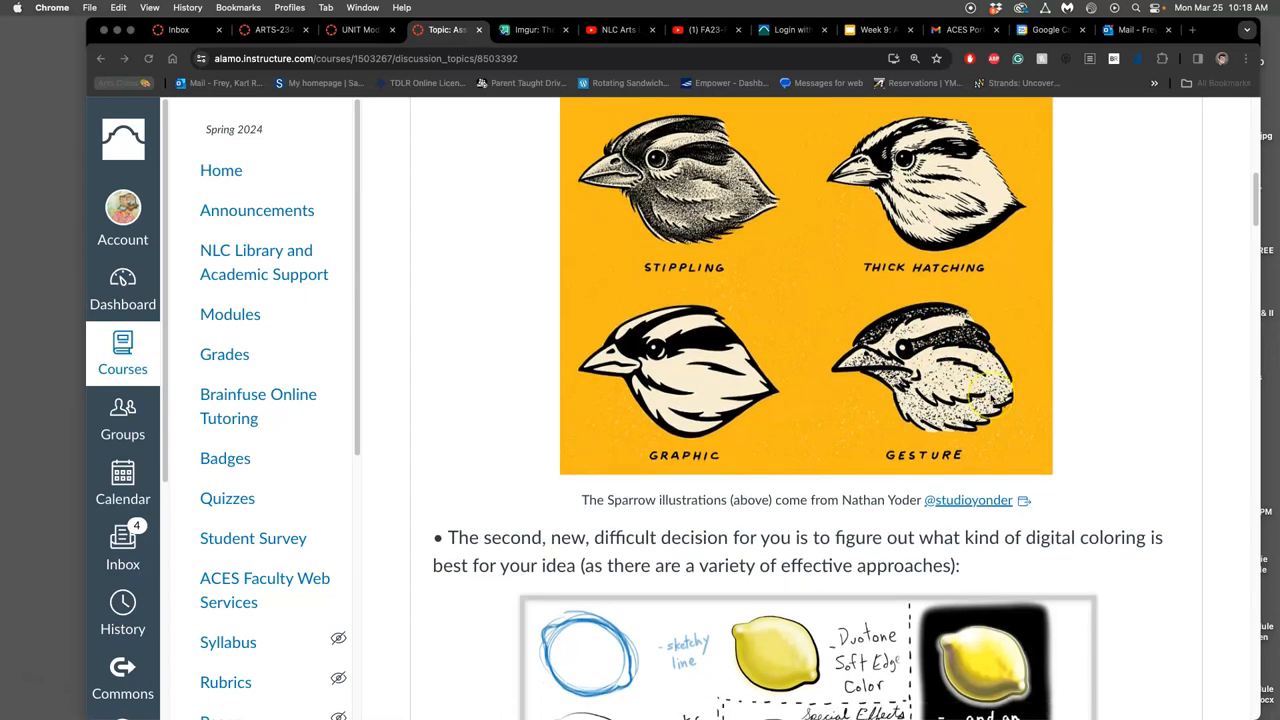
{"action": "scroll", "scroll_direction": "down", "scroll_amount": 3}
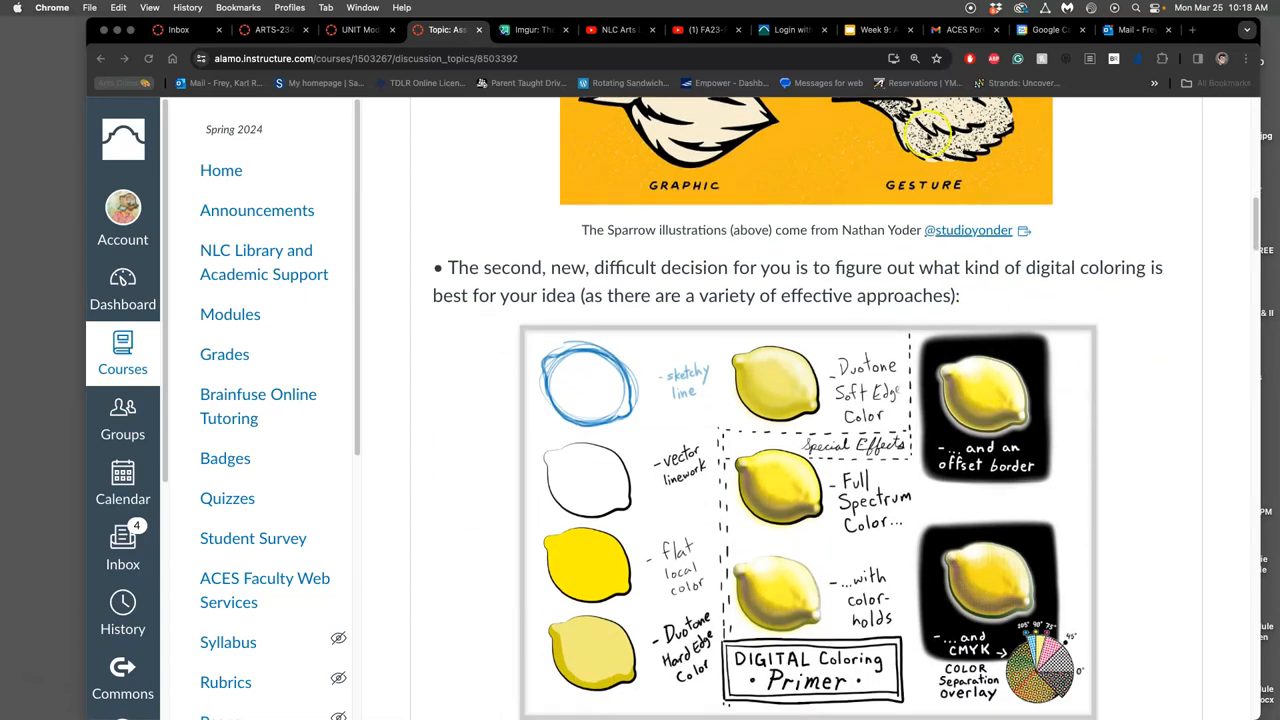
{"action": "scroll", "scroll_direction": "down", "scroll_amount": 3}
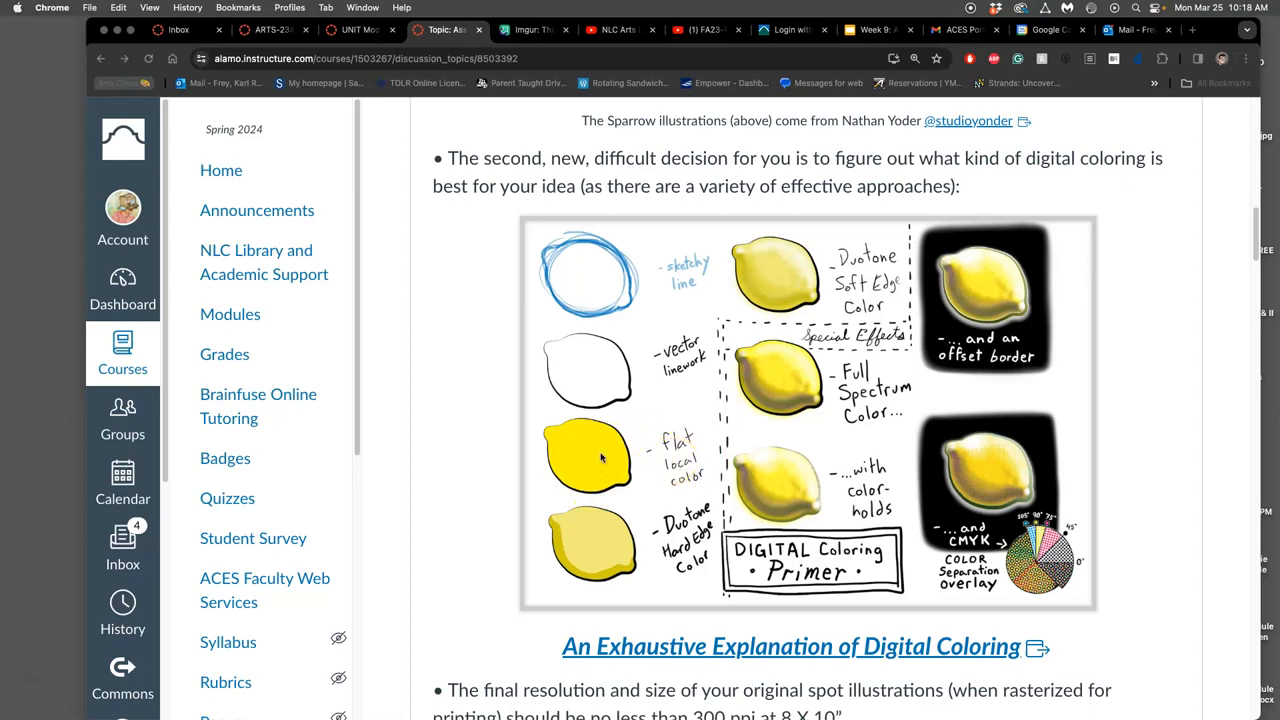
{"action": "mouse_move", "coordinate": [588, 450]}
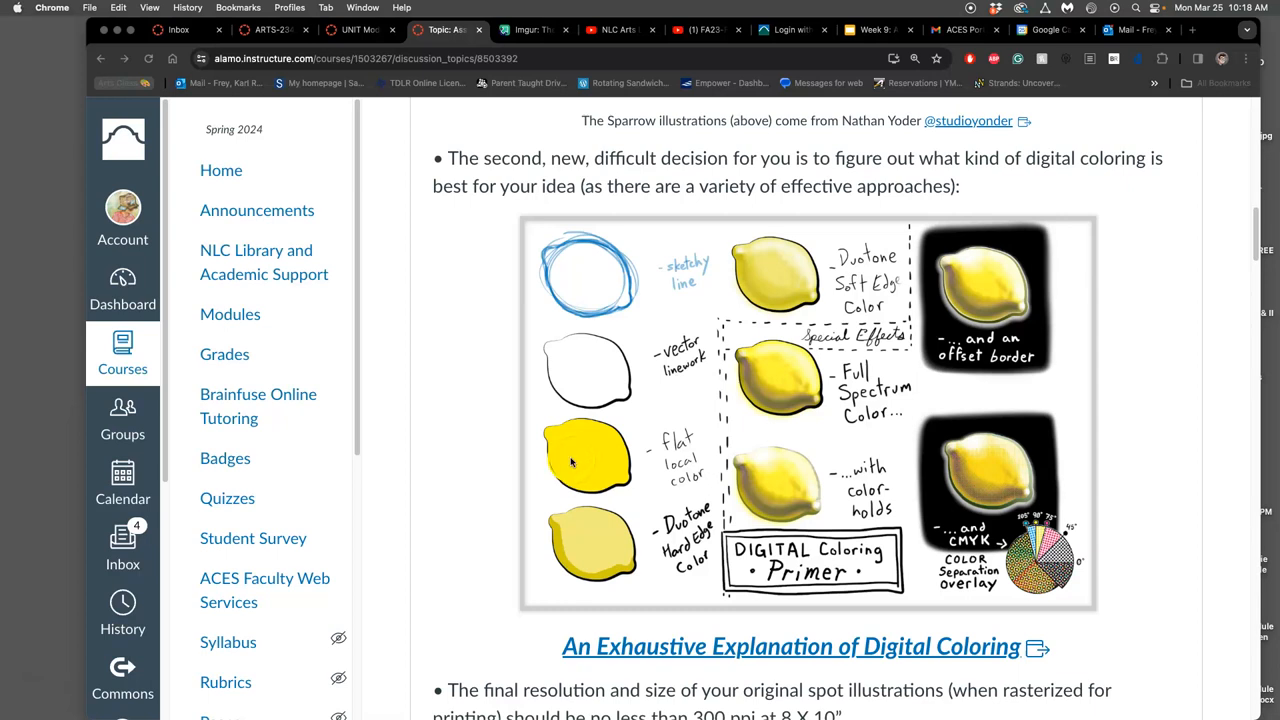
{"action": "mouse_move", "coordinate": [592, 458]}
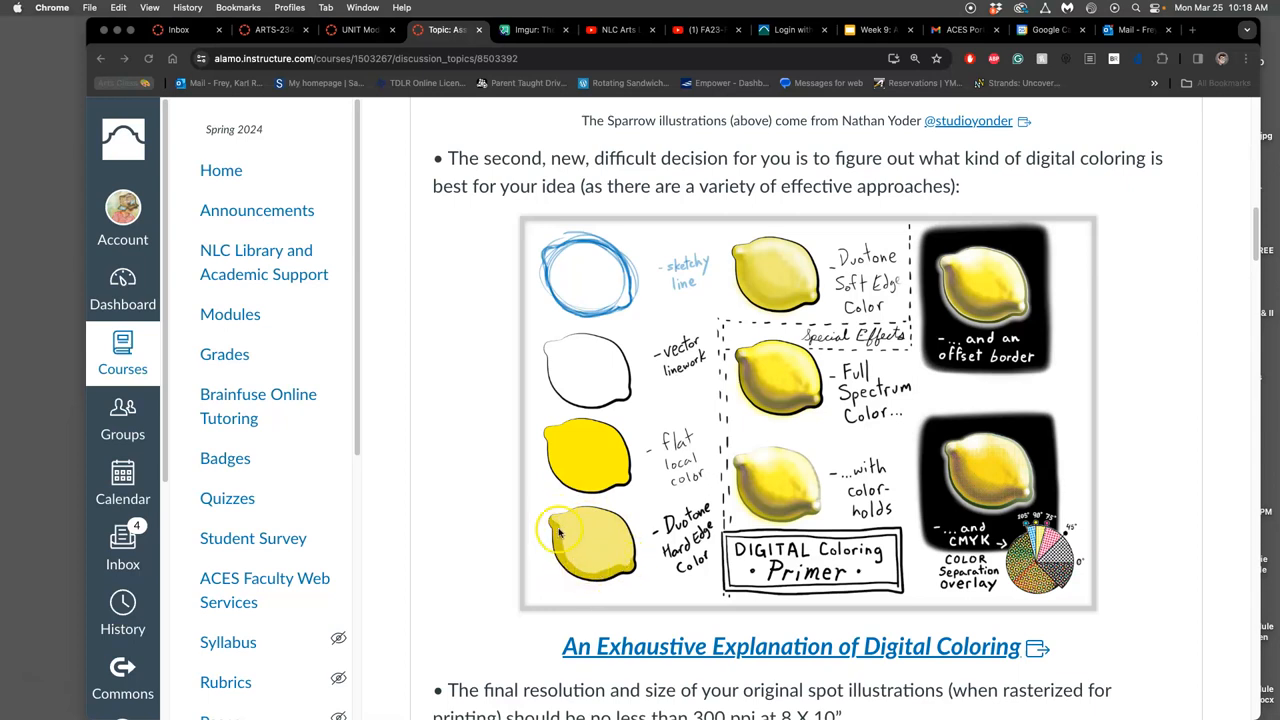
{"action": "mouse_move", "coordinate": [784, 278]}
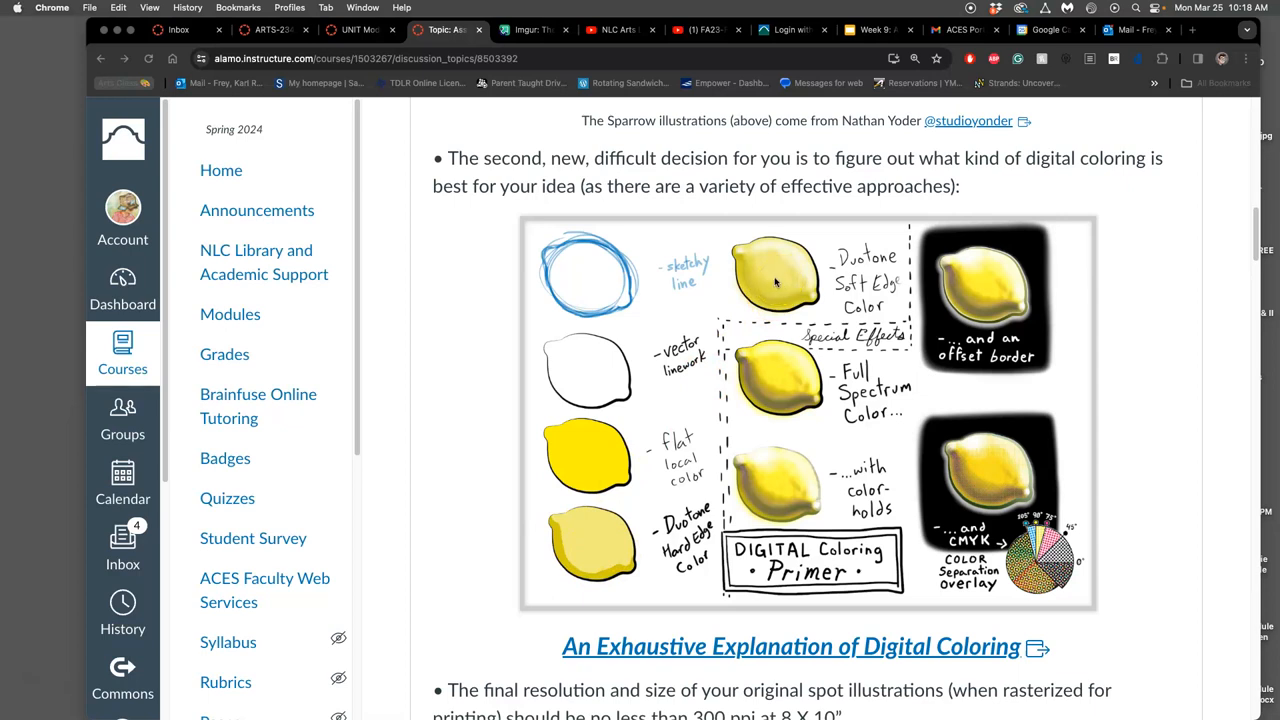
{"action": "mouse_move", "coordinate": [614, 548]}
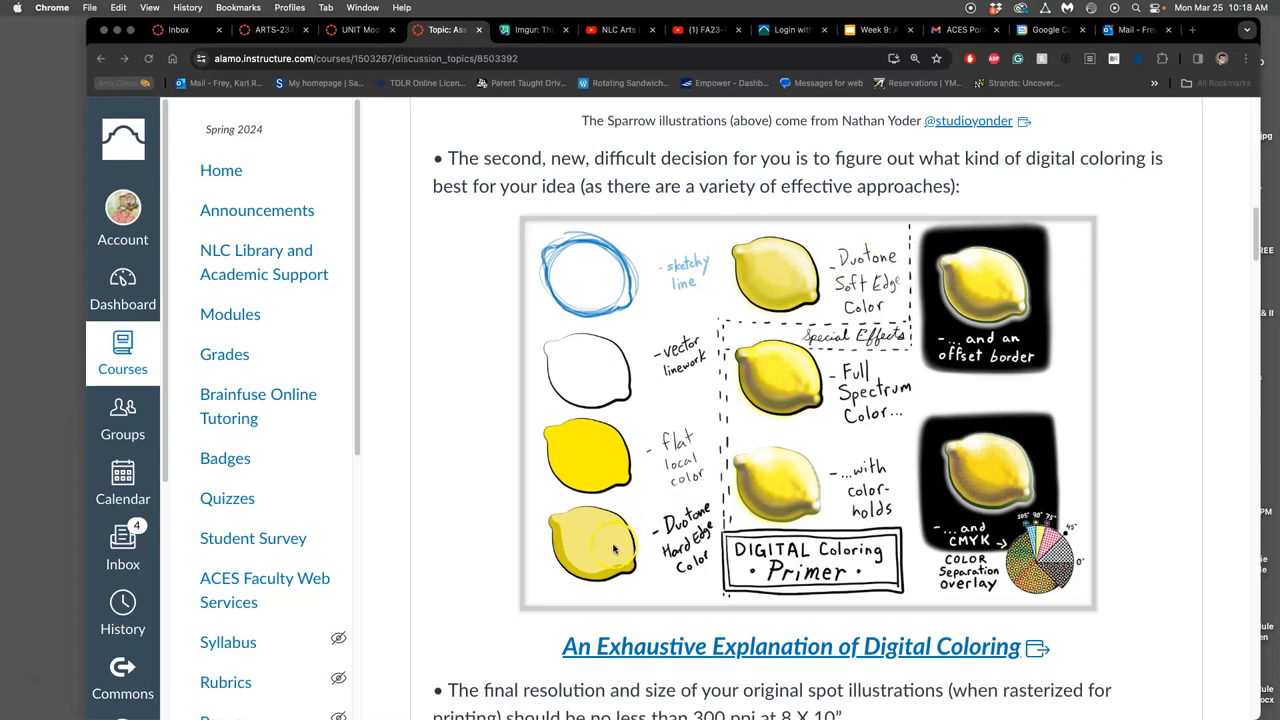
{"action": "mouse_move", "coordinate": [780, 262]}
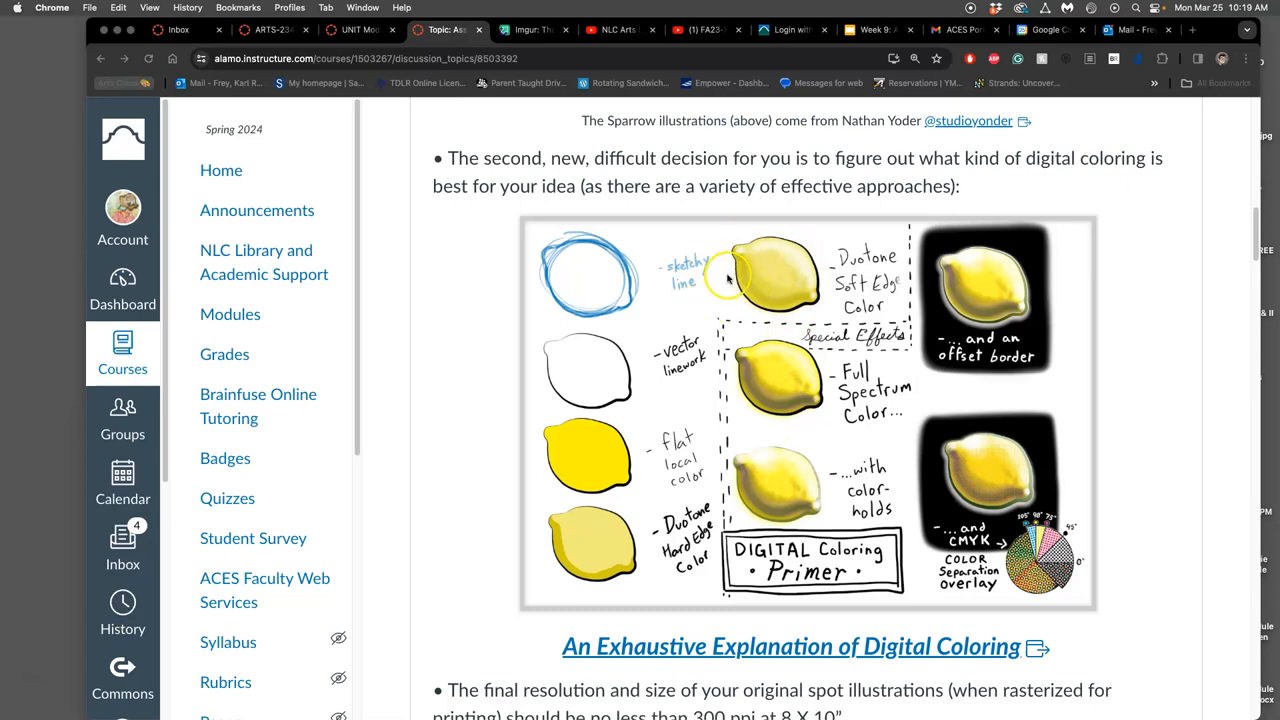
{"action": "mouse_move", "coordinate": [784, 384]}
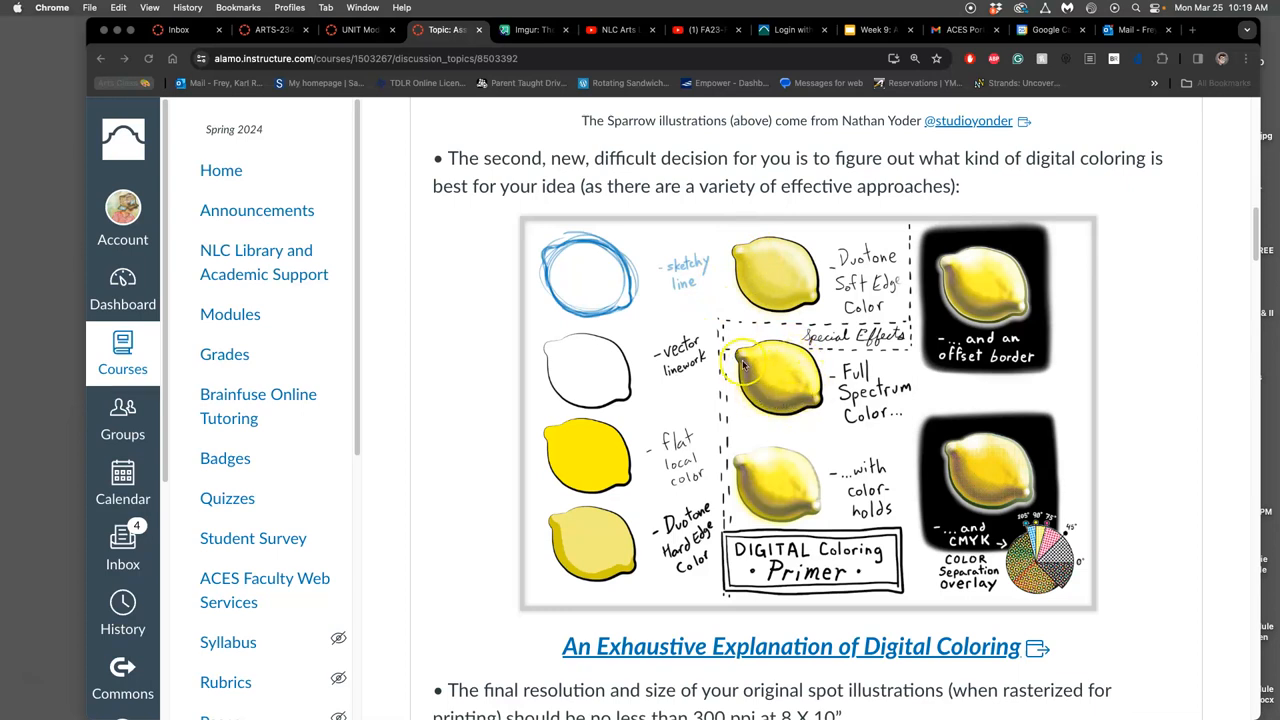
{"action": "mouse_move", "coordinate": [776, 384]}
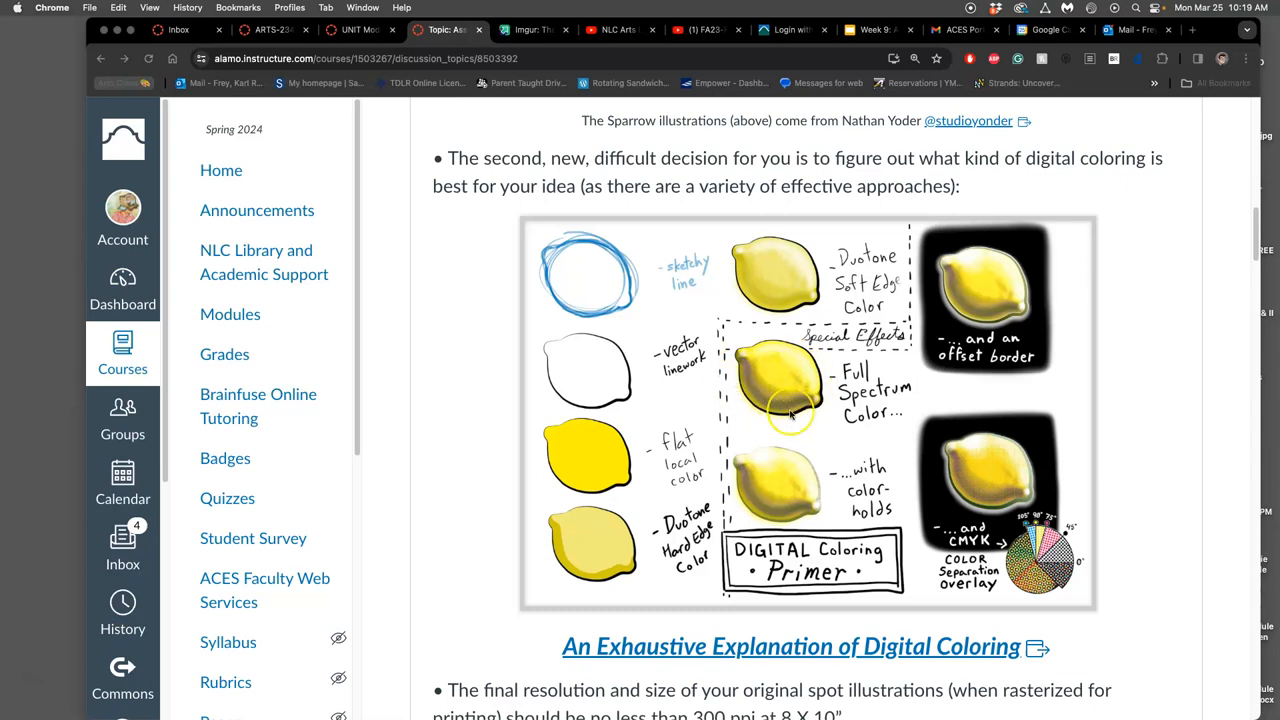
{"action": "mouse_move", "coordinate": [800, 370]}
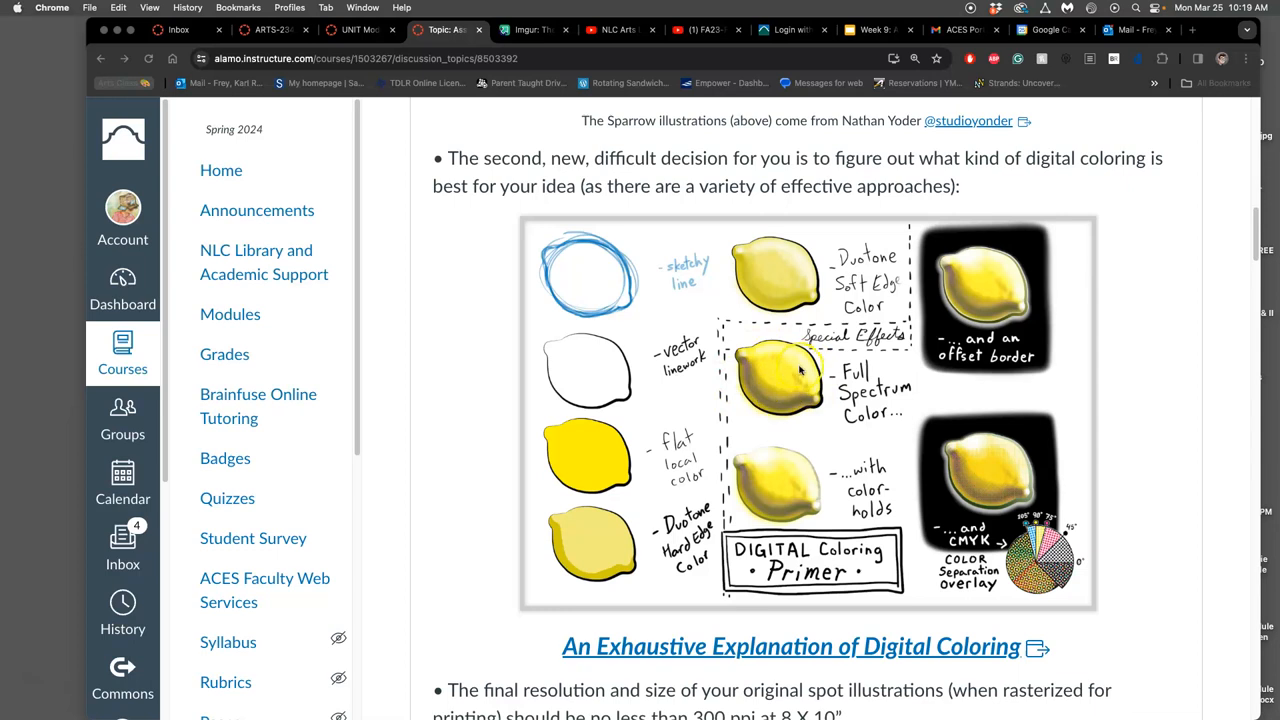
{"action": "mouse_move", "coordinate": [764, 390]}
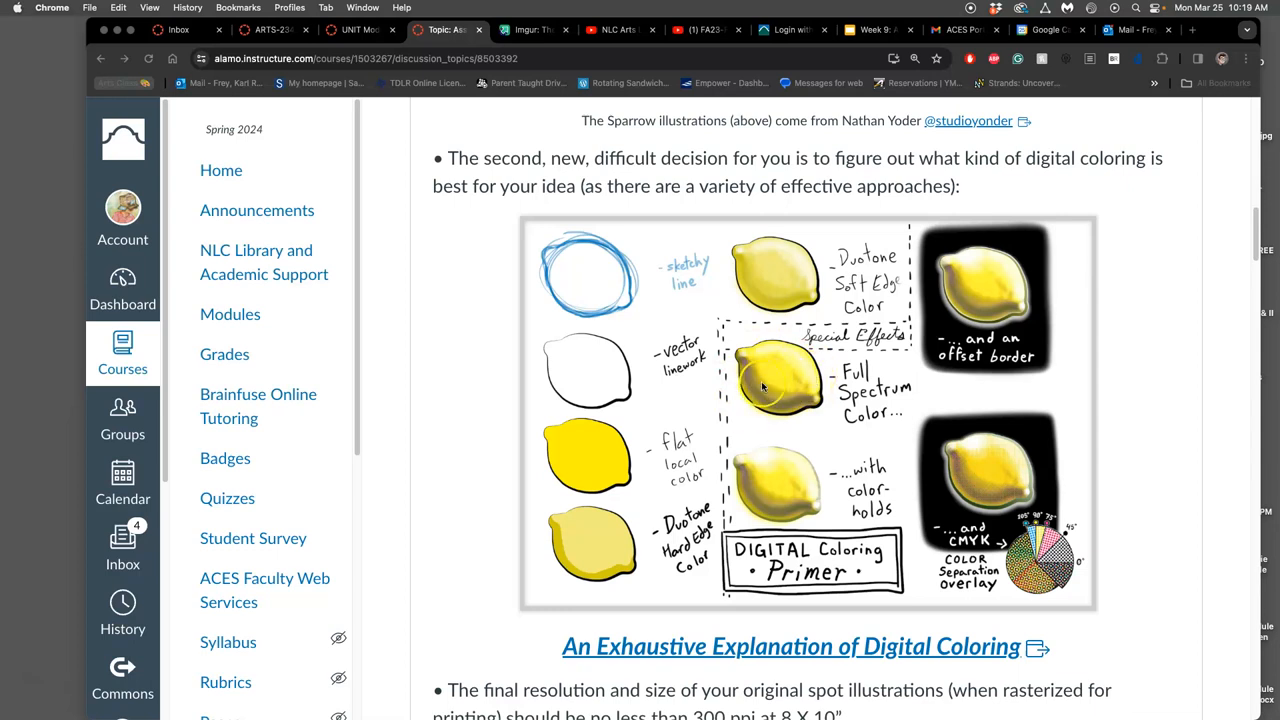
{"action": "mouse_move", "coordinate": [804, 376]}
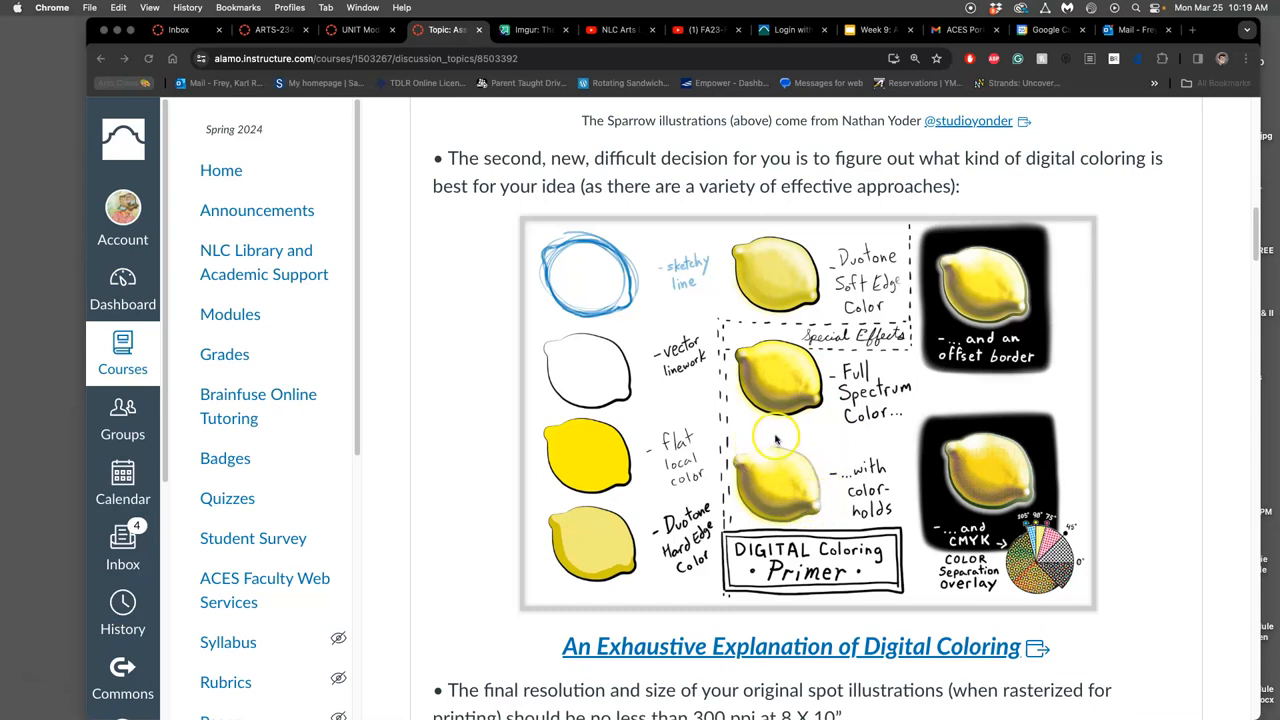
{"action": "mouse_move", "coordinate": [844, 448]}
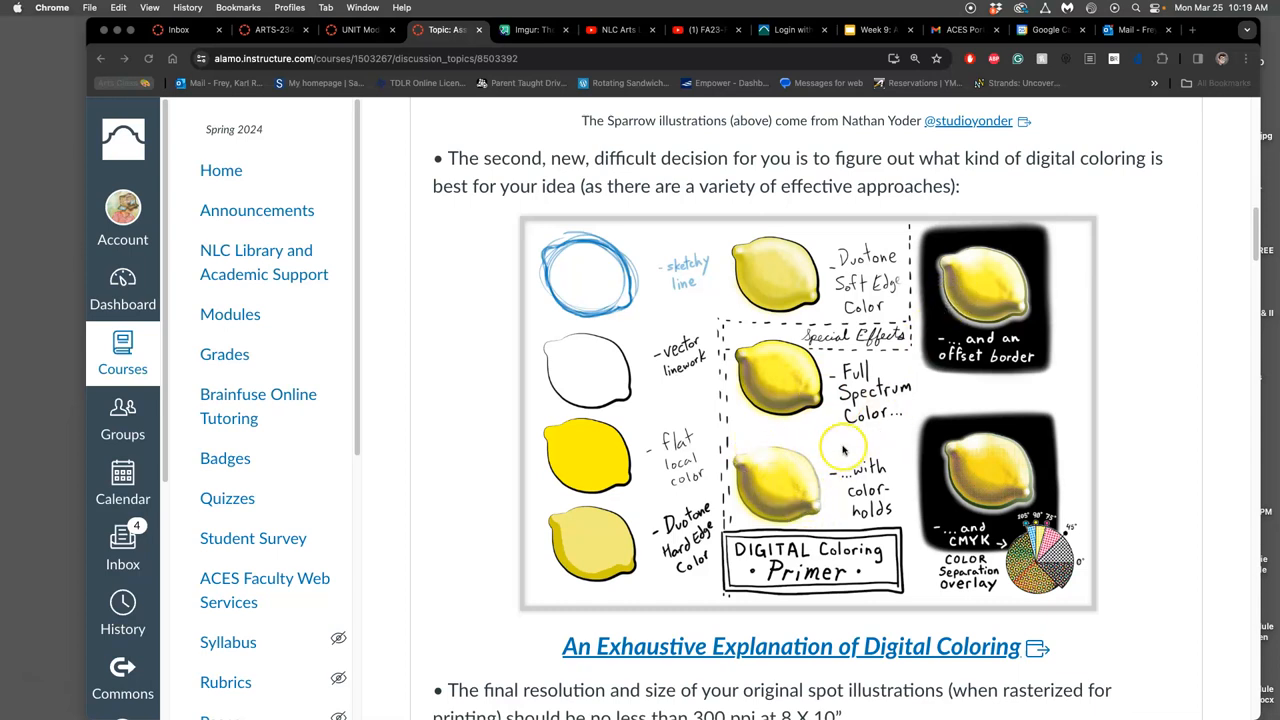
{"action": "mouse_move", "coordinate": [964, 250]}
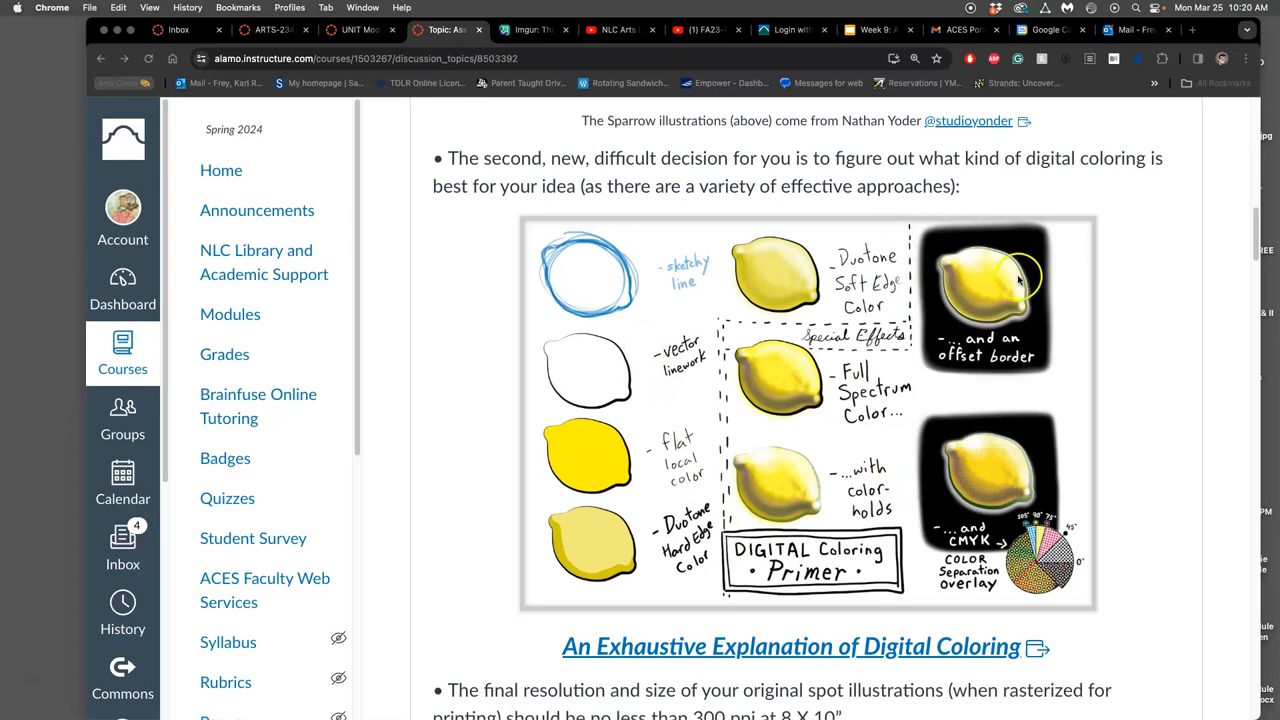
{"action": "mouse_move", "coordinate": [998, 396]}
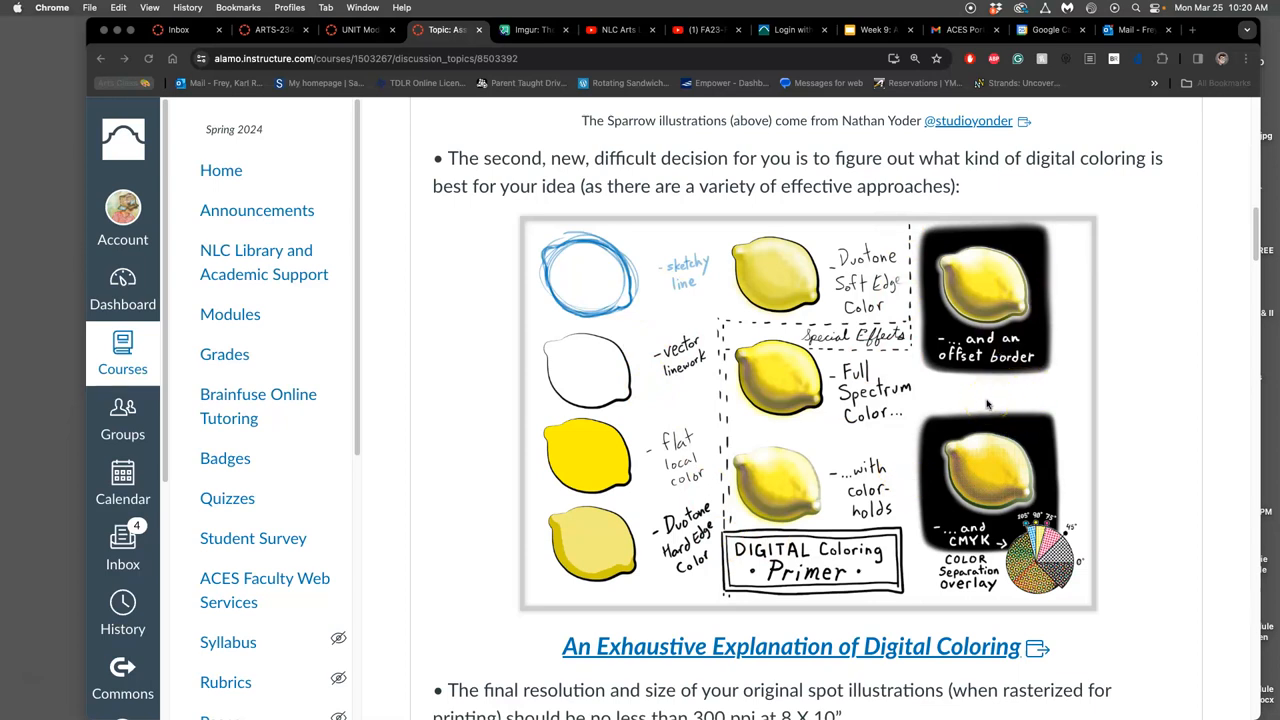
- Scroll down to David Sossella's fox sketch-to-raster-colour sequence and his Behance credit
{"action": "scroll", "scroll_direction": "down", "scroll_amount": 3}
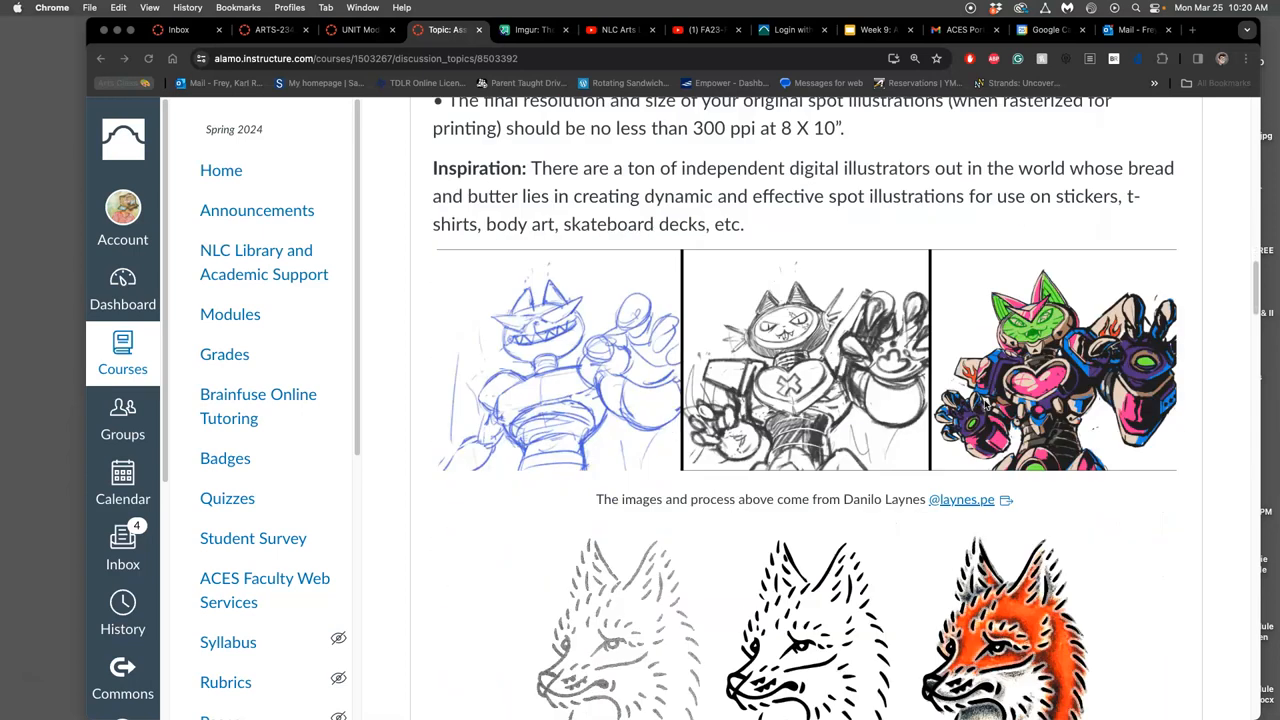
{"action": "scroll", "scroll_direction": "down", "scroll_amount": 3}
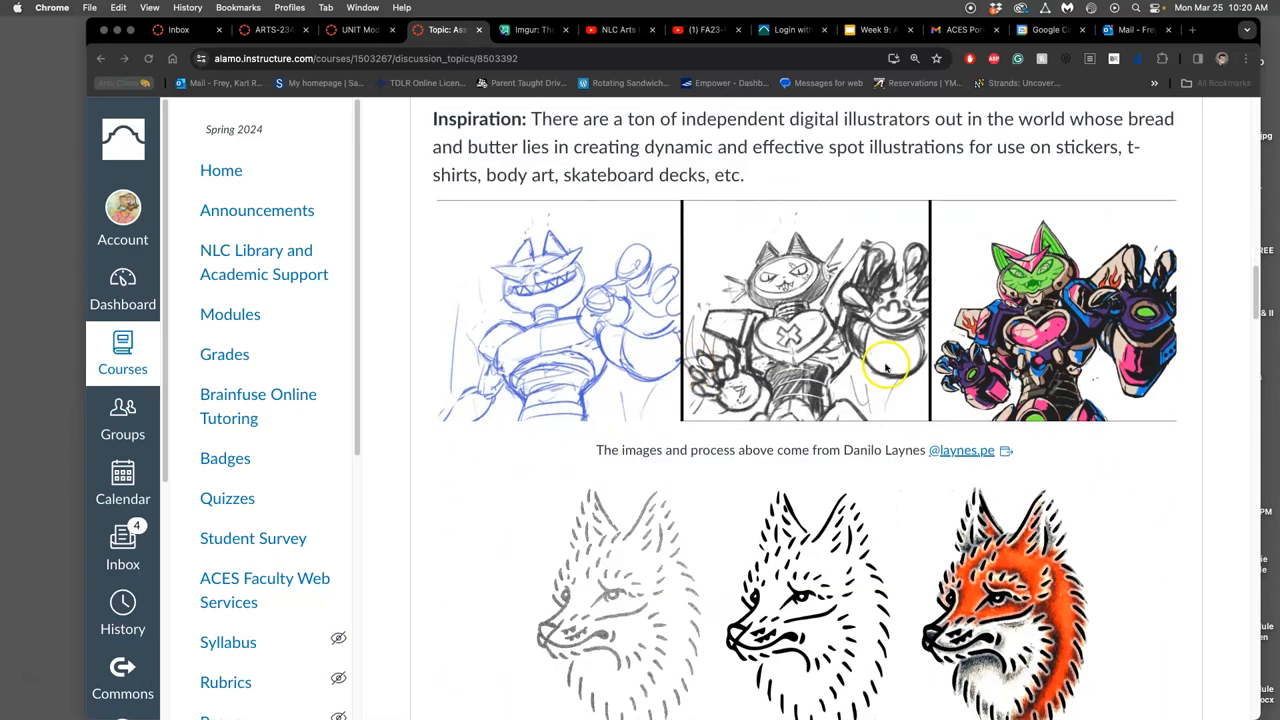
{"action": "mouse_move", "coordinate": [516, 384]}
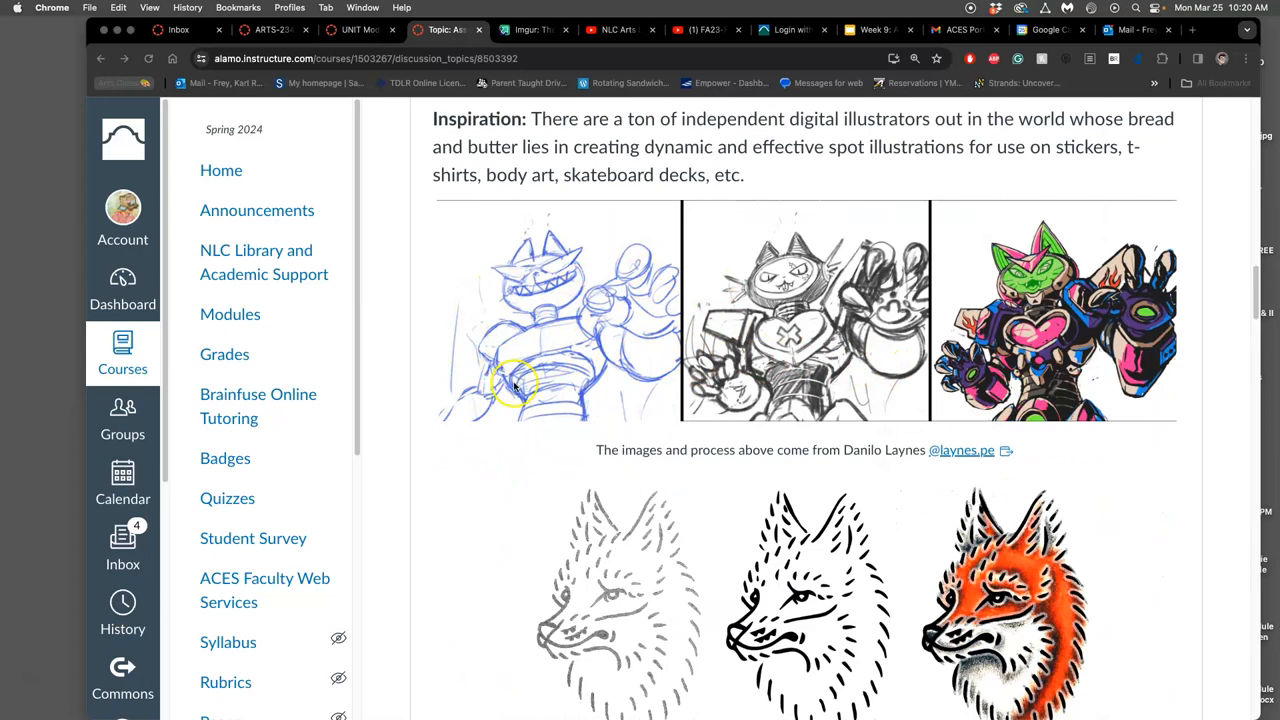
{"action": "mouse_move", "coordinate": [1044, 316]}
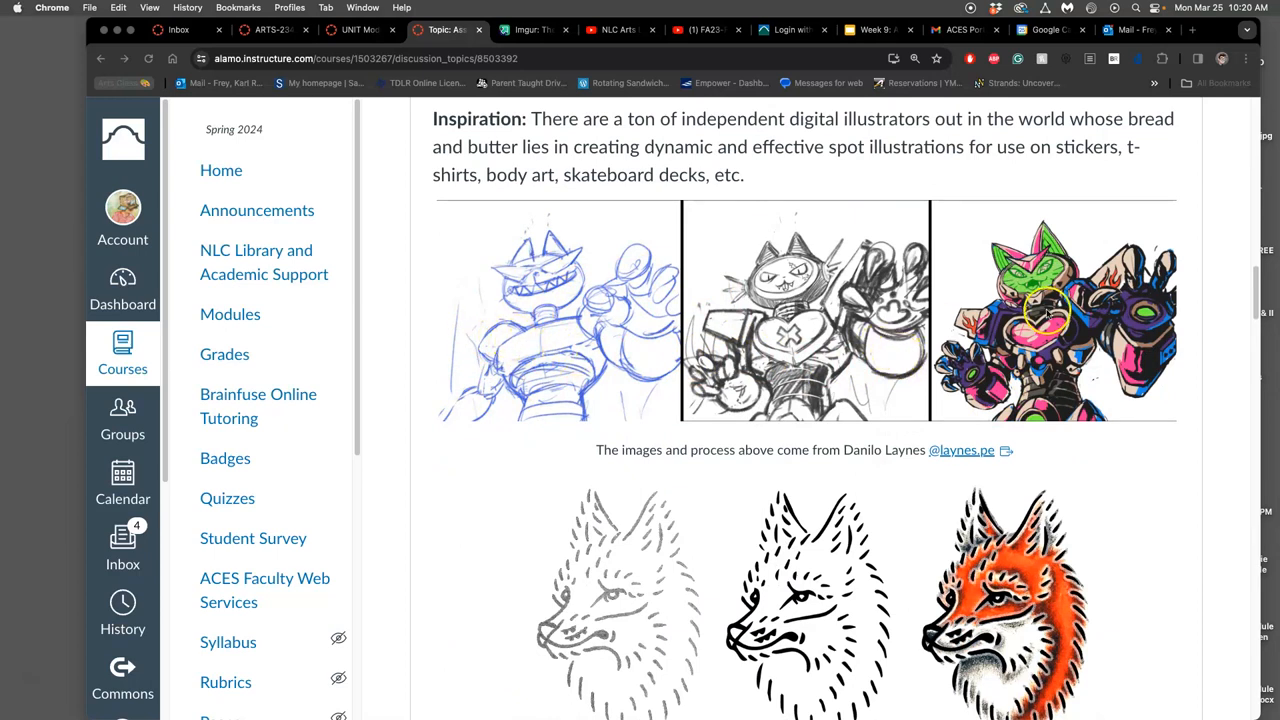
{"action": "mouse_move", "coordinate": [632, 348]}
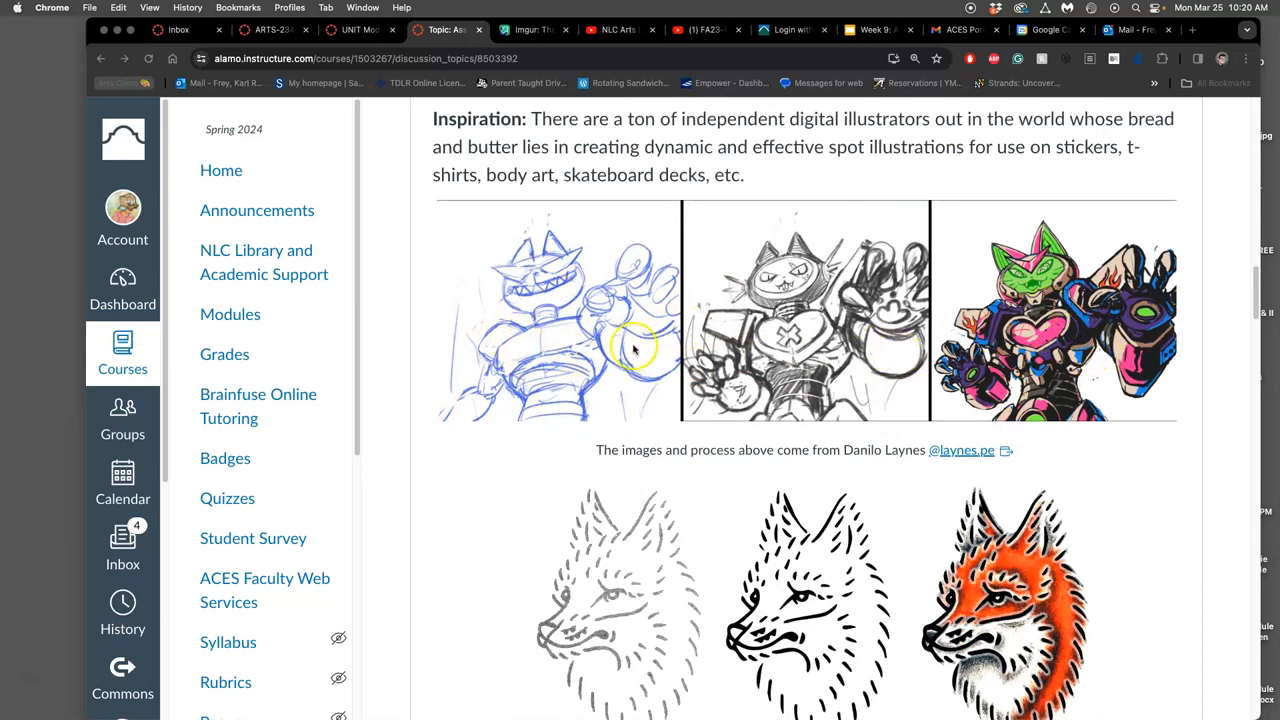
{"action": "scroll", "scroll_direction": "down", "scroll_amount": 3}
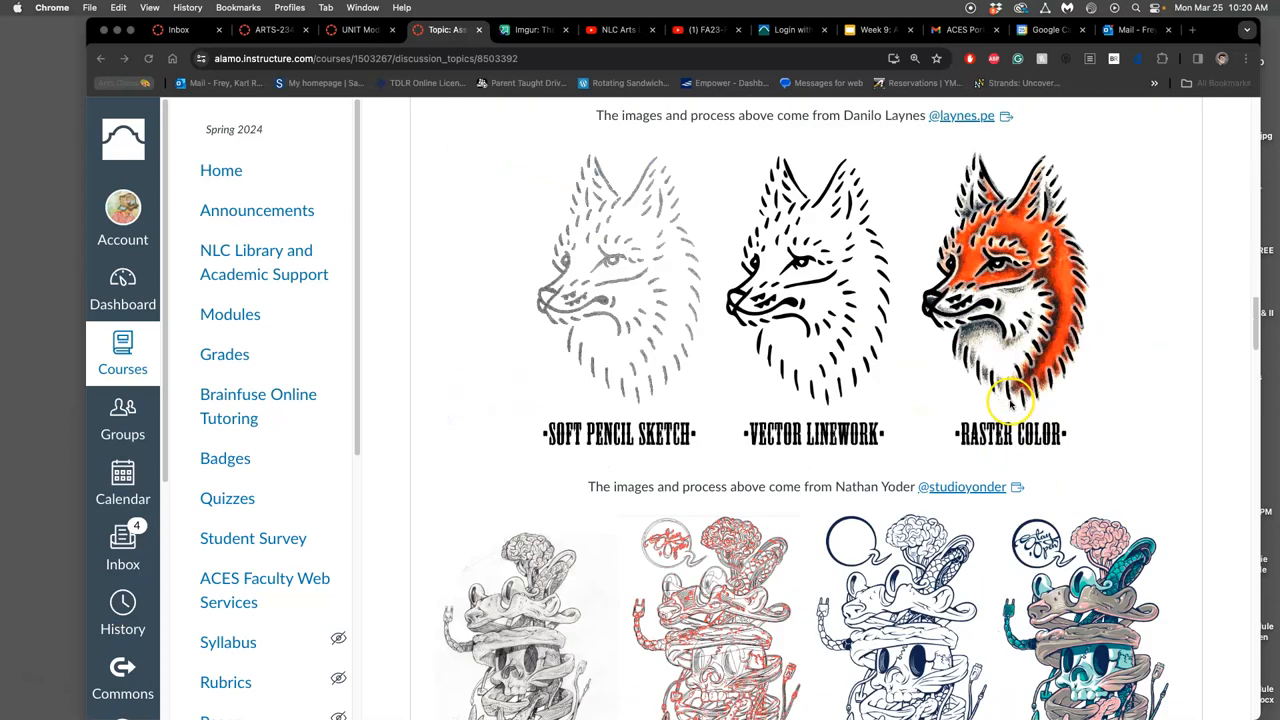
{"action": "scroll", "scroll_direction": "down", "scroll_amount": 3}
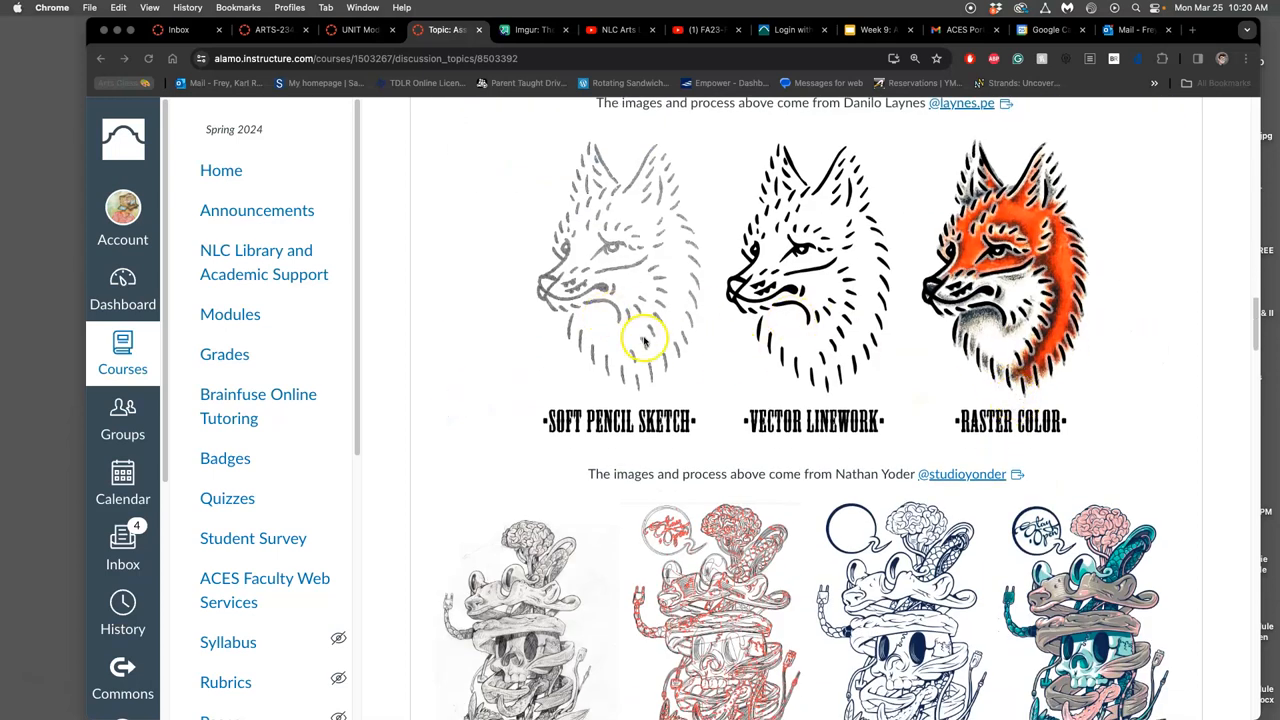
{"action": "mouse_move", "coordinate": [856, 330]}
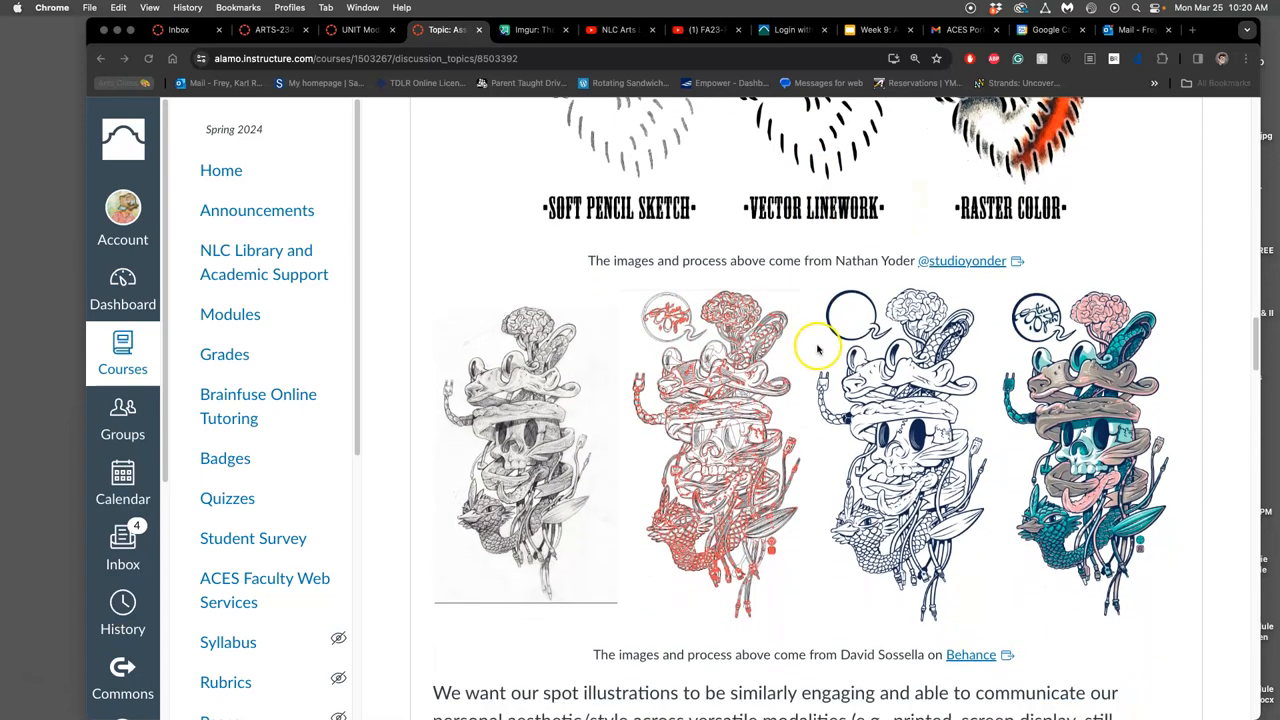
{"action": "mouse_move", "coordinate": [718, 298]}
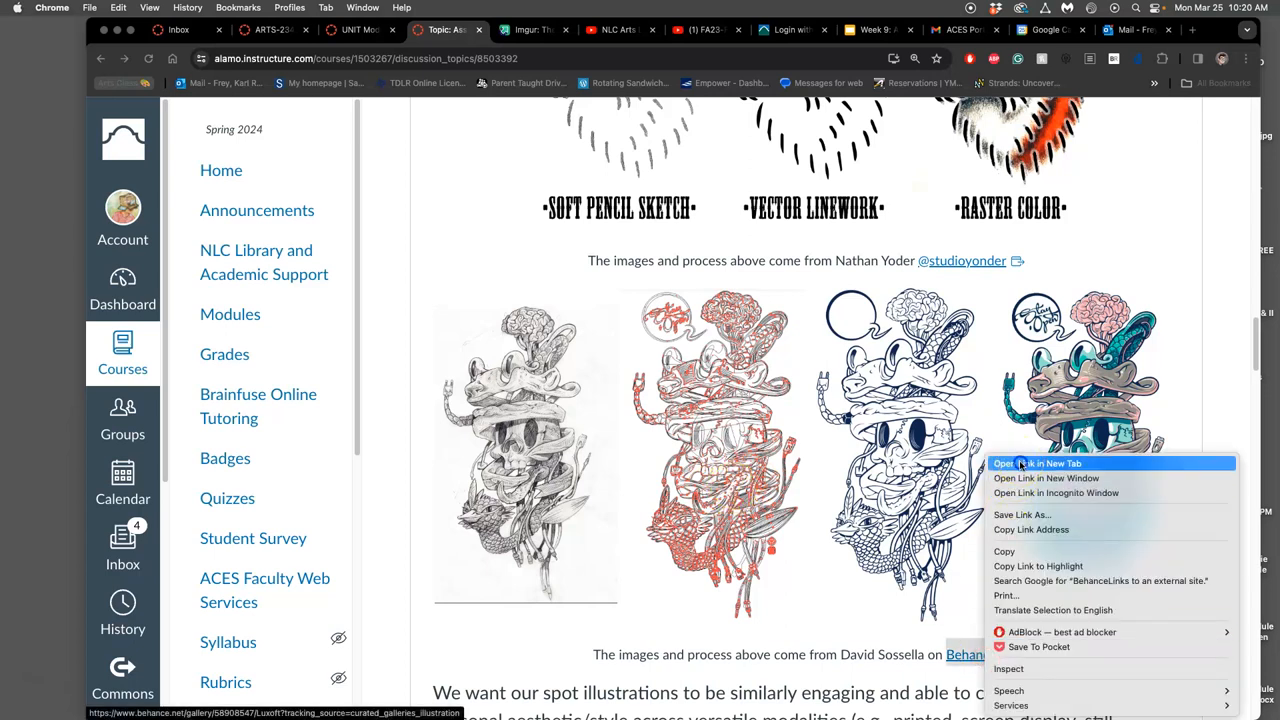
- Open David Sossella's Behance project in a new background tab
{"action": "left_click", "coordinate": [1036, 464]}
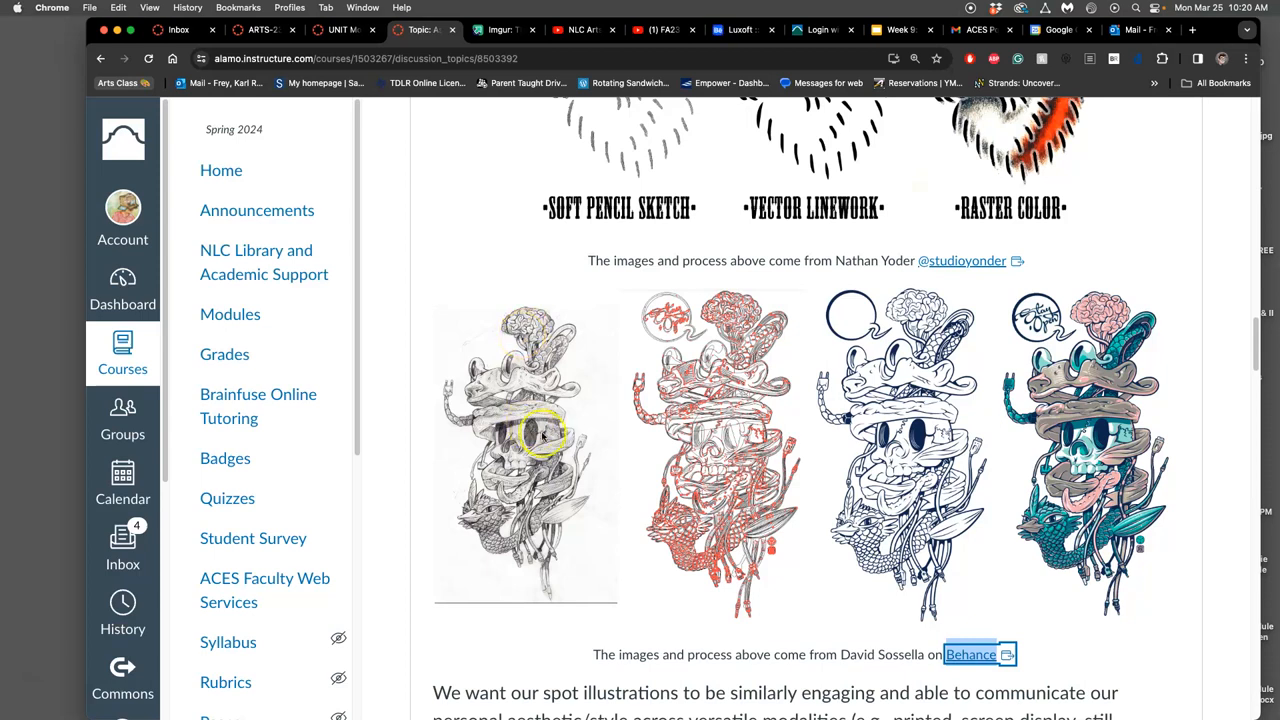
{"action": "mouse_move", "coordinate": [608, 588]}
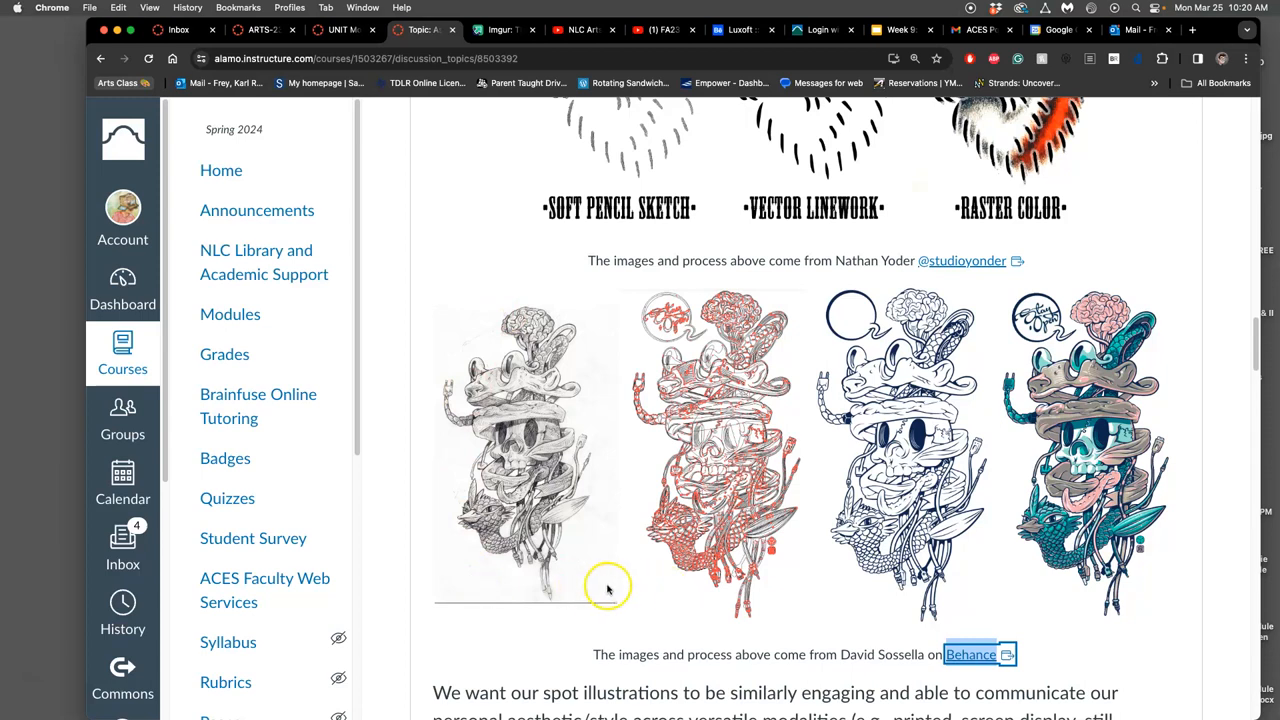
{"action": "mouse_move", "coordinate": [536, 584]}
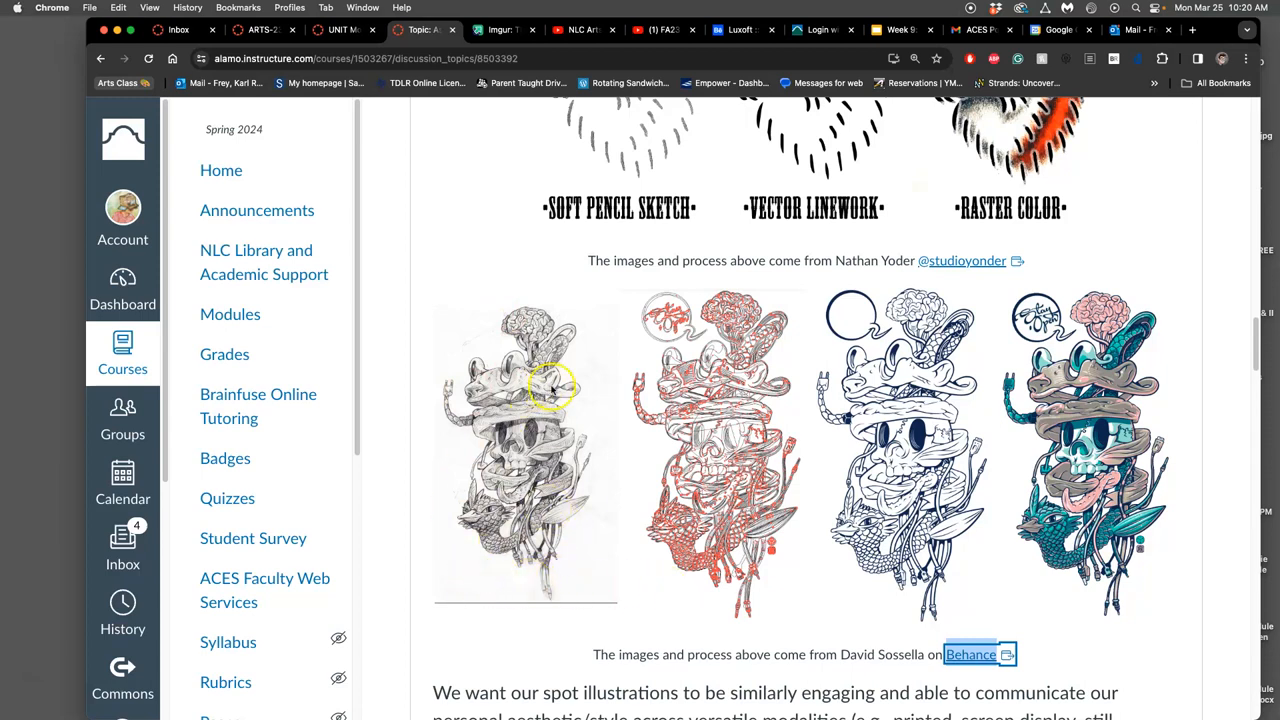
{"action": "mouse_move", "coordinate": [450, 436]}
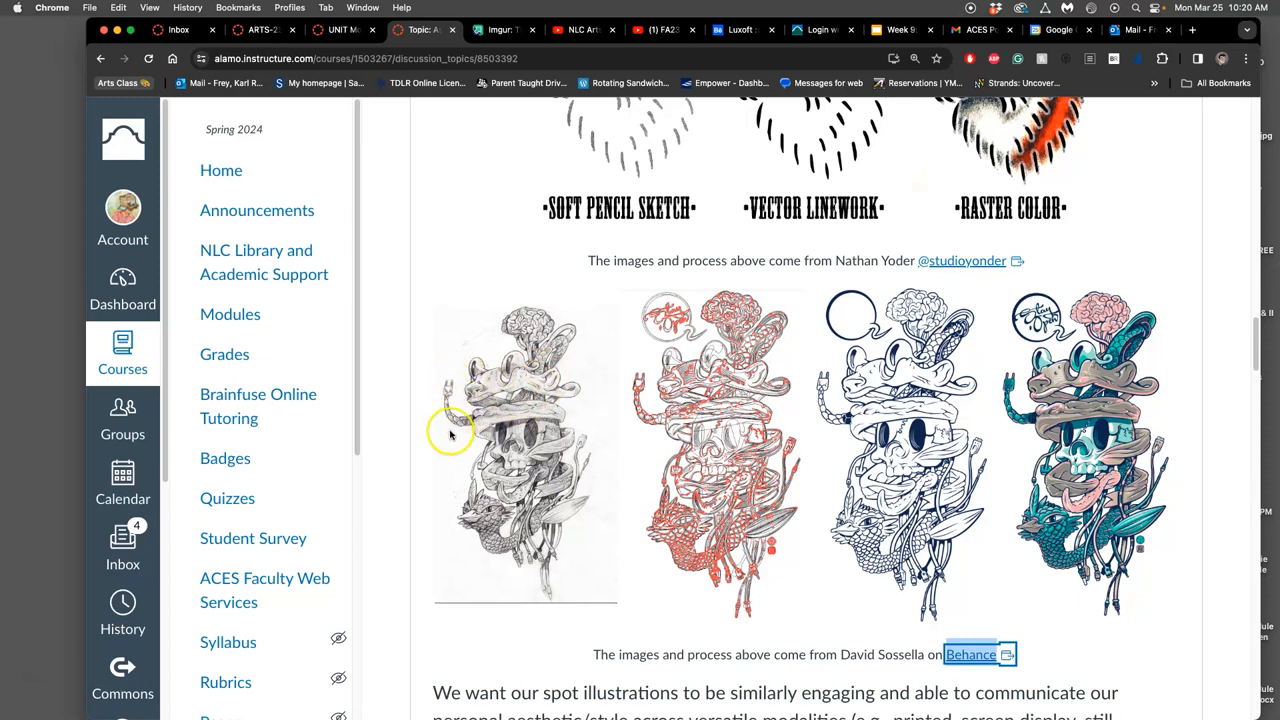
{"action": "mouse_move", "coordinate": [510, 486]}
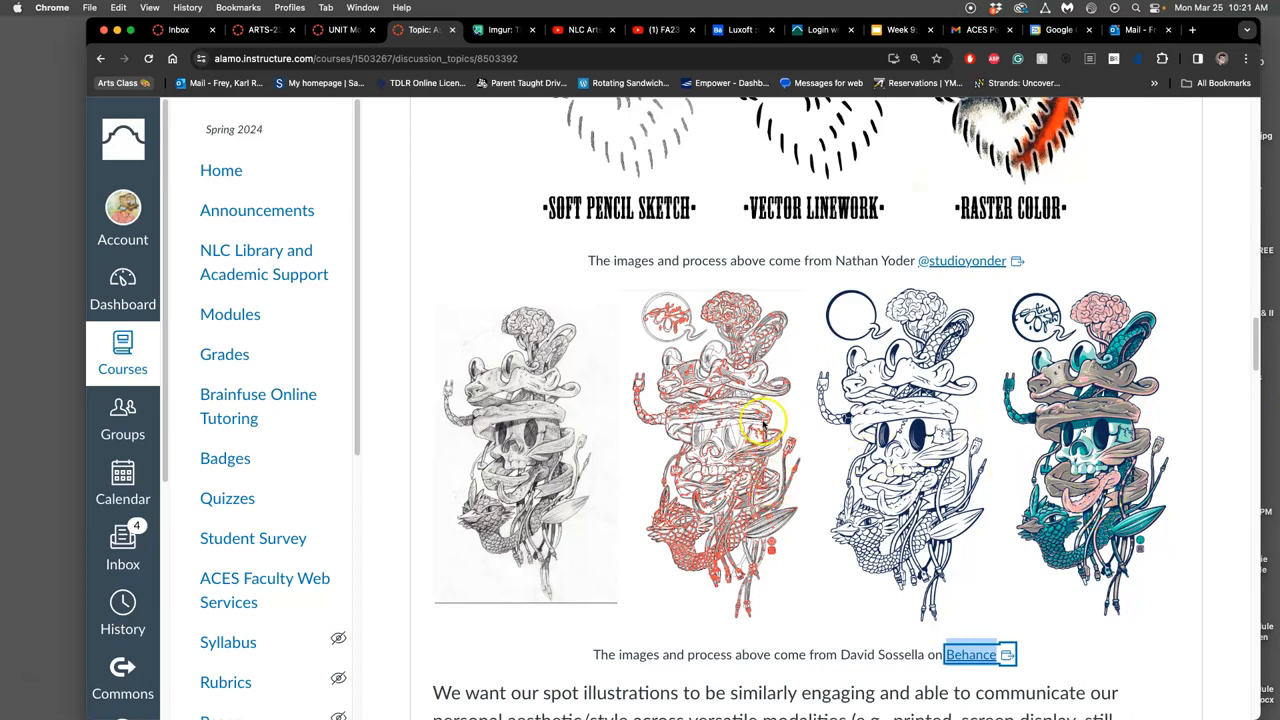
{"action": "mouse_move", "coordinate": [676, 464]}
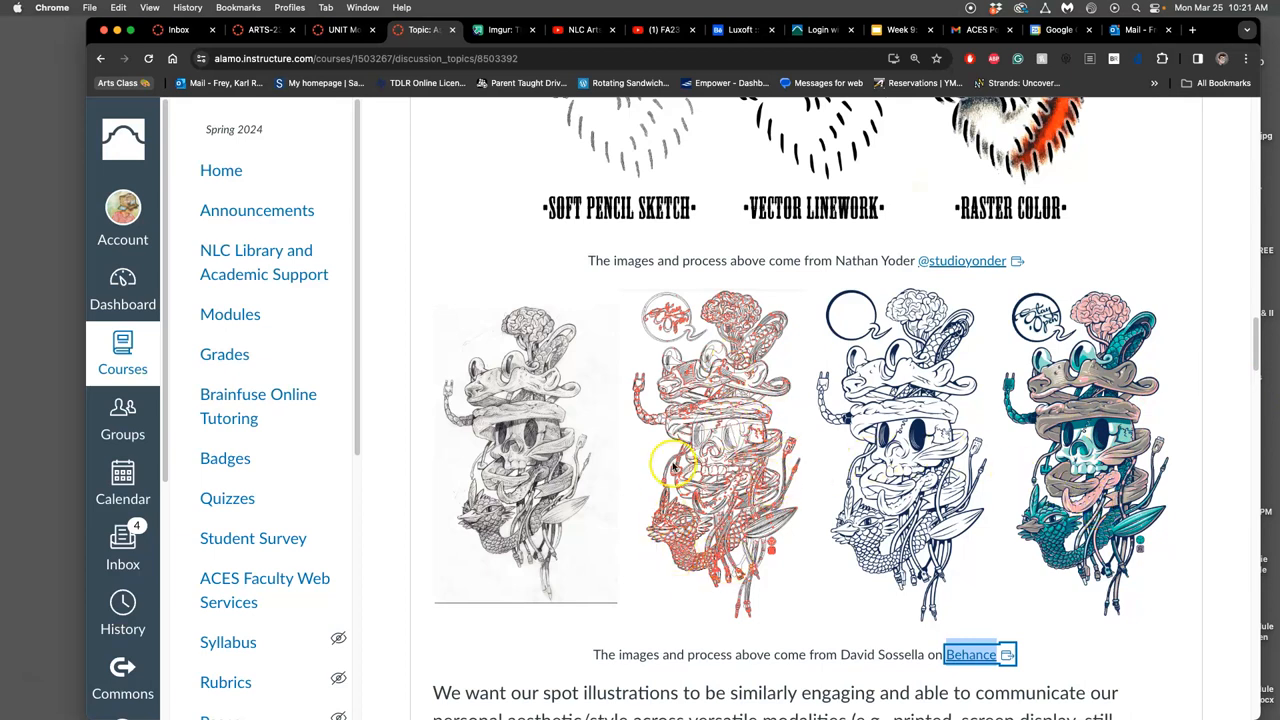
{"action": "mouse_move", "coordinate": [710, 456]}
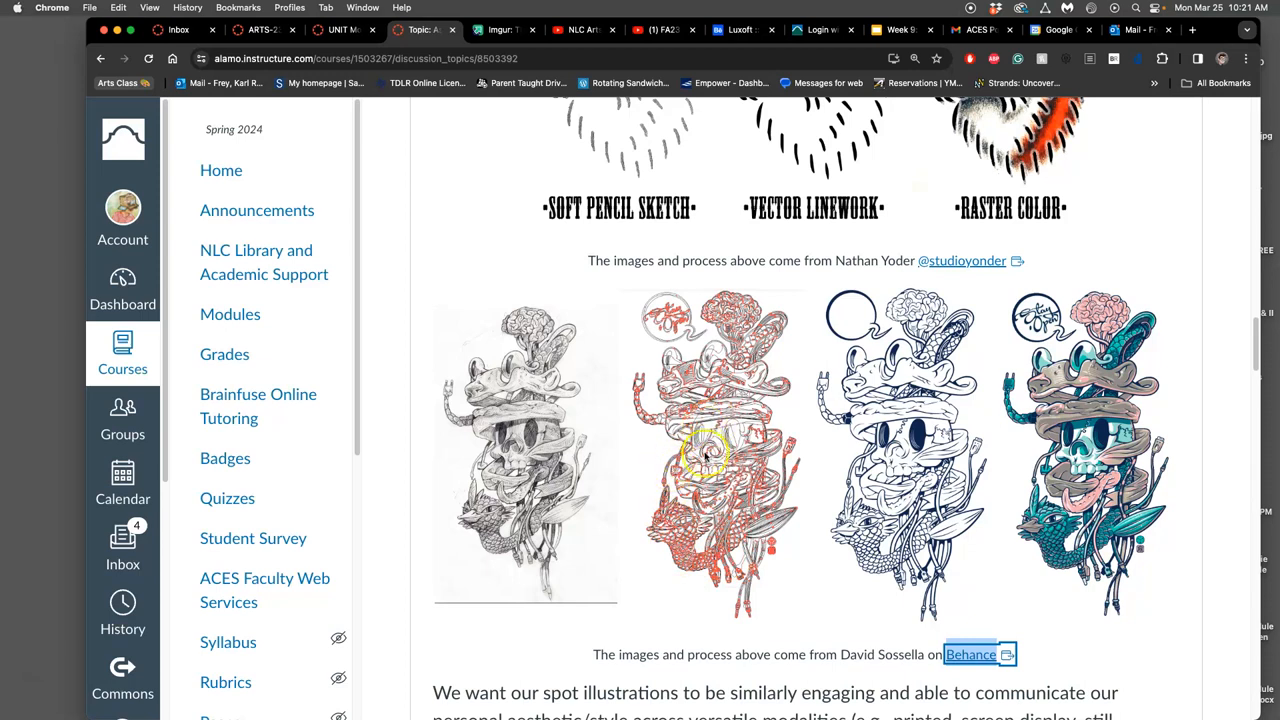
{"action": "mouse_move", "coordinate": [744, 444]}
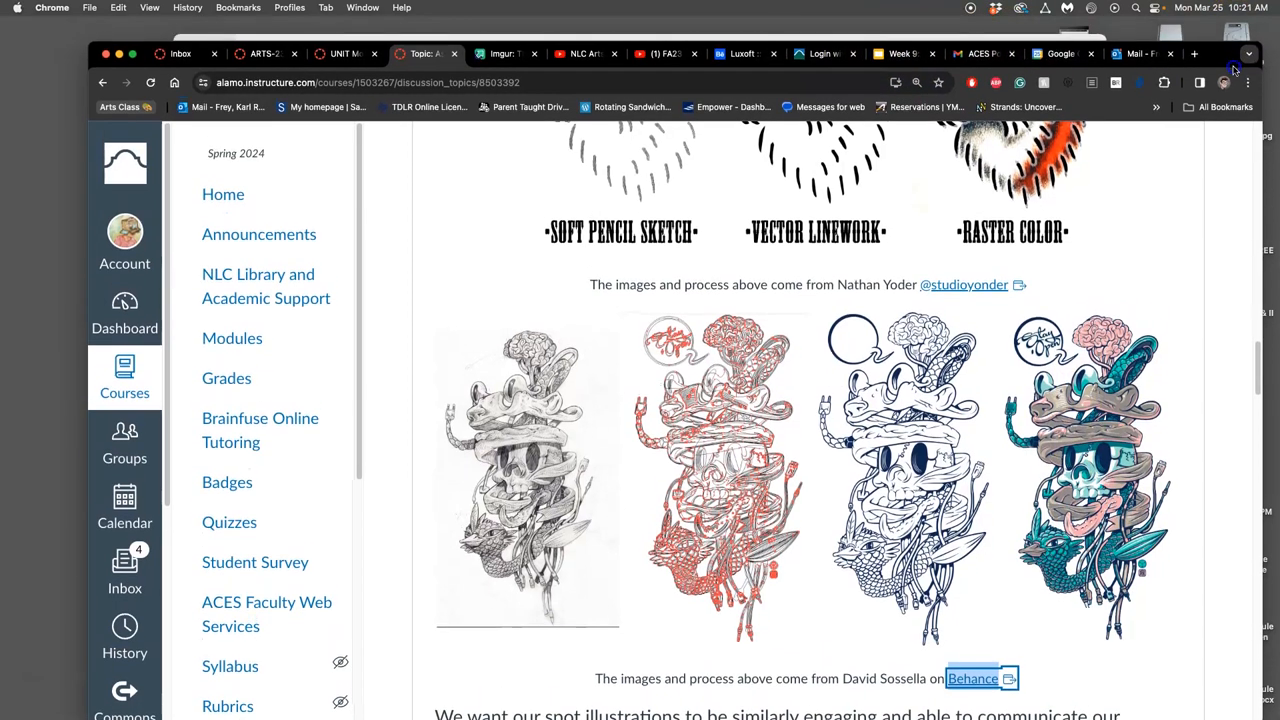
- Browse the Luxoft T-shirt Behance project's pencil sketches, line art and finished colour designs
{"action": "left_click", "coordinate": [972, 678]}
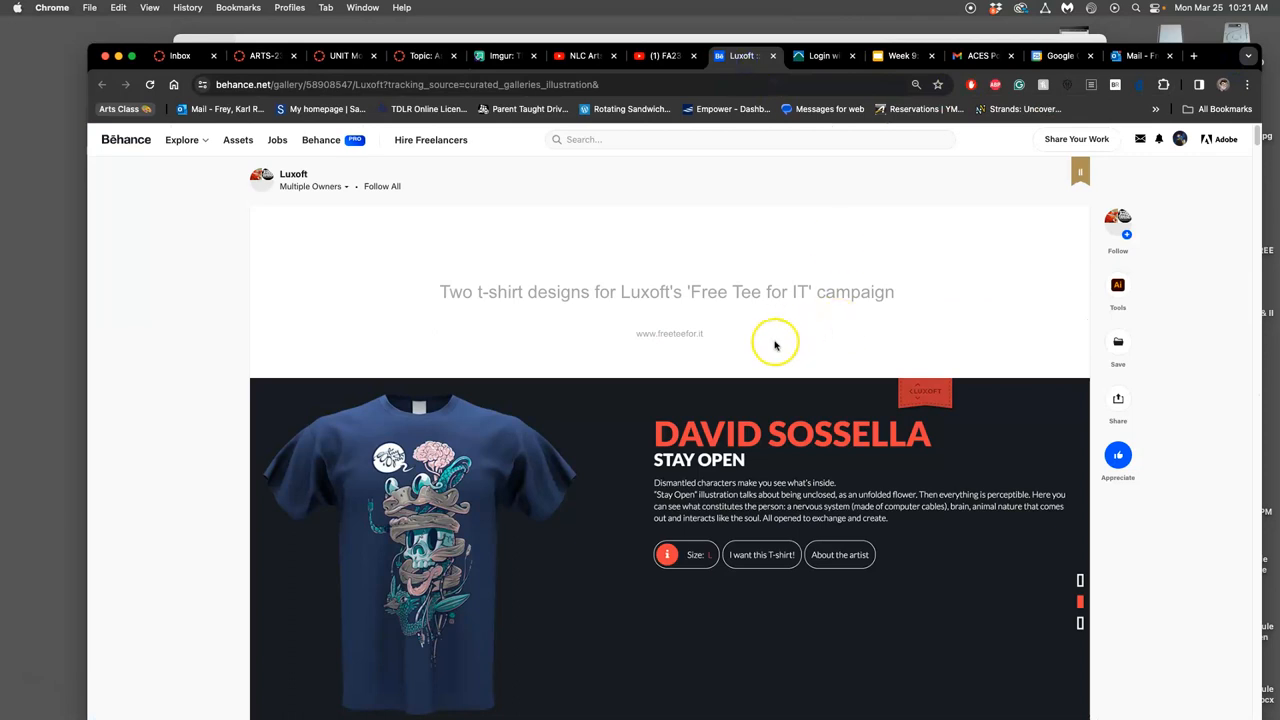
{"action": "scroll", "scroll_direction": "down", "scroll_amount": 3}
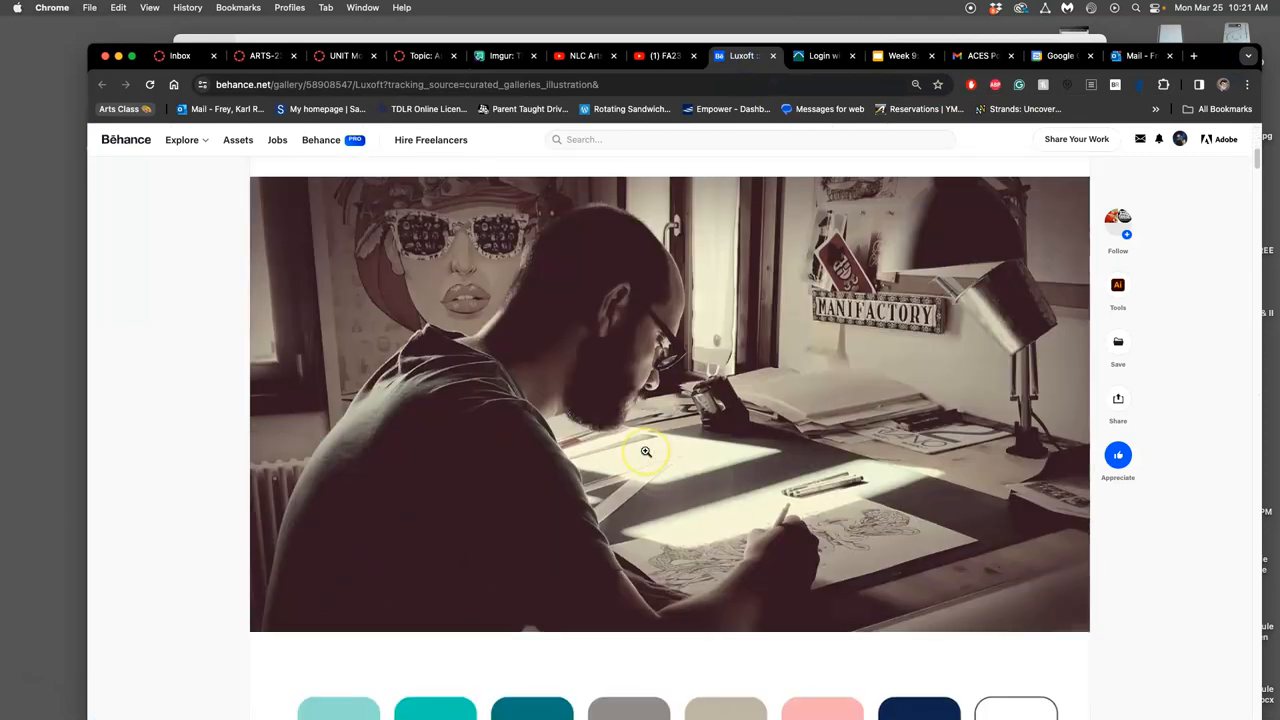
{"action": "scroll", "scroll_direction": "down", "scroll_amount": 3}
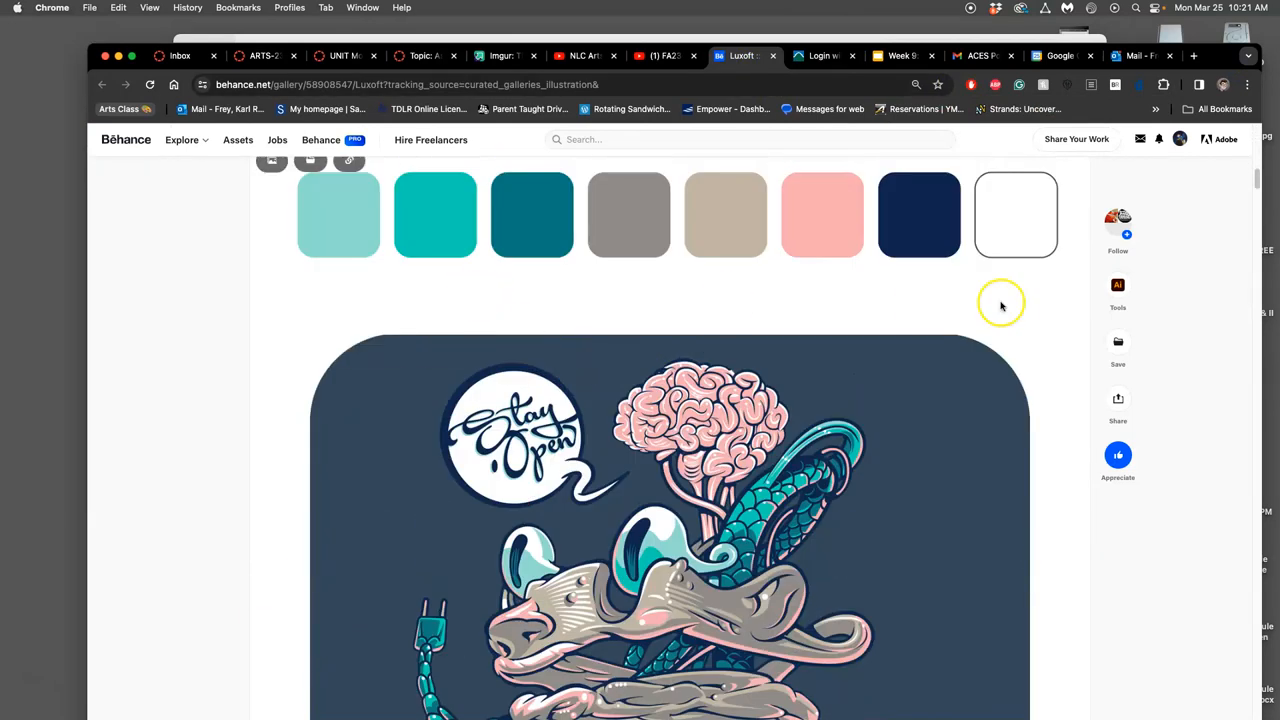
{"action": "scroll", "scroll_direction": "down", "scroll_amount": 3}
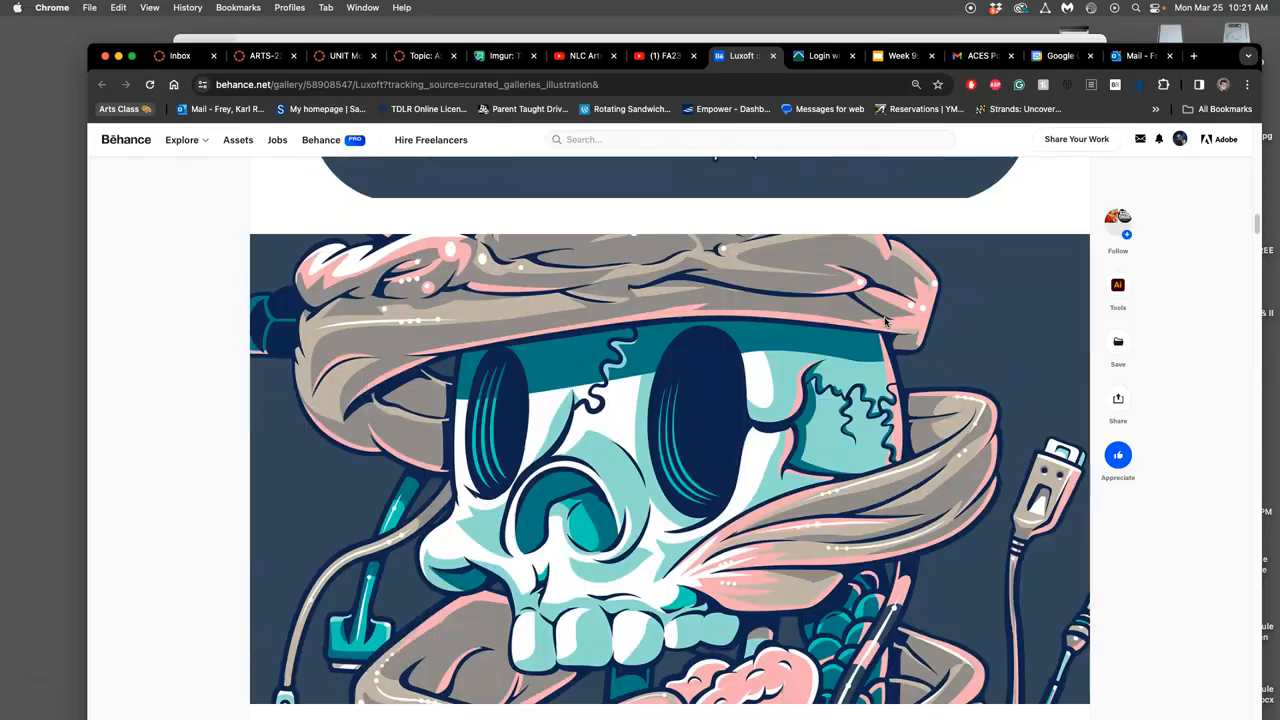
{"action": "scroll", "scroll_direction": "down", "scroll_amount": 3}
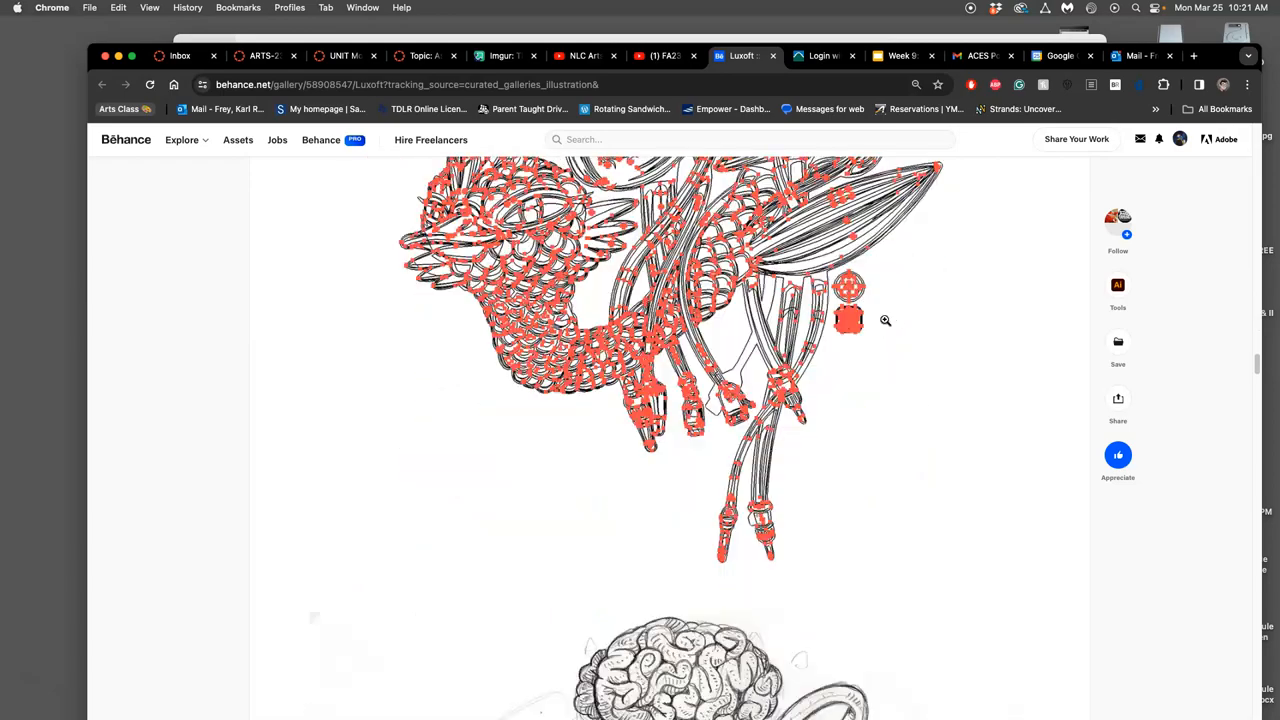
{"action": "scroll", "scroll_direction": "down", "scroll_amount": 3}
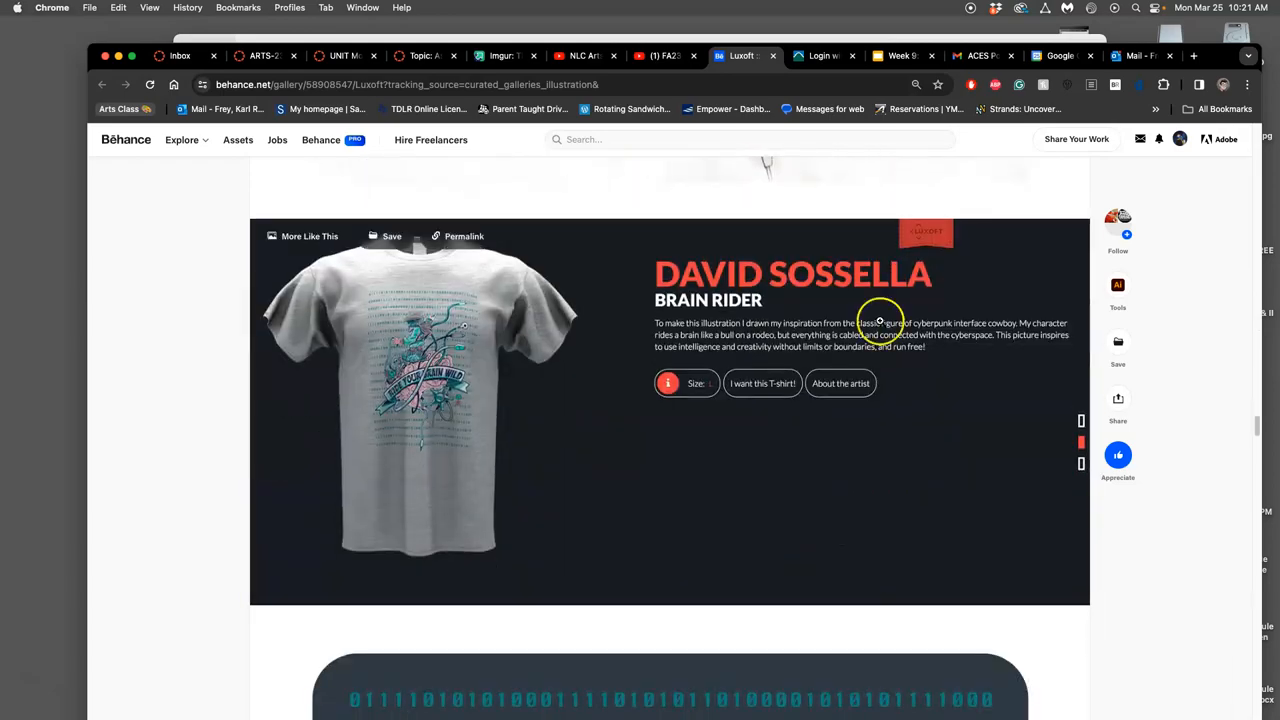
{"action": "scroll", "scroll_direction": "down", "scroll_amount": 3}
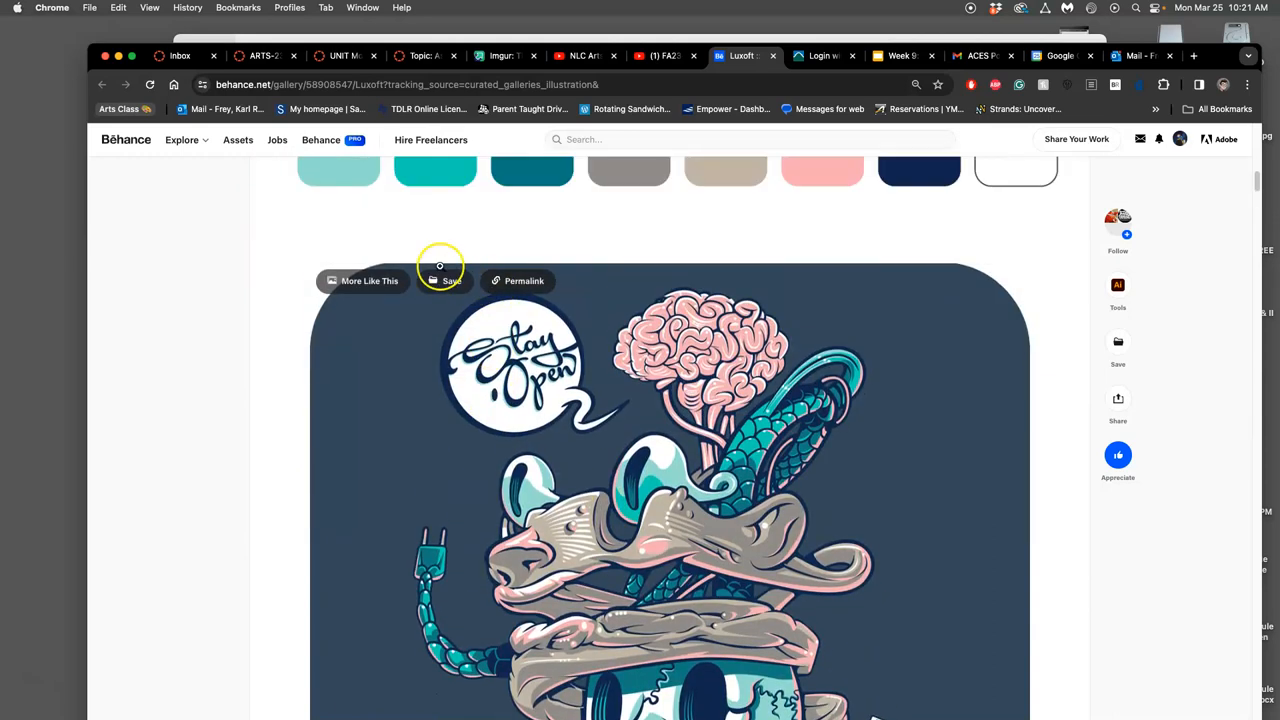
{"action": "scroll", "scroll_direction": "down", "scroll_amount": 3}
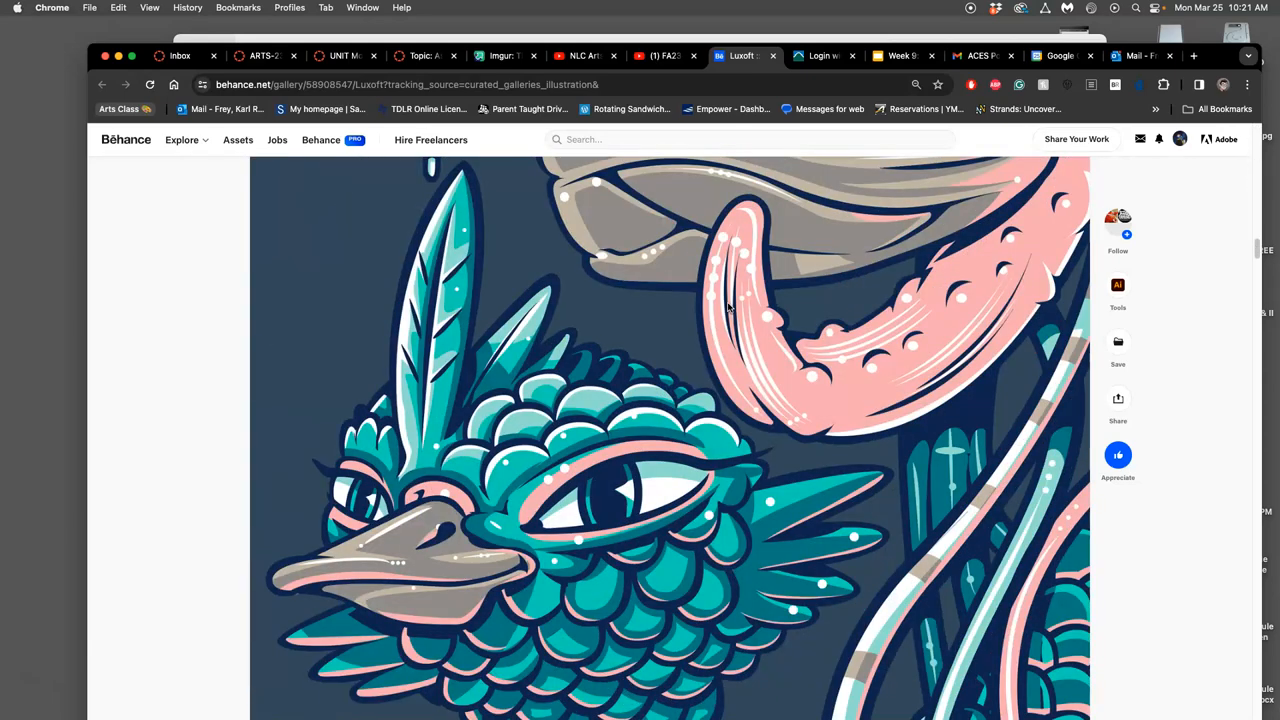
{"action": "scroll", "scroll_direction": "down", "scroll_amount": 3}
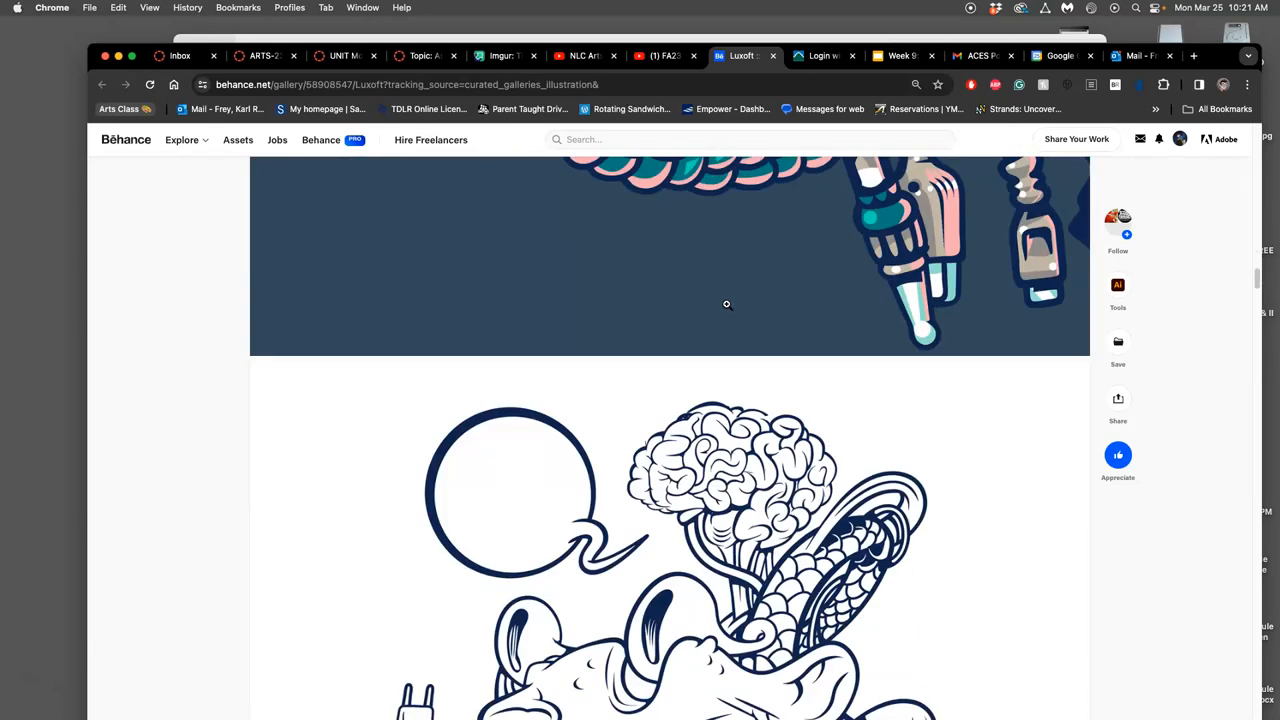
{"action": "scroll", "scroll_direction": "down", "scroll_amount": 3}
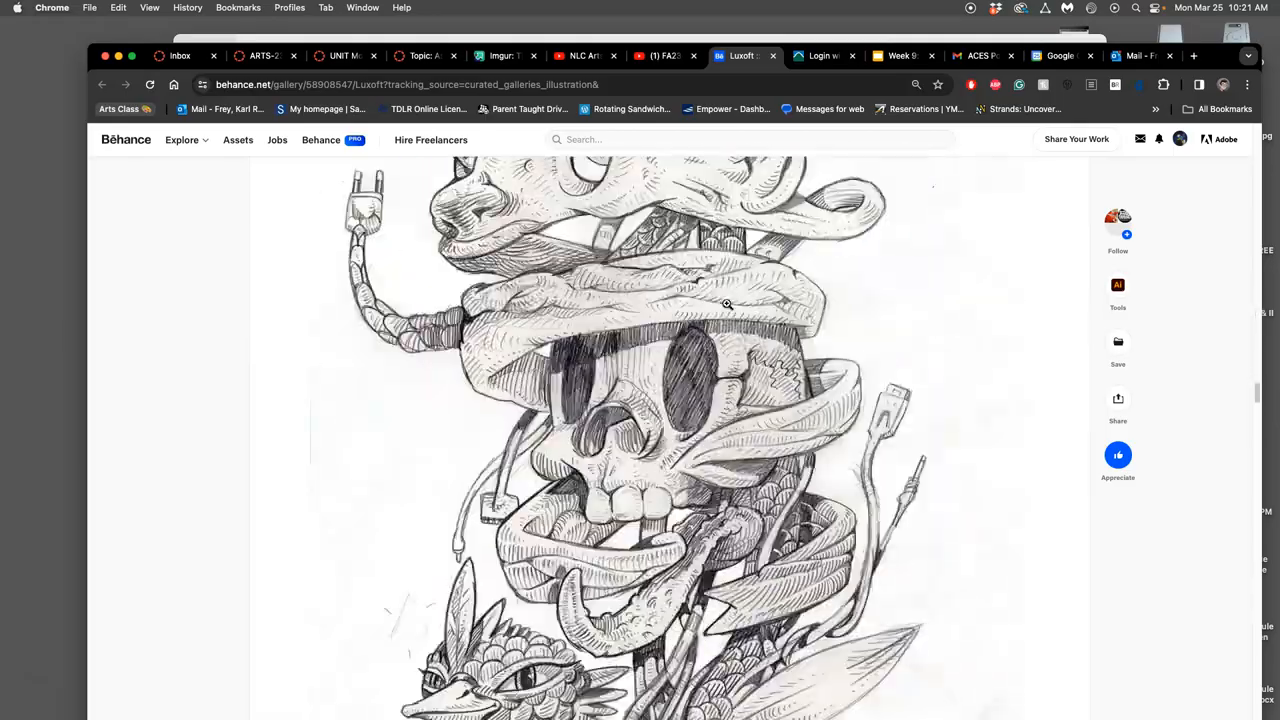
{"action": "scroll", "scroll_direction": "down", "scroll_amount": 3}
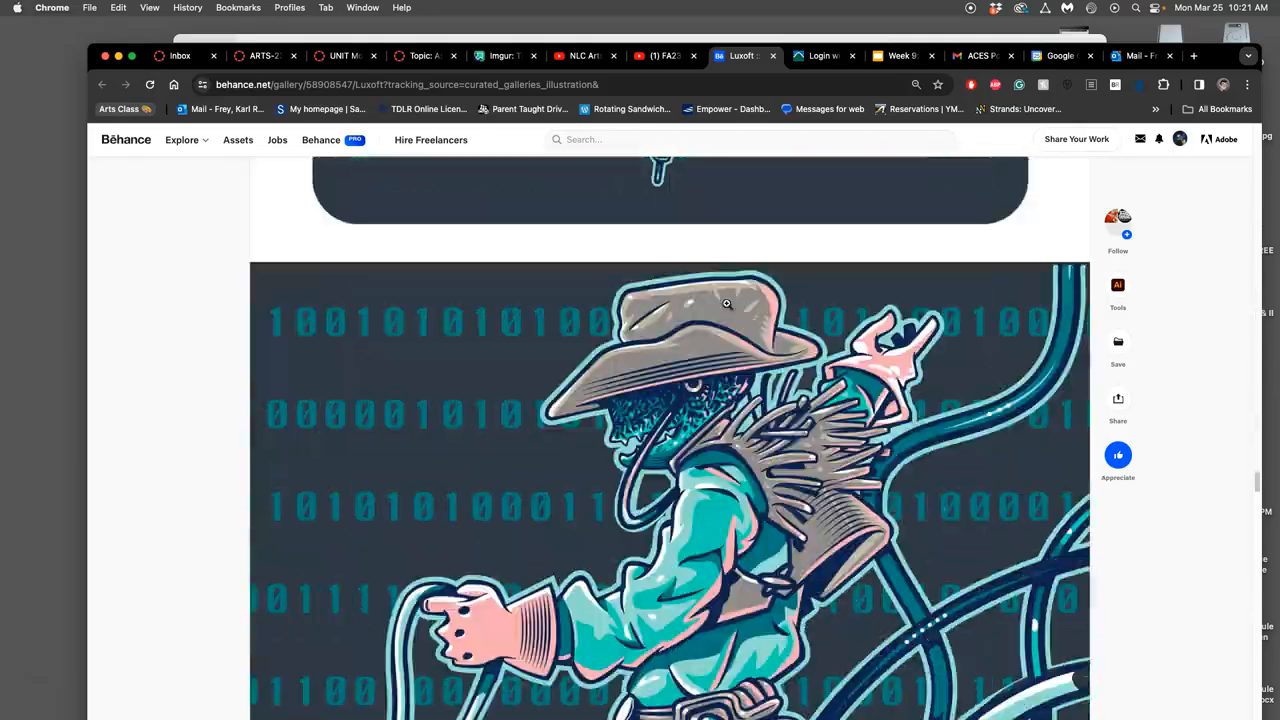
{"action": "scroll", "scroll_direction": "down", "scroll_amount": 3}
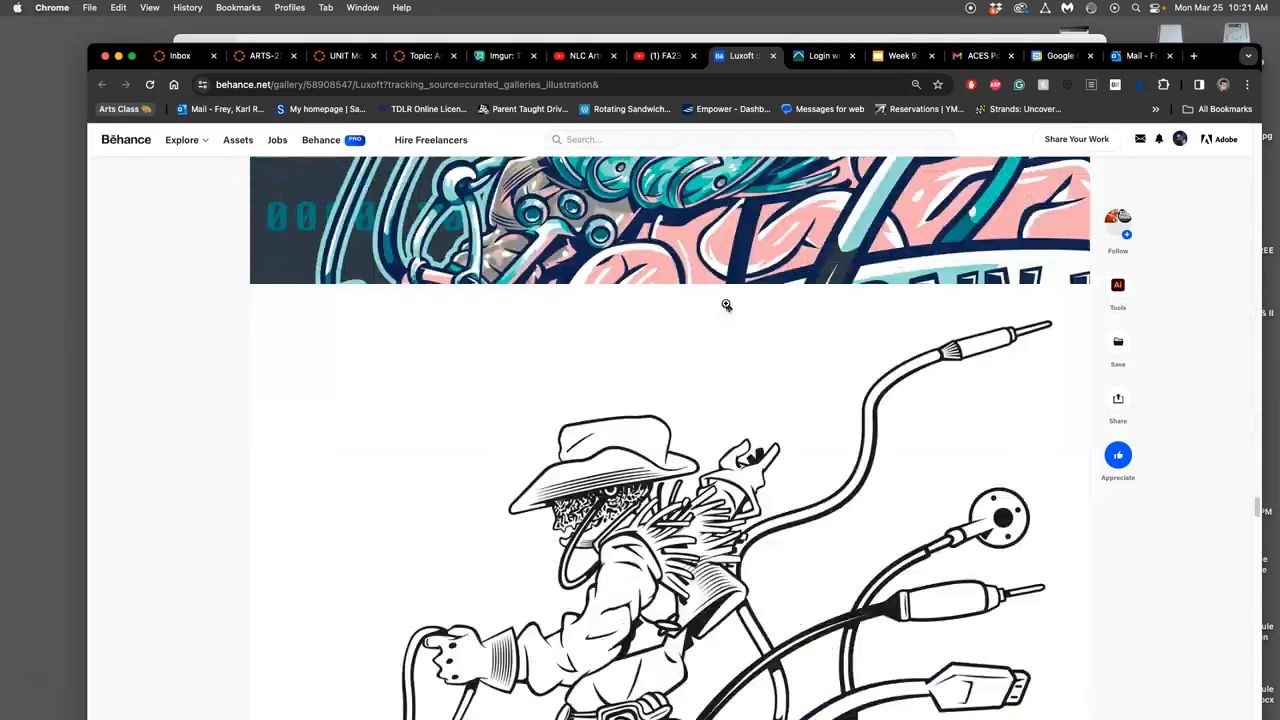
{"action": "scroll", "scroll_direction": "down", "scroll_amount": 3}
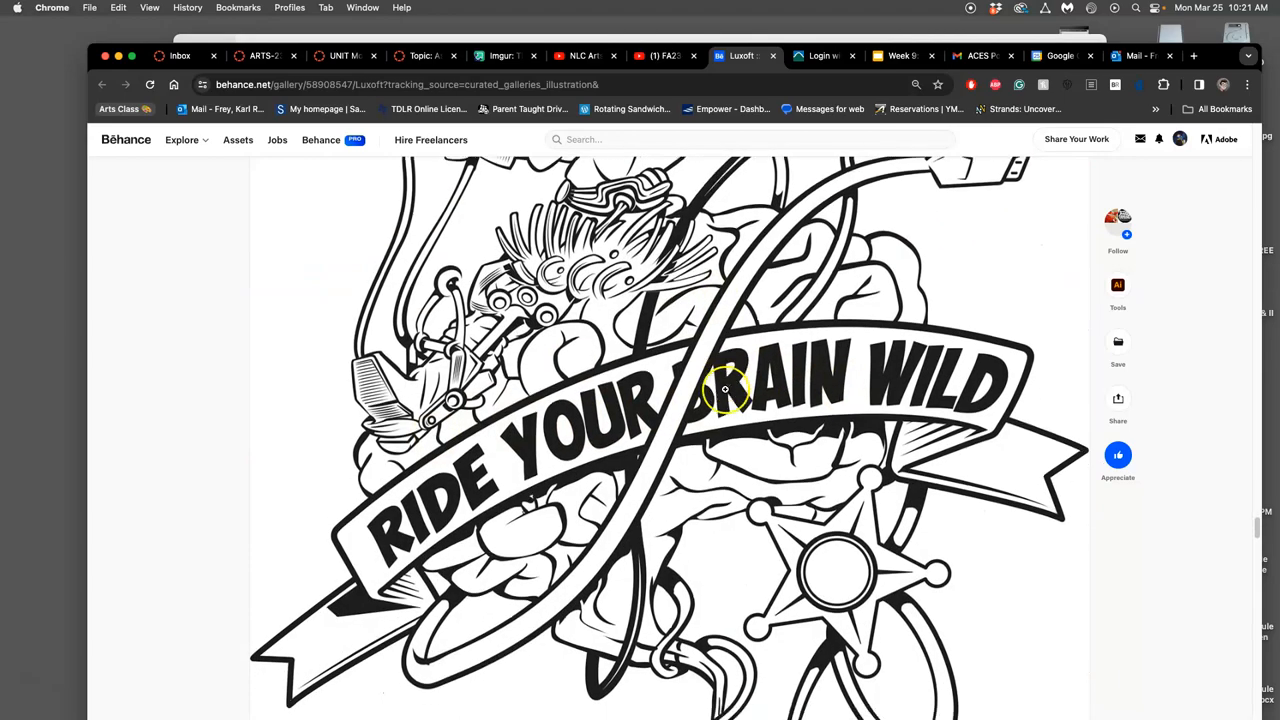
{"action": "scroll", "scroll_direction": "down", "scroll_amount": 3}
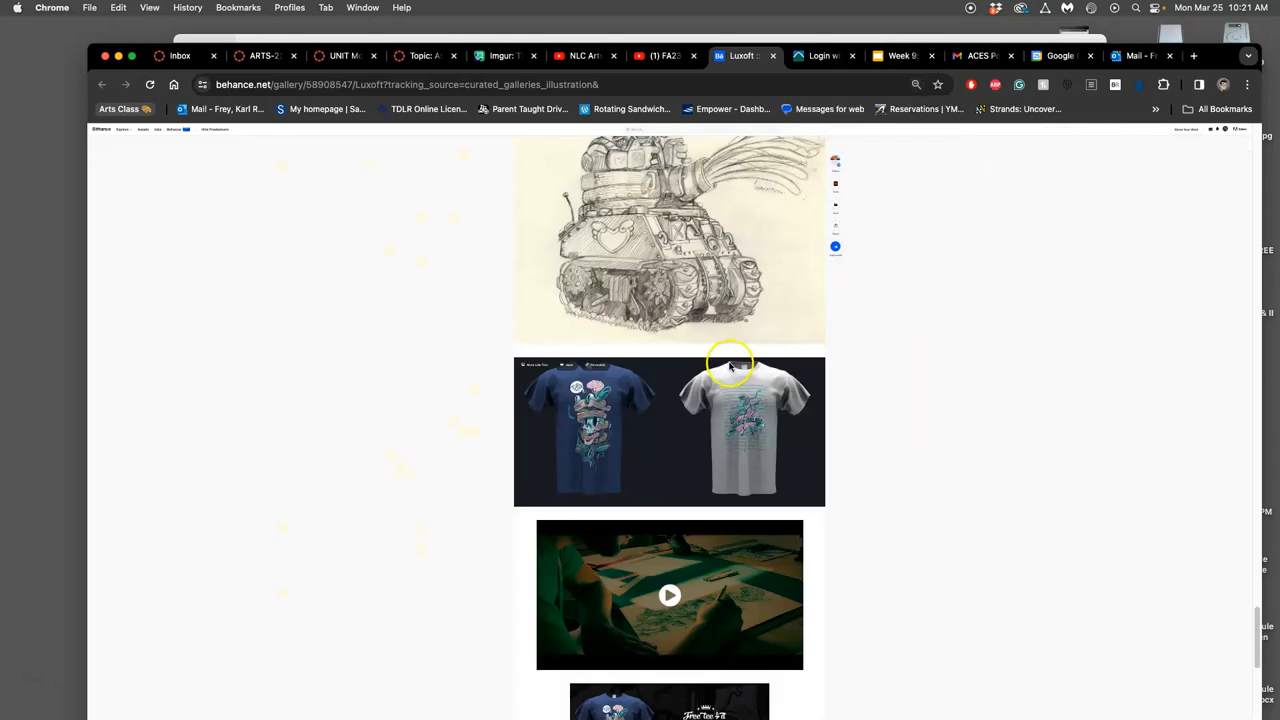
{"action": "scroll", "scroll_direction": "down", "scroll_amount": 3}
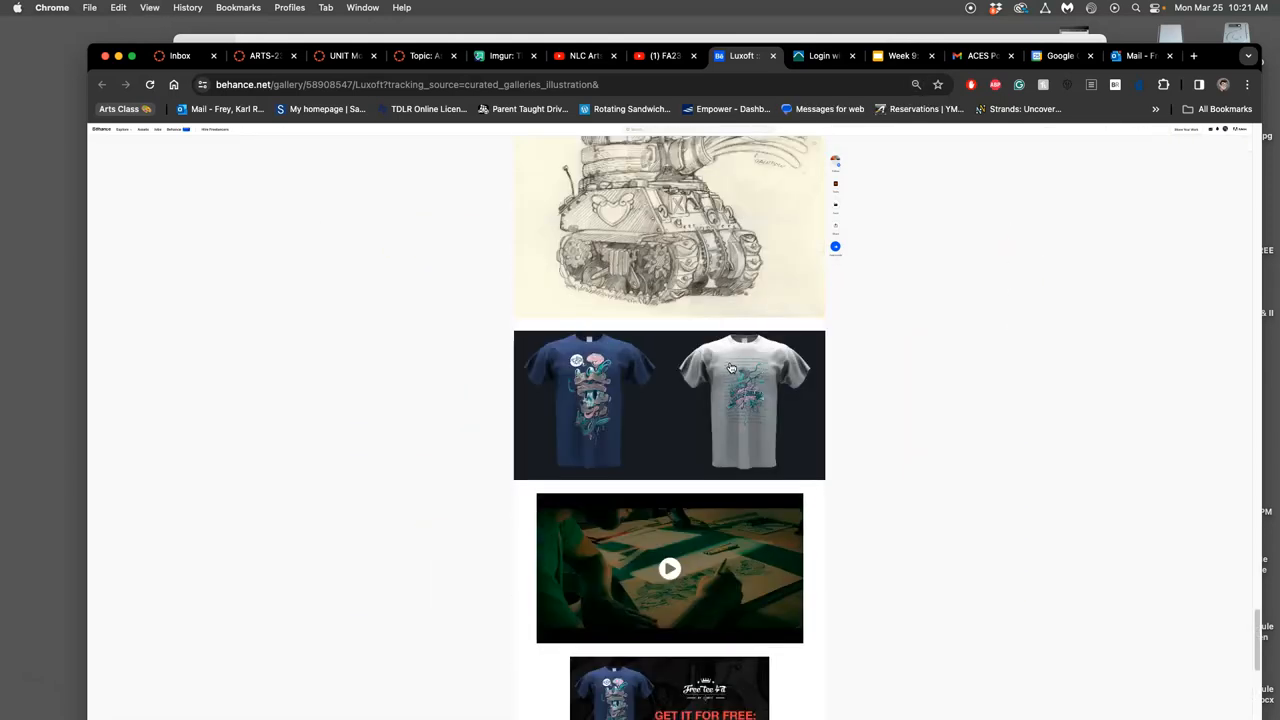
{"action": "scroll", "scroll_direction": "down", "scroll_amount": 3}
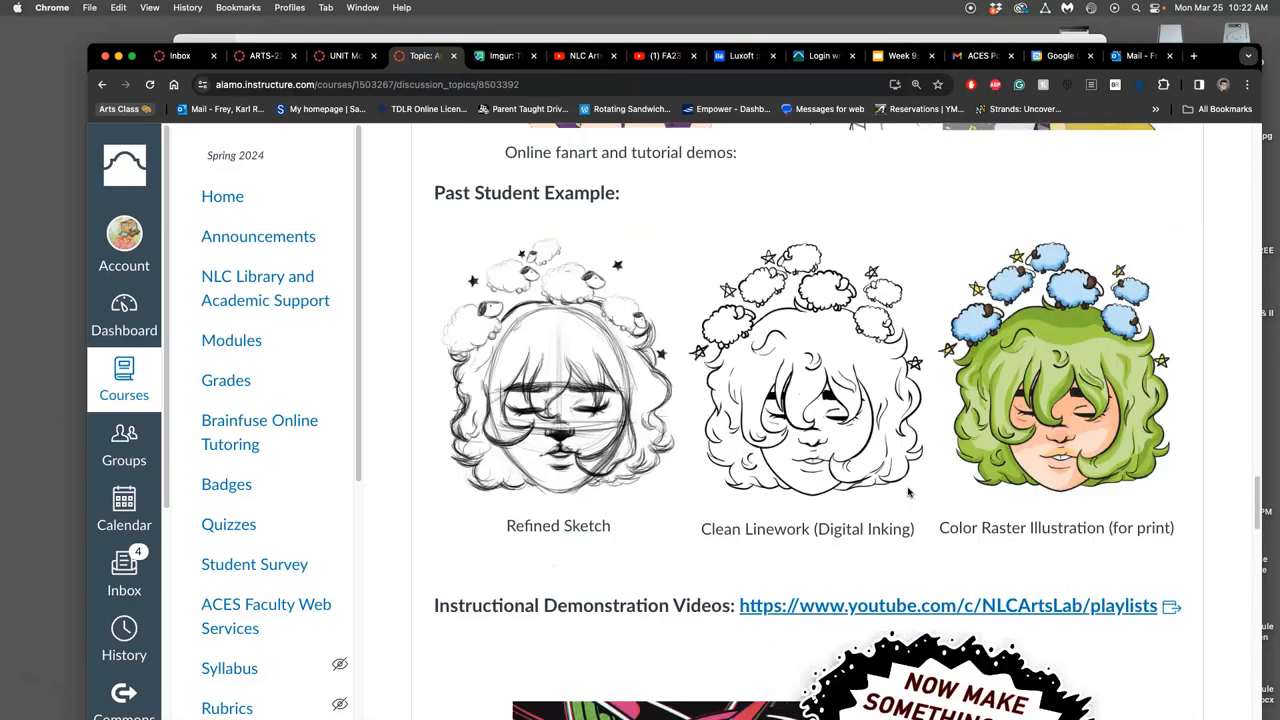
- Scroll to Instructor Inspiration and open the instagram.com/ryetoons credit link
{"action": "scroll", "scroll_direction": "down", "scroll_amount": 3}
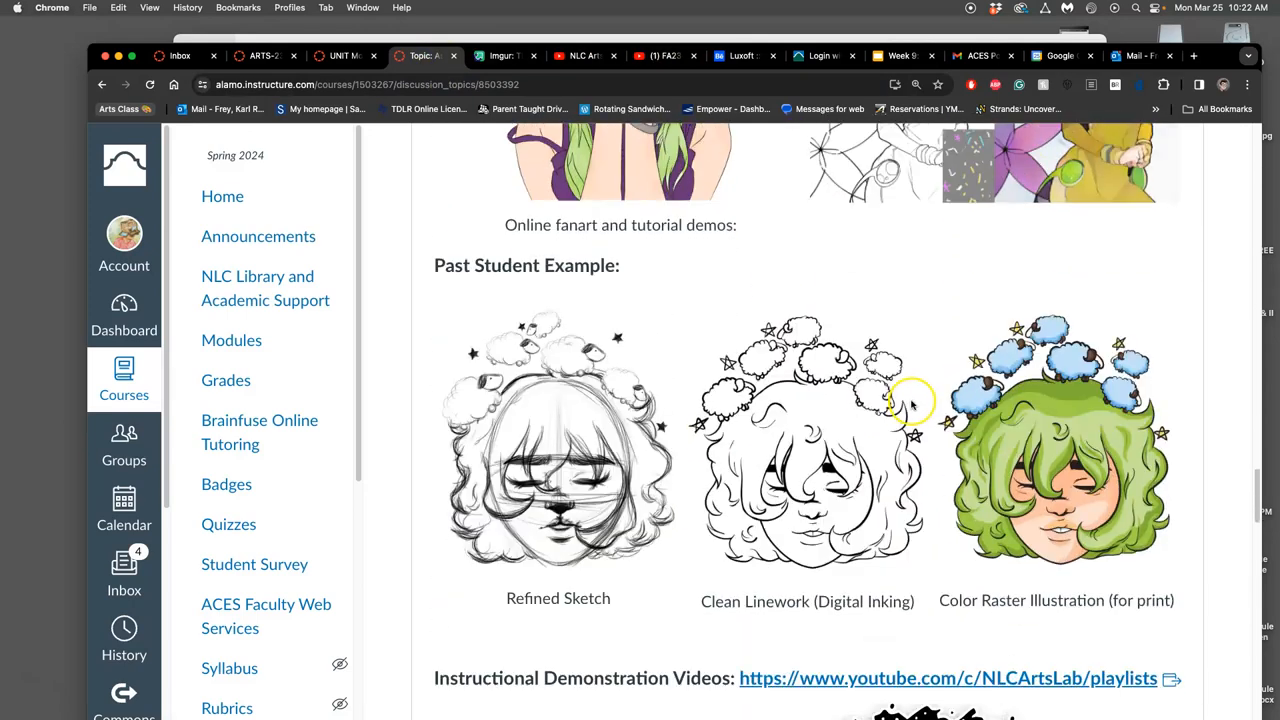
{"action": "scroll", "scroll_direction": "down", "scroll_amount": 3}
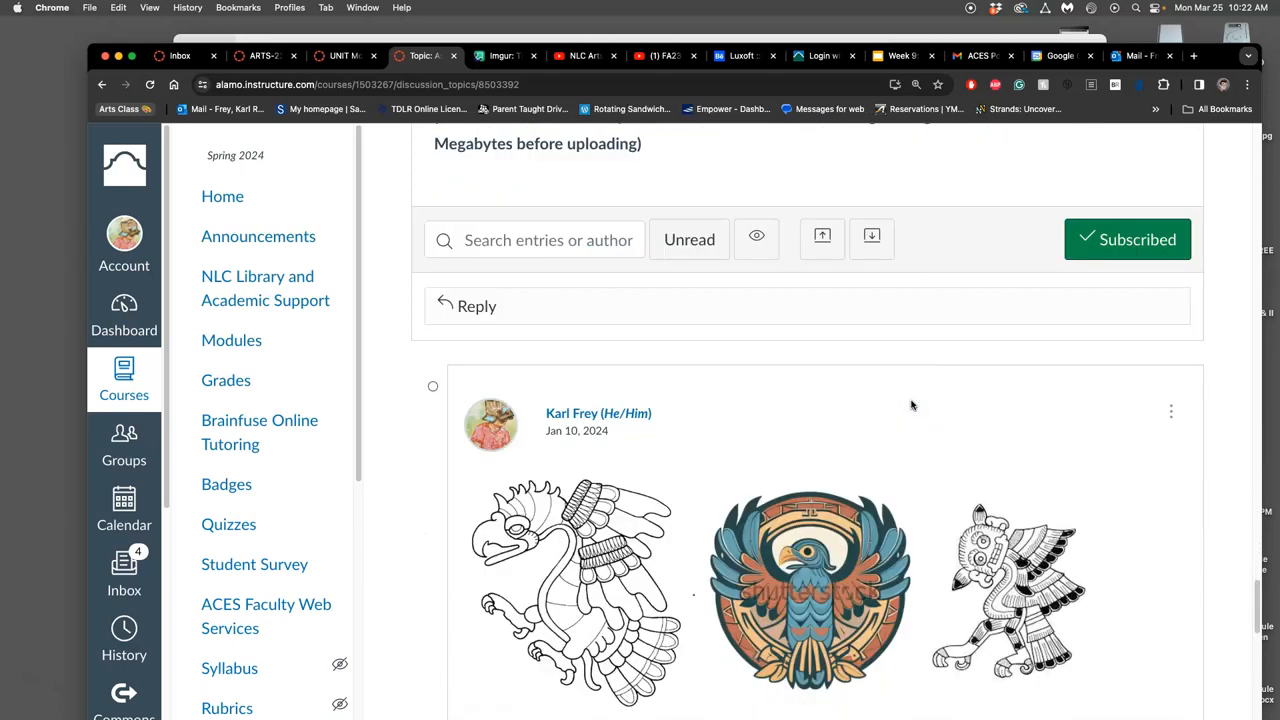
{"action": "scroll", "scroll_direction": "down", "scroll_amount": 3}
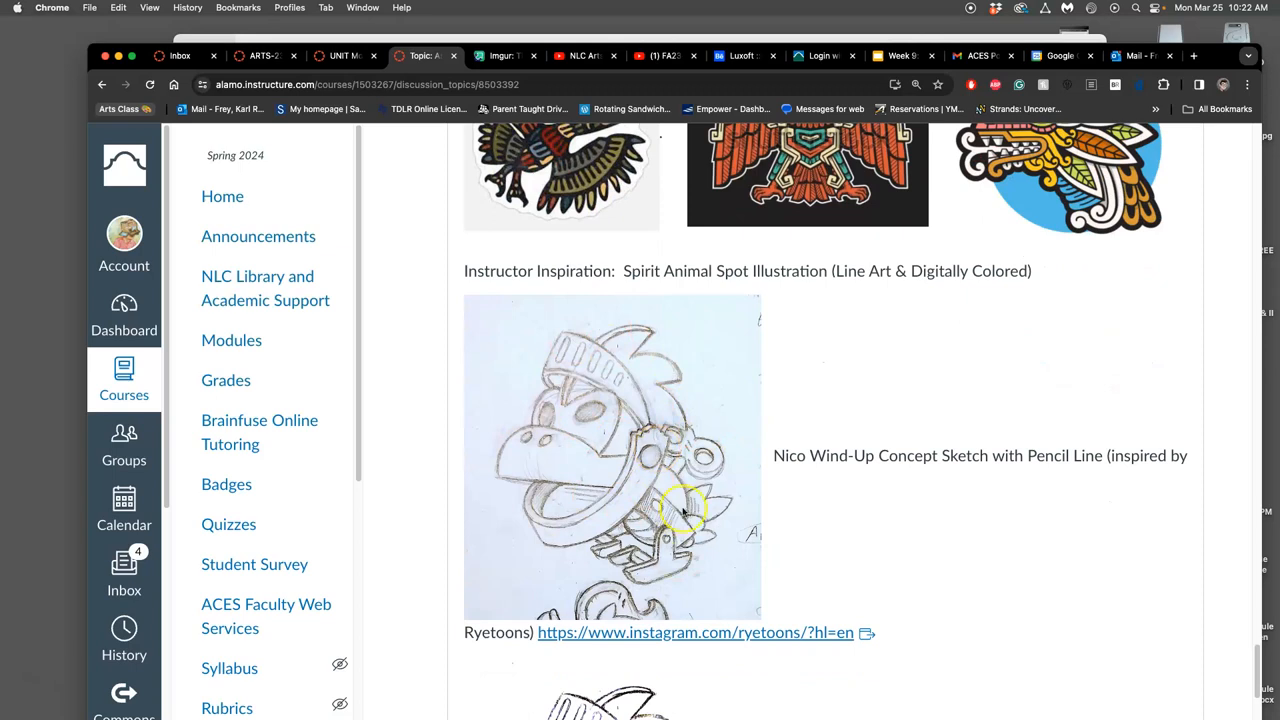
{"action": "scroll", "scroll_direction": "down", "scroll_amount": 3}
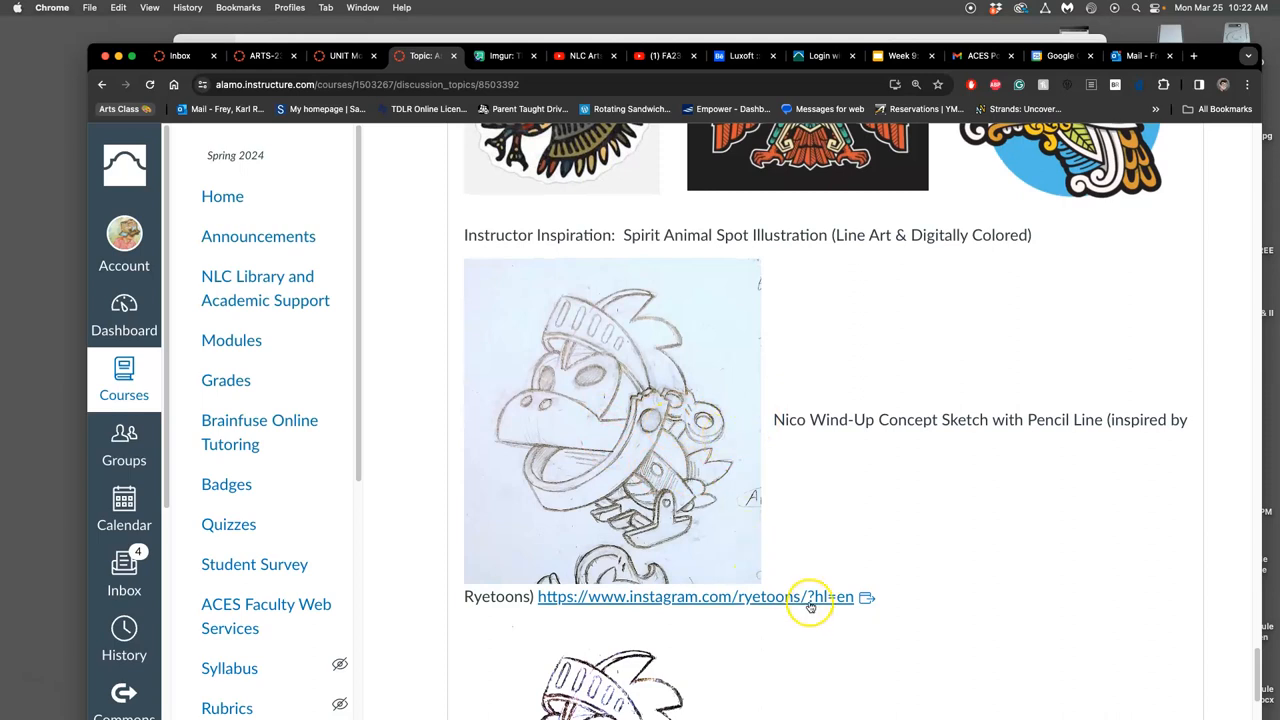
{"action": "left_click", "coordinate": [810, 596]}
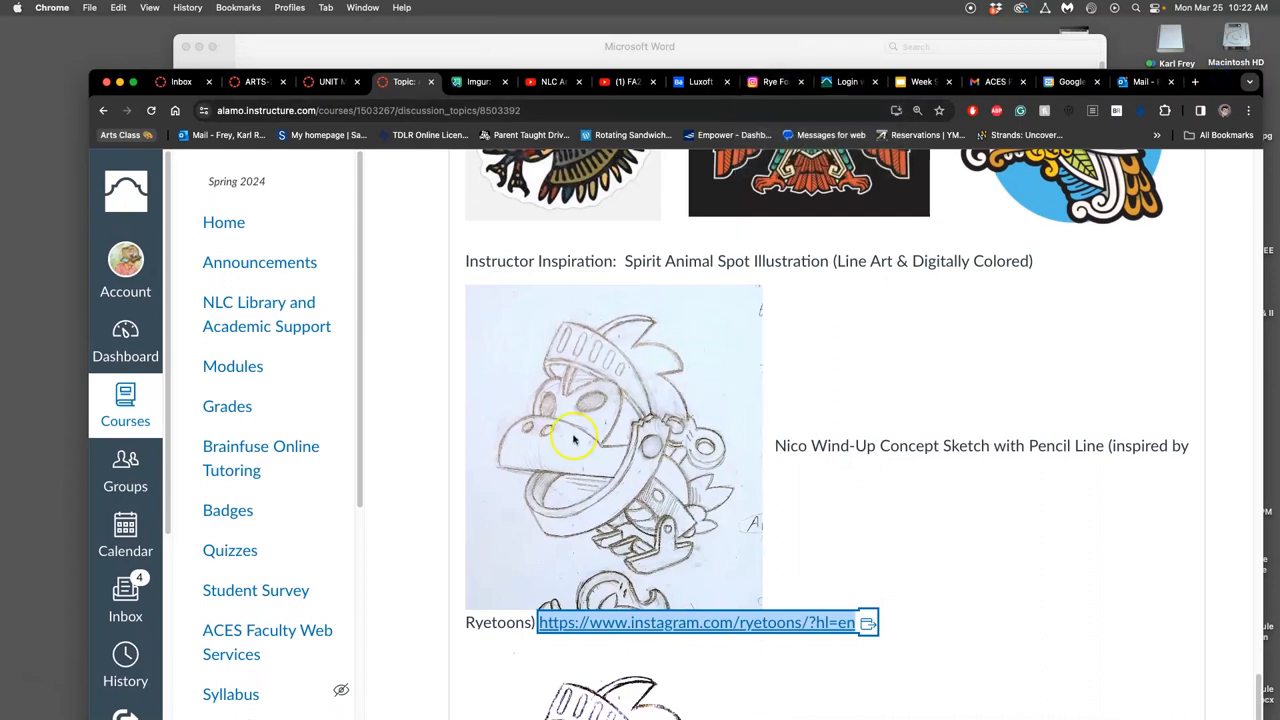
- Scroll the ryetoons profile grid and open the Day 10 Cold Blooded Killer crocodile sketch post
{"action": "left_click", "coordinate": [696, 622]}
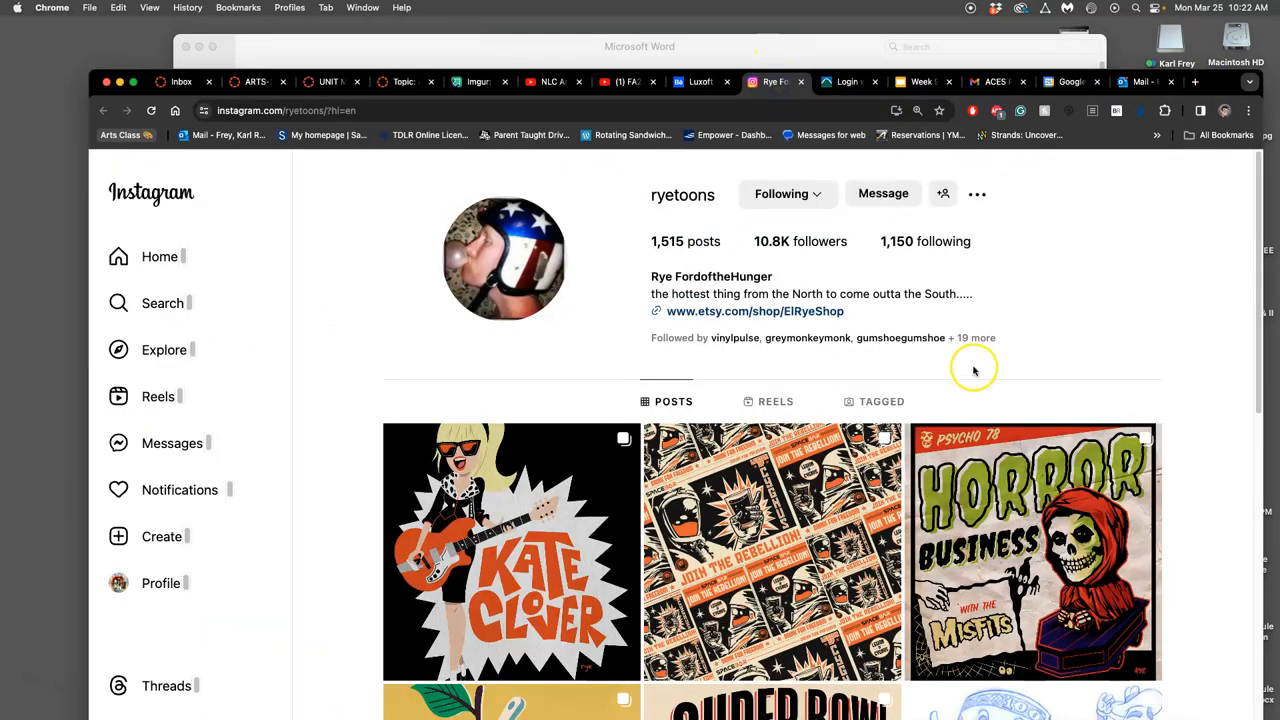
{"action": "scroll", "scroll_direction": "down", "scroll_amount": 3}
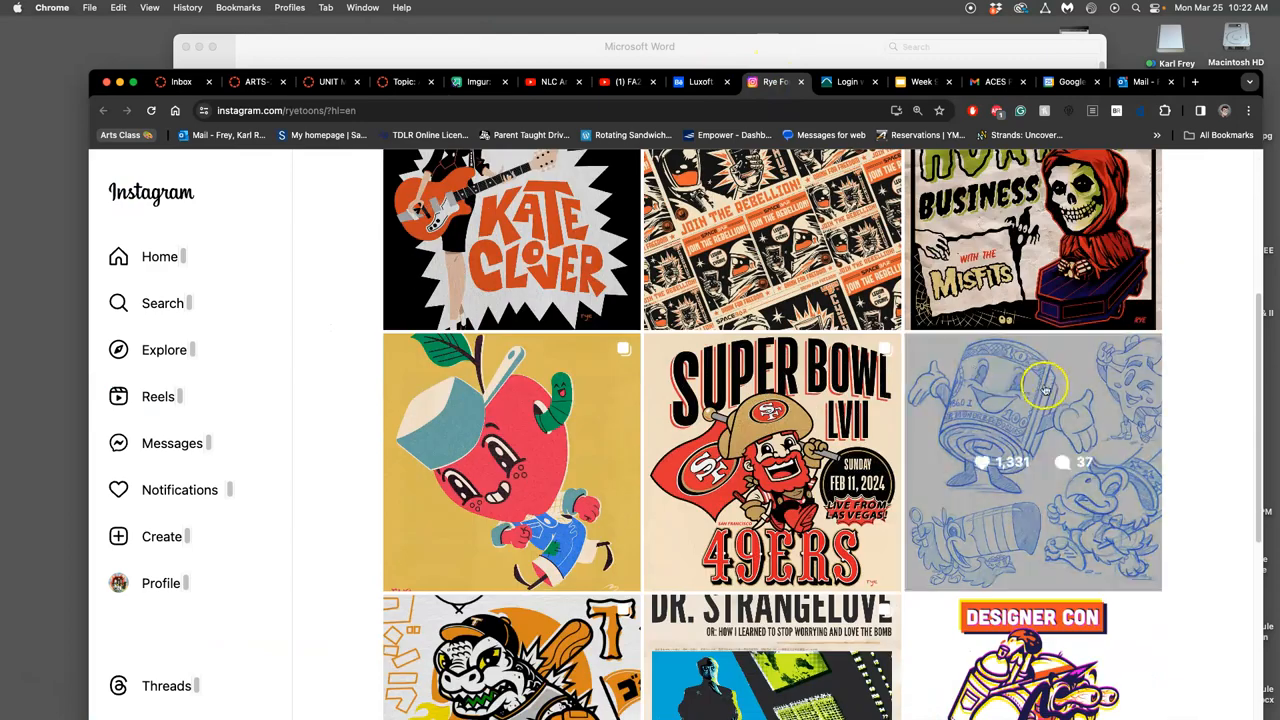
{"action": "scroll", "scroll_direction": "down", "scroll_amount": 3}
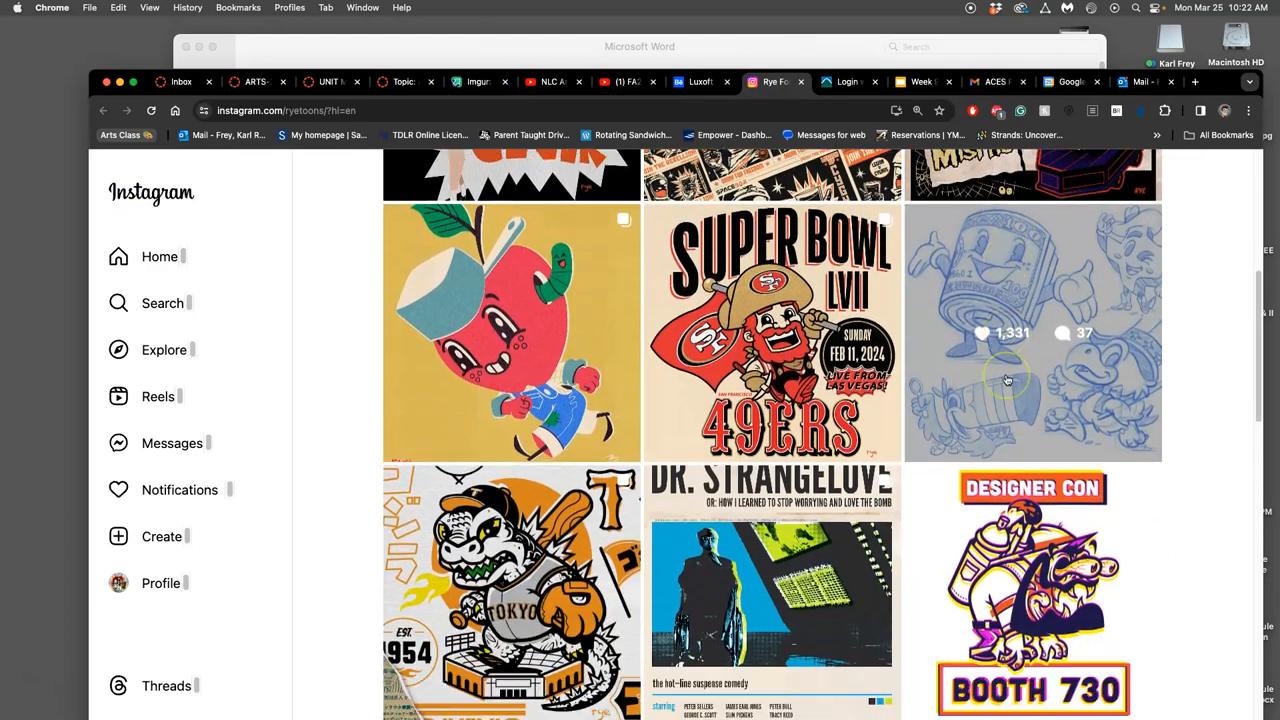
{"action": "scroll", "scroll_direction": "down", "scroll_amount": 3}
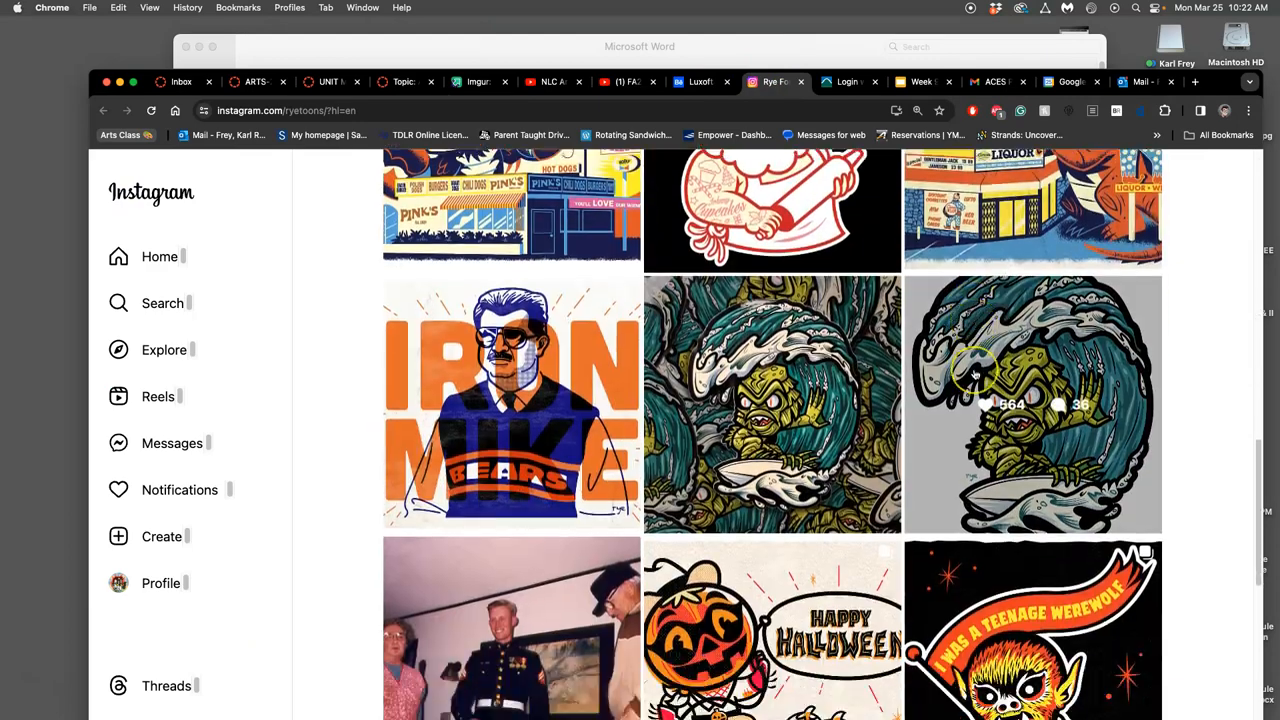
{"action": "scroll", "scroll_direction": "down", "scroll_amount": 3}
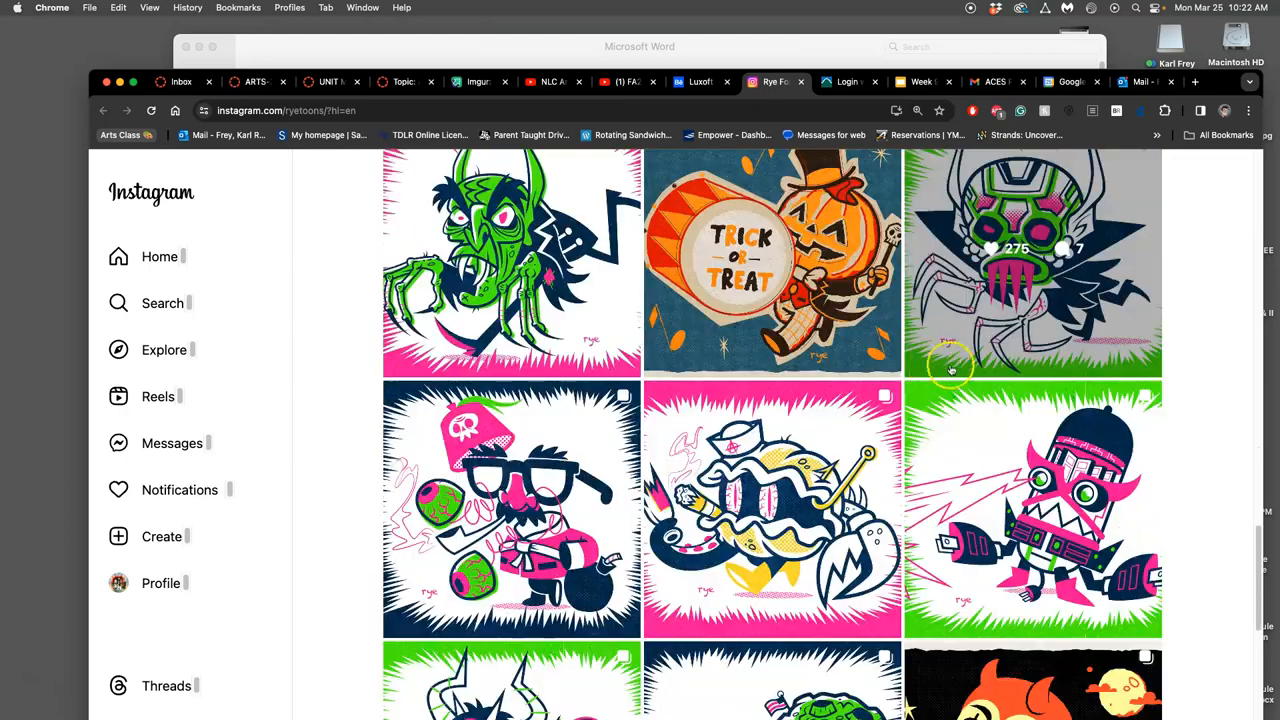
{"action": "scroll", "scroll_direction": "down", "scroll_amount": 3}
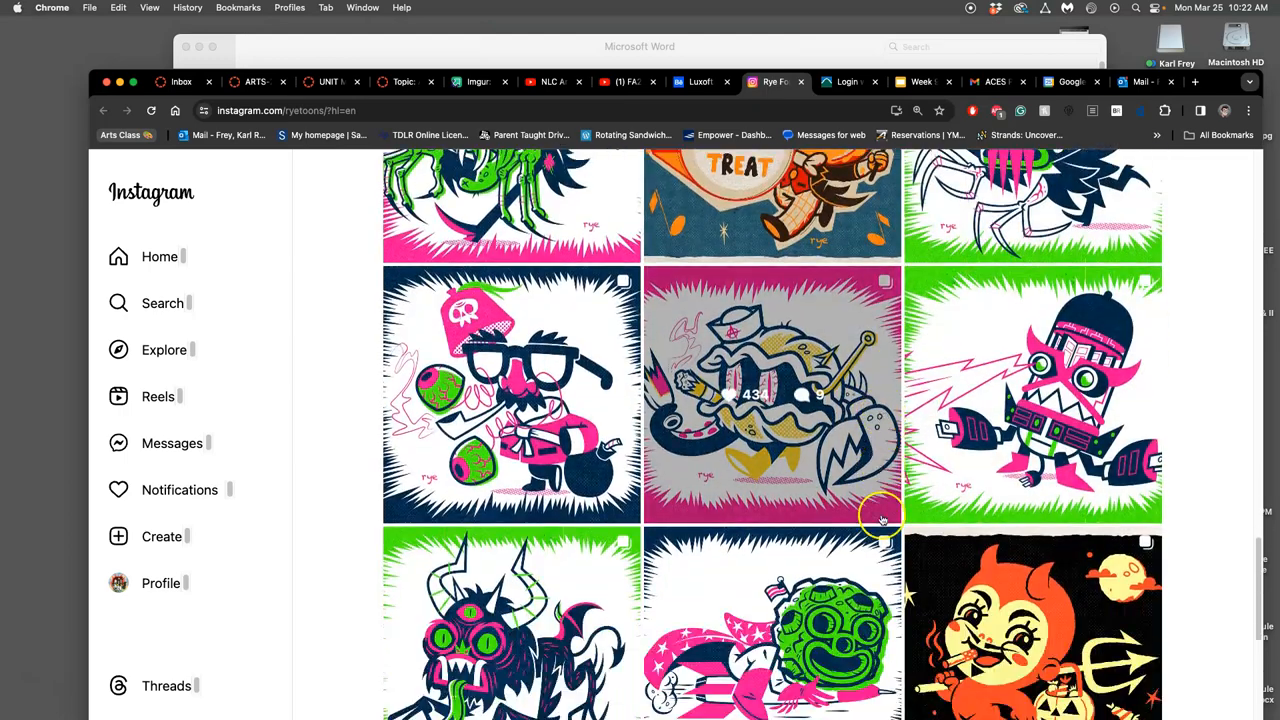
{"action": "scroll", "scroll_direction": "down", "scroll_amount": 3}
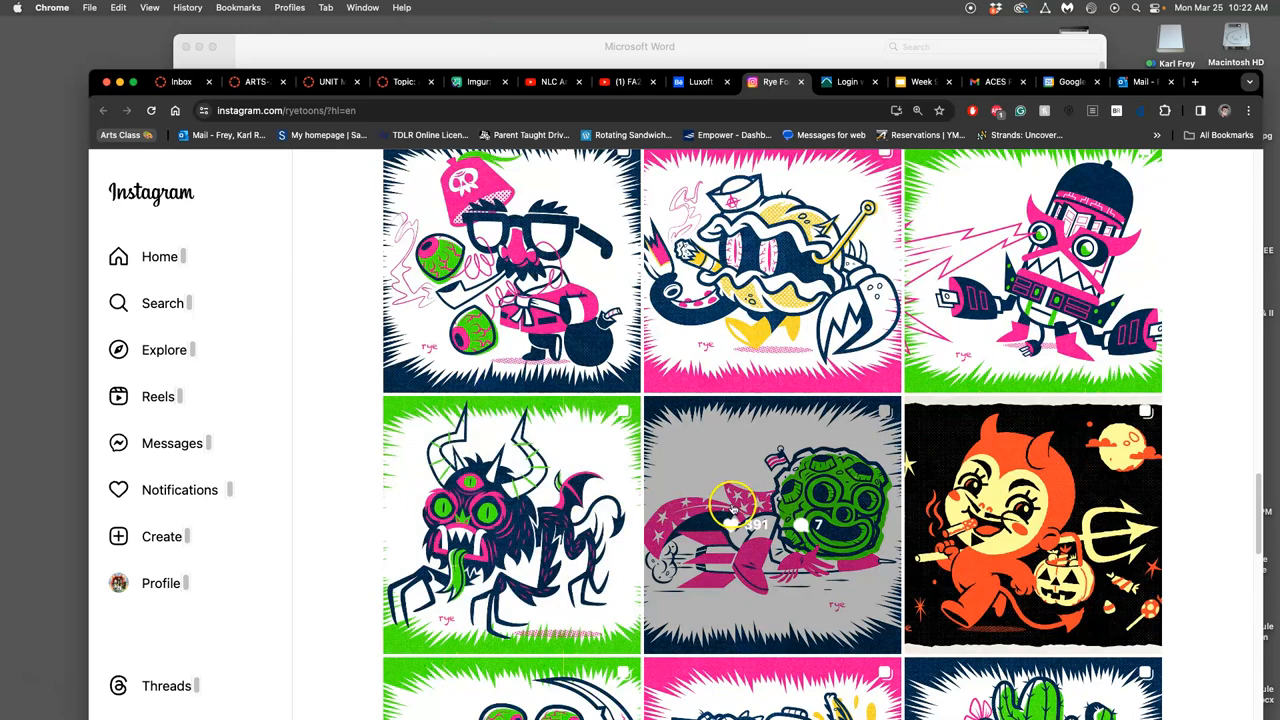
{"action": "scroll", "scroll_direction": "down", "scroll_amount": 3}
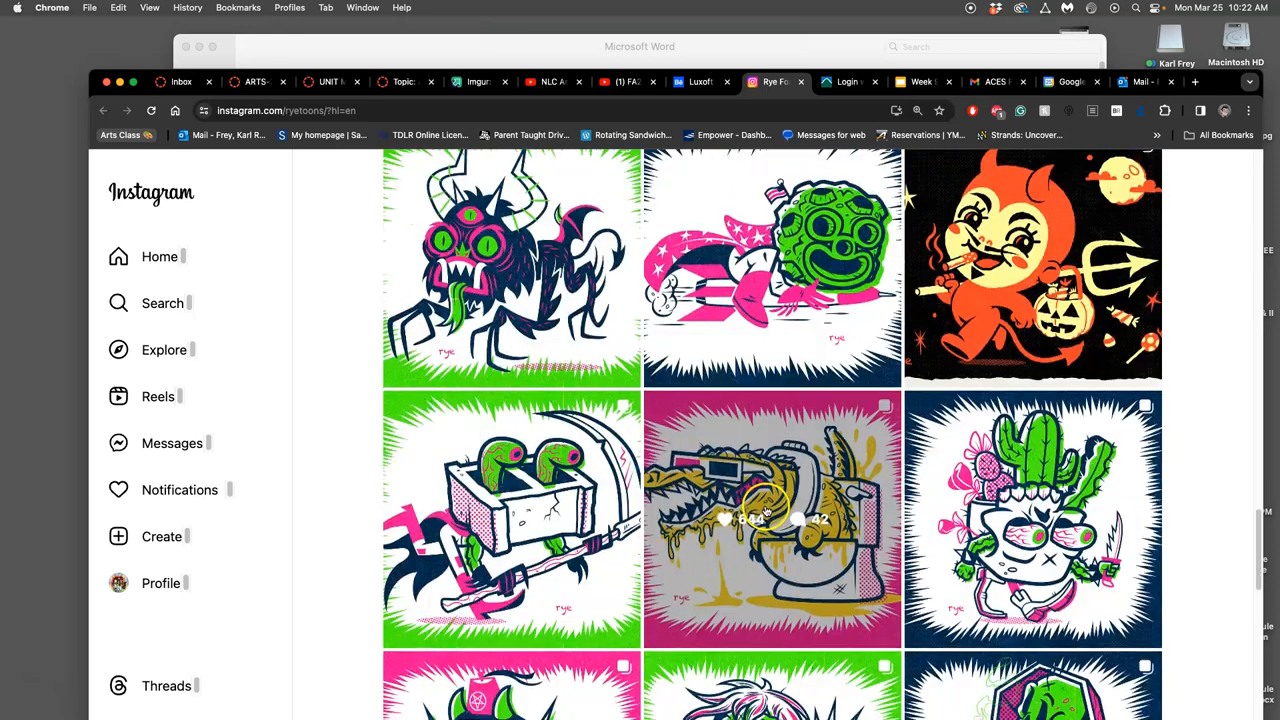
{"action": "left_click", "coordinate": [772, 516]}
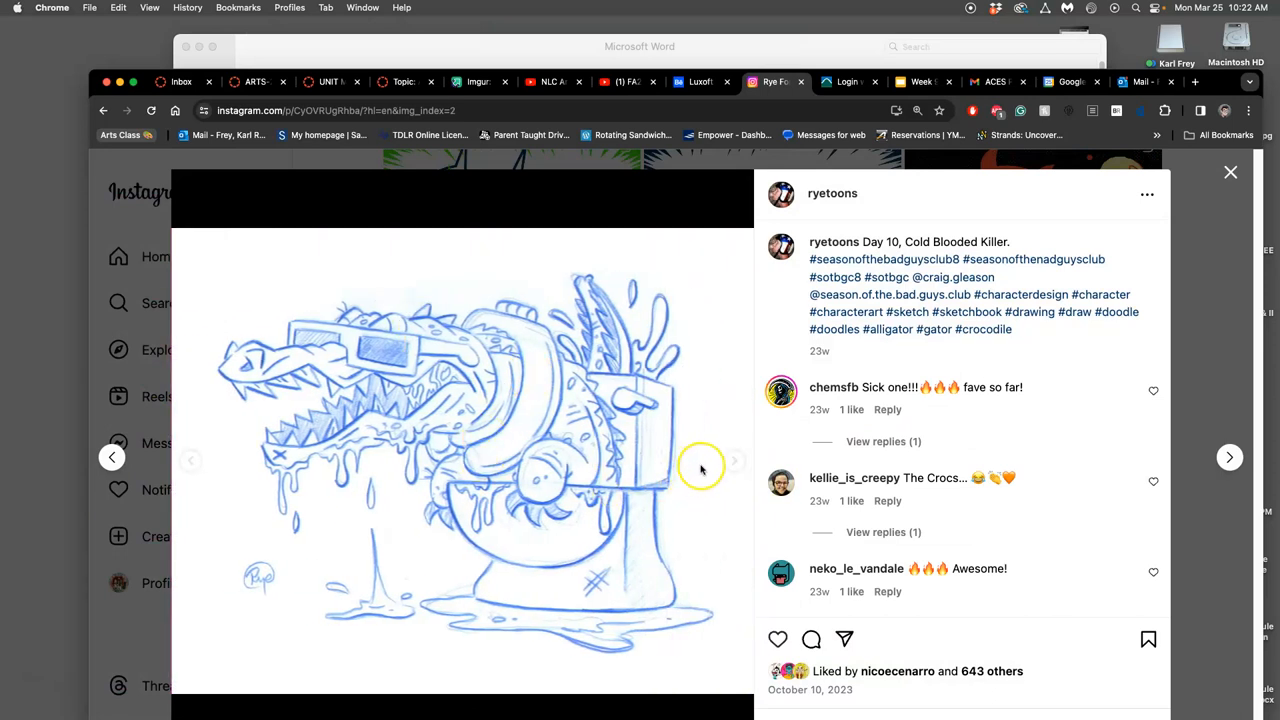
- Advance the Cold Blooded Killer post's carousel to the next crocodile pencil sketch
{"action": "left_click", "coordinate": [736, 456]}
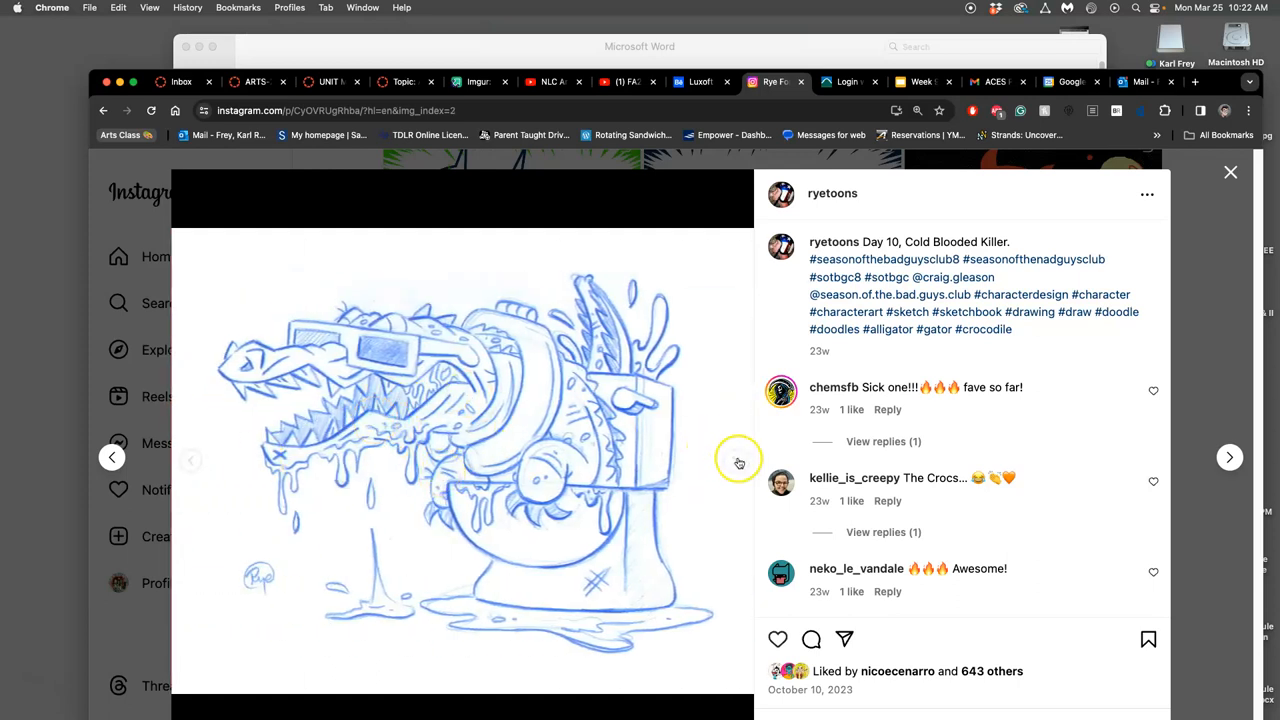
{"action": "left_click", "coordinate": [1228, 456]}
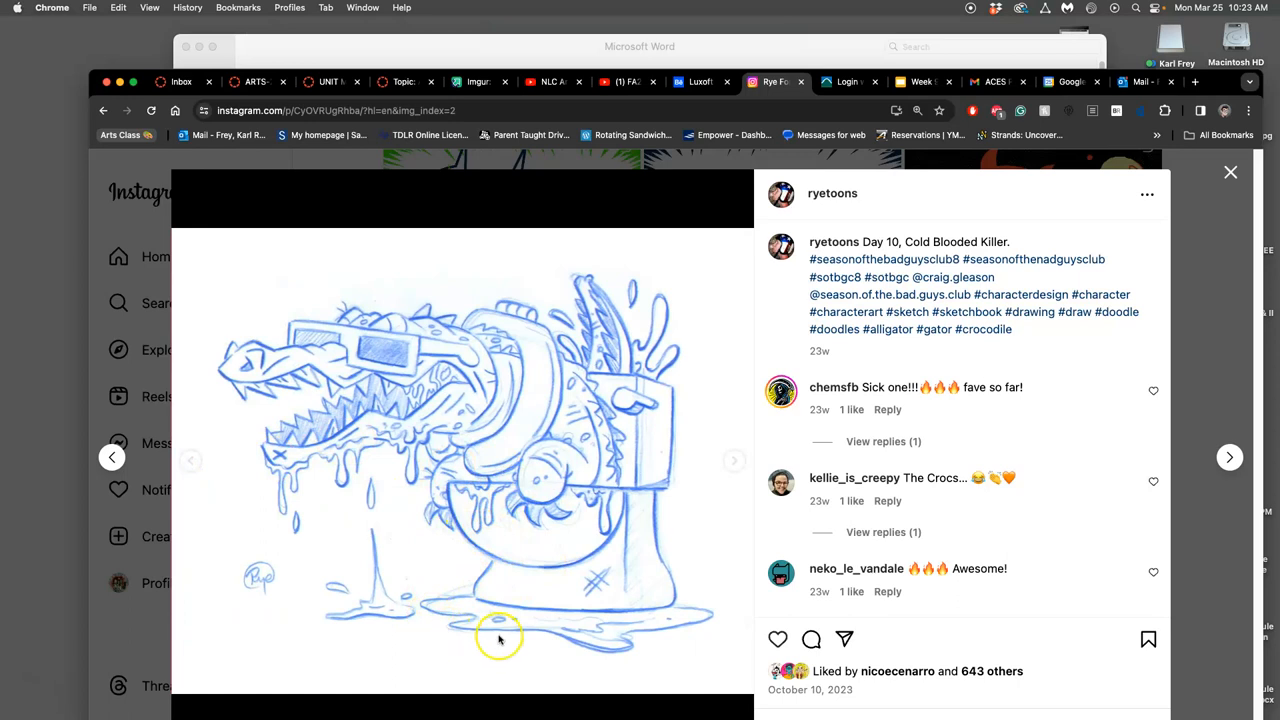
{"action": "mouse_move", "coordinate": [556, 290]}
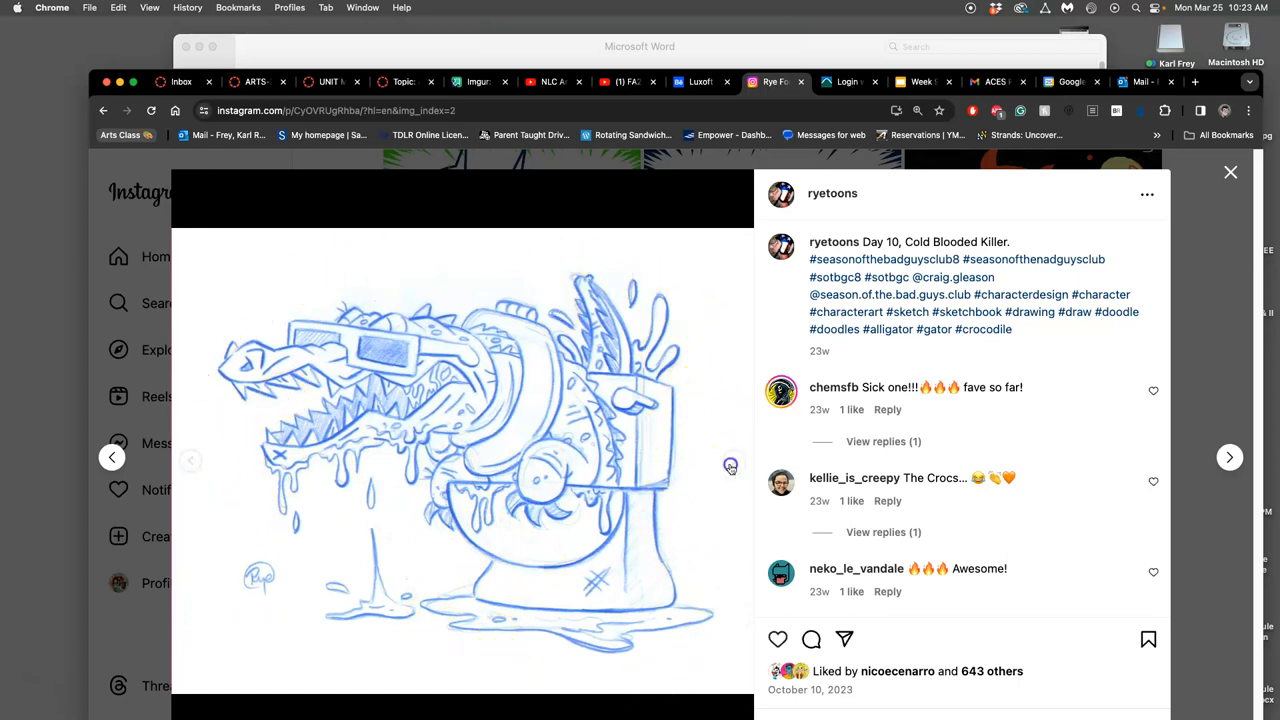
{"action": "left_click", "coordinate": [1228, 456]}
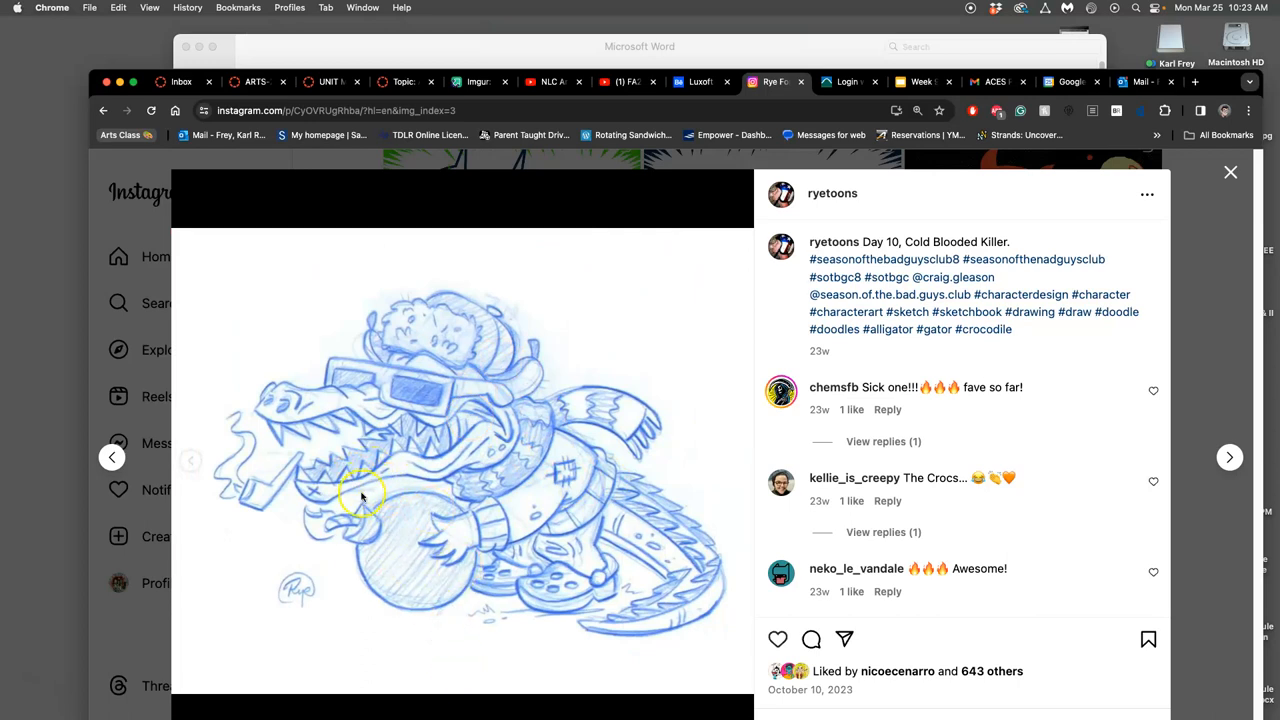
{"action": "mouse_move", "coordinate": [364, 488]}
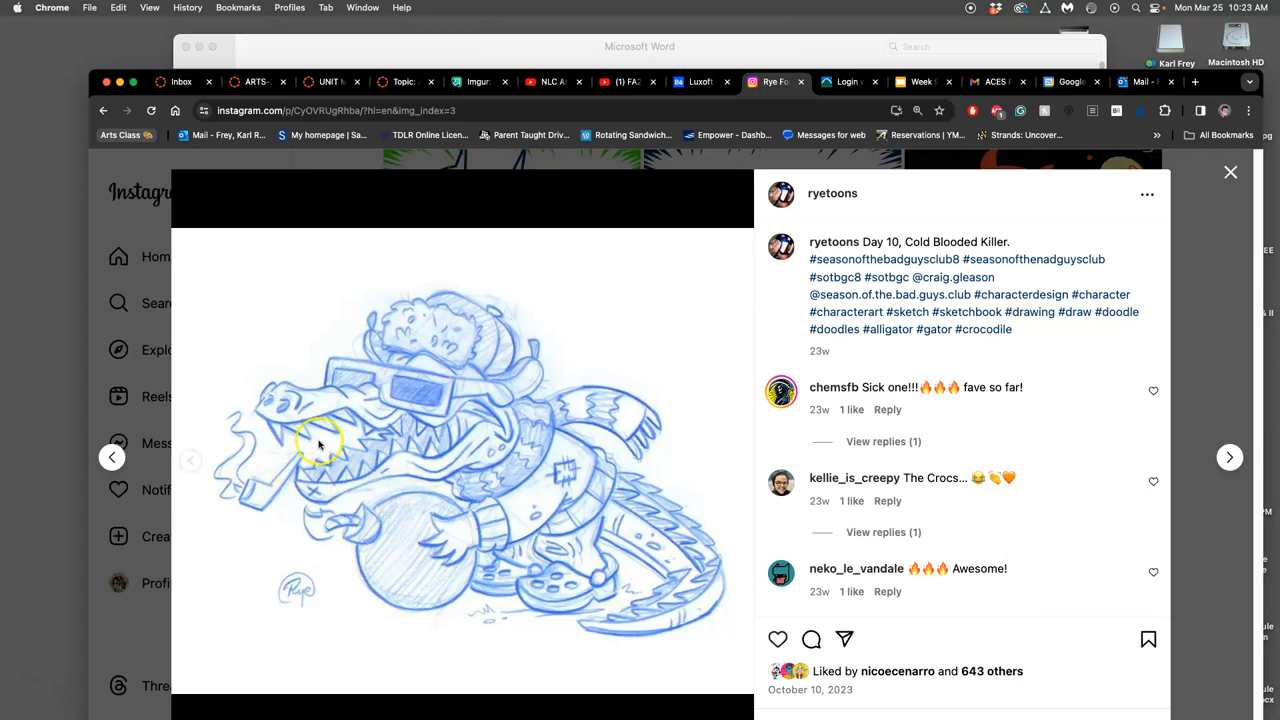
{"action": "mouse_move", "coordinate": [598, 496]}
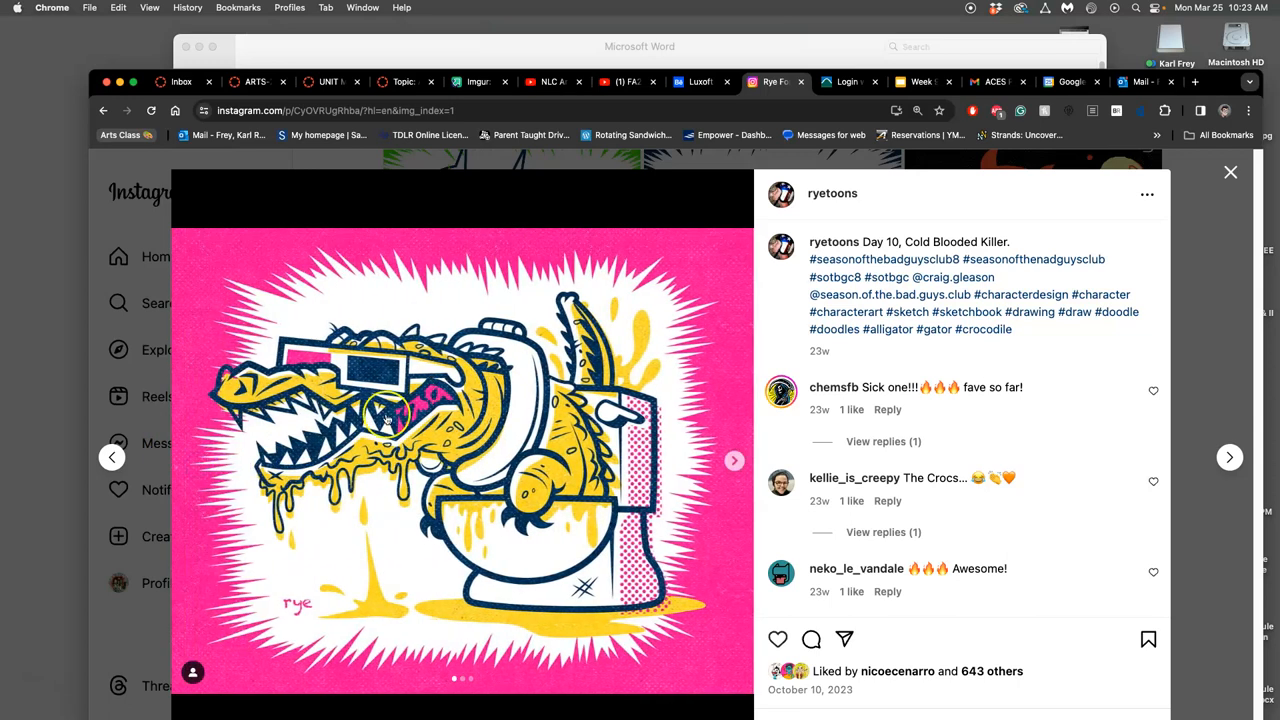
{"action": "mouse_move", "coordinate": [496, 478]}
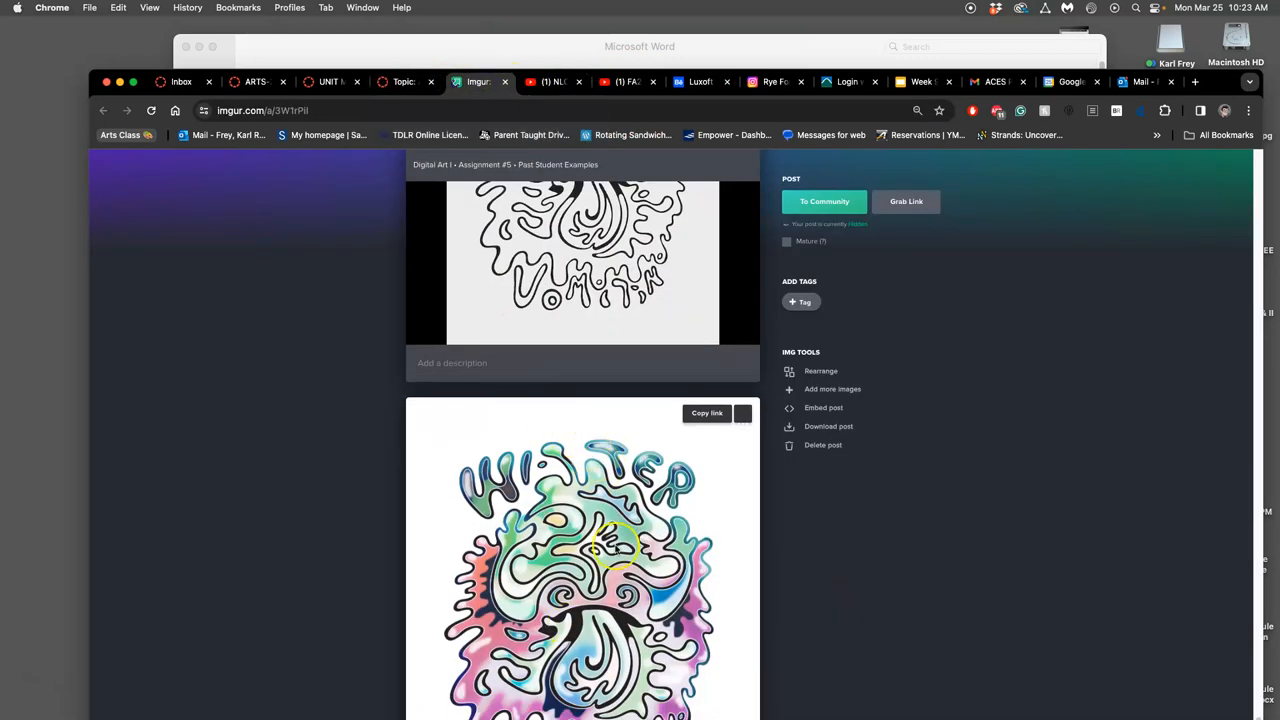
- Return to the Canvas discussion and bring the cleaned-up Nico Wind-Up pencil sketch into view
{"action": "left_click", "coordinate": [404, 80]}
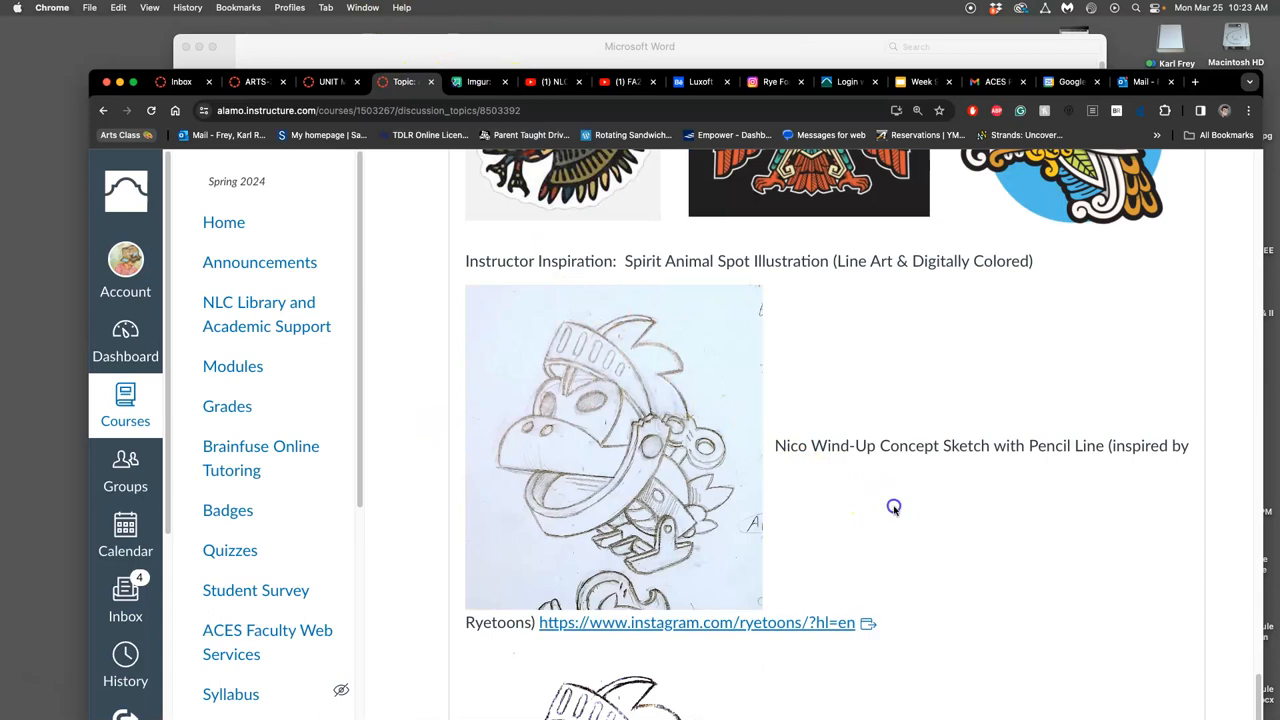
{"action": "scroll", "scroll_direction": "down", "scroll_amount": 3}
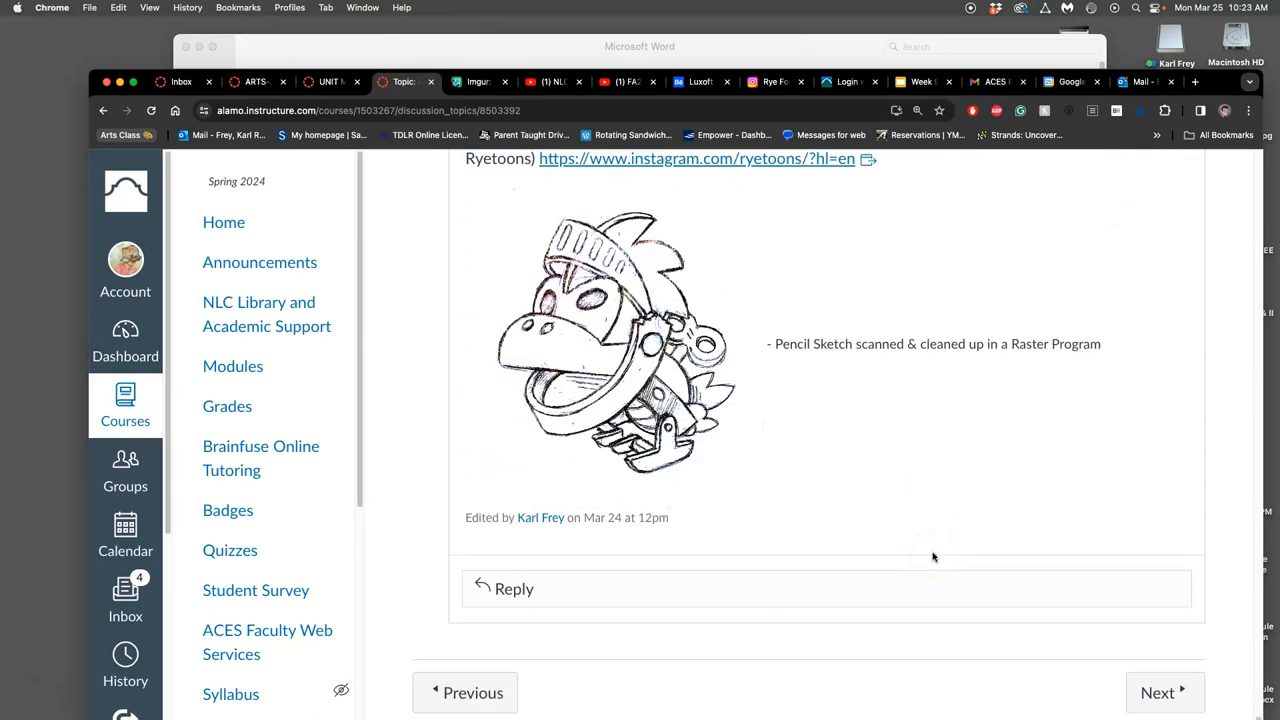
{"action": "scroll", "scroll_direction": "up", "scroll_amount": 3}
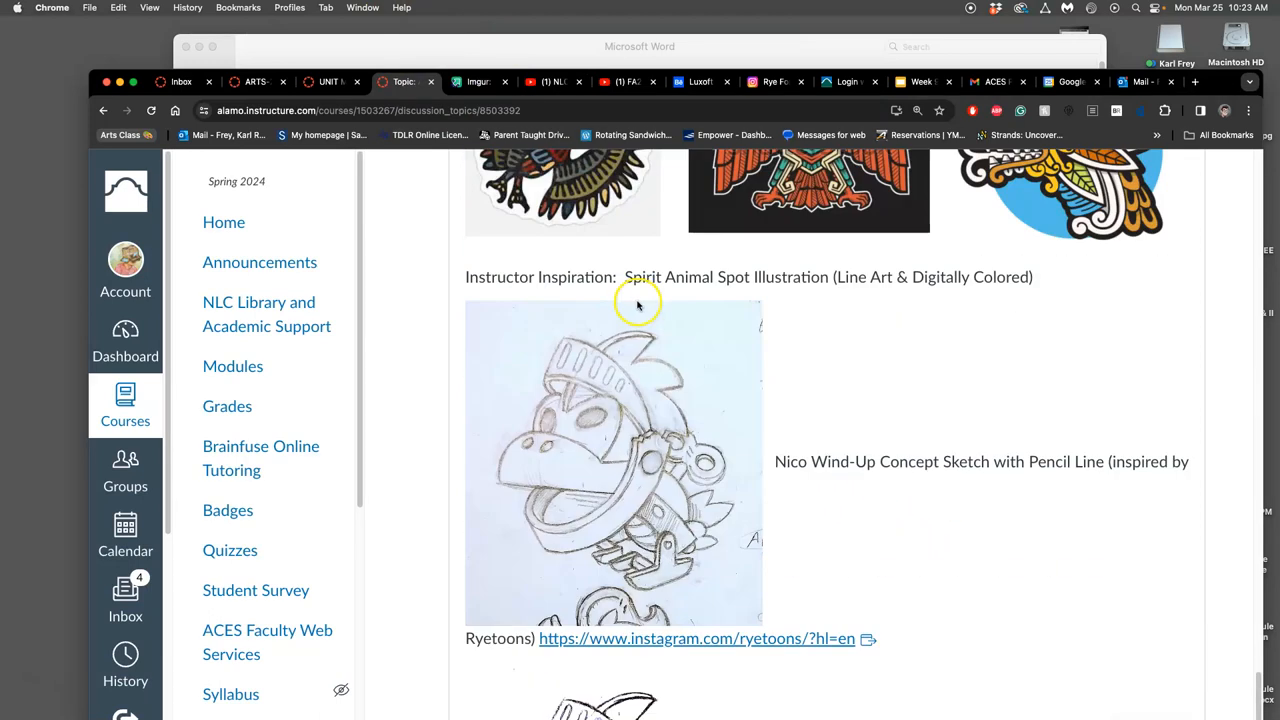
{"action": "mouse_move", "coordinate": [632, 440]}
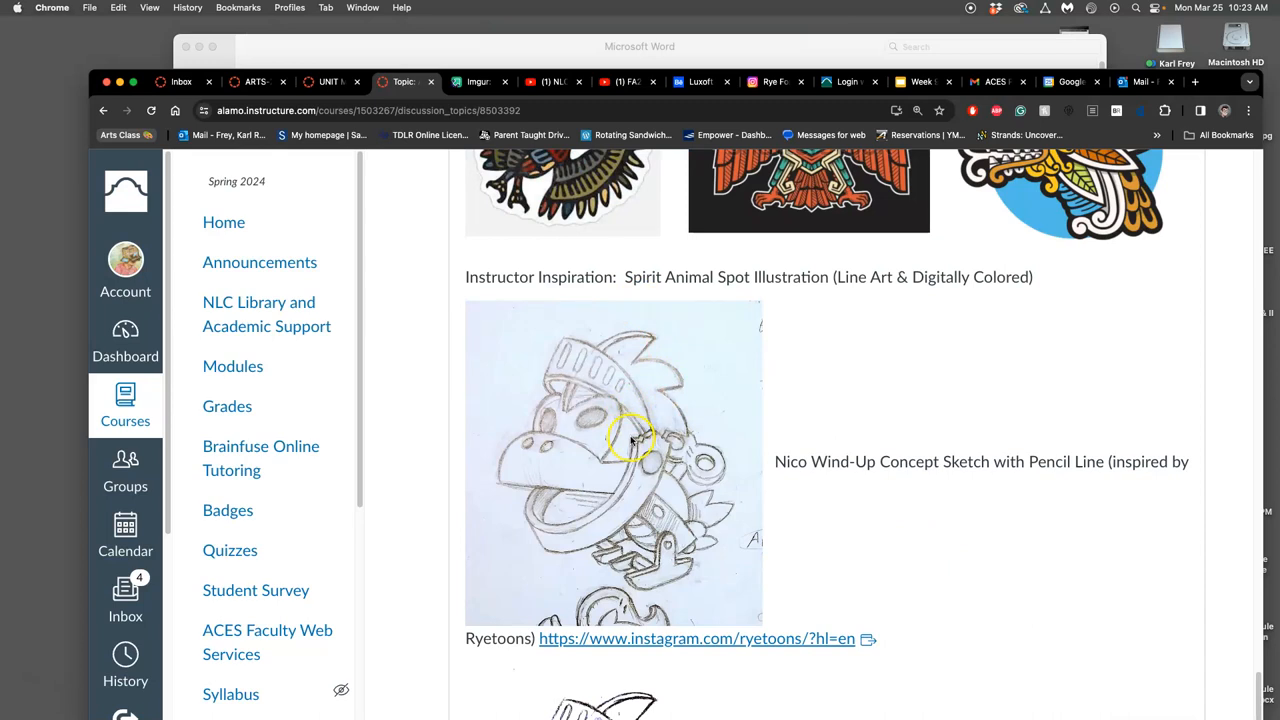
{"action": "scroll", "scroll_direction": "down", "scroll_amount": 3}
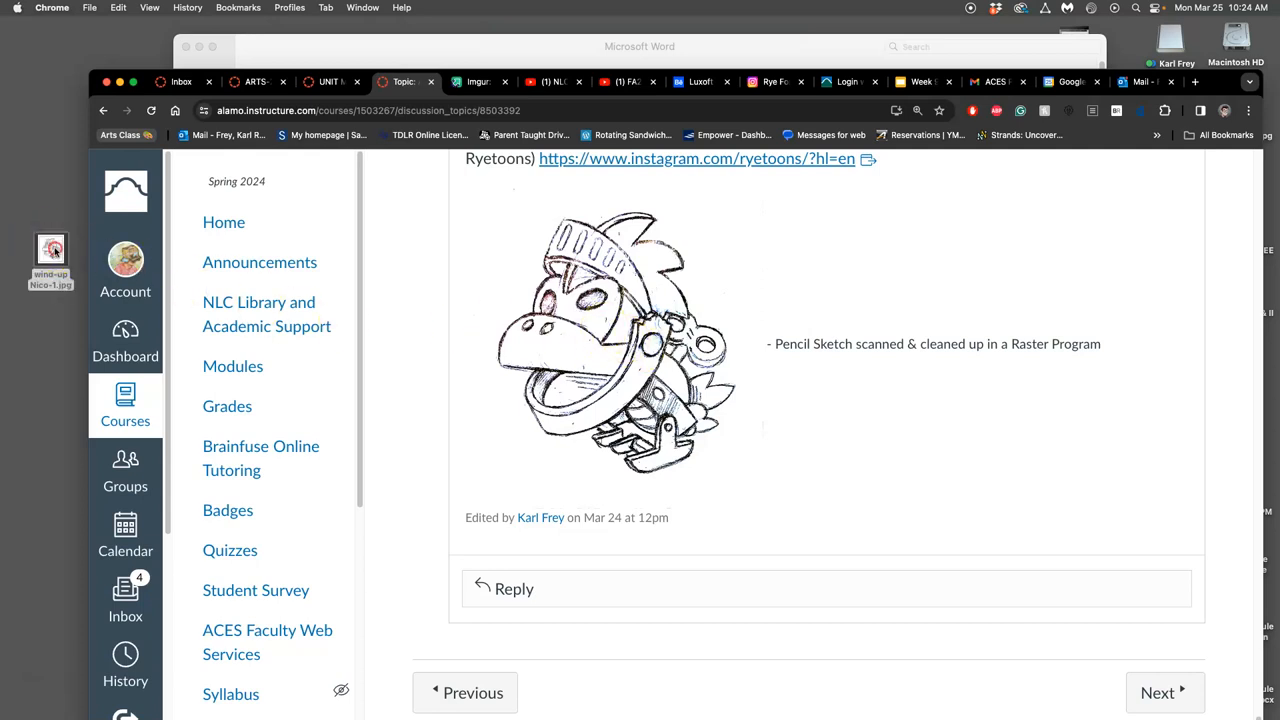
- Open the desktop wind-up Nico-1.jpg scan with Adobe Photoshop 2024
{"action": "right_click", "coordinate": [52, 248]}
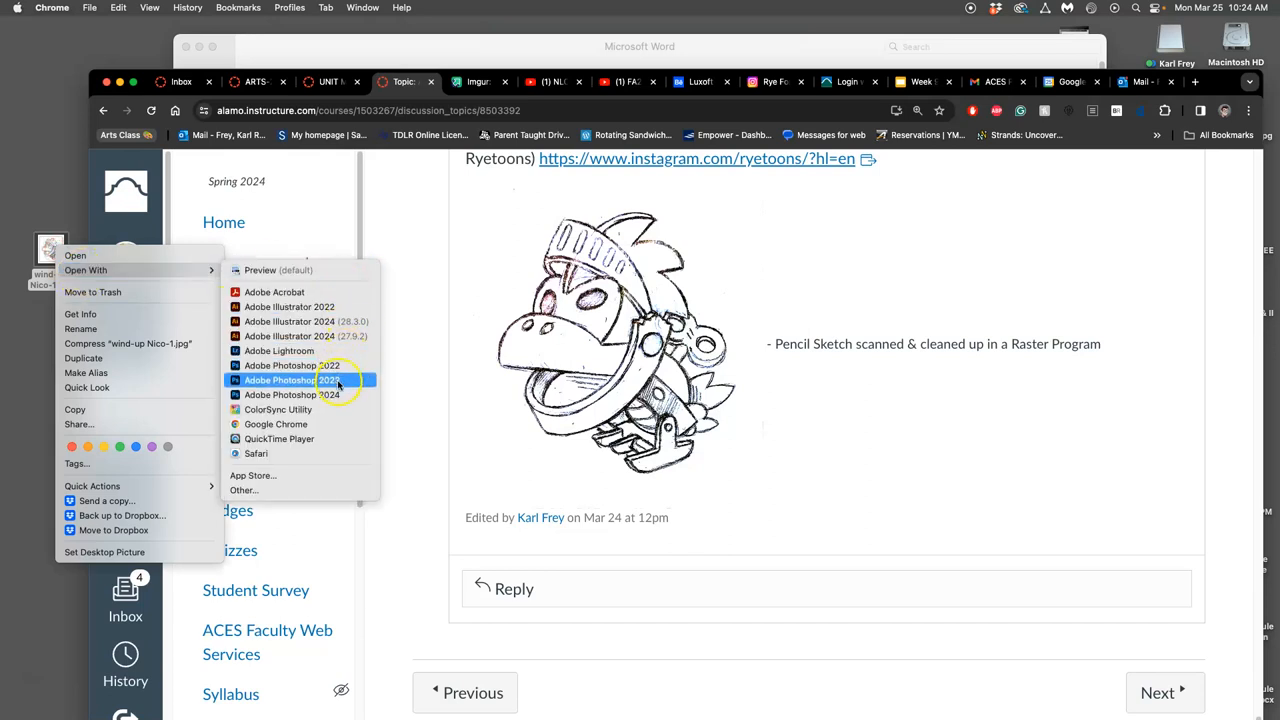
{"action": "left_click", "coordinate": [292, 380]}
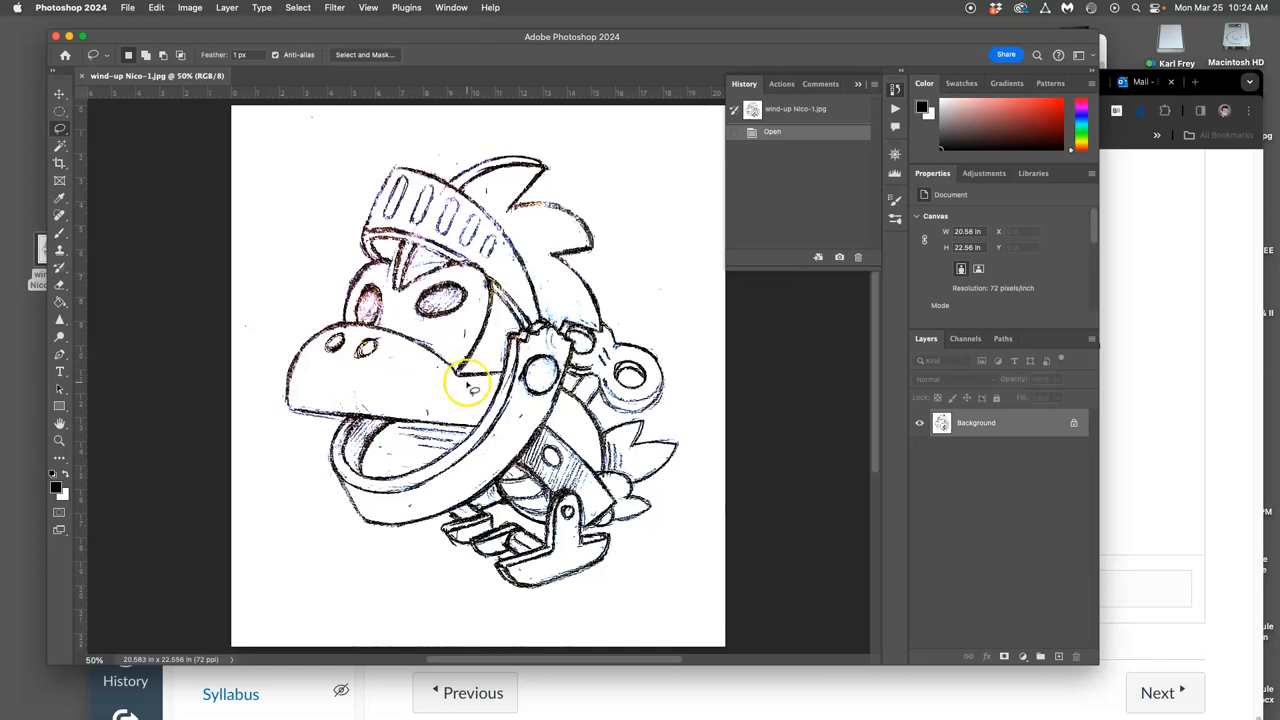
{"action": "mouse_move", "coordinate": [490, 290]}
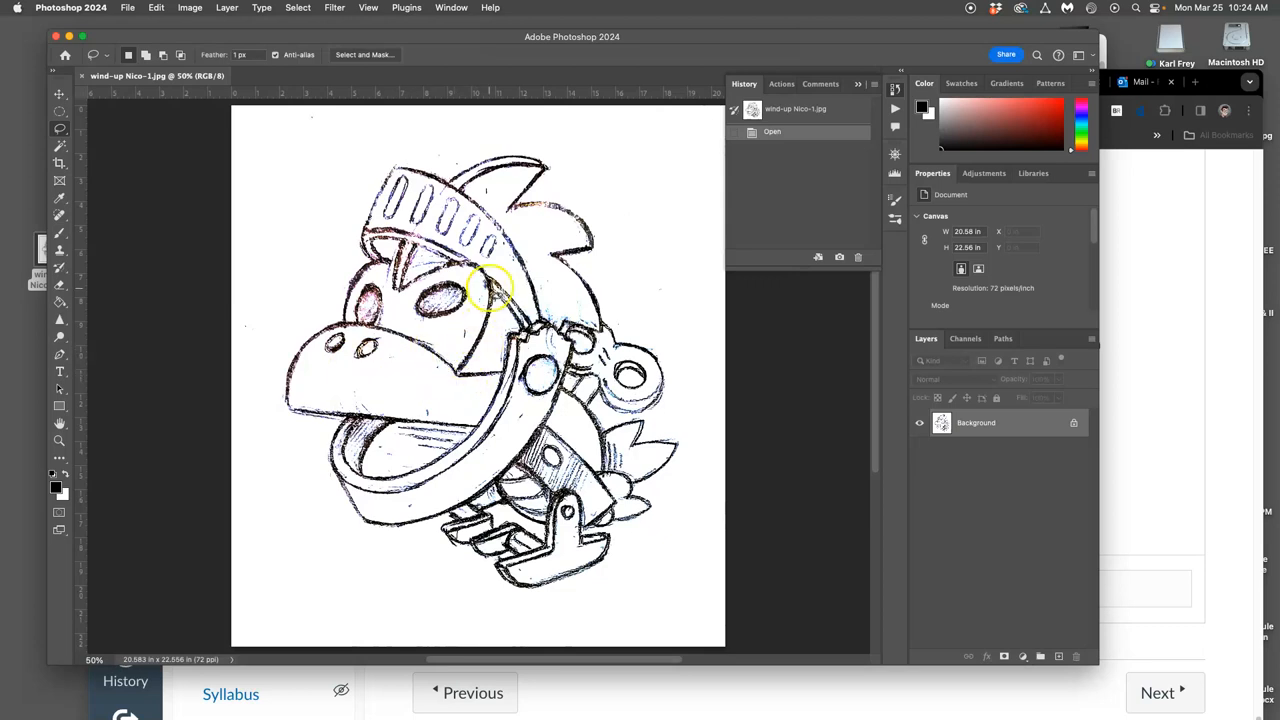
{"action": "mouse_move", "coordinate": [490, 304]}
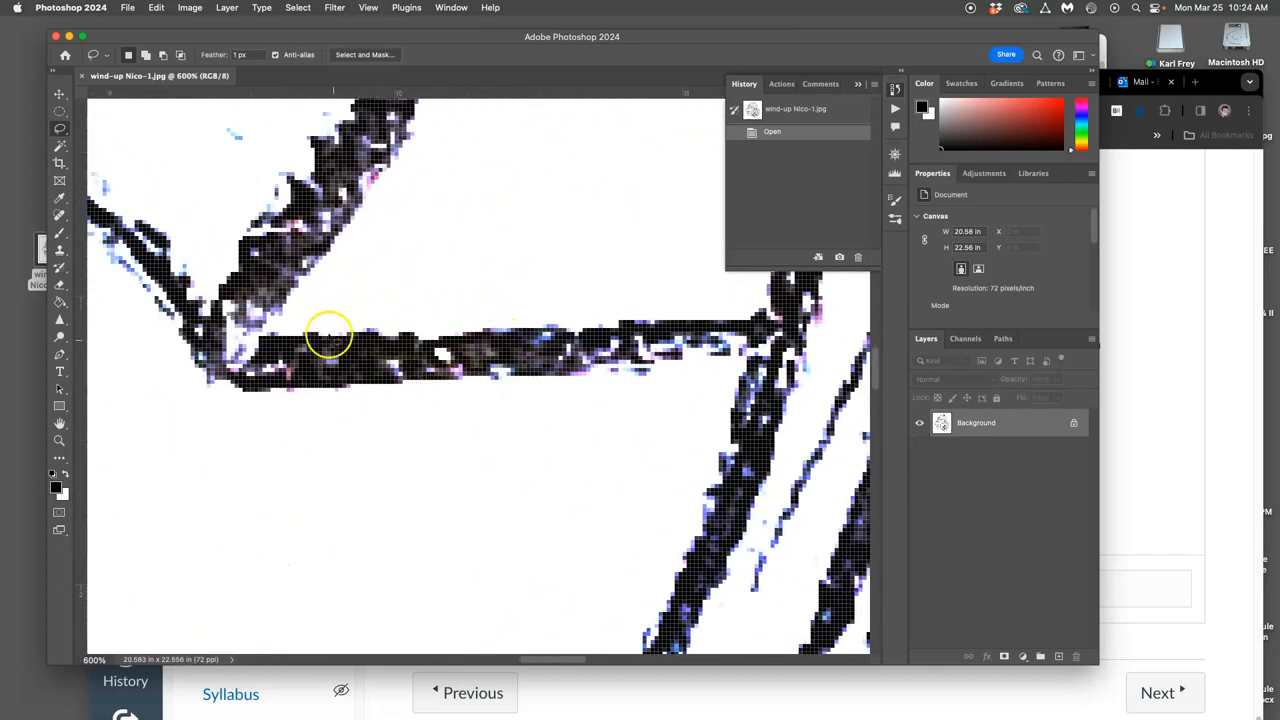
{"action": "mouse_move", "coordinate": [430, 344]}
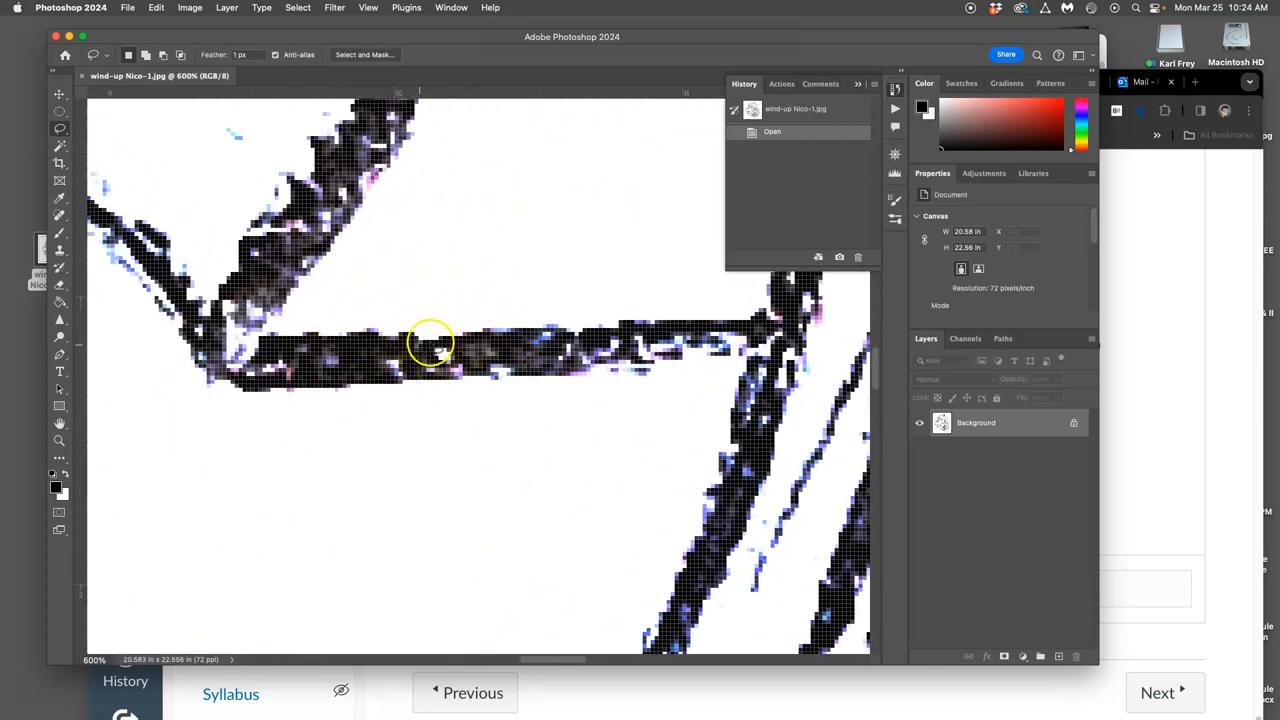
{"action": "mouse_move", "coordinate": [616, 356]}
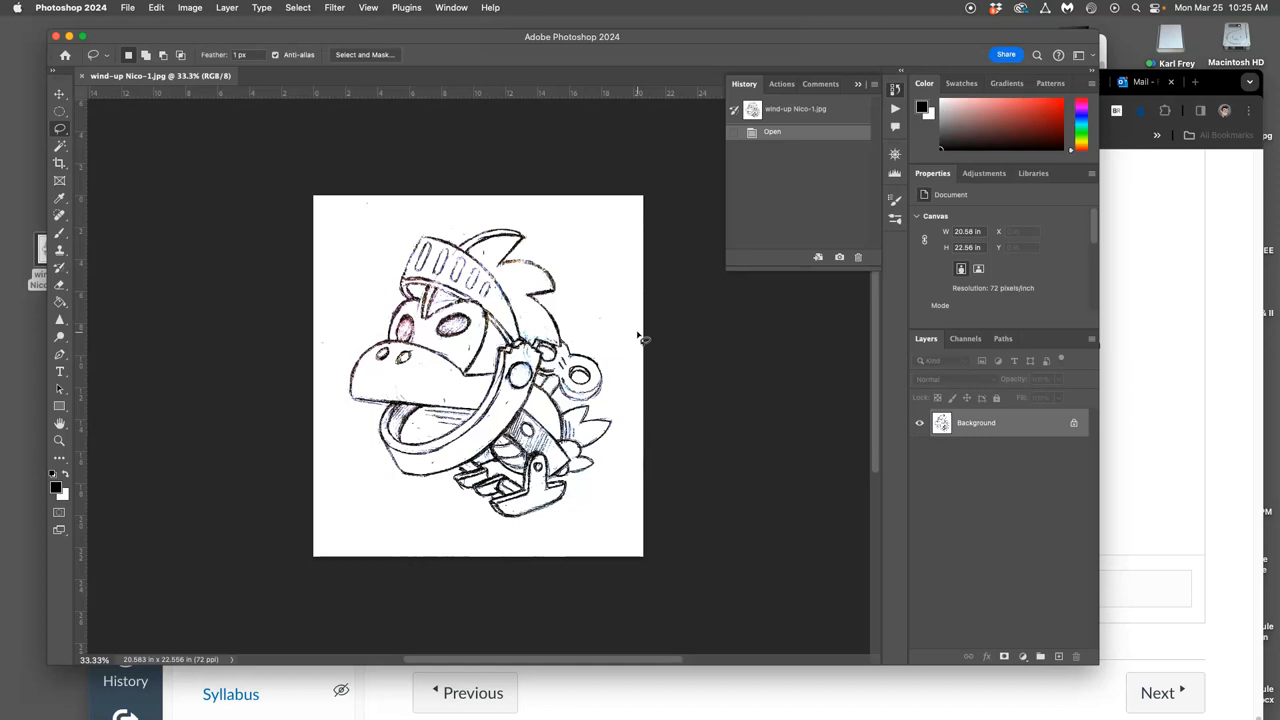
{"action": "mouse_move", "coordinate": [632, 324]}
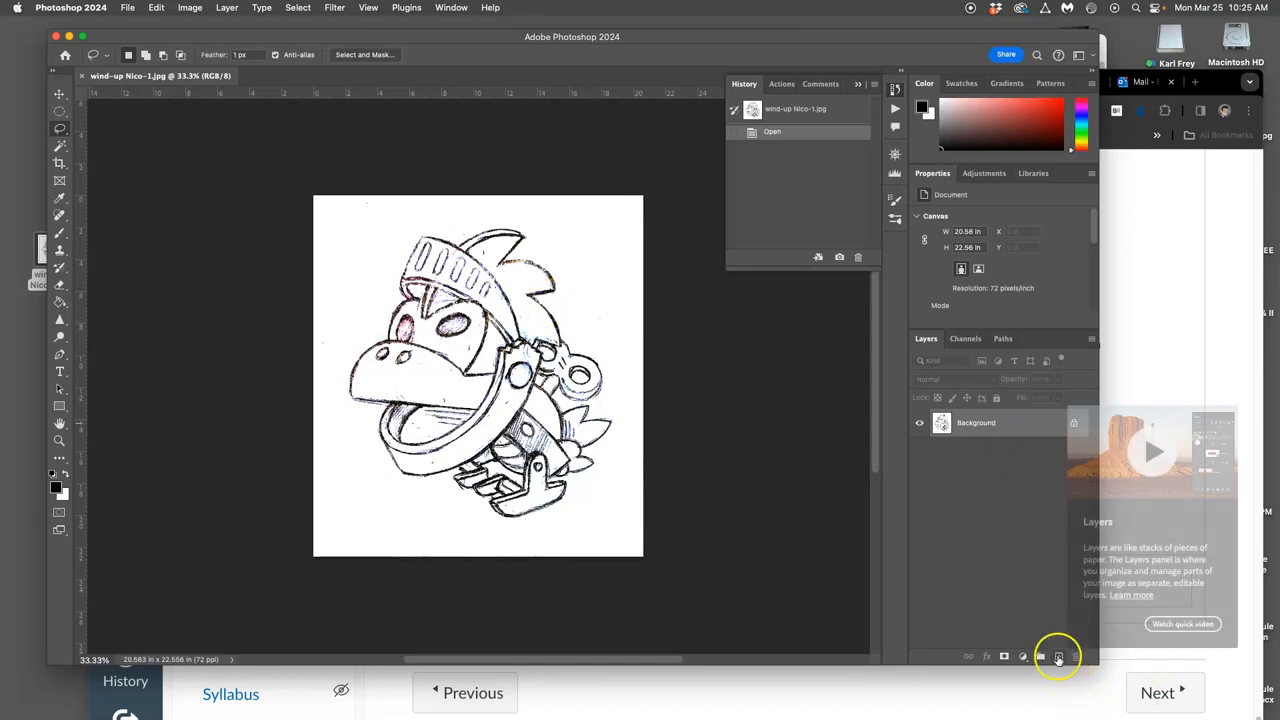
- Add an empty layer above the scan, then resize the image to 8 inches wide at 350 pixels/inch
{"action": "left_click", "coordinate": [1058, 656]}
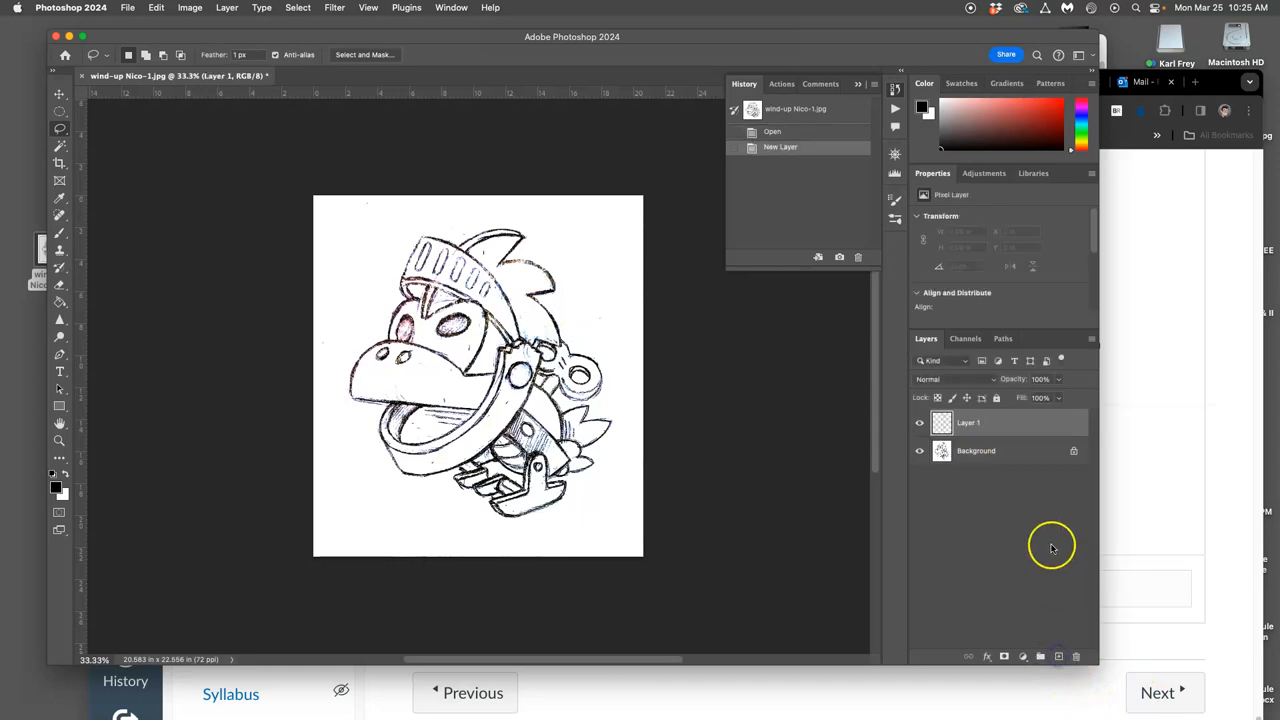
{"action": "mouse_move", "coordinate": [1008, 500]}
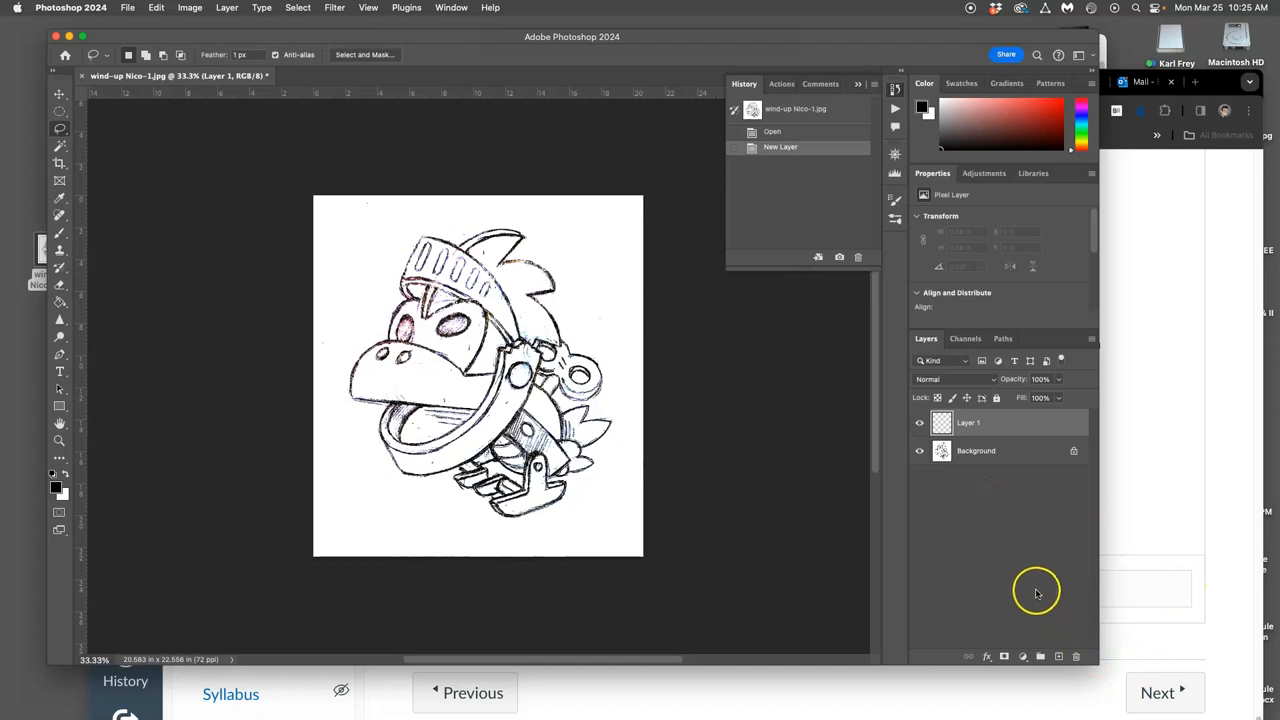
{"action": "mouse_move", "coordinate": [1030, 578]}
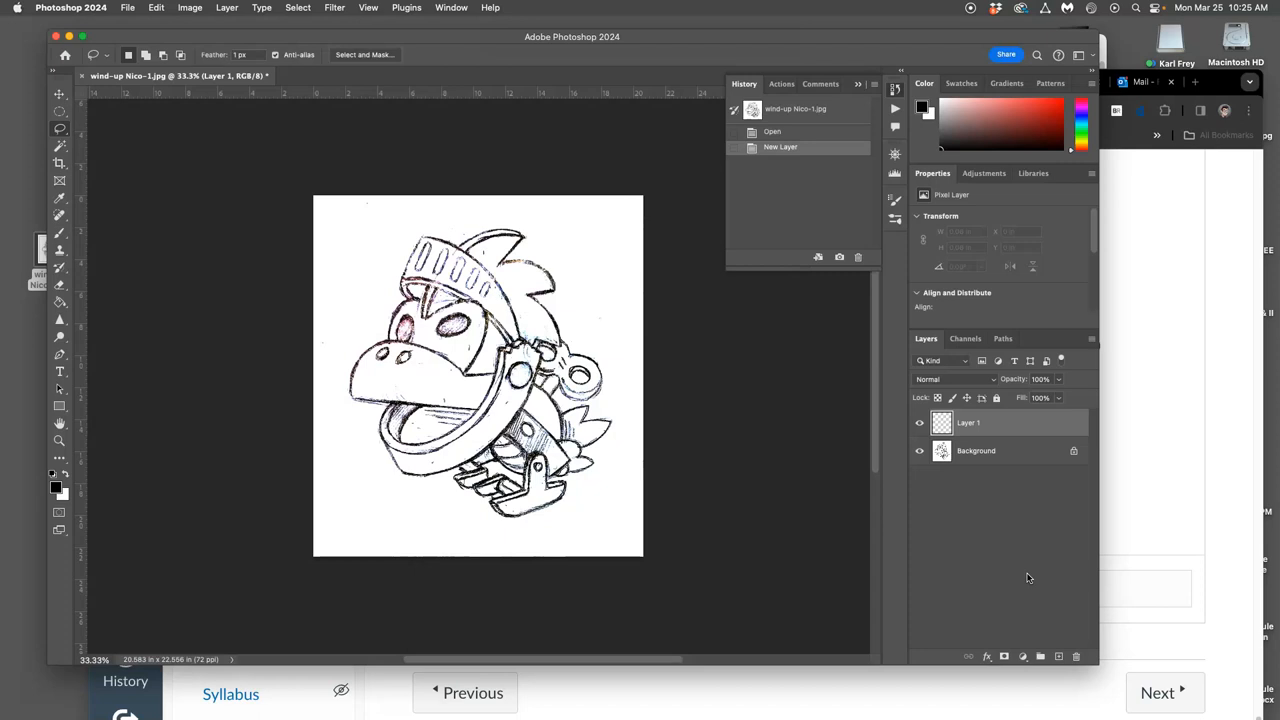
{"action": "mouse_move", "coordinate": [1092, 510]}
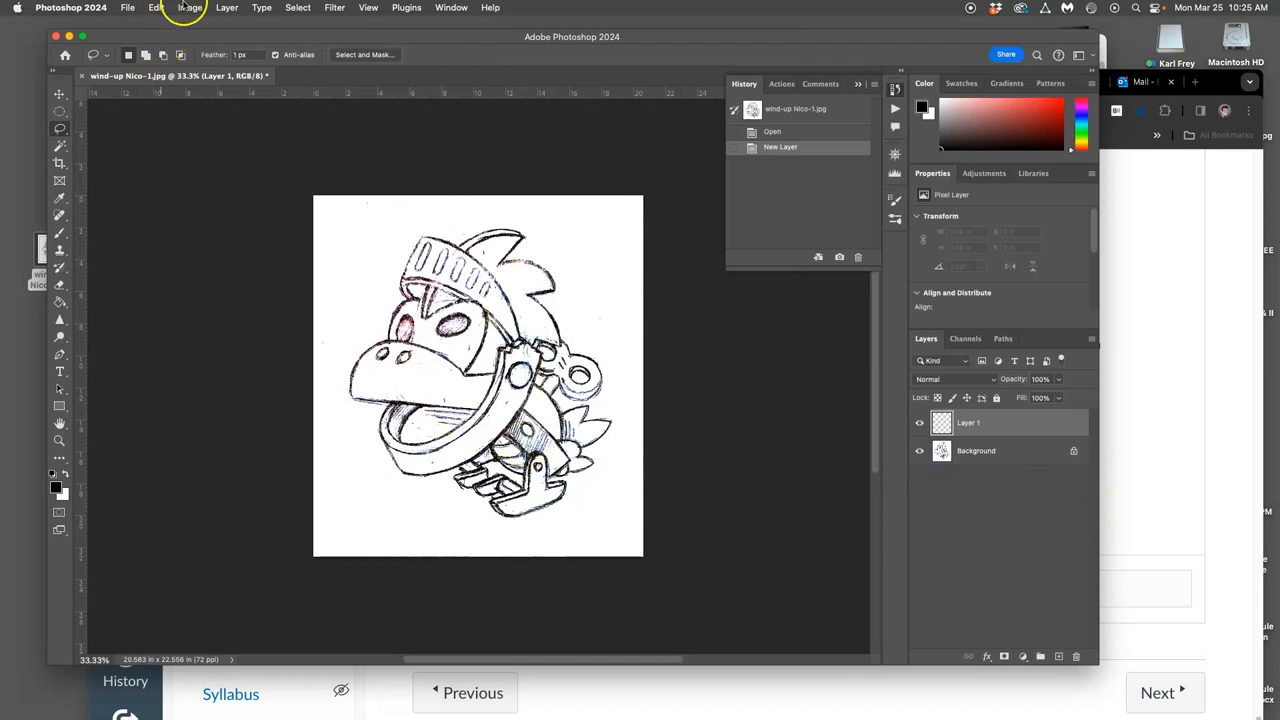
{"action": "left_click", "coordinate": [190, 8]}
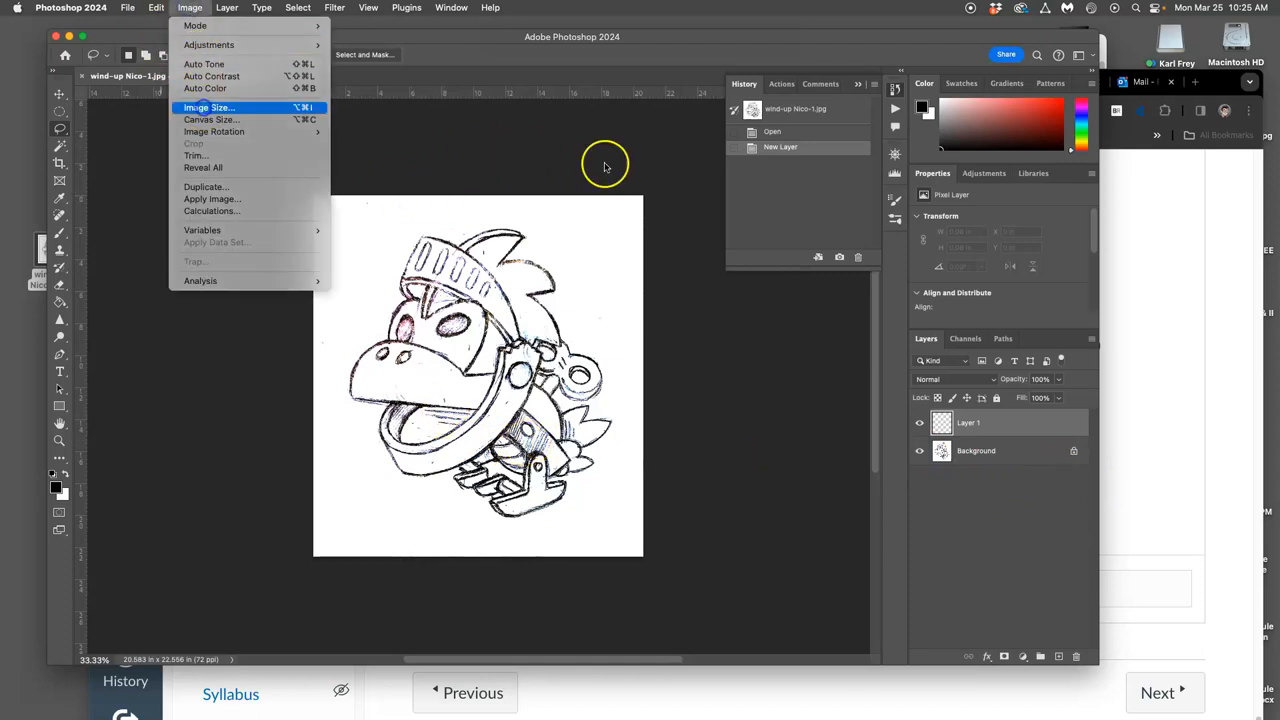
{"action": "left_click", "coordinate": [208, 108]}
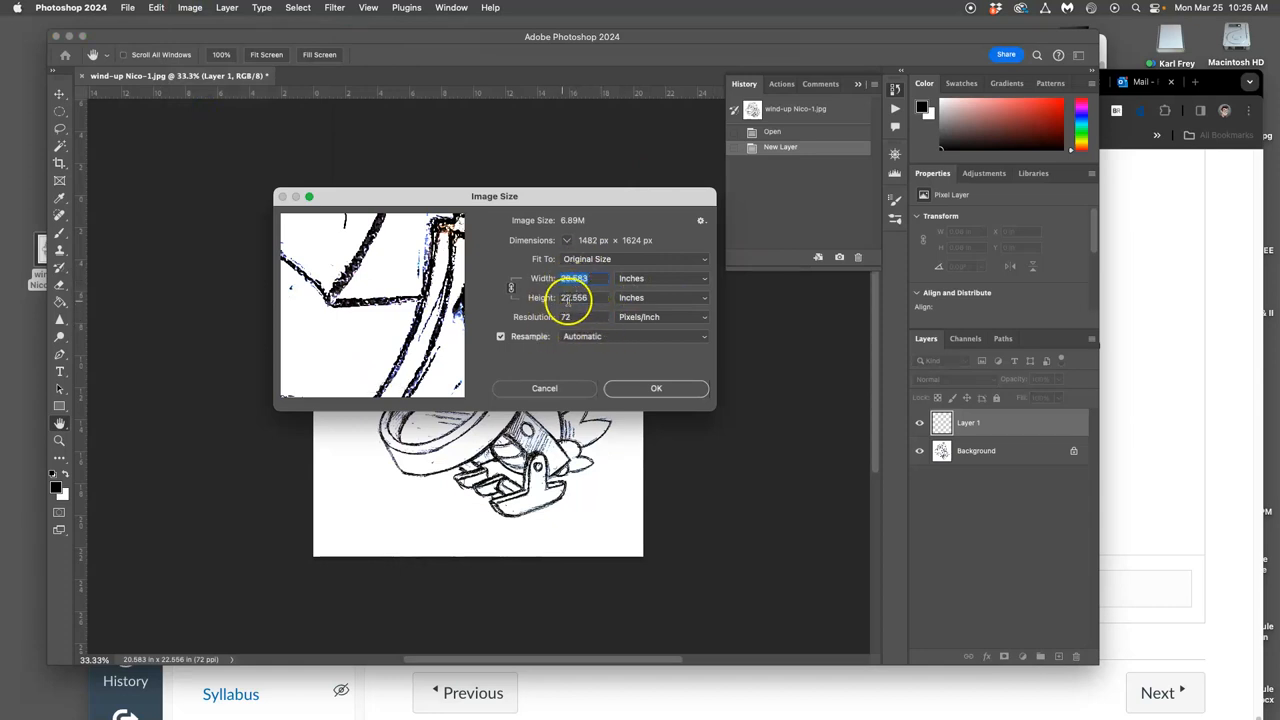
{"action": "left_click", "coordinate": [580, 316]}
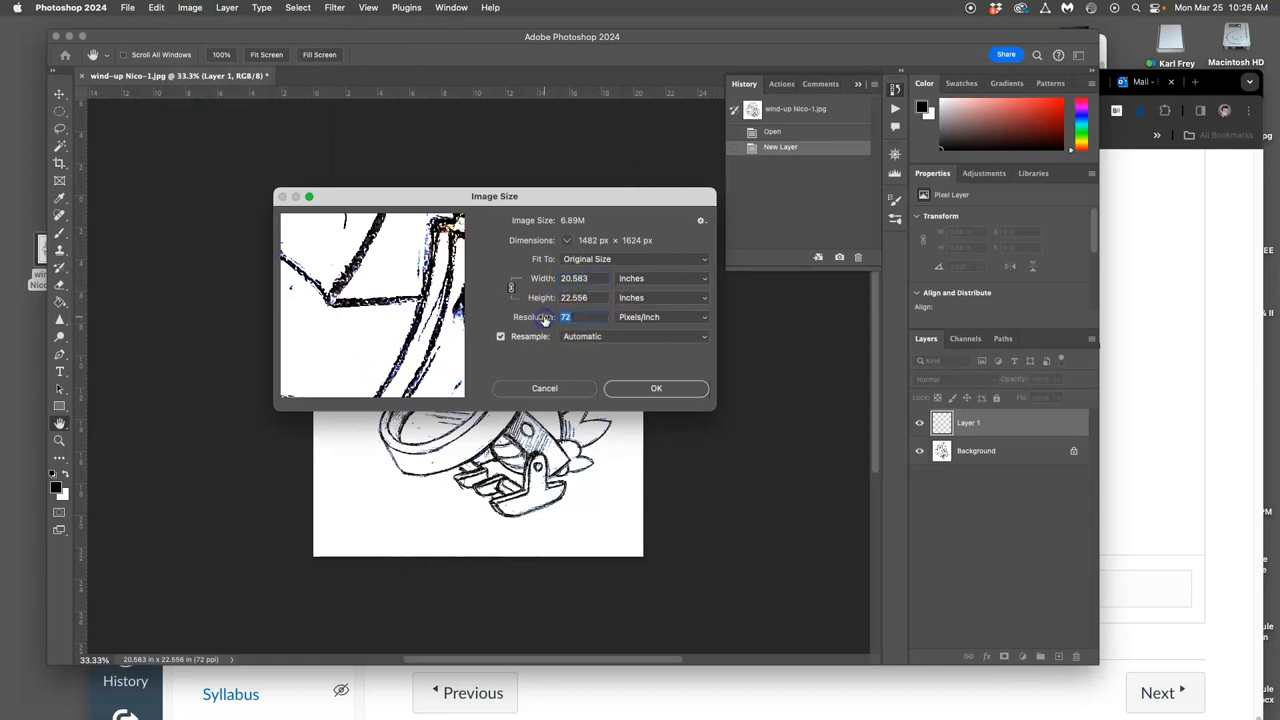
{"action": "type", "text": "3"}
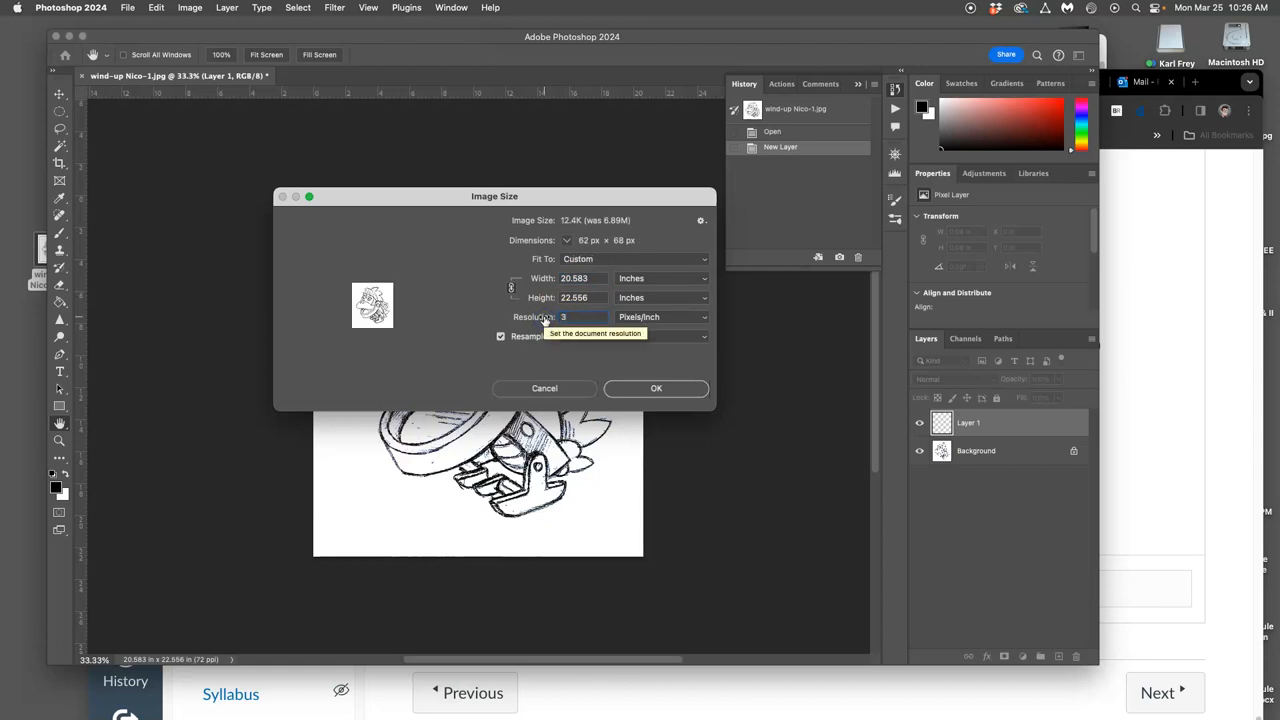
{"action": "type", "text": "350"}
{"action": "left_click", "coordinate": [584, 278]}
{"action": "type", "text": "8"}
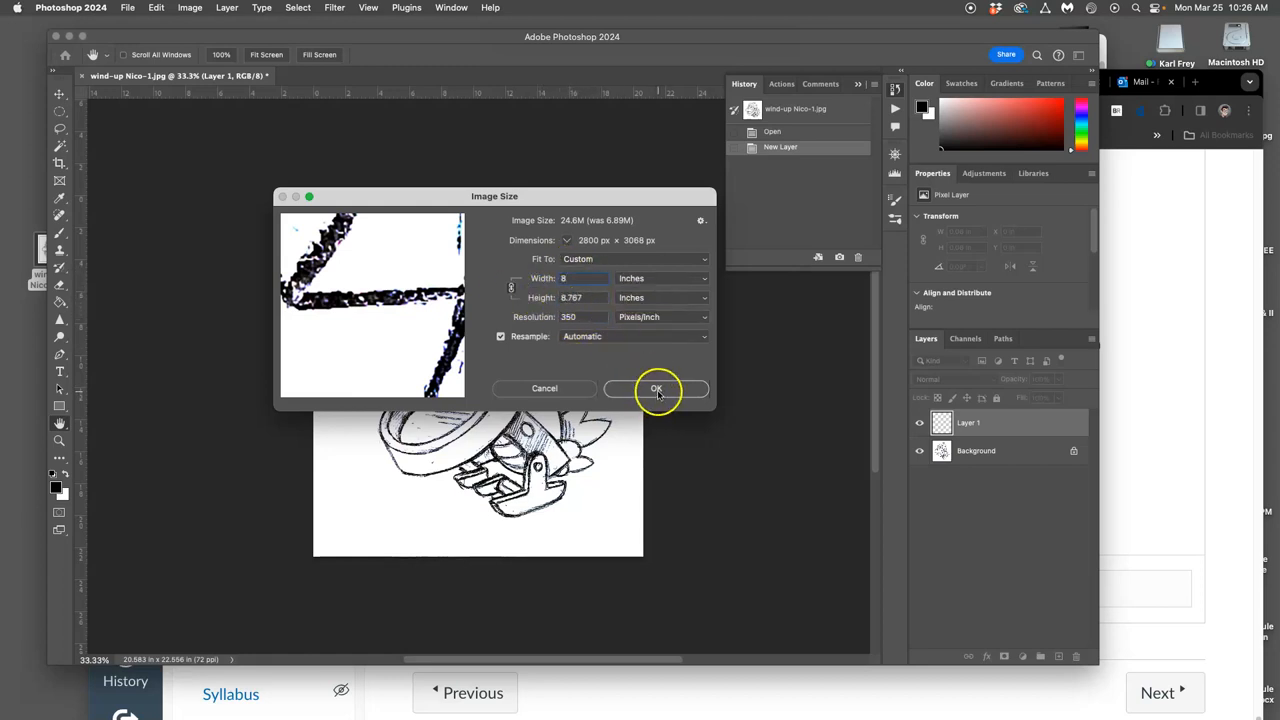
{"action": "left_click", "coordinate": [656, 388]}
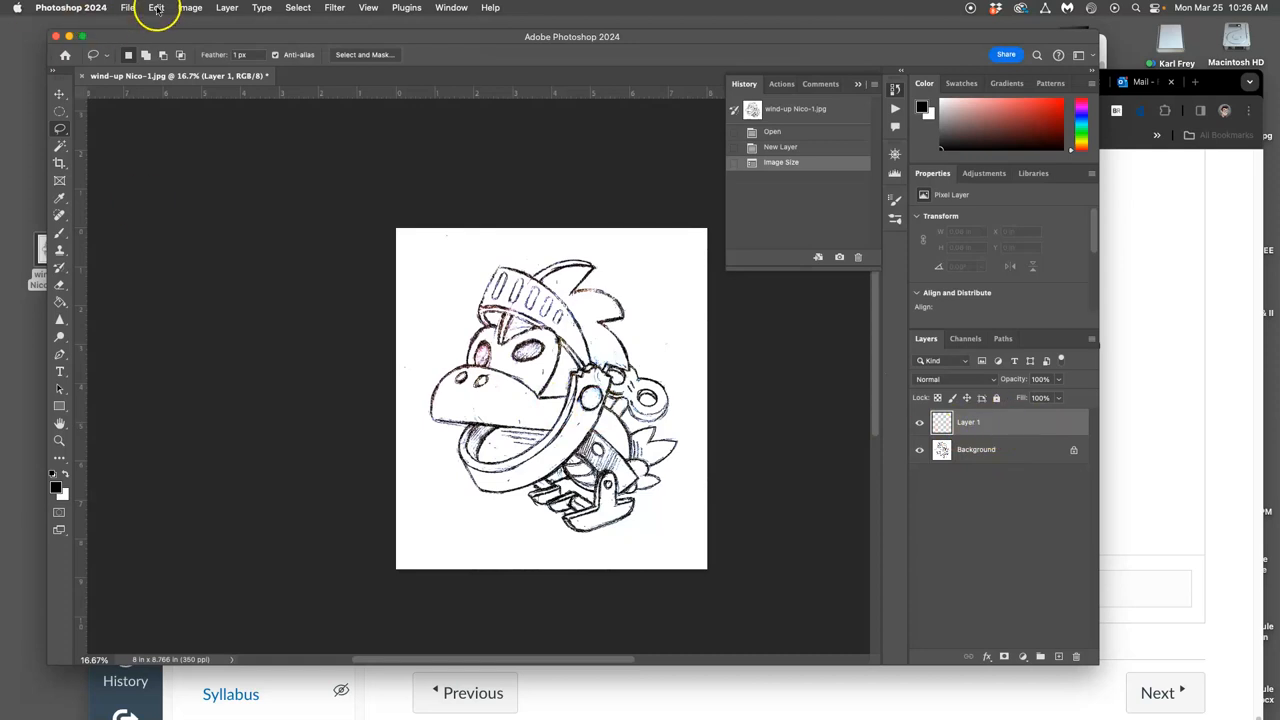
- Fill Layer 1 with white via Edit > Fill
{"action": "left_click", "coordinate": [156, 8]}
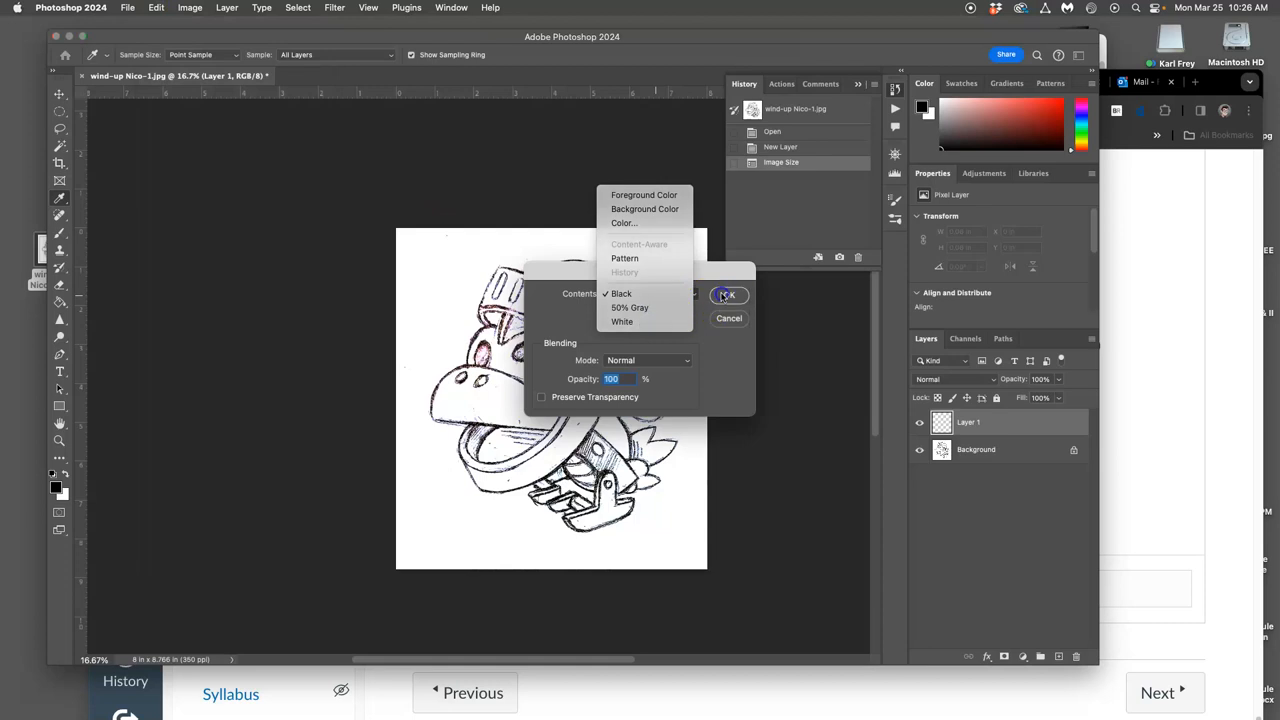
{"action": "left_click", "coordinate": [728, 294]}
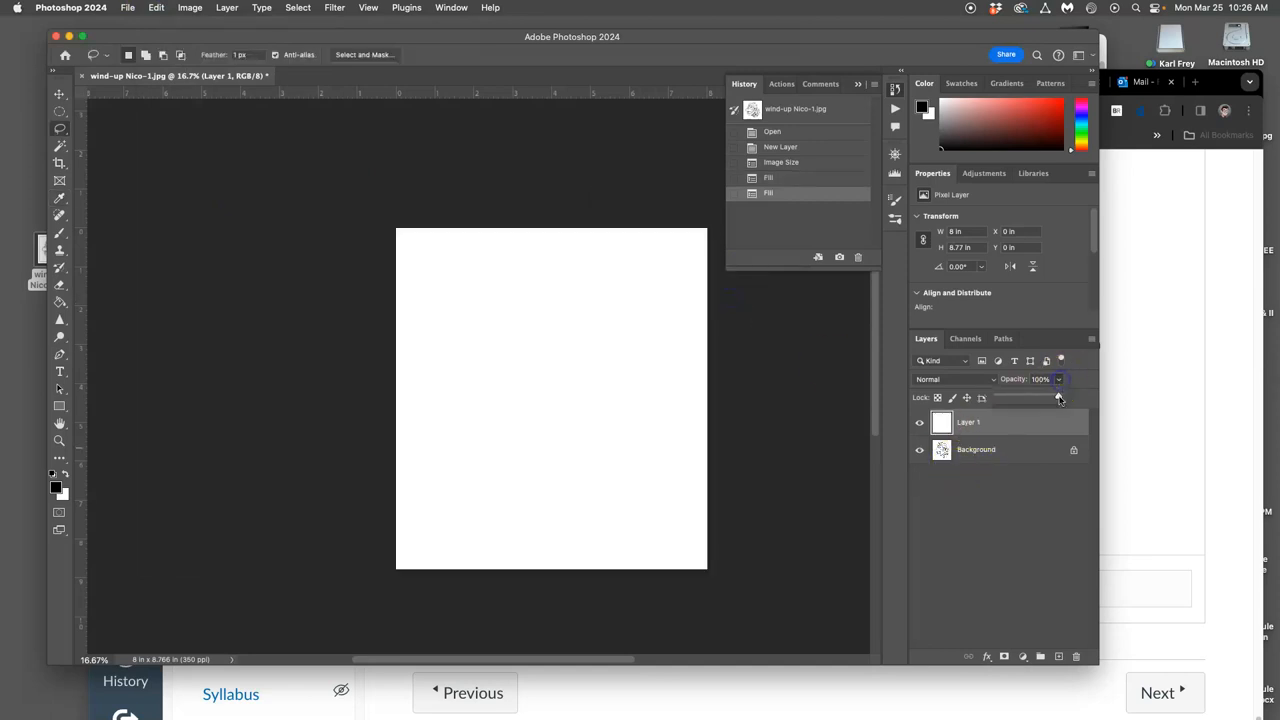
- Lower Layer 1's opacity to about 70% so the sketch shows through
{"action": "left_click_drag", "start_coordinate": [1058, 396], "coordinate": [1020, 396]}
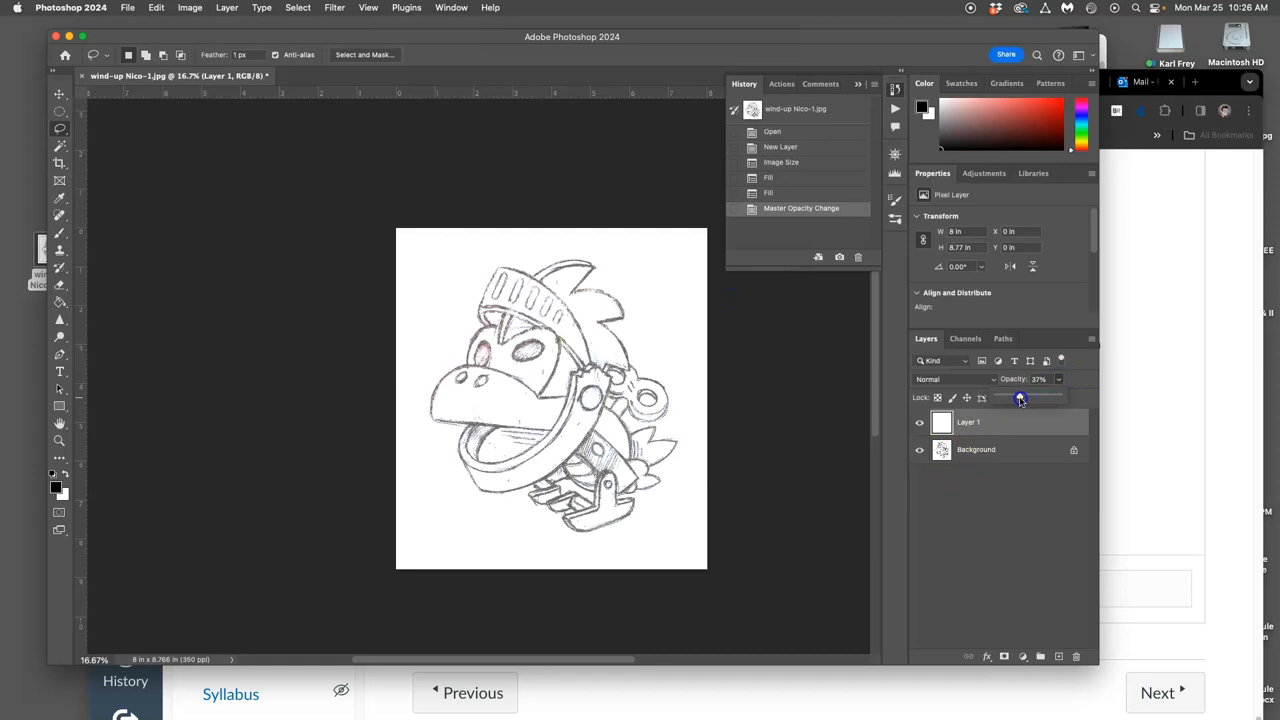
{"action": "left_click_drag", "start_coordinate": [1020, 396], "coordinate": [1028, 396]}
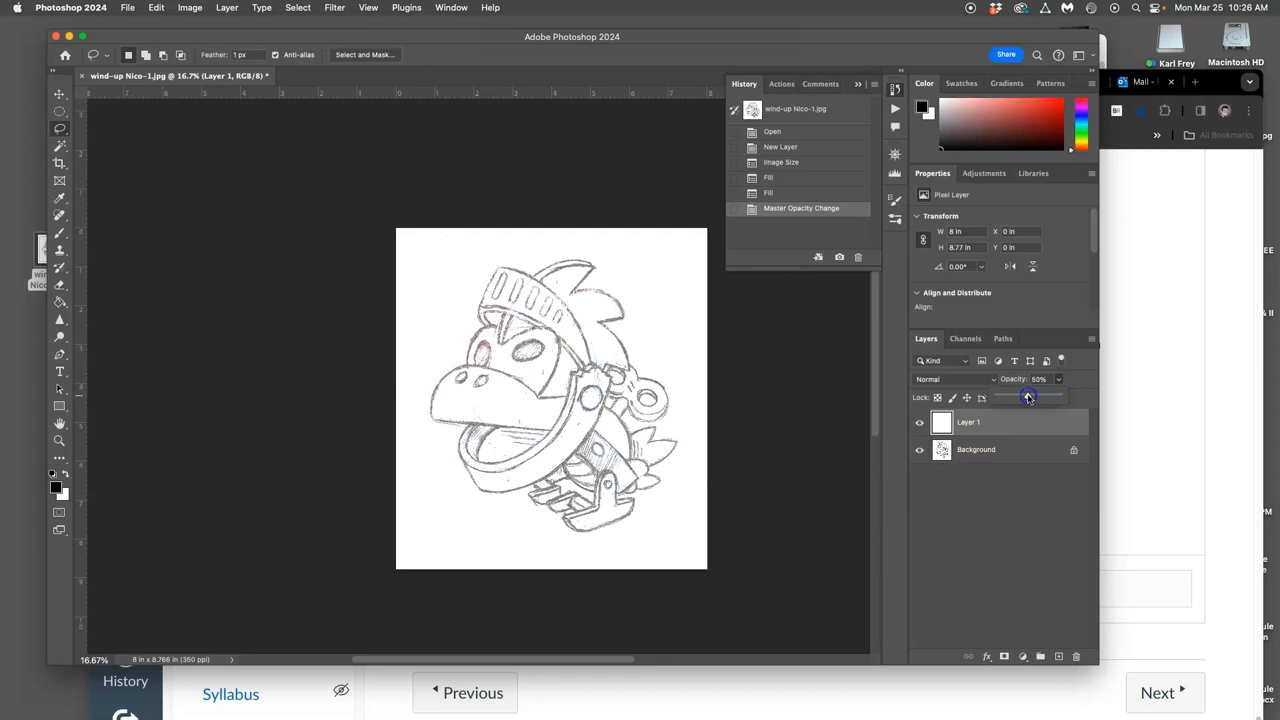
{"action": "left_click_drag", "start_coordinate": [1024, 396], "coordinate": [1040, 396]}
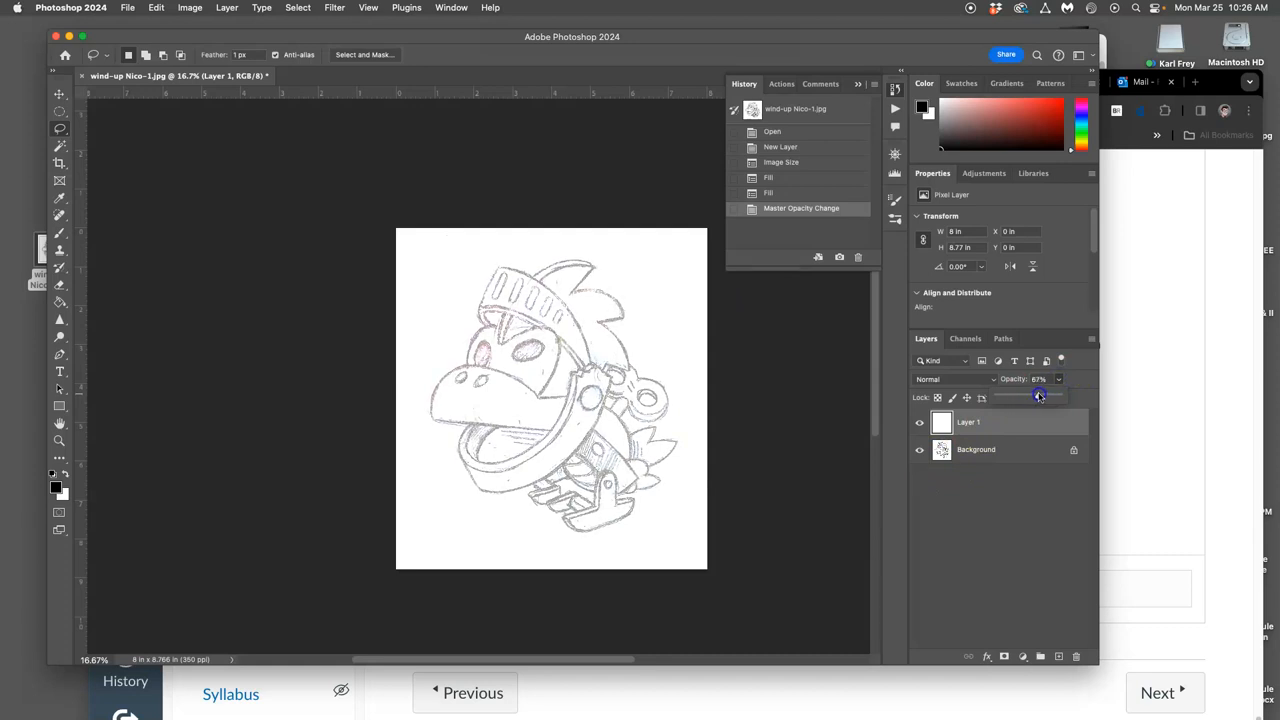
{"action": "left_click_drag", "start_coordinate": [1038, 396], "coordinate": [1040, 396]}
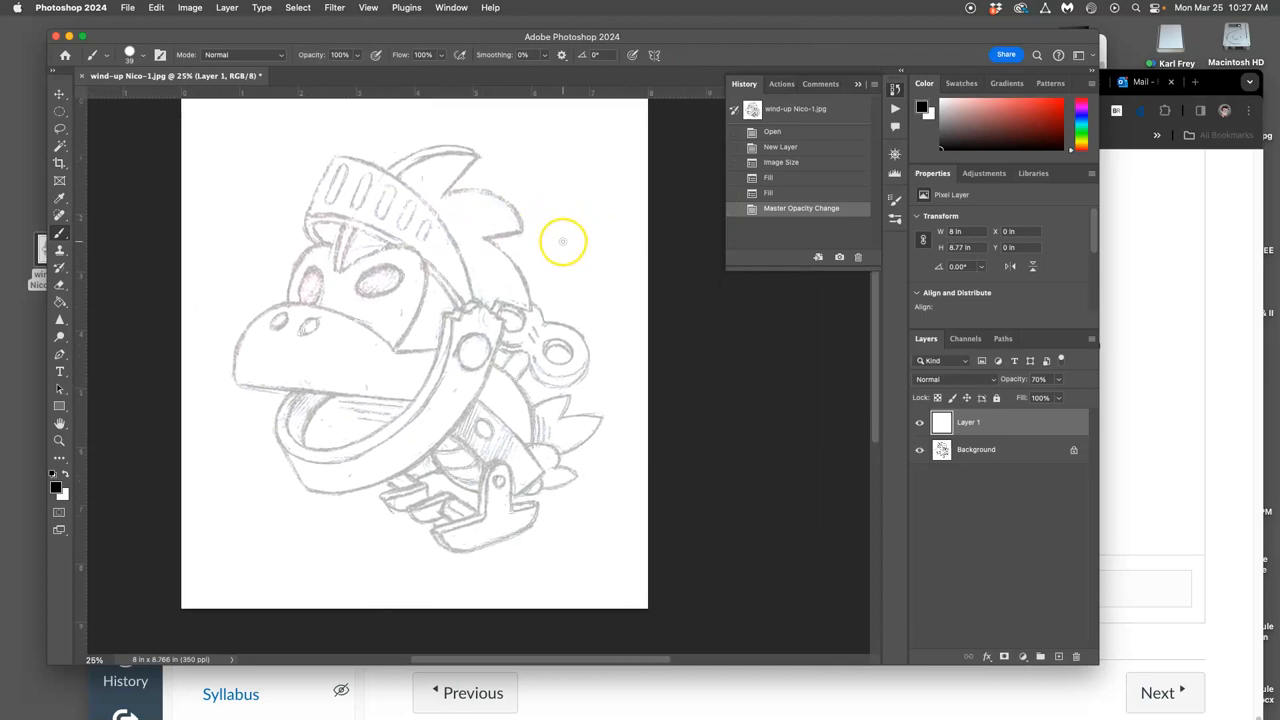
{"action": "mouse_move", "coordinate": [562, 216]}
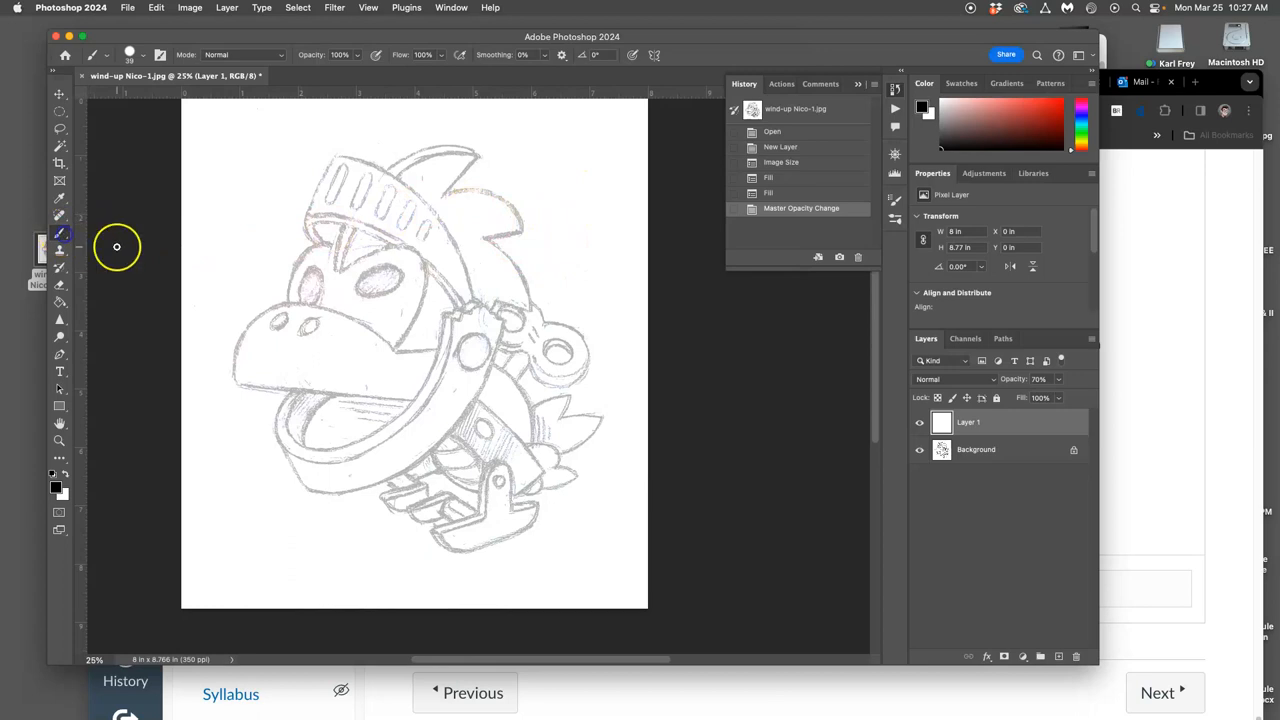
{"action": "mouse_move", "coordinate": [316, 32]}
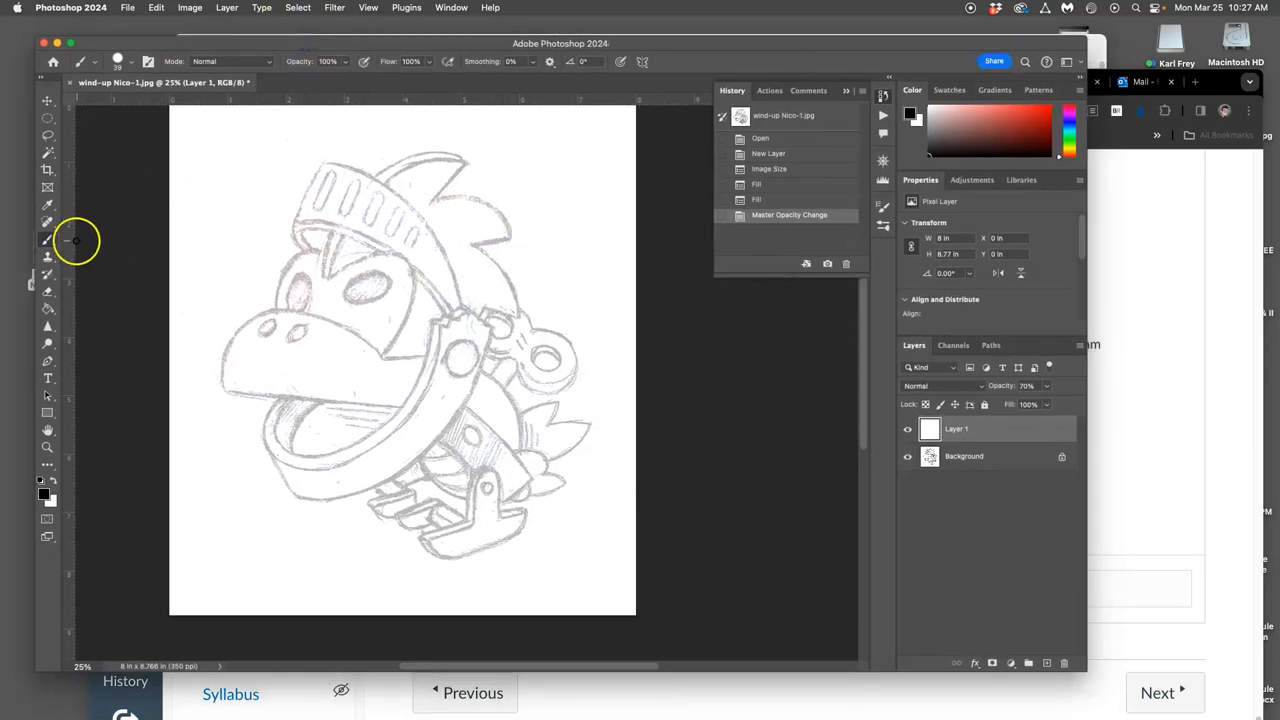
{"action": "mouse_move", "coordinate": [48, 222]}
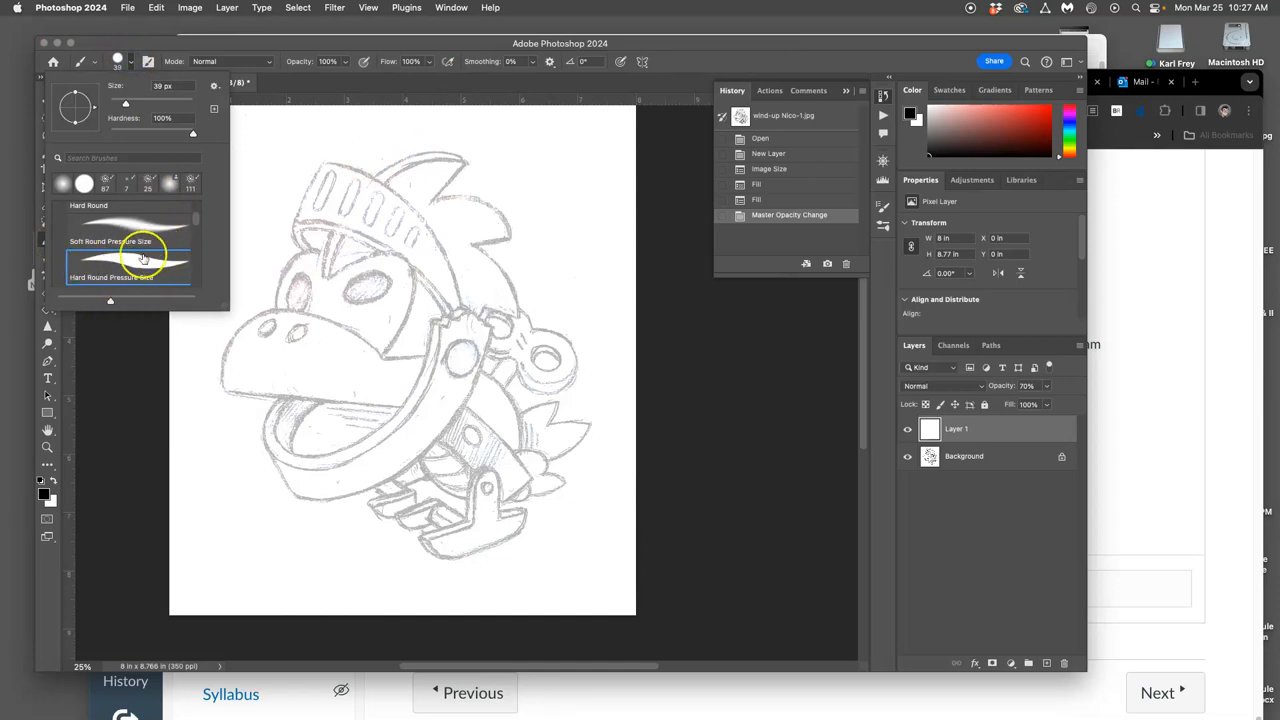
- Set up the Hard Round Pressure Size brush in black and adjust its size
{"action": "left_click", "coordinate": [128, 264]}
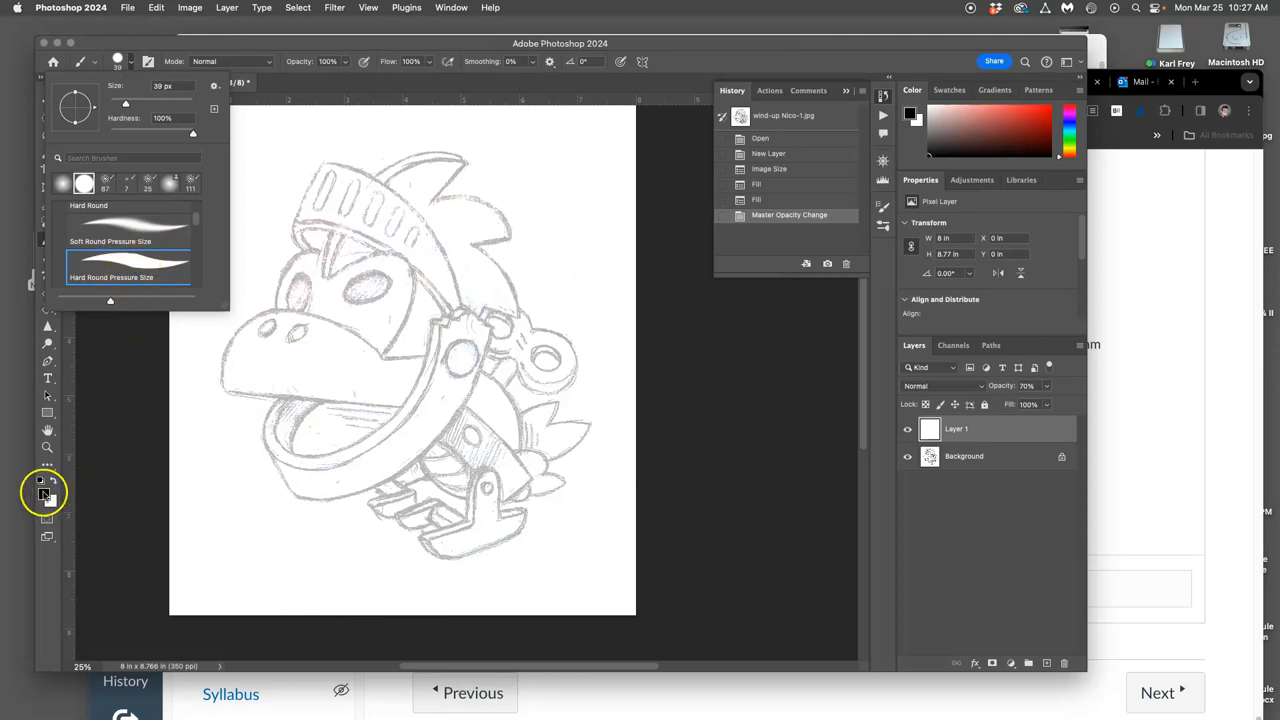
{"action": "left_click", "coordinate": [44, 500]}
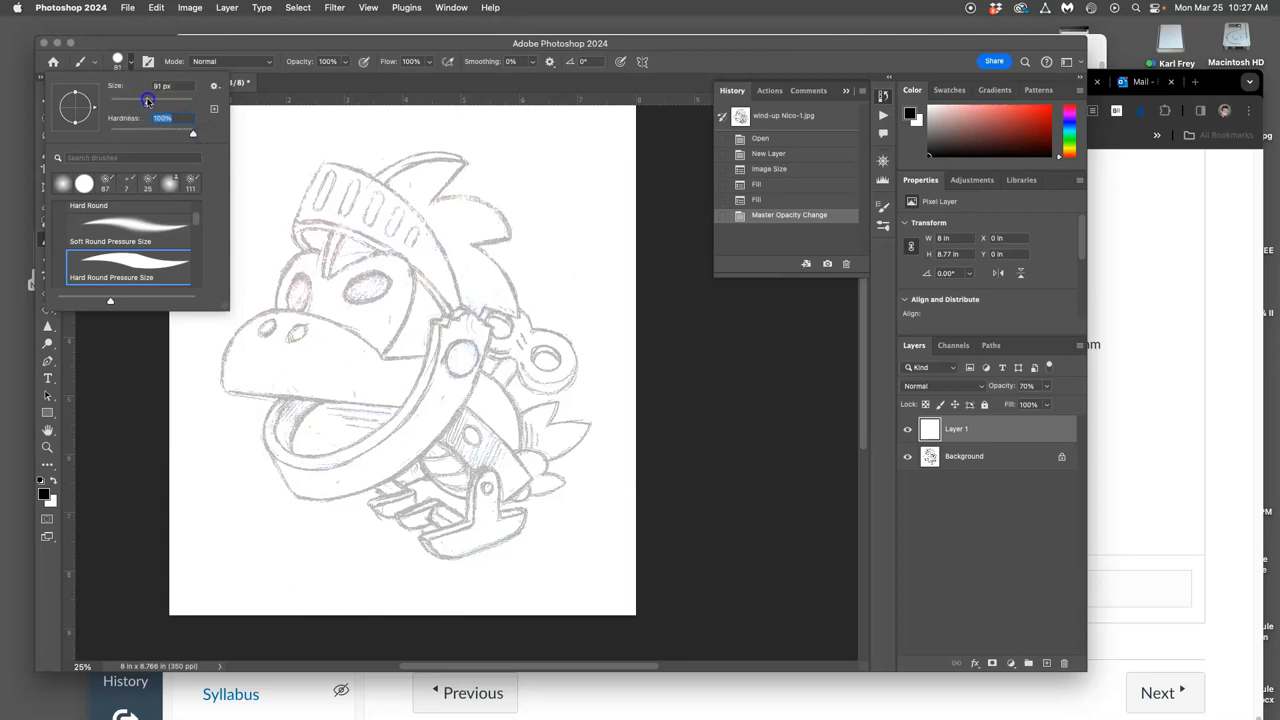
{"action": "left_click_drag", "start_coordinate": [148, 100], "coordinate": [144, 104]}
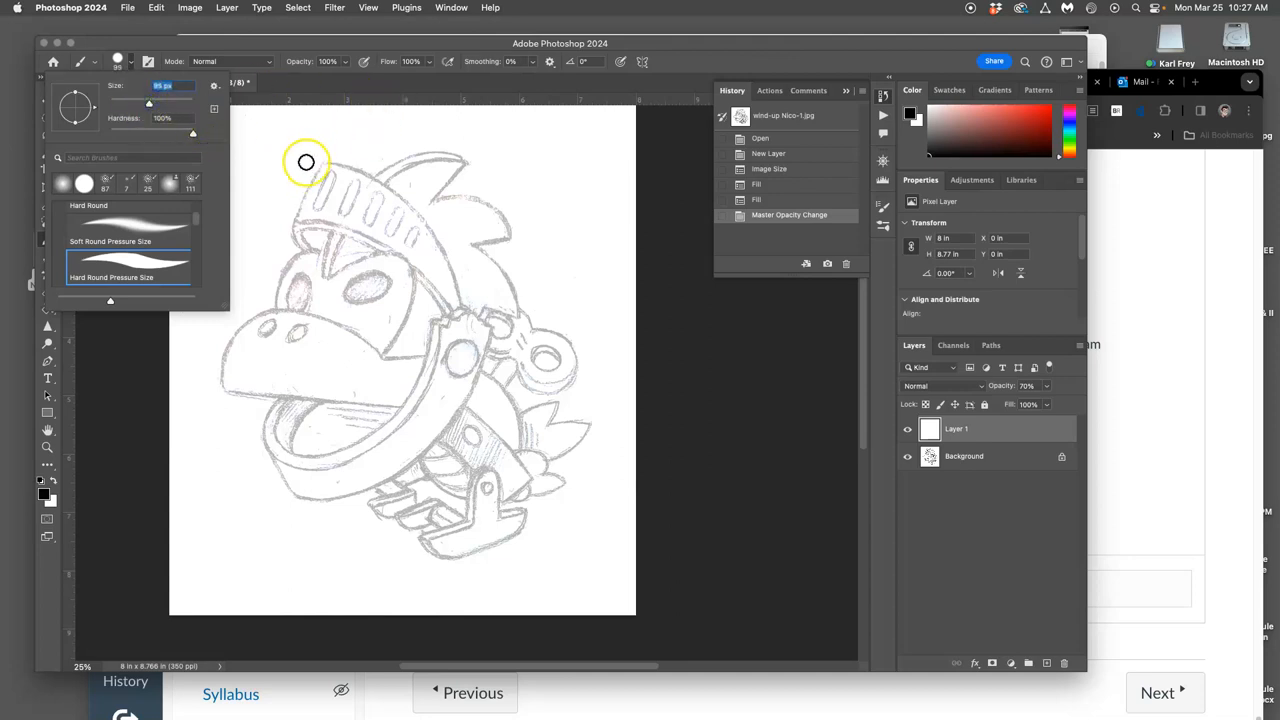
{"action": "left_click", "coordinate": [568, 160]}
{"action": "type", "text": "Digital Ink"}
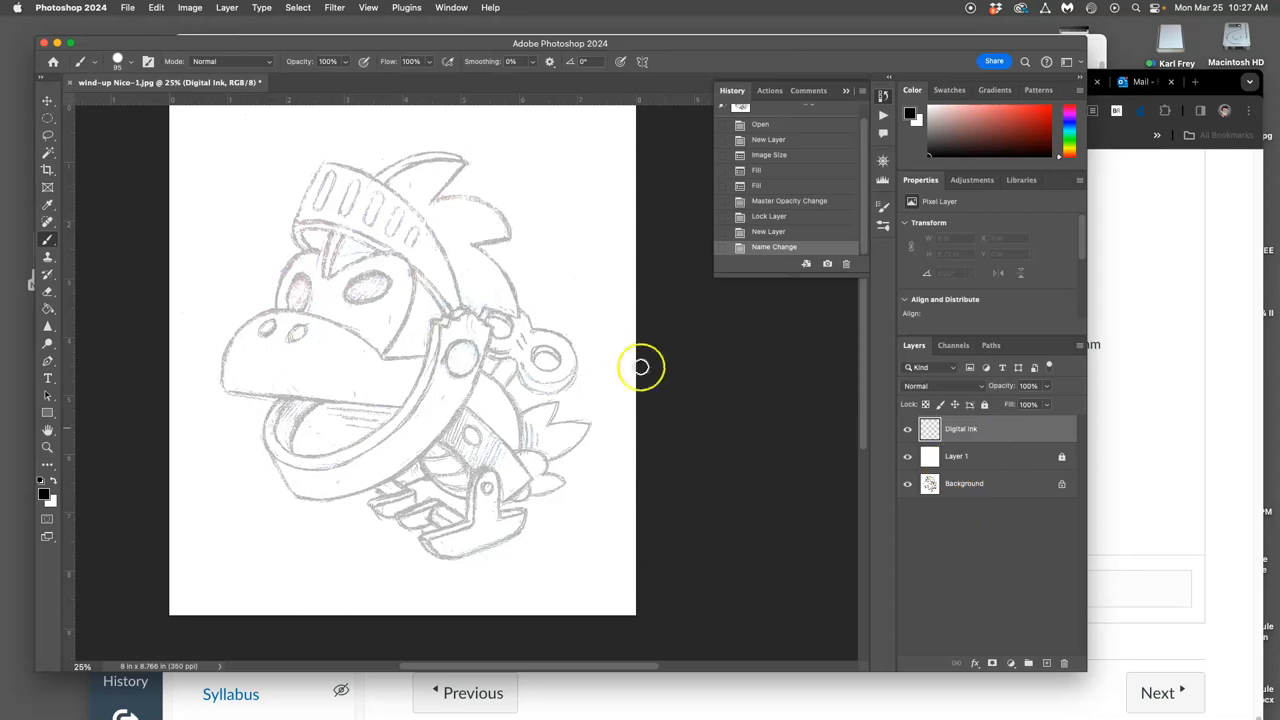
{"action": "mouse_move", "coordinate": [326, 158]}
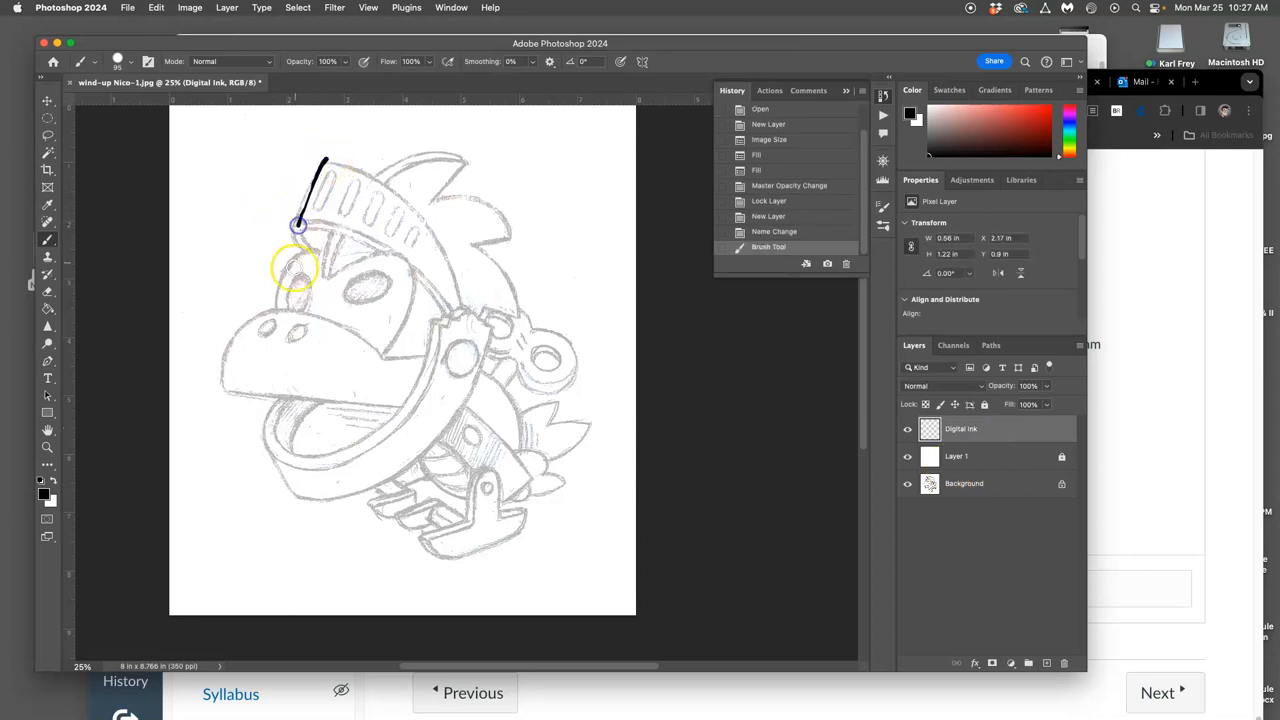
- Ink the helmet's back edge, top curve and lower rim in black
{"action": "left_click_drag", "start_coordinate": [318, 156], "coordinate": [390, 190]}
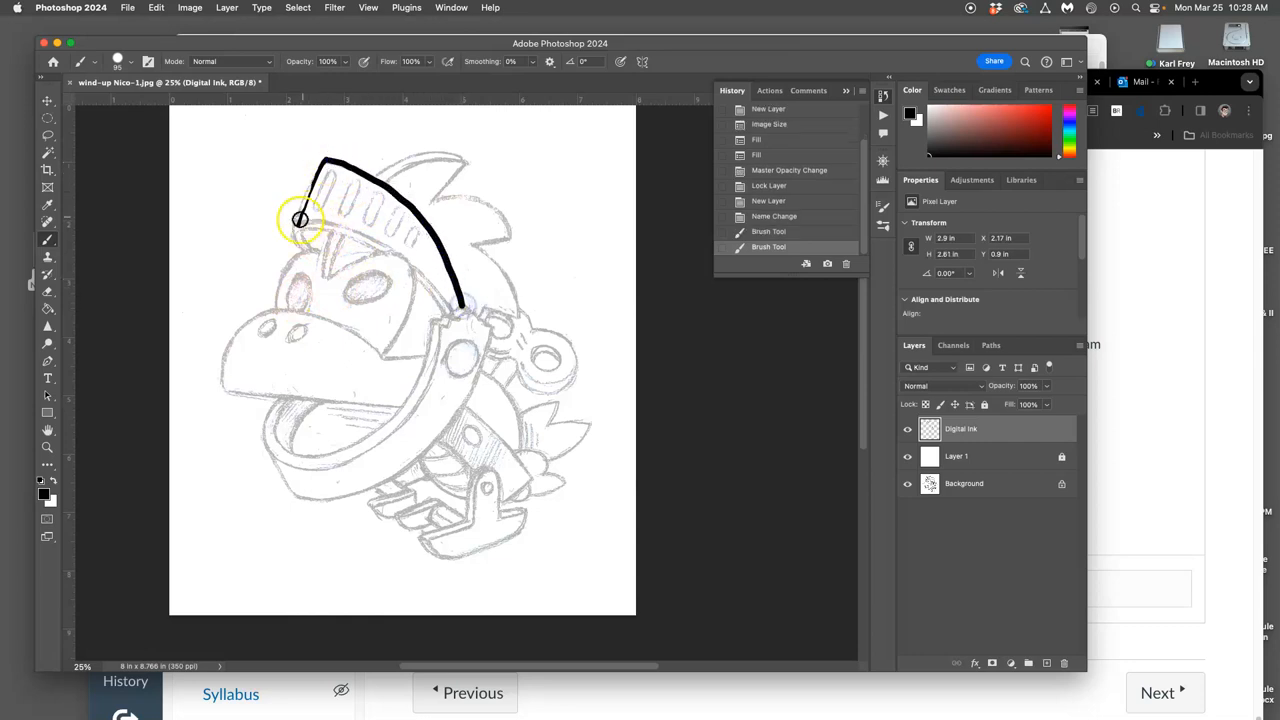
{"action": "left_click_drag", "start_coordinate": [300, 220], "coordinate": [416, 264]}
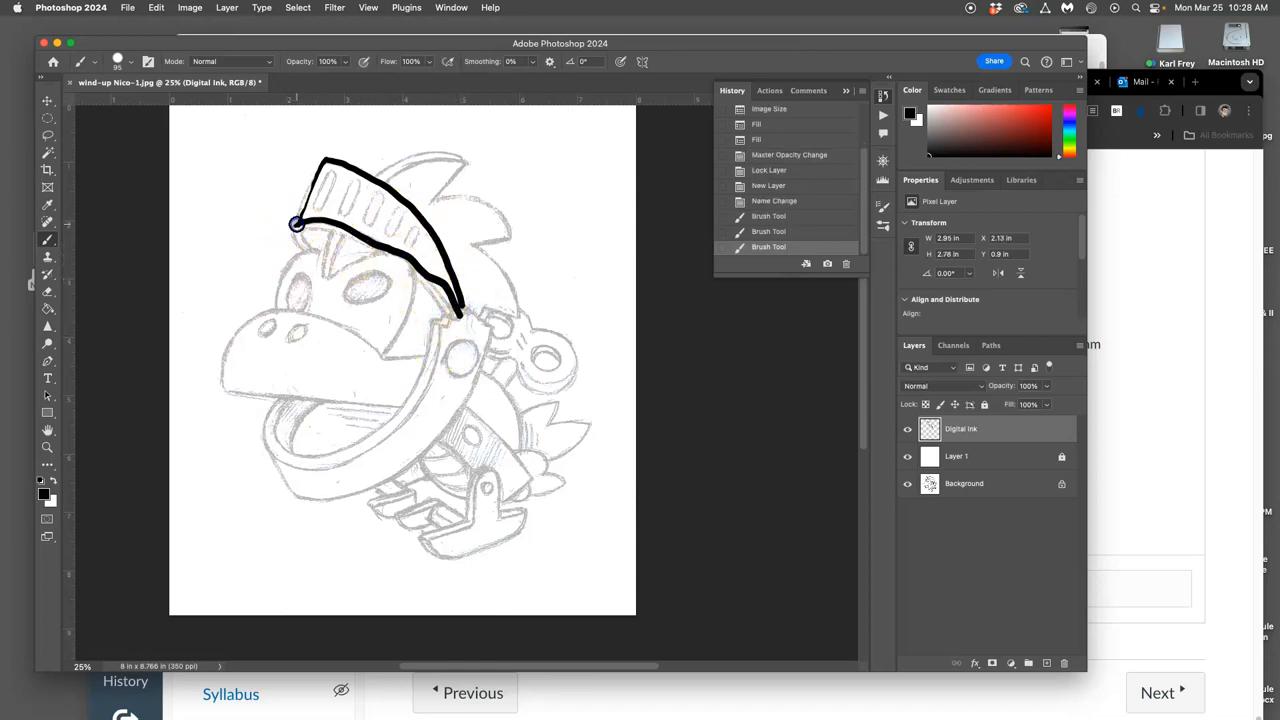
{"action": "left_click_drag", "start_coordinate": [296, 224], "coordinate": [324, 152]}
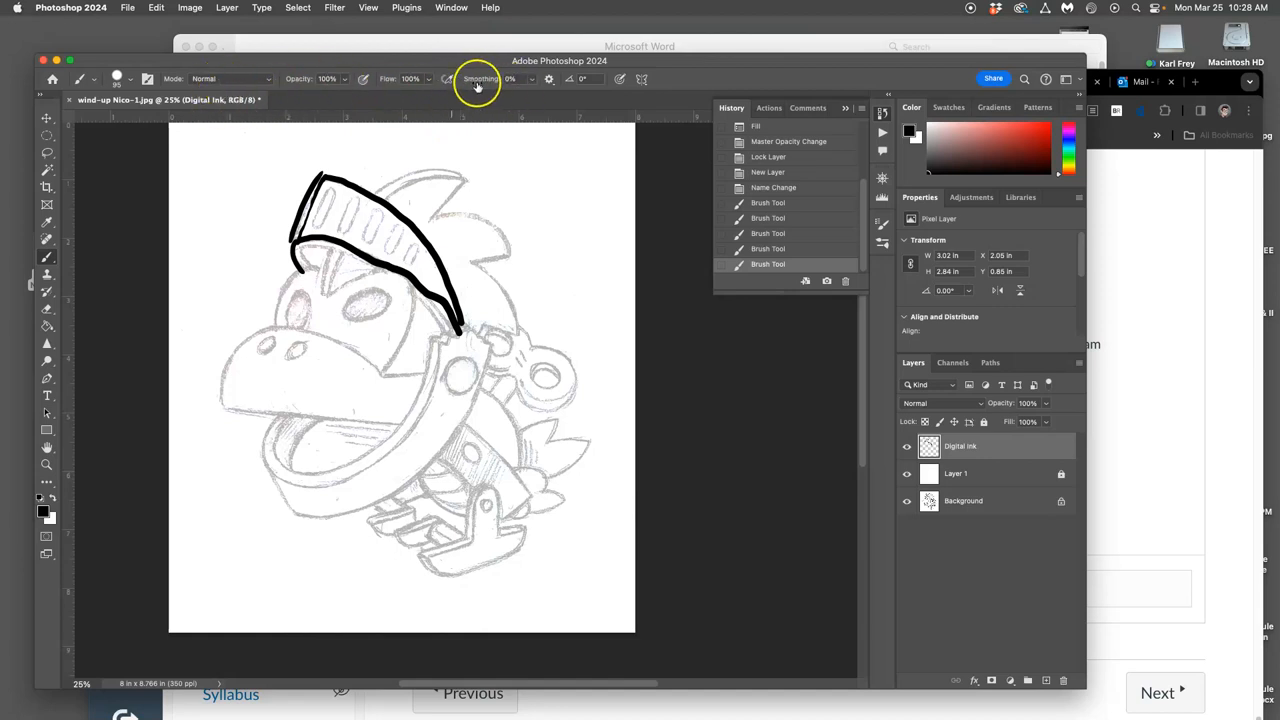
- Raise stroke Smoothing to 28% and ink the helmet's front edge and top
{"action": "left_click", "coordinate": [532, 80]}
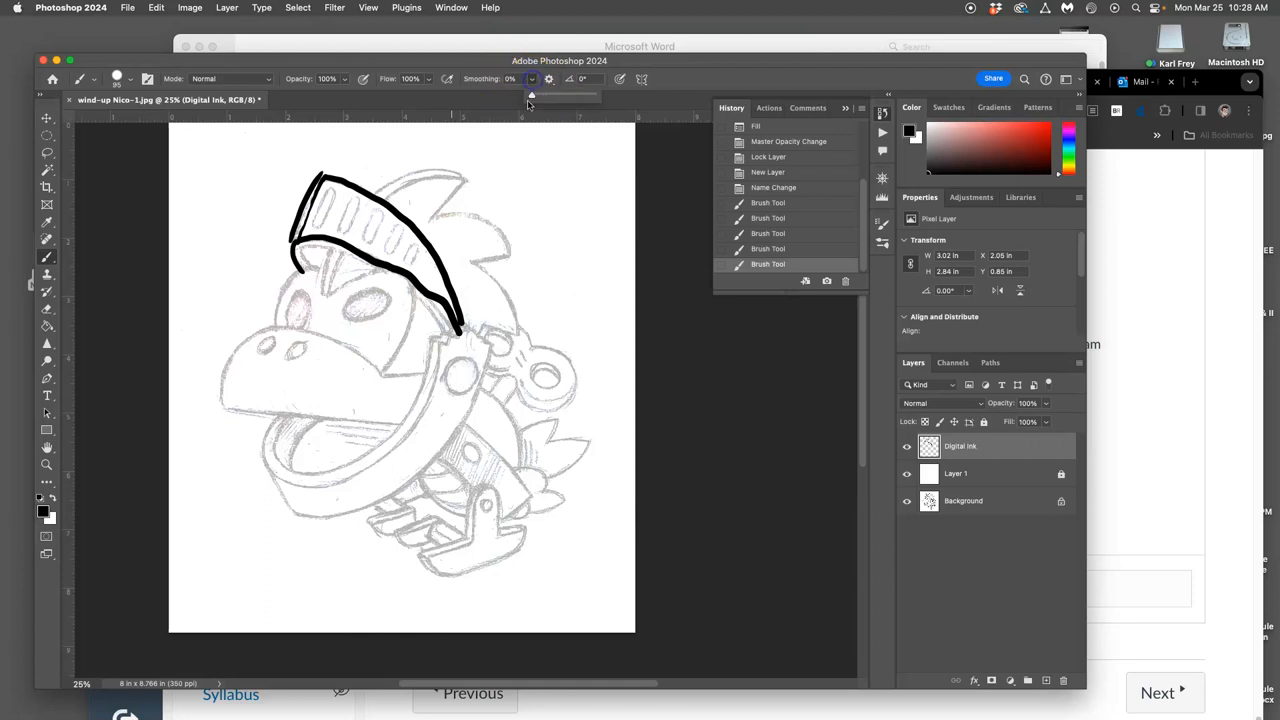
{"action": "left_click_drag", "start_coordinate": [532, 96], "coordinate": [556, 98]}
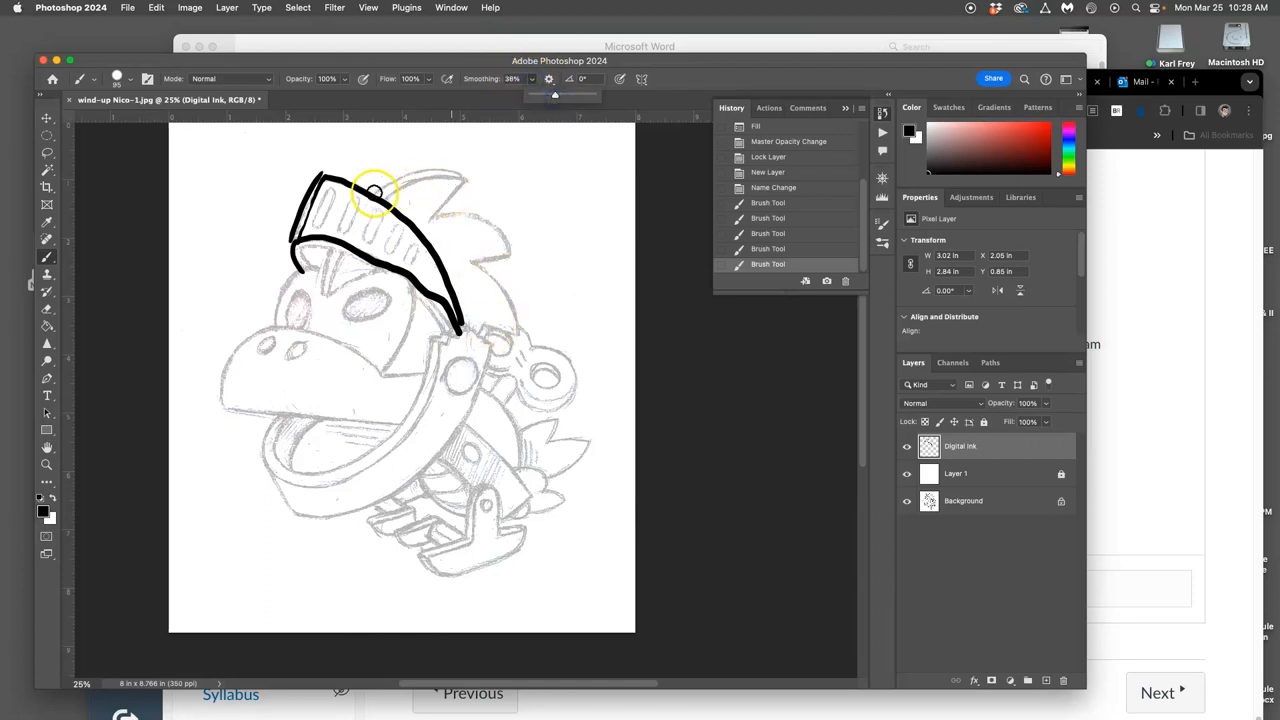
{"action": "left_click_drag", "start_coordinate": [376, 190], "coordinate": [456, 176]}
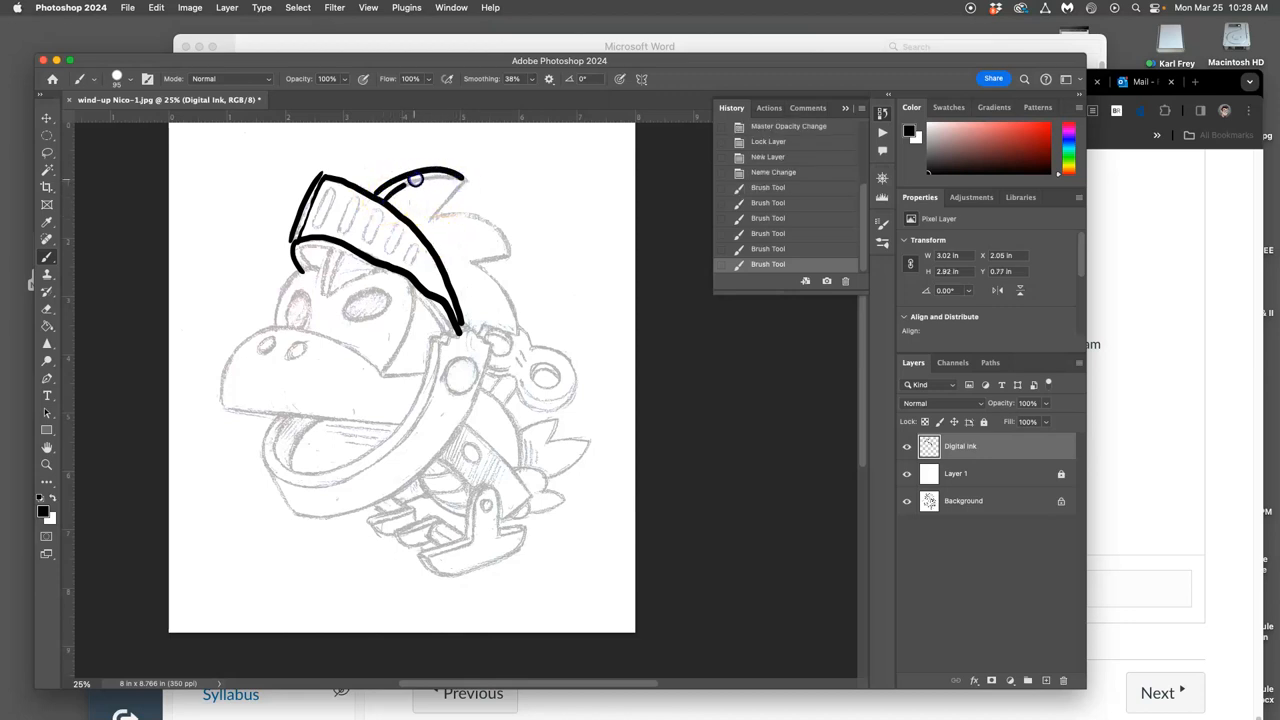
{"action": "left_click_drag", "start_coordinate": [416, 180], "coordinate": [468, 182]}
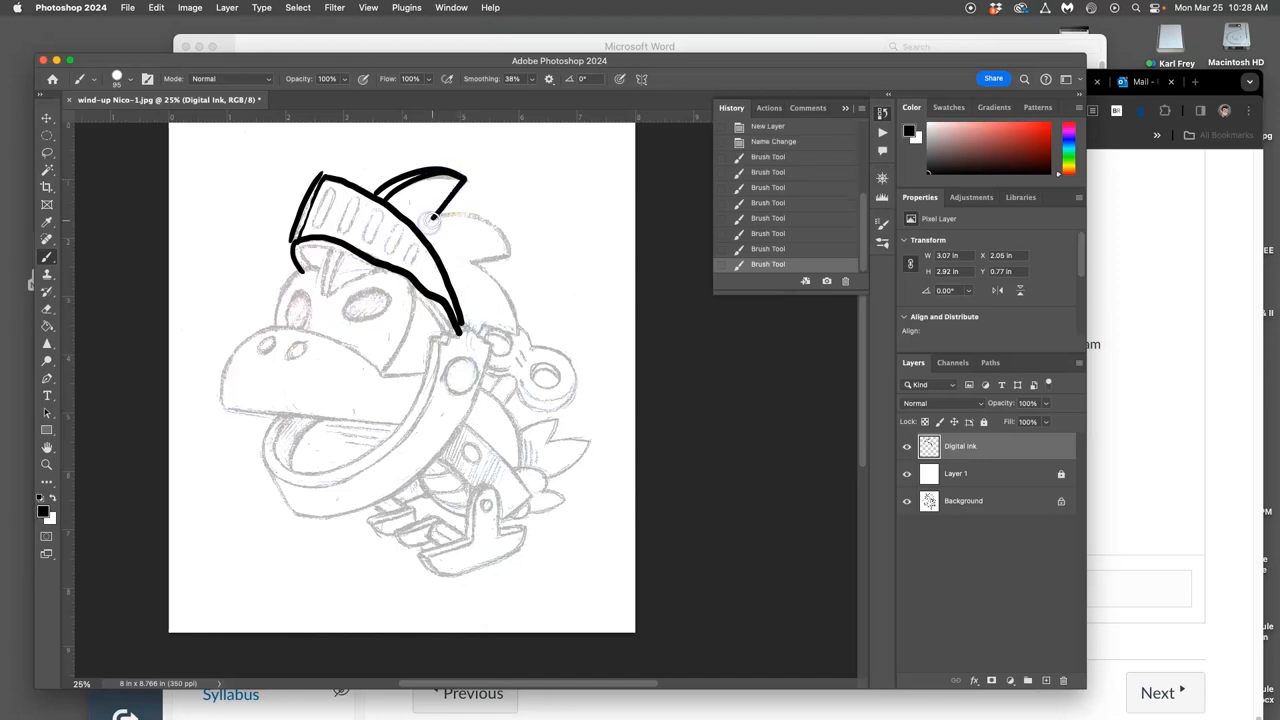
- Ink the crest spikes running down the back of the helmet
{"action": "left_click_drag", "start_coordinate": [432, 218], "coordinate": [508, 250]}
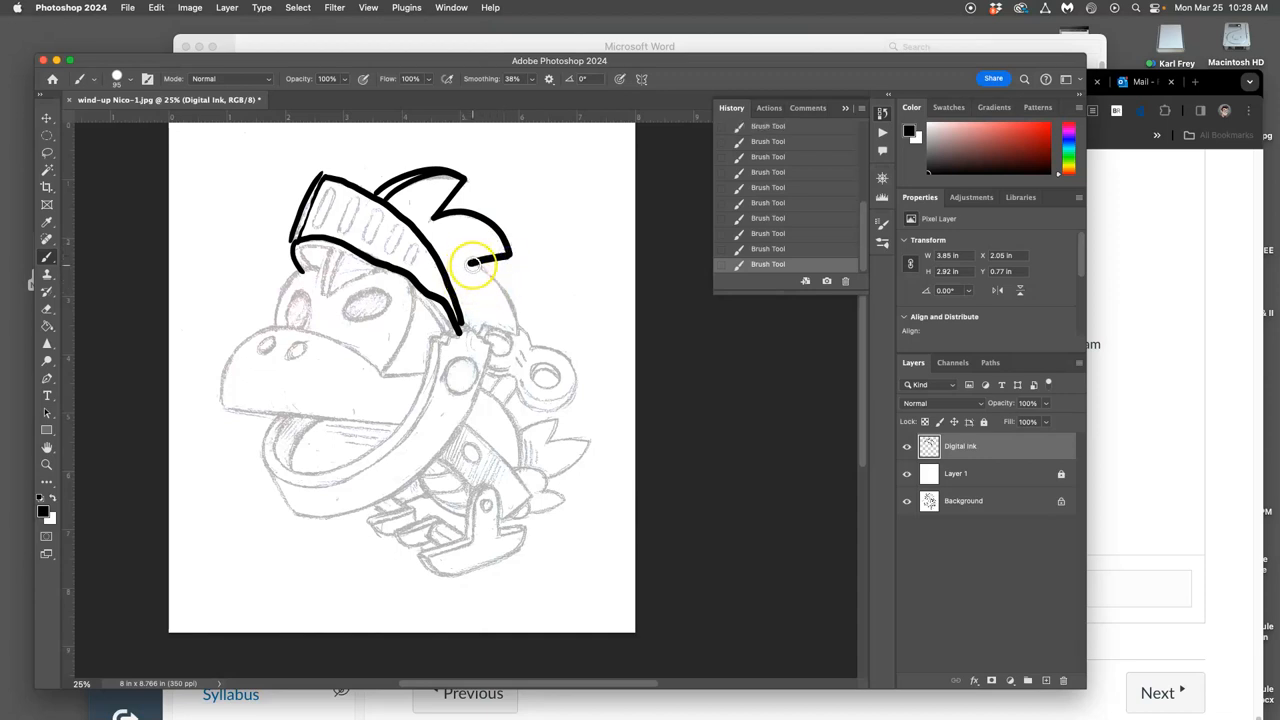
{"action": "left_click_drag", "start_coordinate": [480, 264], "coordinate": [524, 332]}
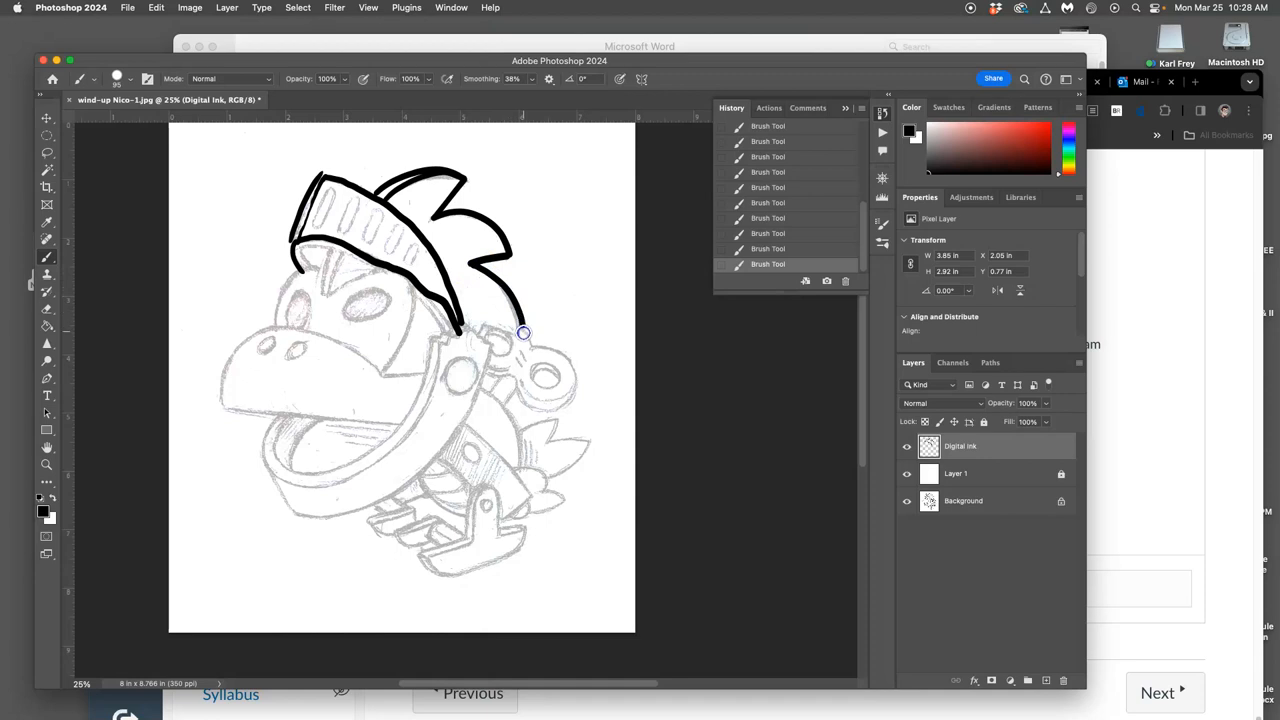
{"action": "left_click_drag", "start_coordinate": [456, 332], "coordinate": [516, 332]}
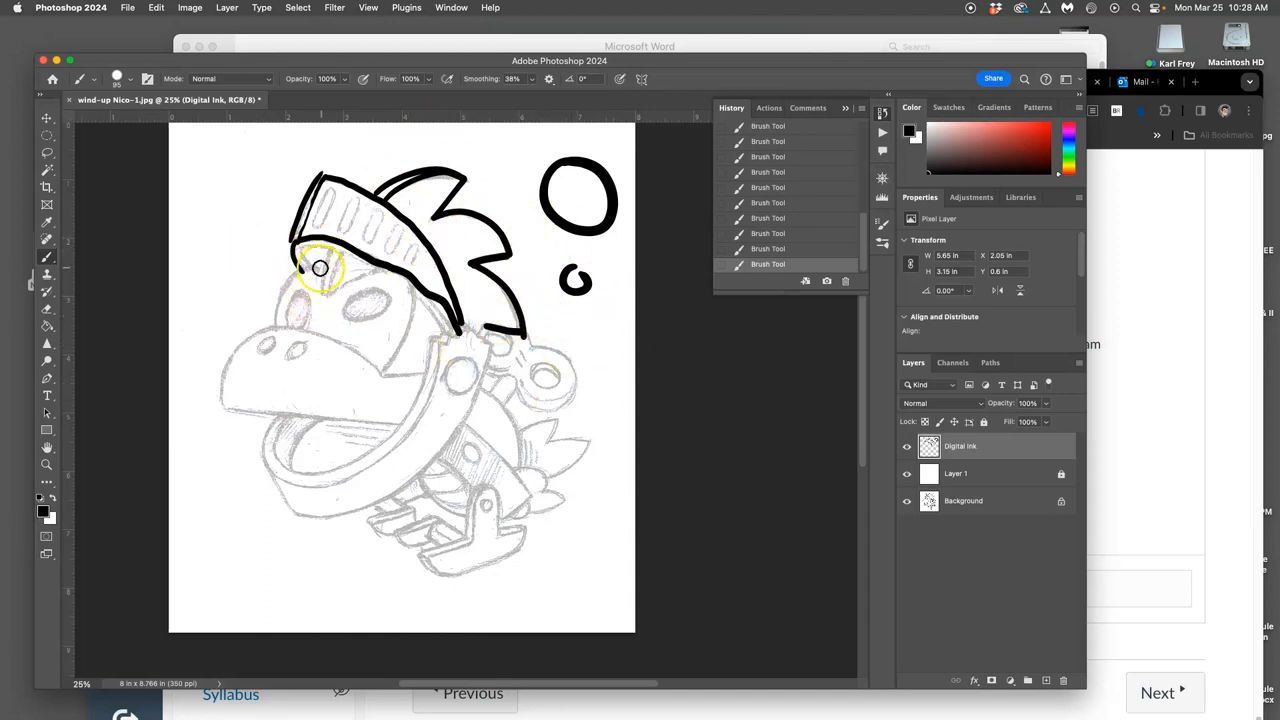
- Ink the helmet's lower edge, visor centre line and brim detail
{"action": "left_click_drag", "start_coordinate": [320, 268], "coordinate": [272, 332]}
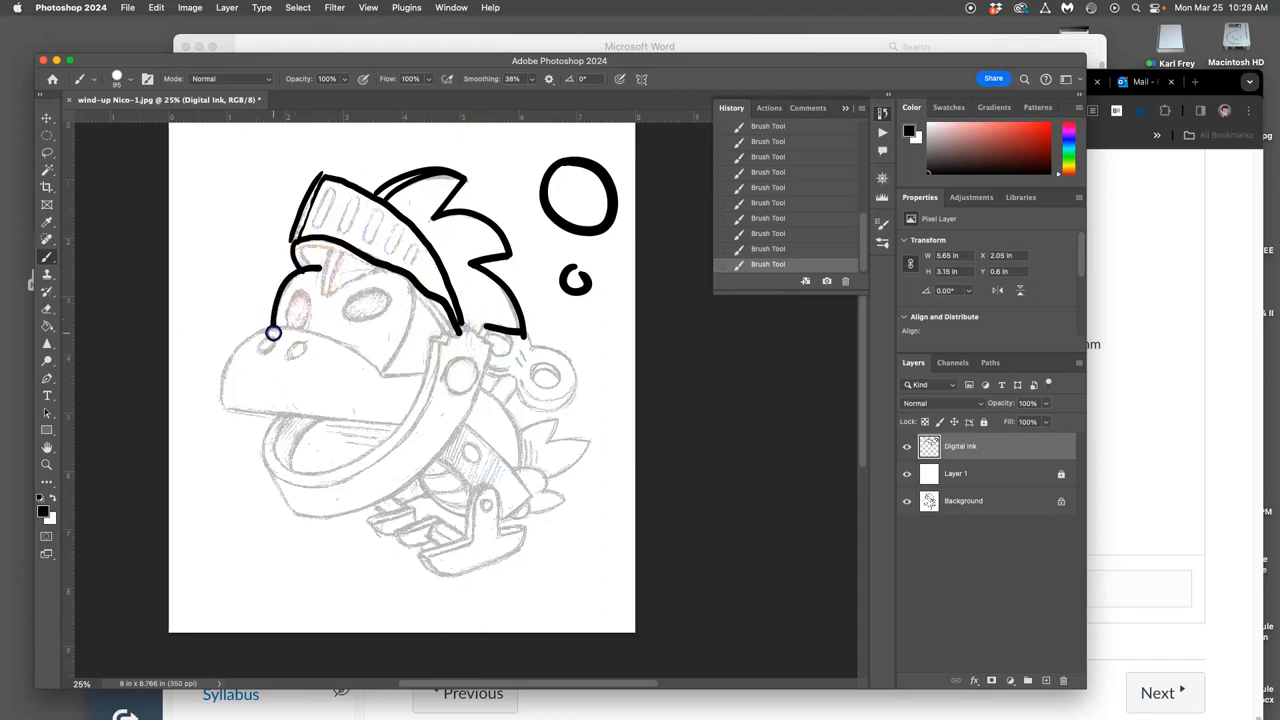
{"action": "left_click_drag", "start_coordinate": [272, 332], "coordinate": [308, 296]}
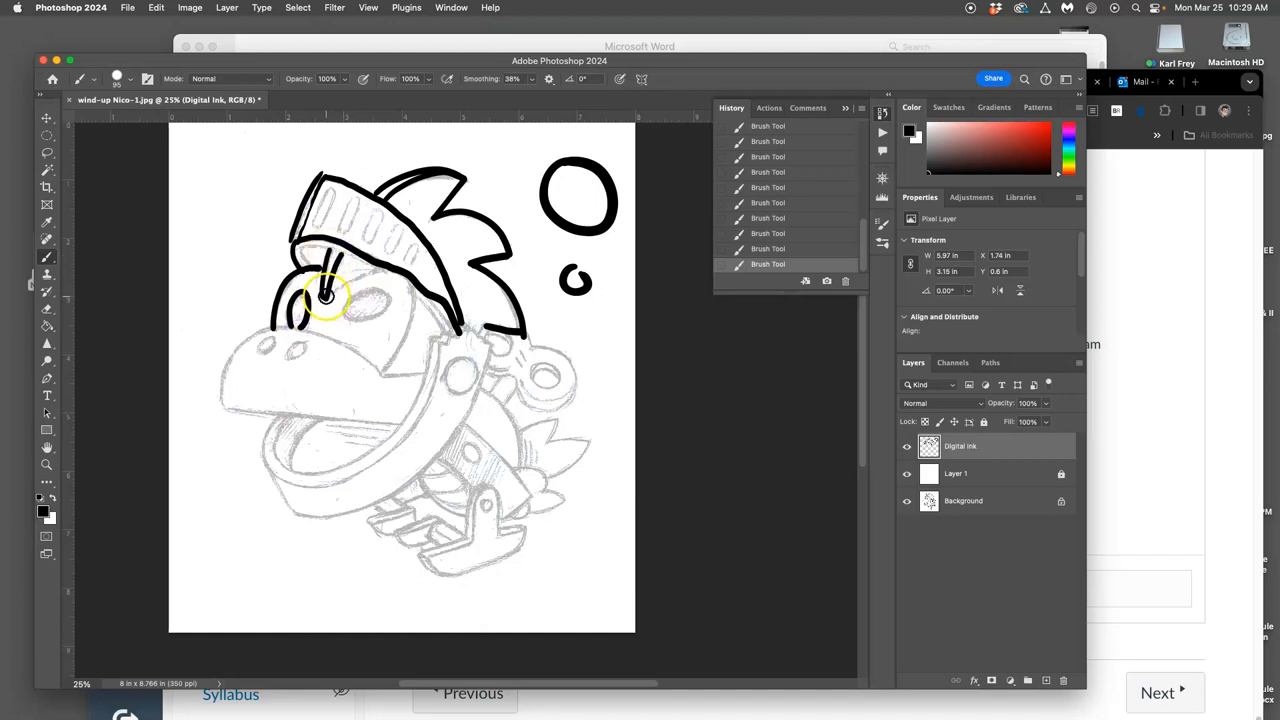
{"action": "left_click_drag", "start_coordinate": [324, 296], "coordinate": [396, 272]}
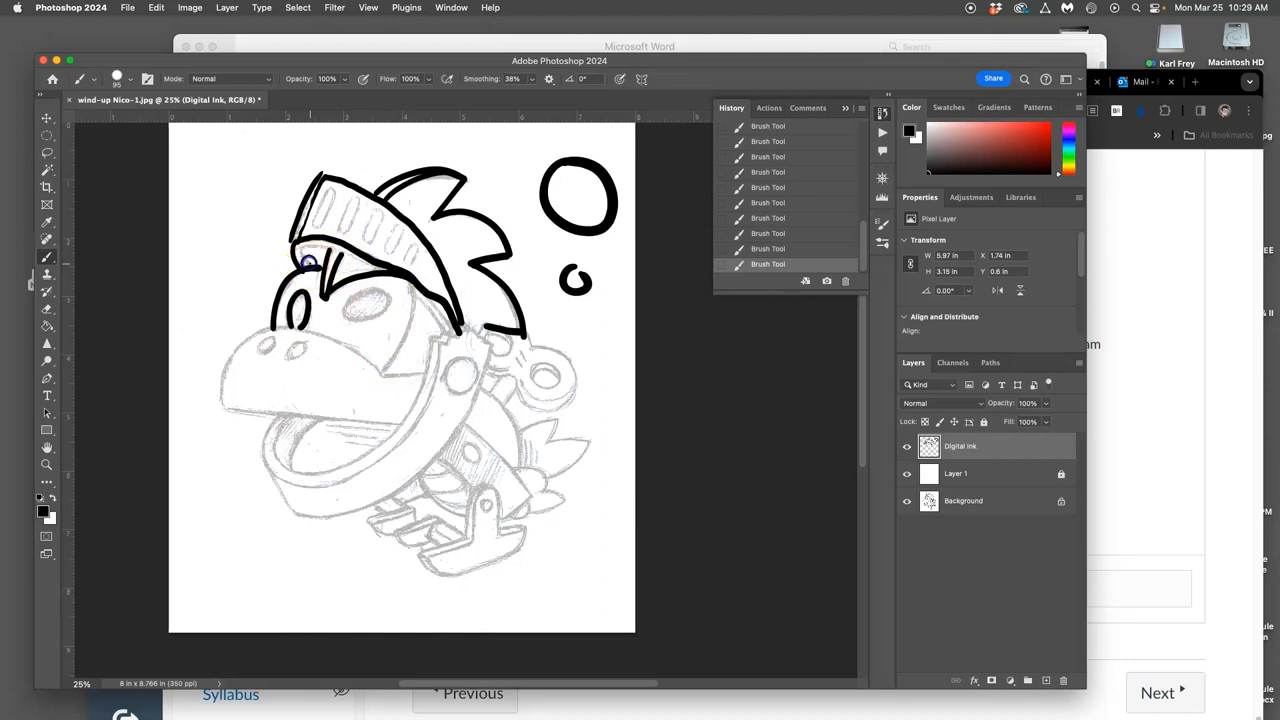
{"action": "left_click_drag", "start_coordinate": [310, 262], "coordinate": [350, 258]}
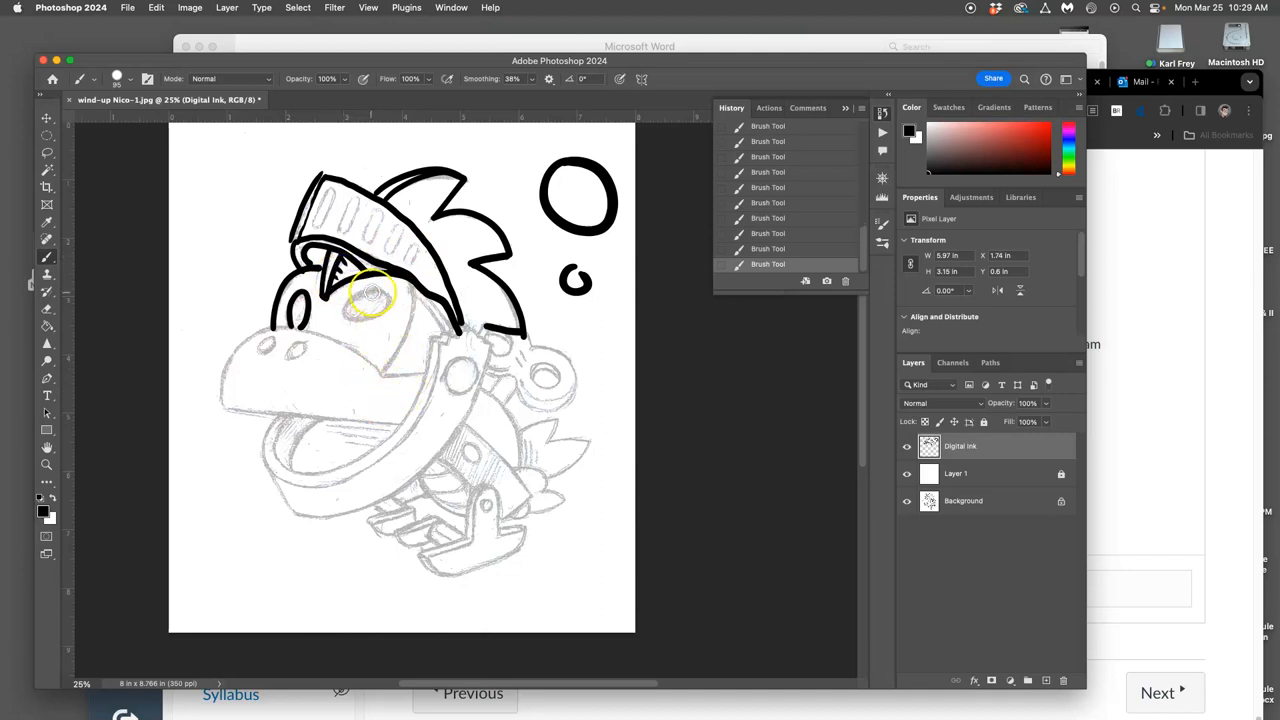
- Ink the outline around the eye under the helmet
{"action": "left_click_drag", "start_coordinate": [360, 290], "coordinate": [388, 304]}
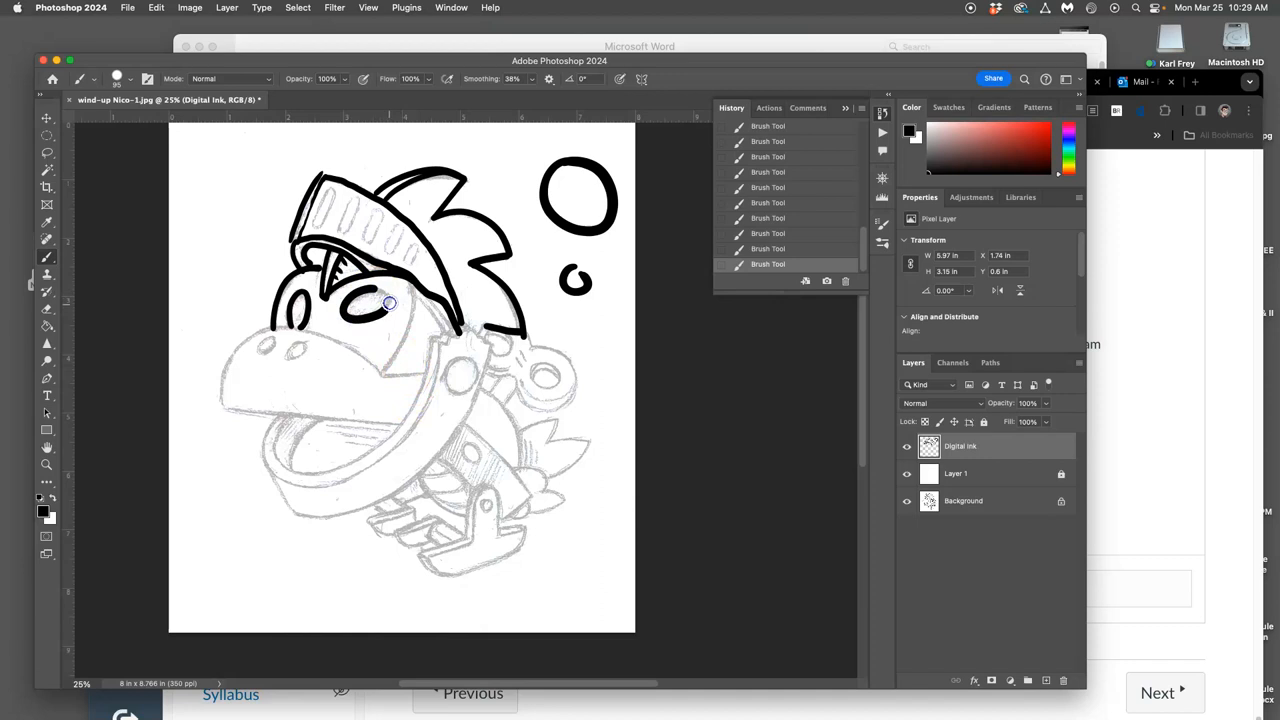
{"action": "left_click_drag", "start_coordinate": [390, 304], "coordinate": [344, 308]}
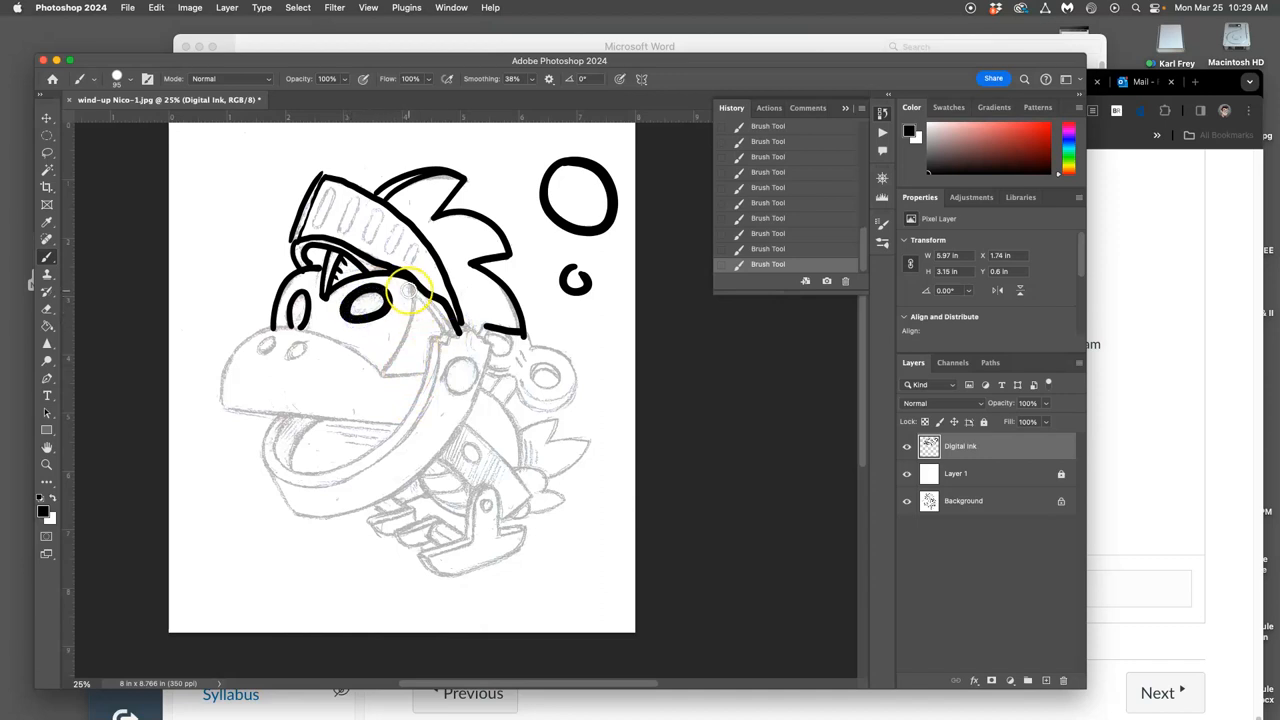
{"action": "left_click_drag", "start_coordinate": [410, 290], "coordinate": [390, 356]}
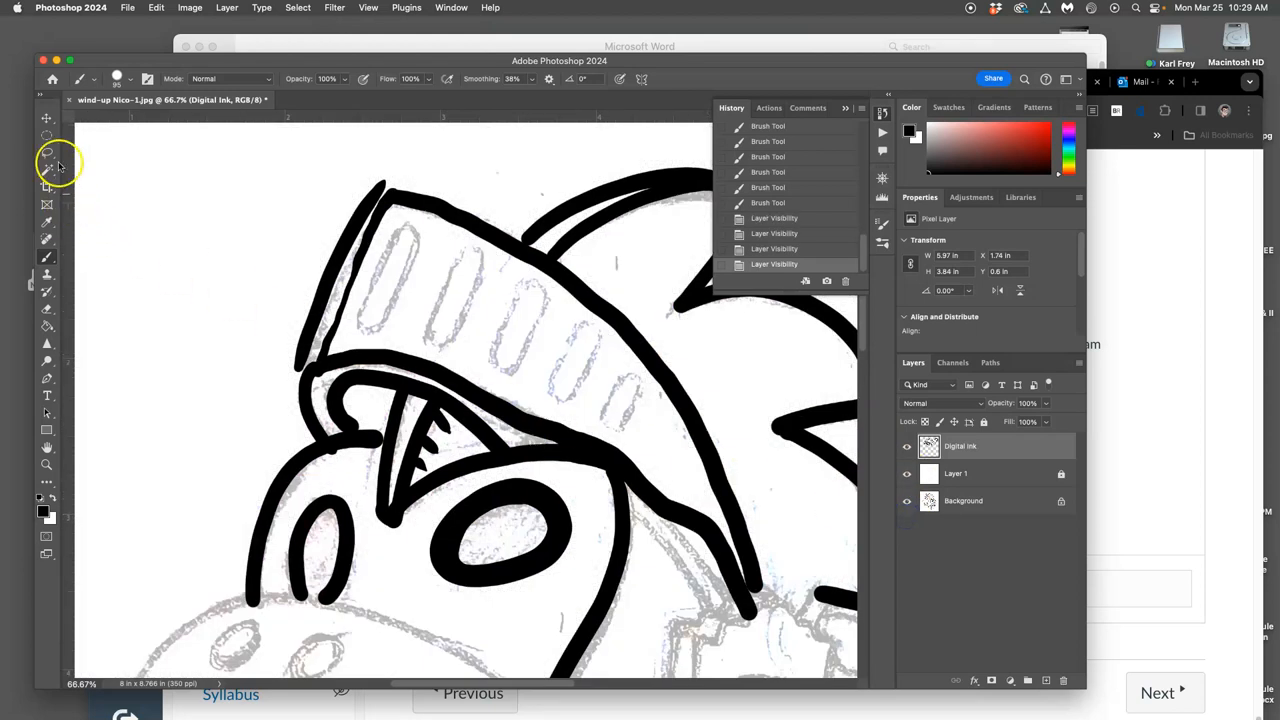
- Lasso the messy helmet outline strokes and delete them
{"action": "left_click", "coordinate": [48, 152]}
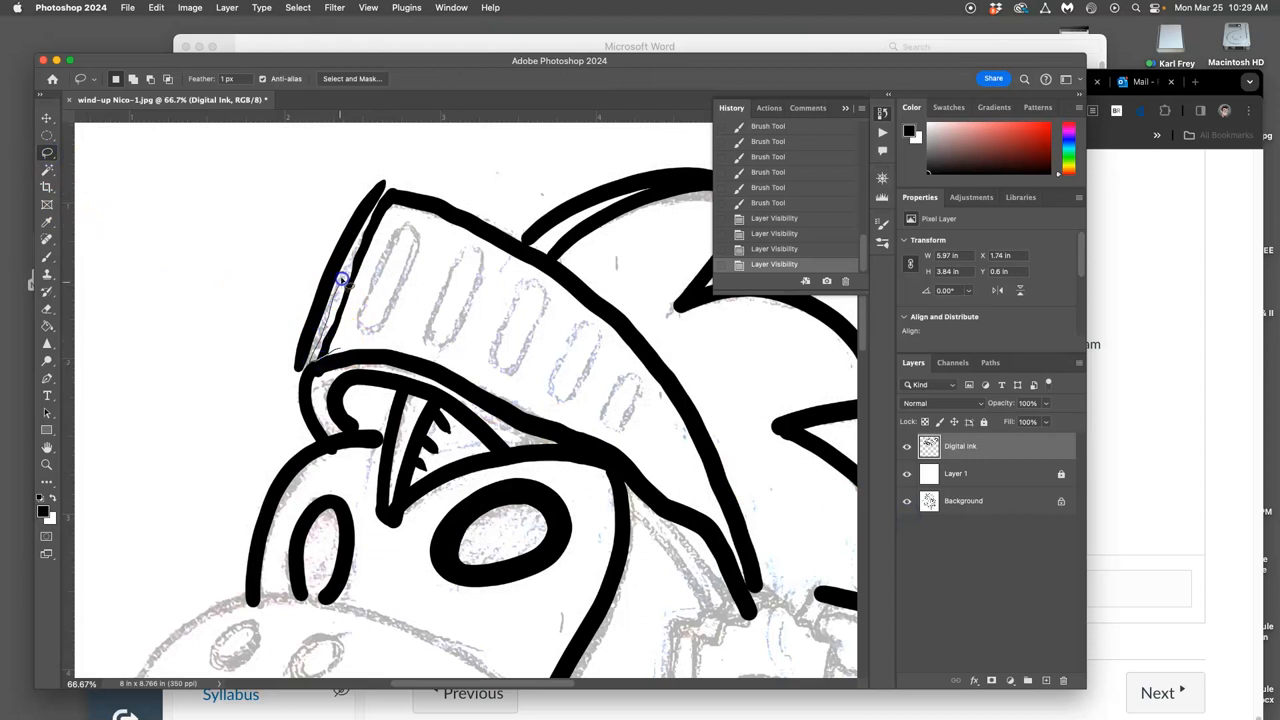
{"action": "left_click_drag", "start_coordinate": [342, 278], "coordinate": [448, 188]}
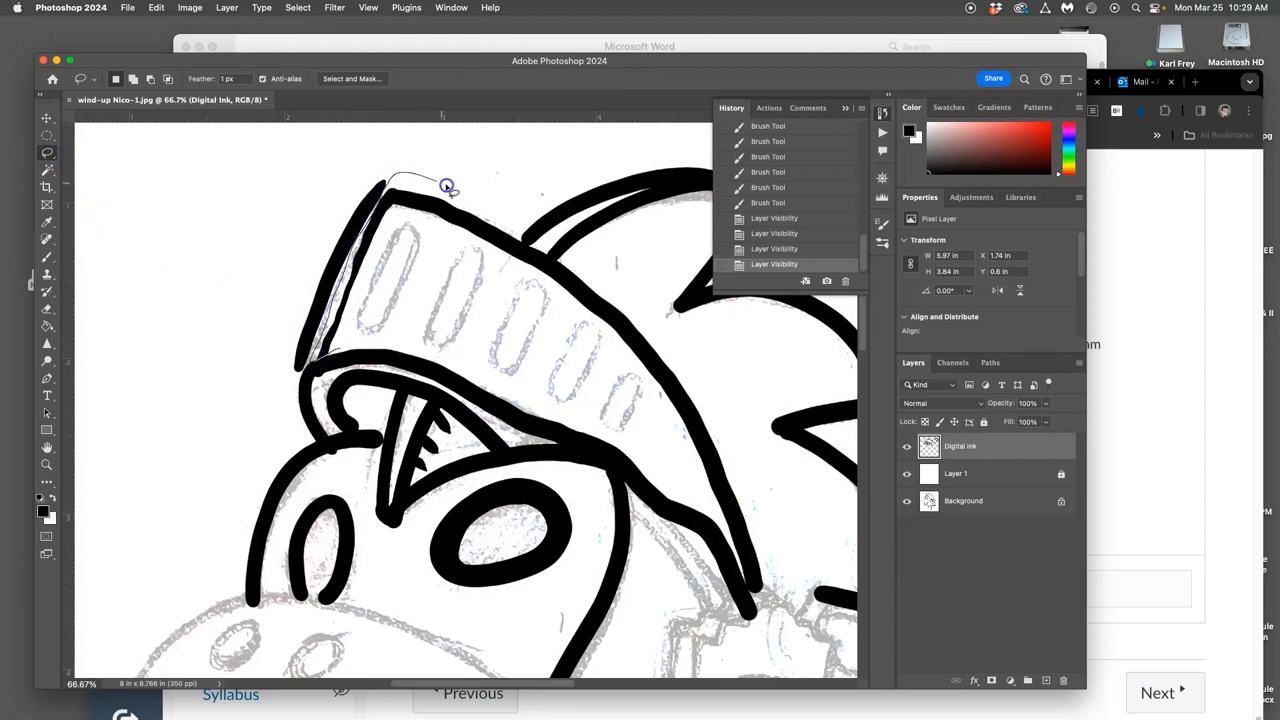
{"action": "left_click_drag", "start_coordinate": [444, 184], "coordinate": [758, 490]}
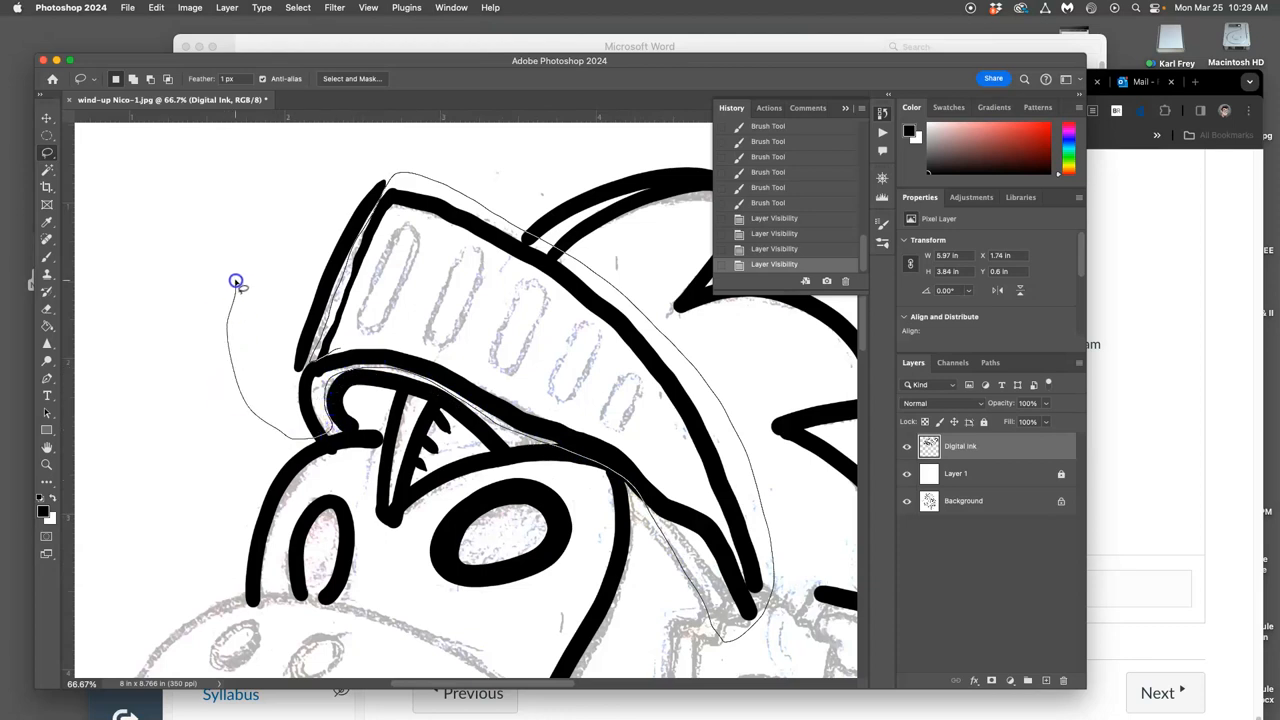
{"action": "left_click_drag", "start_coordinate": [236, 280], "coordinate": [296, 376]}
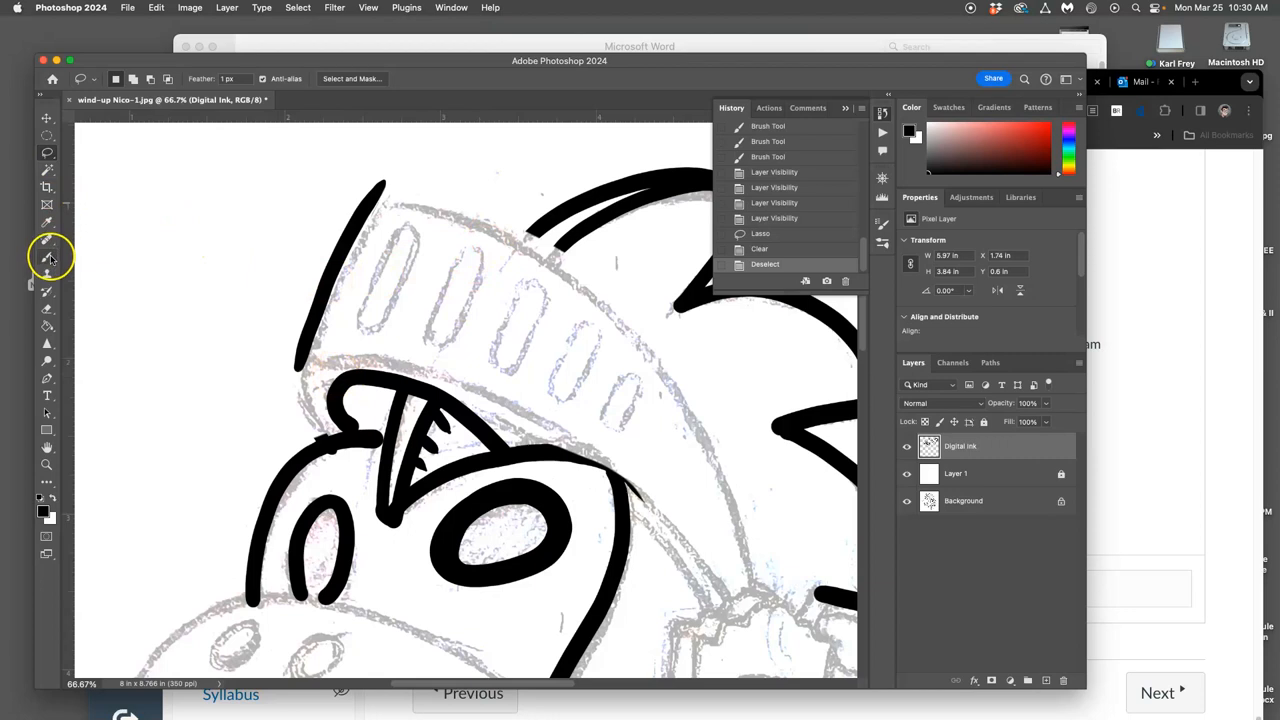
- Redraw the helmet's left edge with a fresh black brush stroke
{"action": "left_click", "coordinate": [48, 256]}
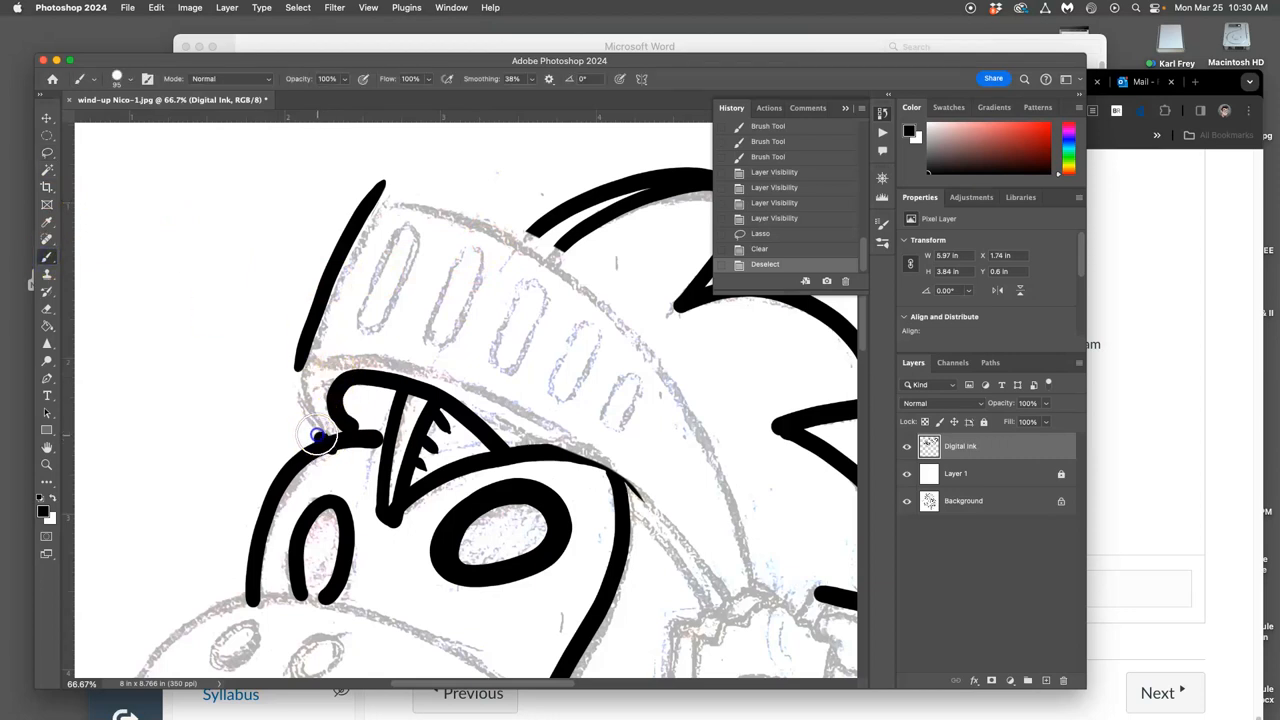
{"action": "left_click_drag", "start_coordinate": [318, 436], "coordinate": [392, 360]}
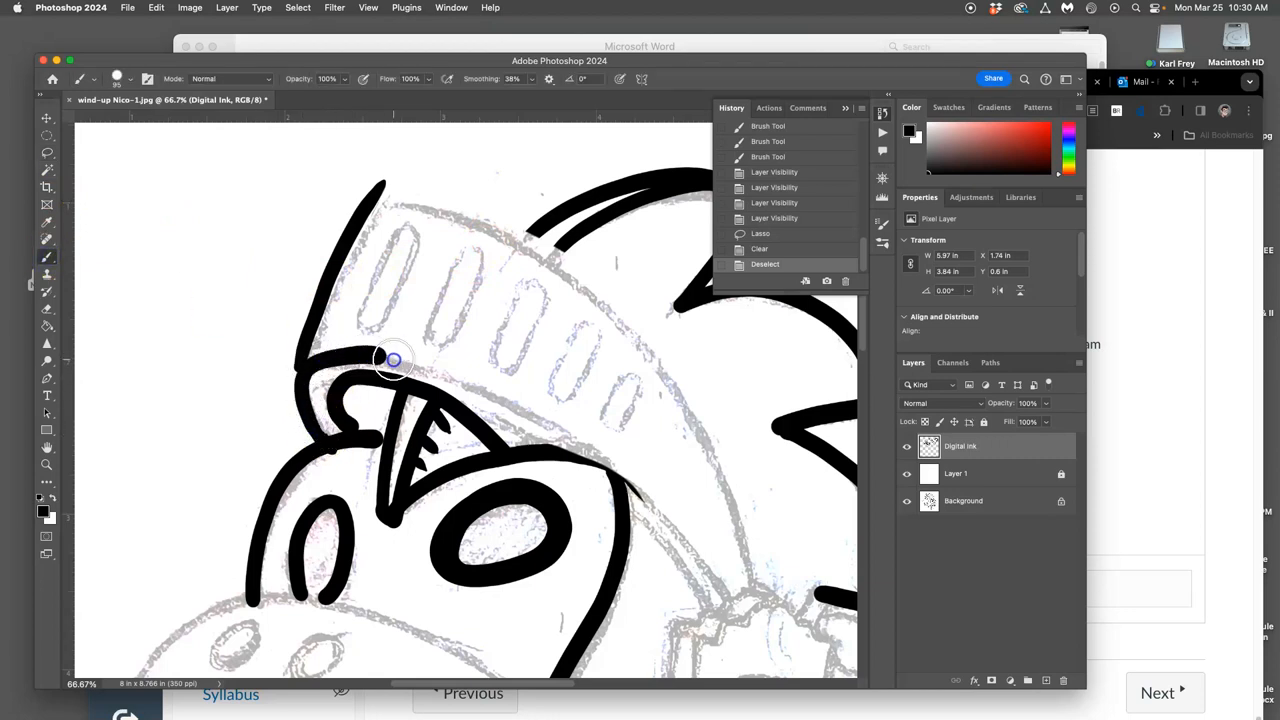
{"action": "left_click_drag", "start_coordinate": [392, 360], "coordinate": [690, 544]}
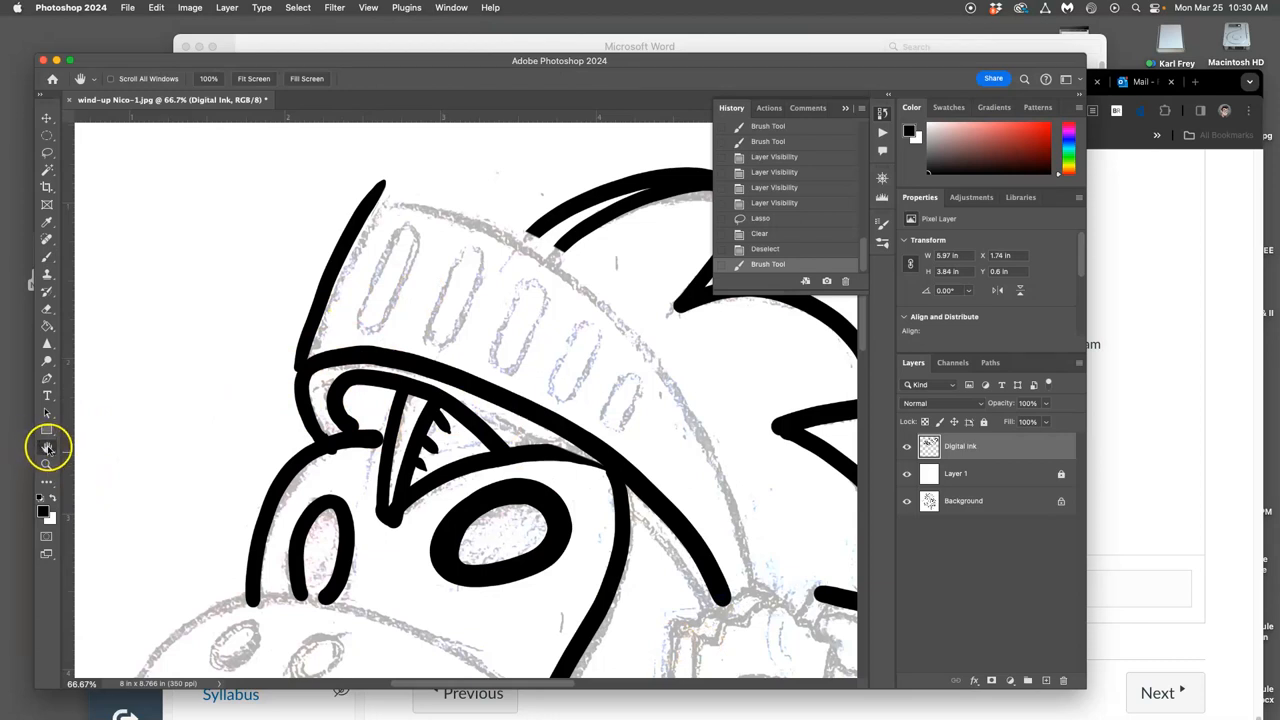
{"action": "mouse_move", "coordinate": [48, 448]}
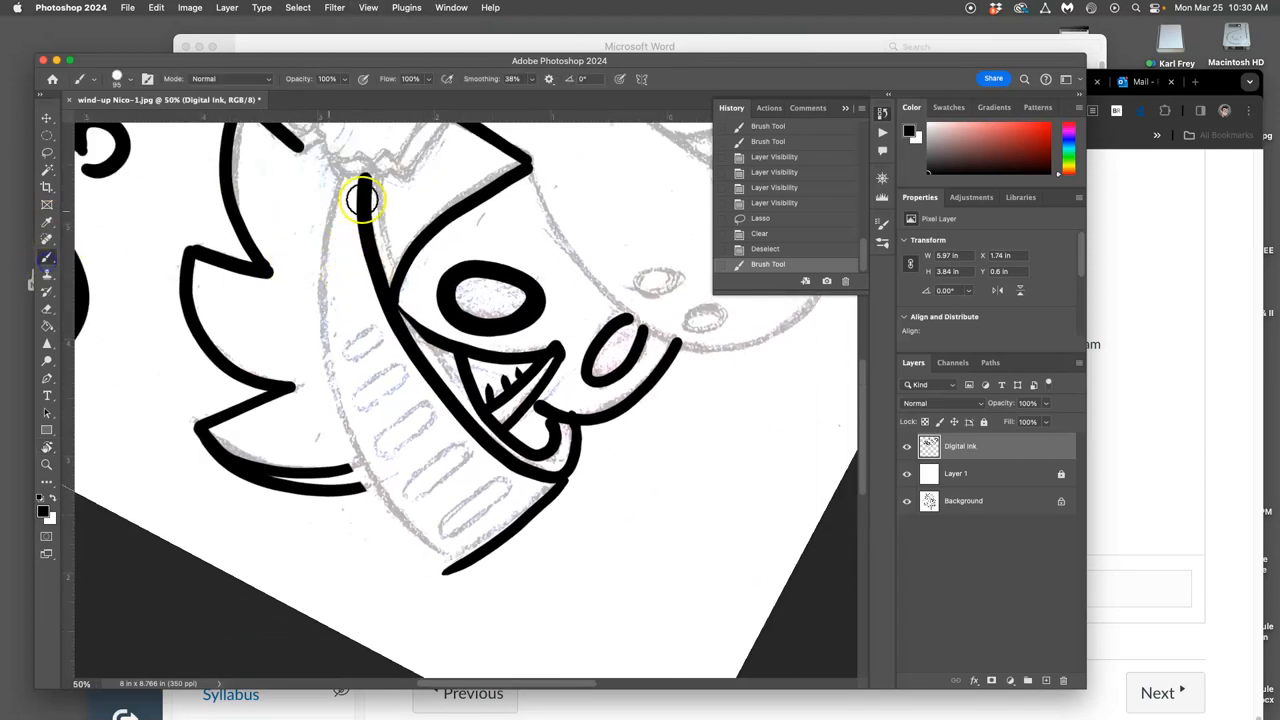
- Draw the helmet's long edge down toward the jaw, then reset canvas rotation
{"action": "left_click_drag", "start_coordinate": [364, 200], "coordinate": [318, 252]}
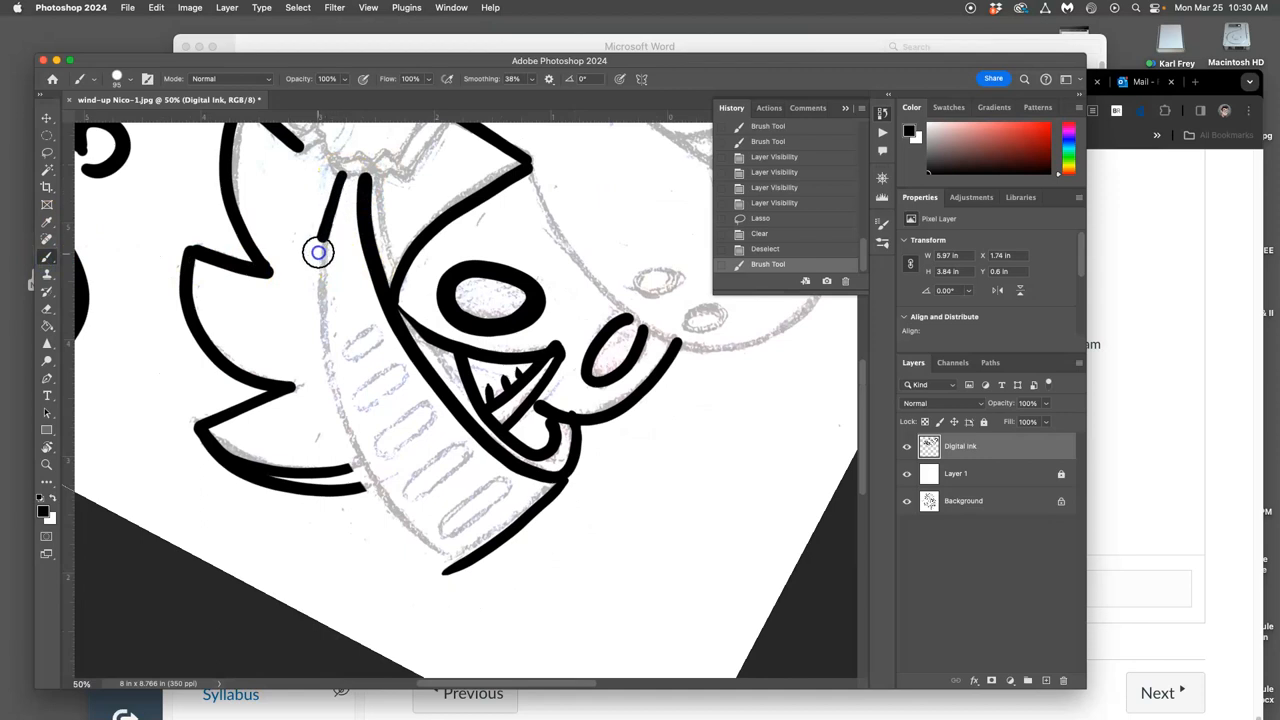
{"action": "left_click_drag", "start_coordinate": [318, 252], "coordinate": [452, 552]}
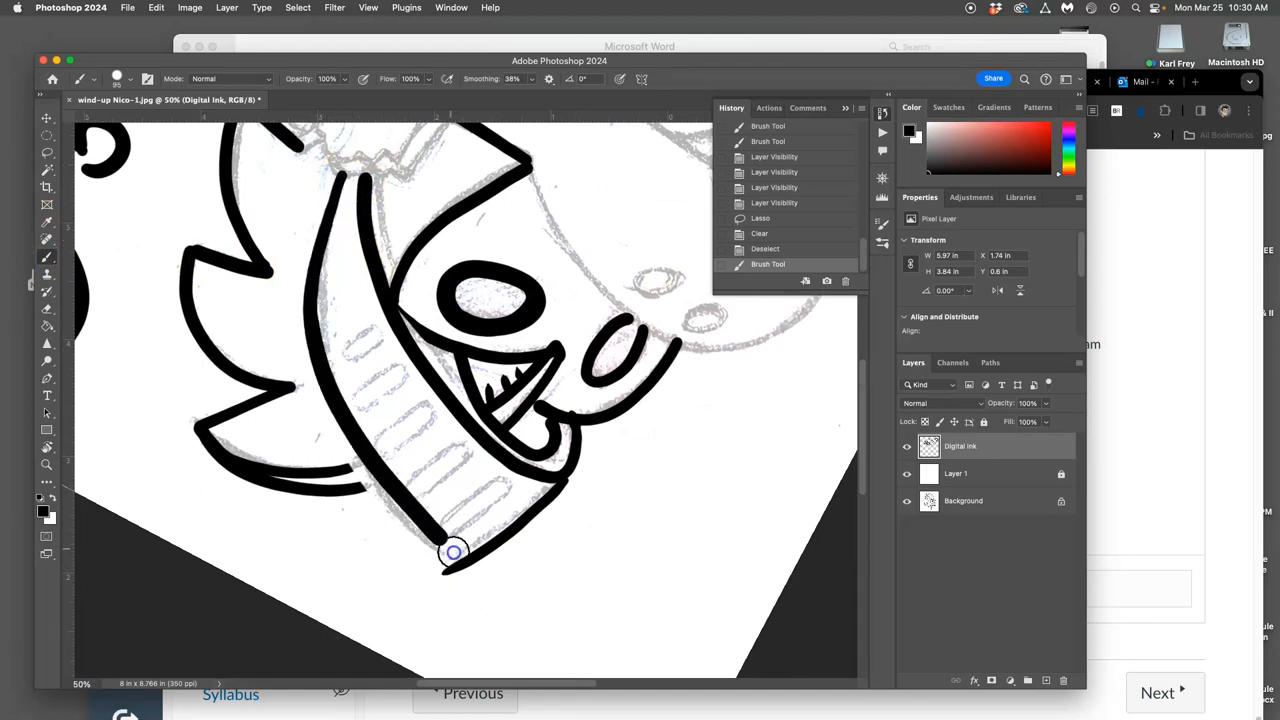
{"action": "left_click_drag", "start_coordinate": [452, 552], "coordinate": [340, 168]}
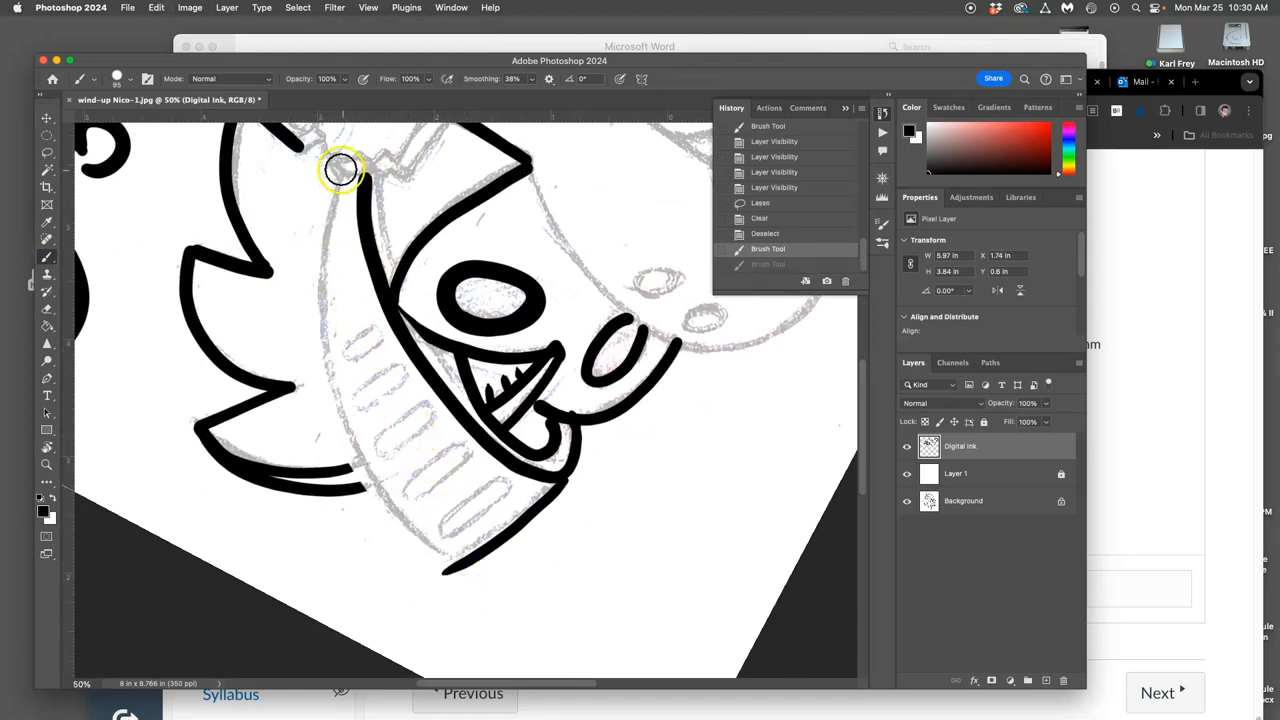
{"action": "left_click_drag", "start_coordinate": [340, 168], "coordinate": [352, 424]}
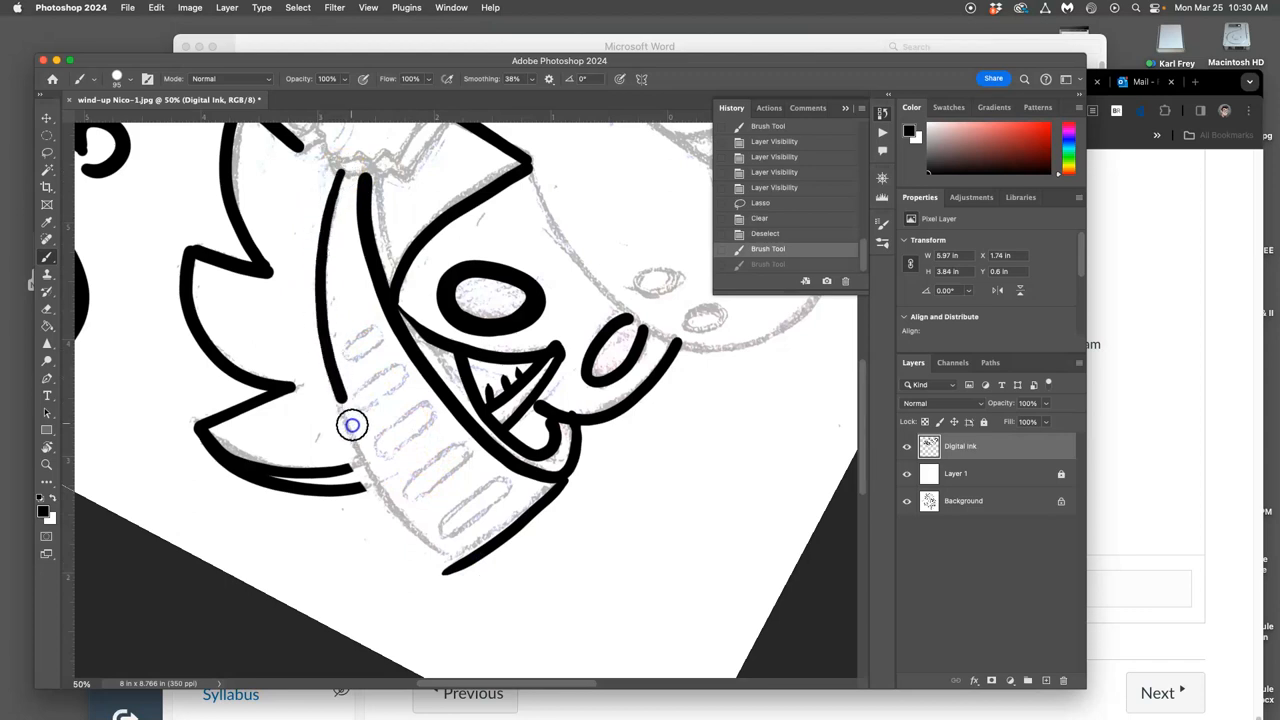
{"action": "left_click_drag", "start_coordinate": [352, 424], "coordinate": [460, 570]}
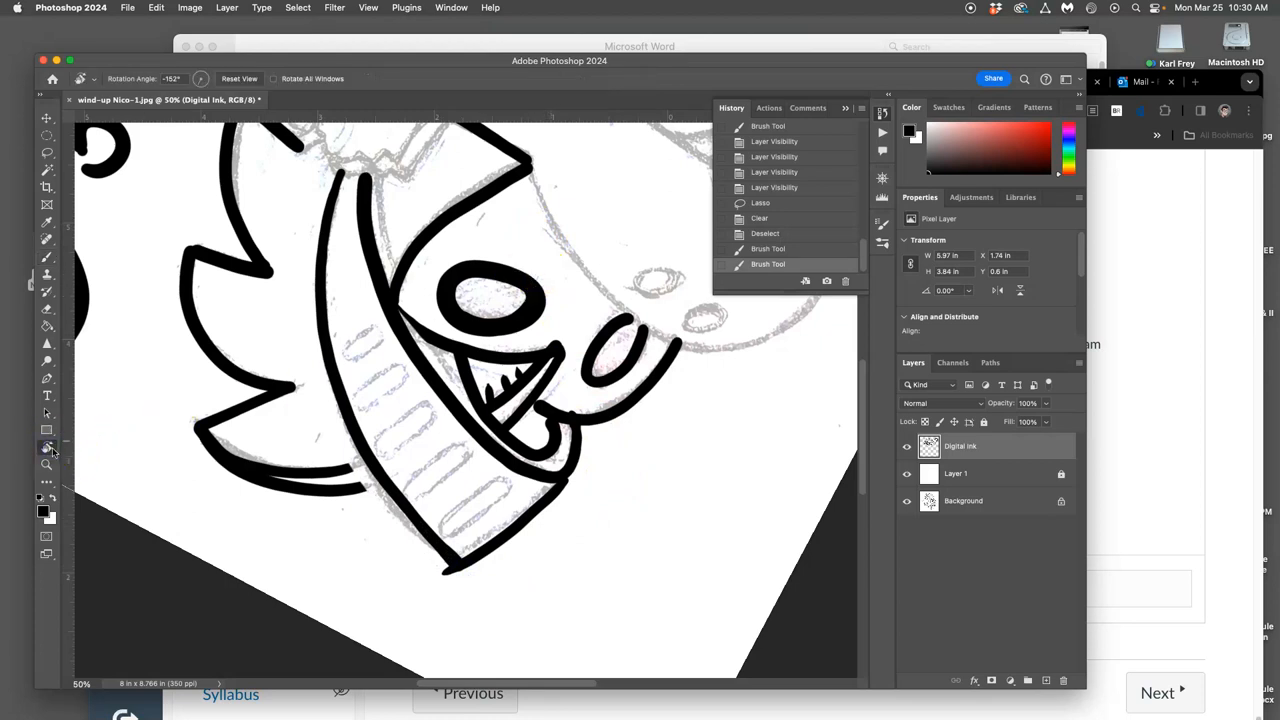
{"action": "left_click", "coordinate": [240, 78]}
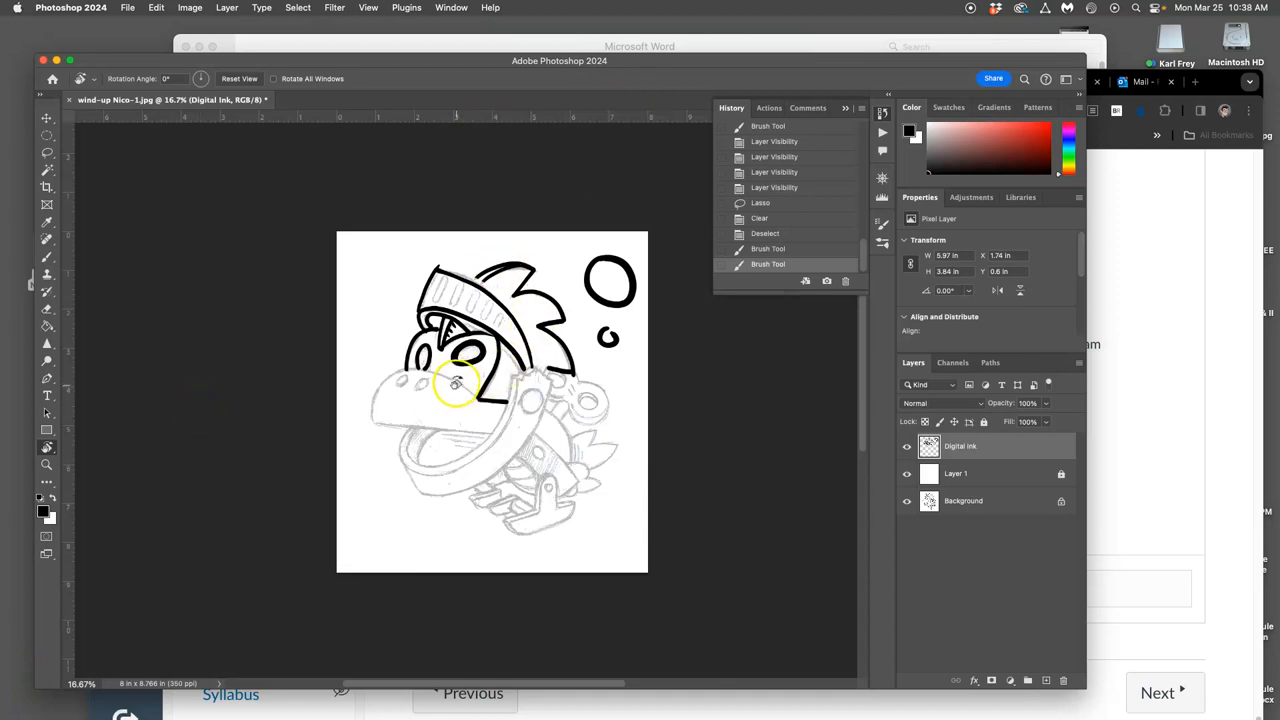
- Ink the top, tip and underside of the snout with the Brush
{"action": "left_click", "coordinate": [46, 258]}
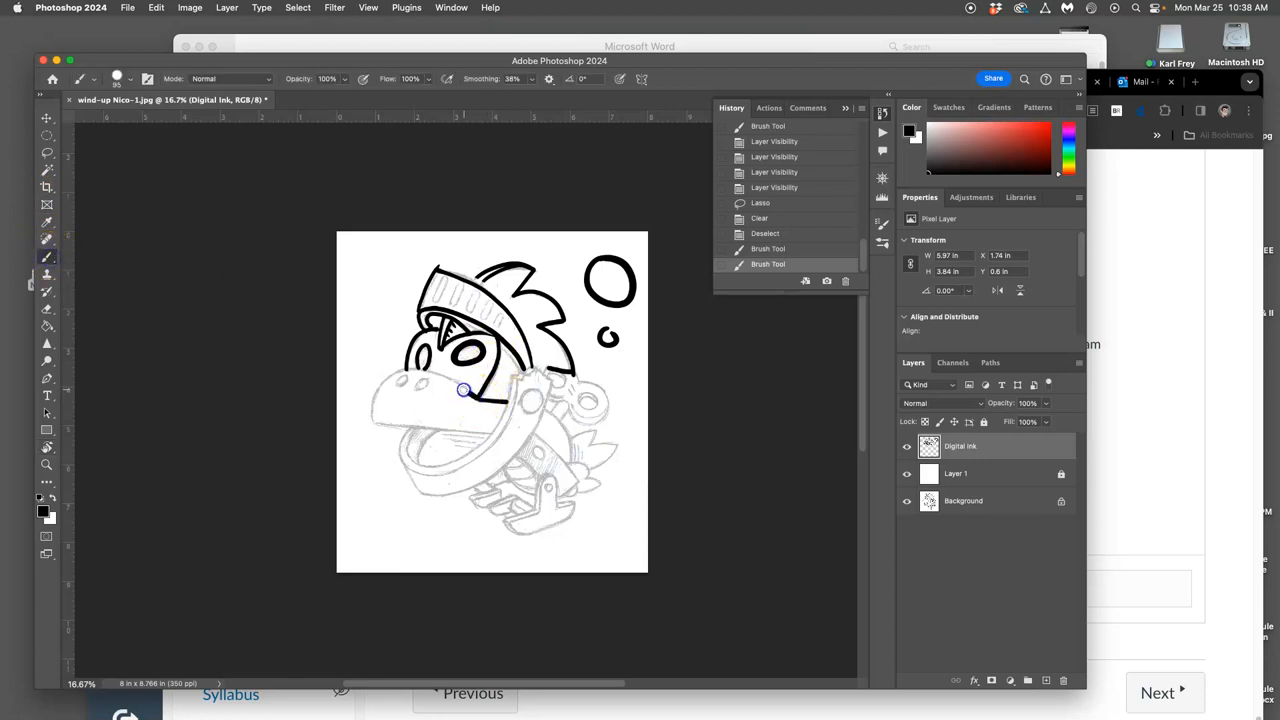
{"action": "left_click_drag", "start_coordinate": [464, 388], "coordinate": [376, 398]}
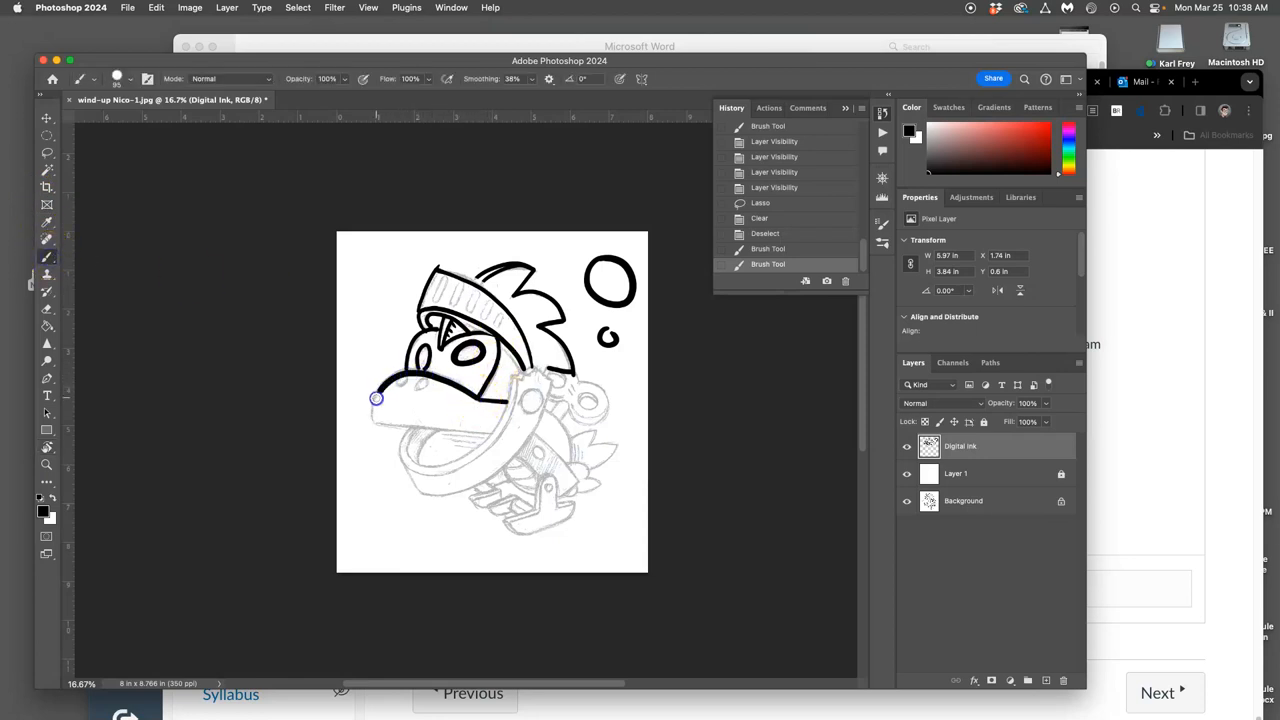
{"action": "left_click_drag", "start_coordinate": [376, 398], "coordinate": [404, 436]}
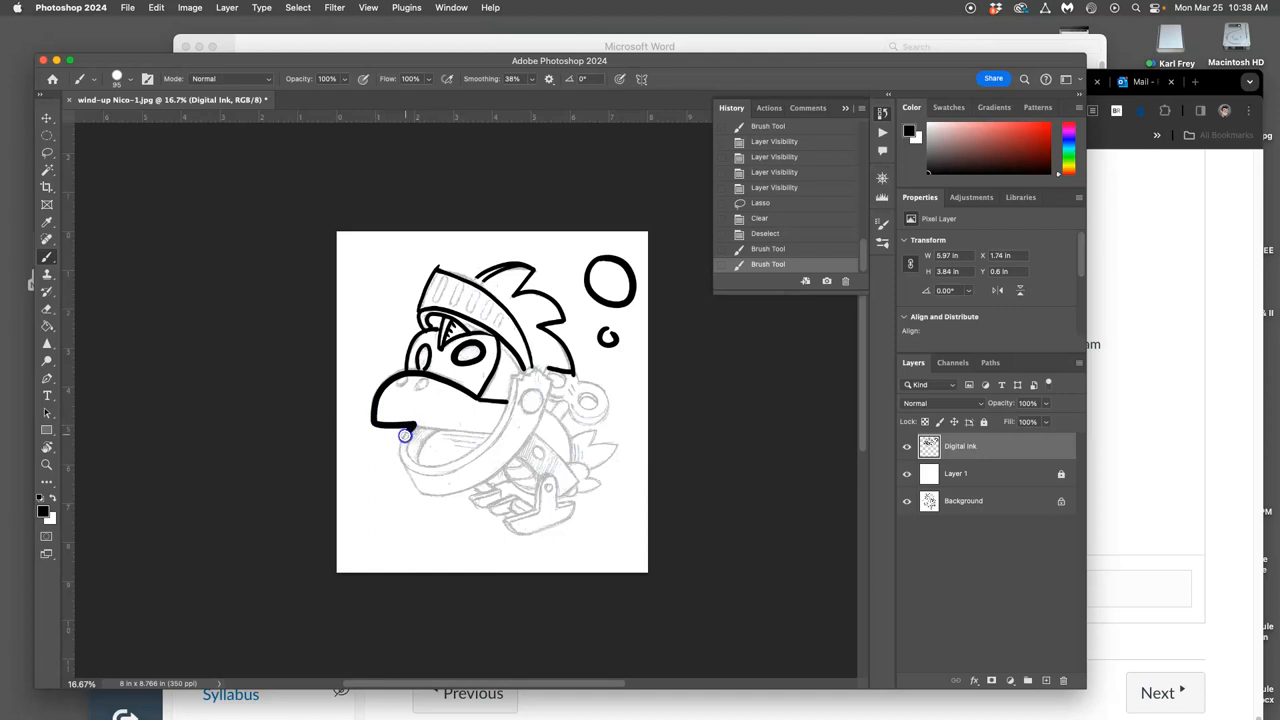
{"action": "left_click_drag", "start_coordinate": [404, 434], "coordinate": [444, 488]}
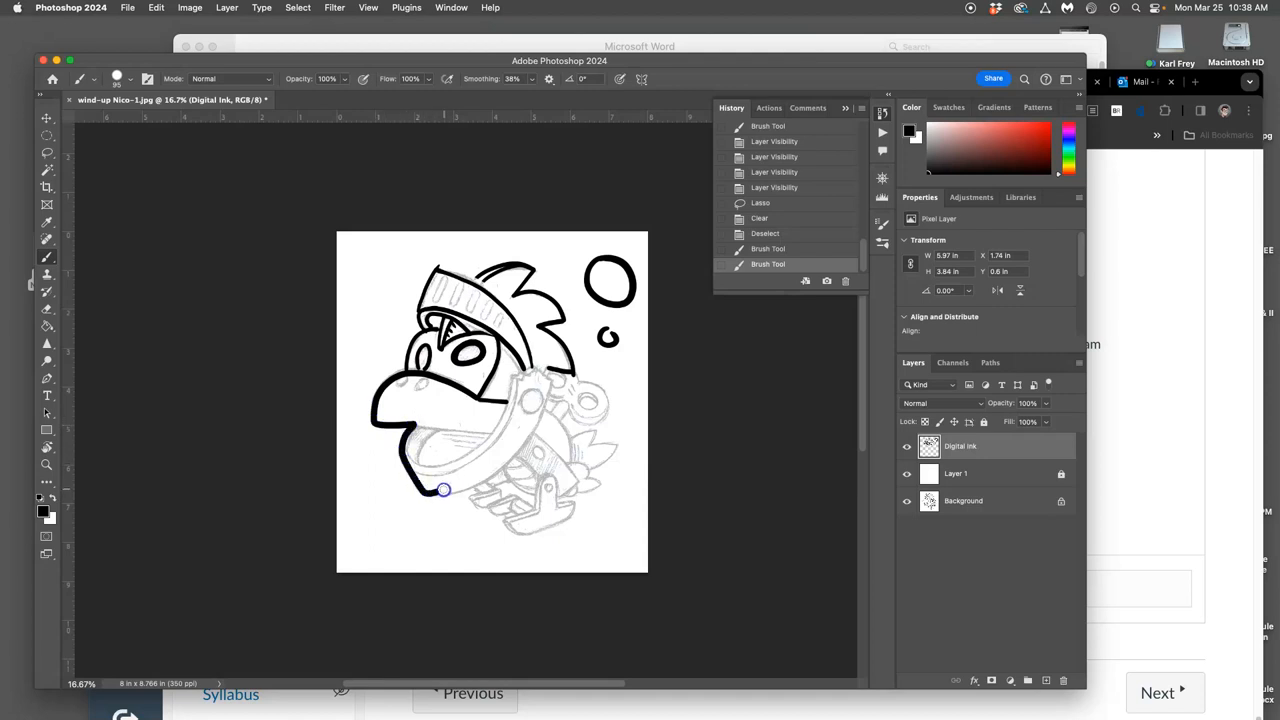
- Trace the lower jaw outline along to its bottom
{"action": "left_click_drag", "start_coordinate": [444, 488], "coordinate": [472, 496]}
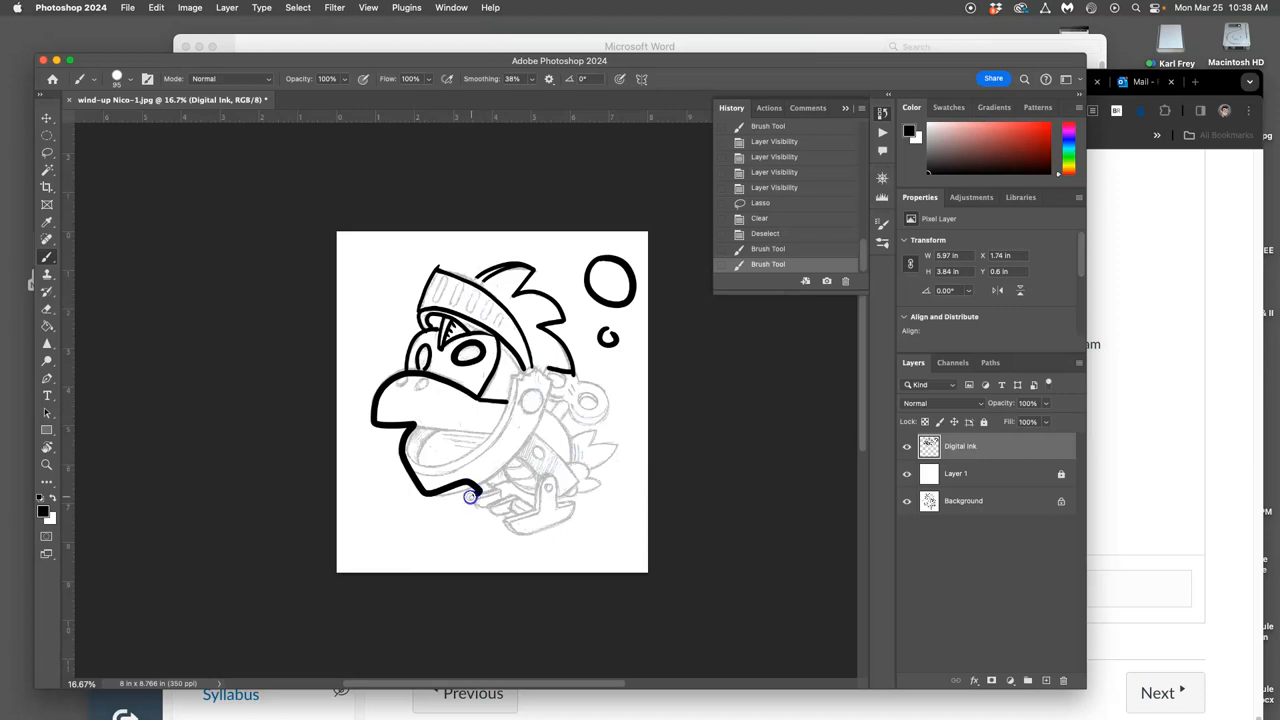
{"action": "left_click_drag", "start_coordinate": [472, 498], "coordinate": [512, 516]}
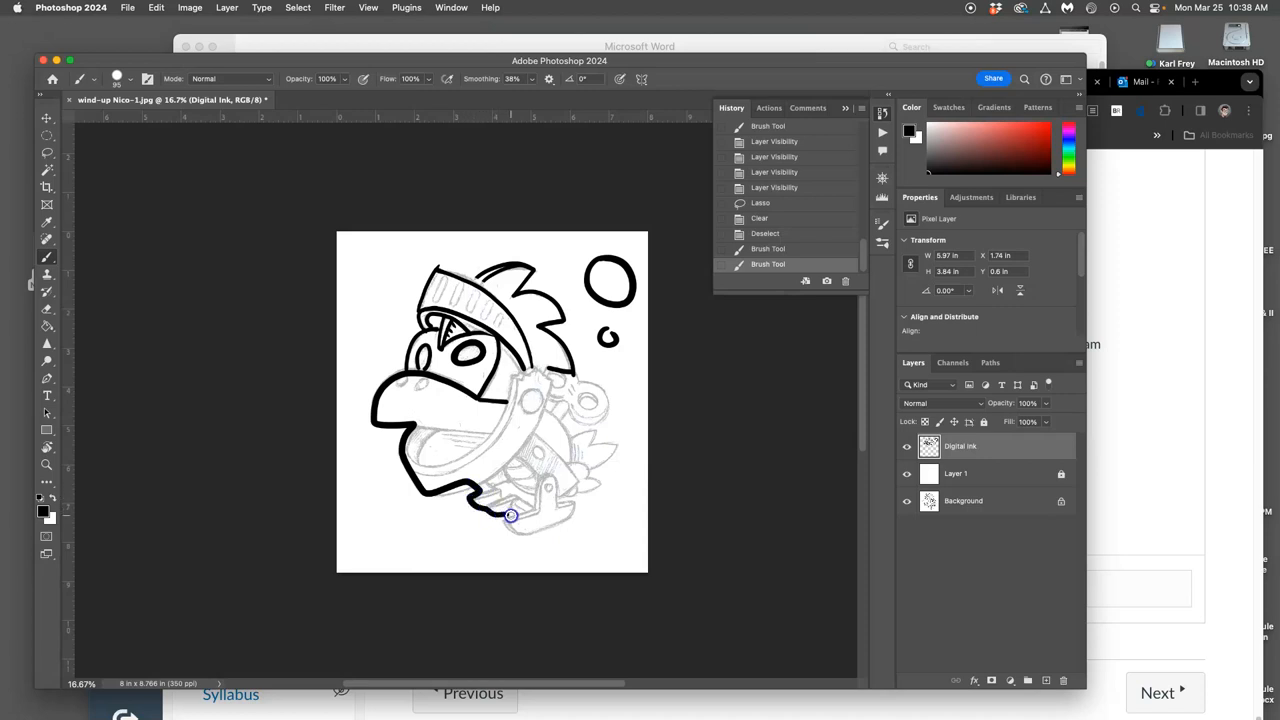
{"action": "left_click_drag", "start_coordinate": [512, 516], "coordinate": [558, 520]}
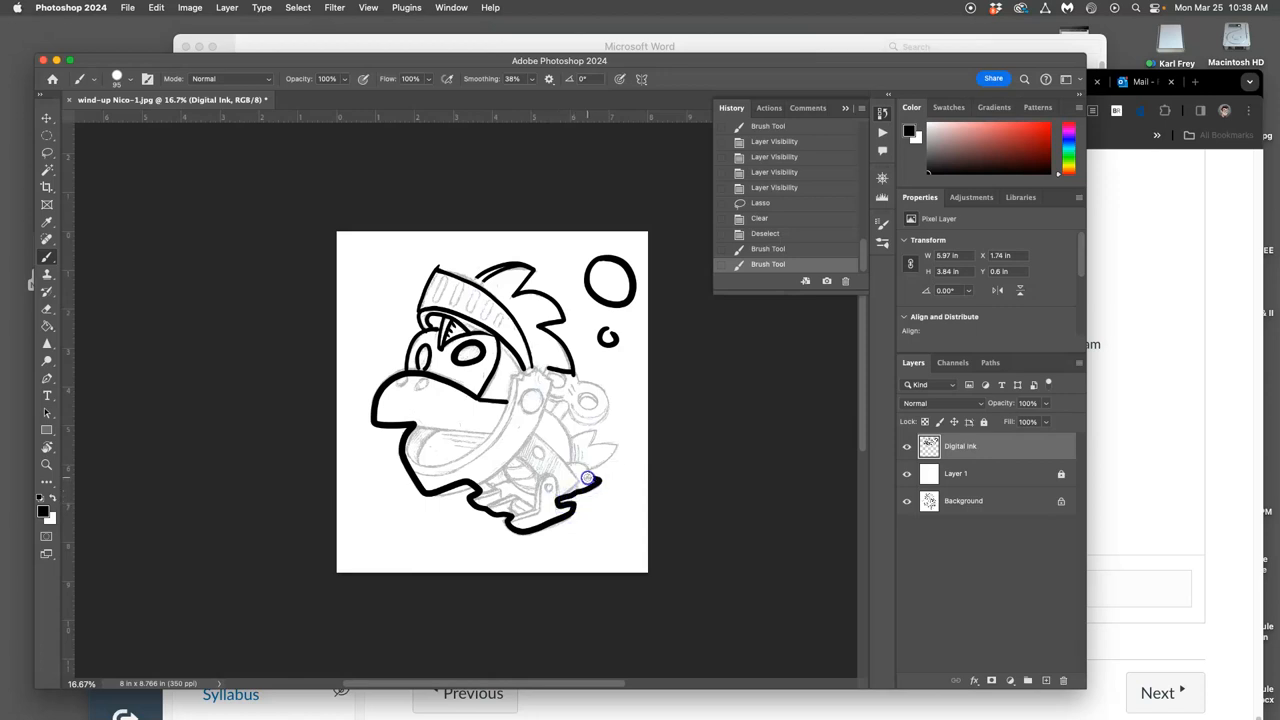
- Ink the collar below the jaw and the ring above it
{"action": "left_click_drag", "start_coordinate": [586, 478], "coordinate": [614, 444]}
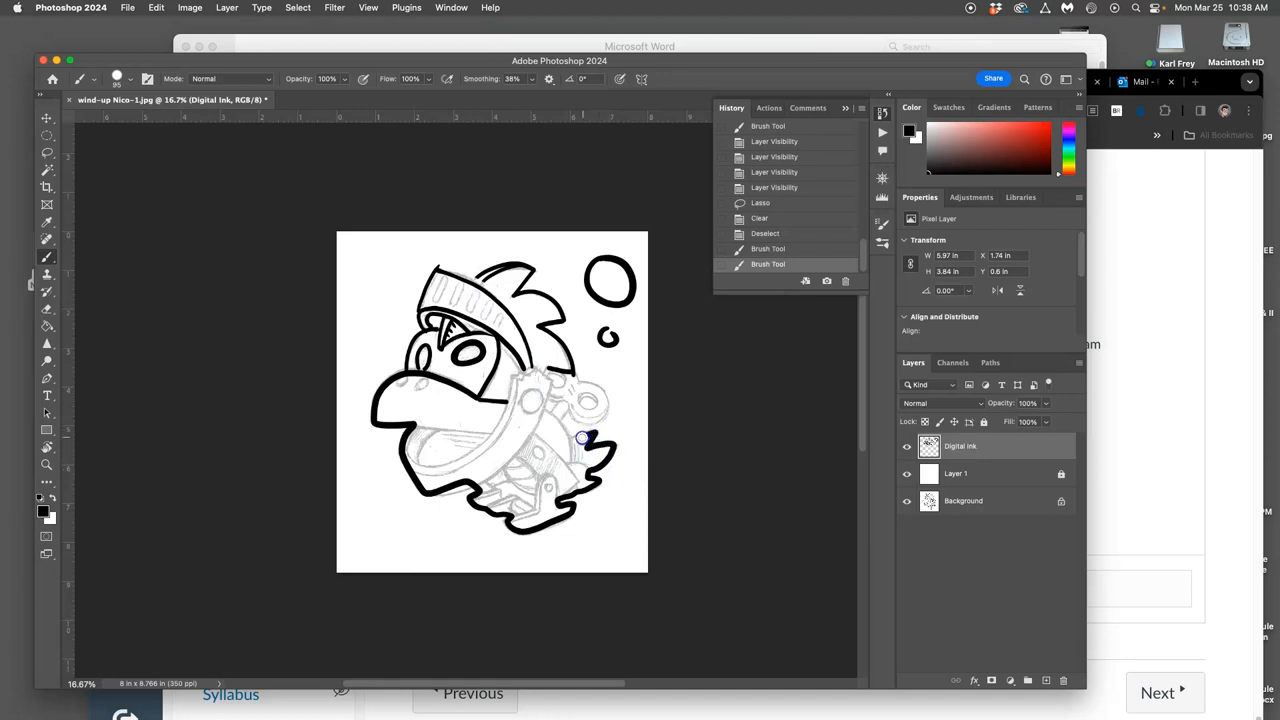
{"action": "left_click_drag", "start_coordinate": [584, 438], "coordinate": [564, 408]}
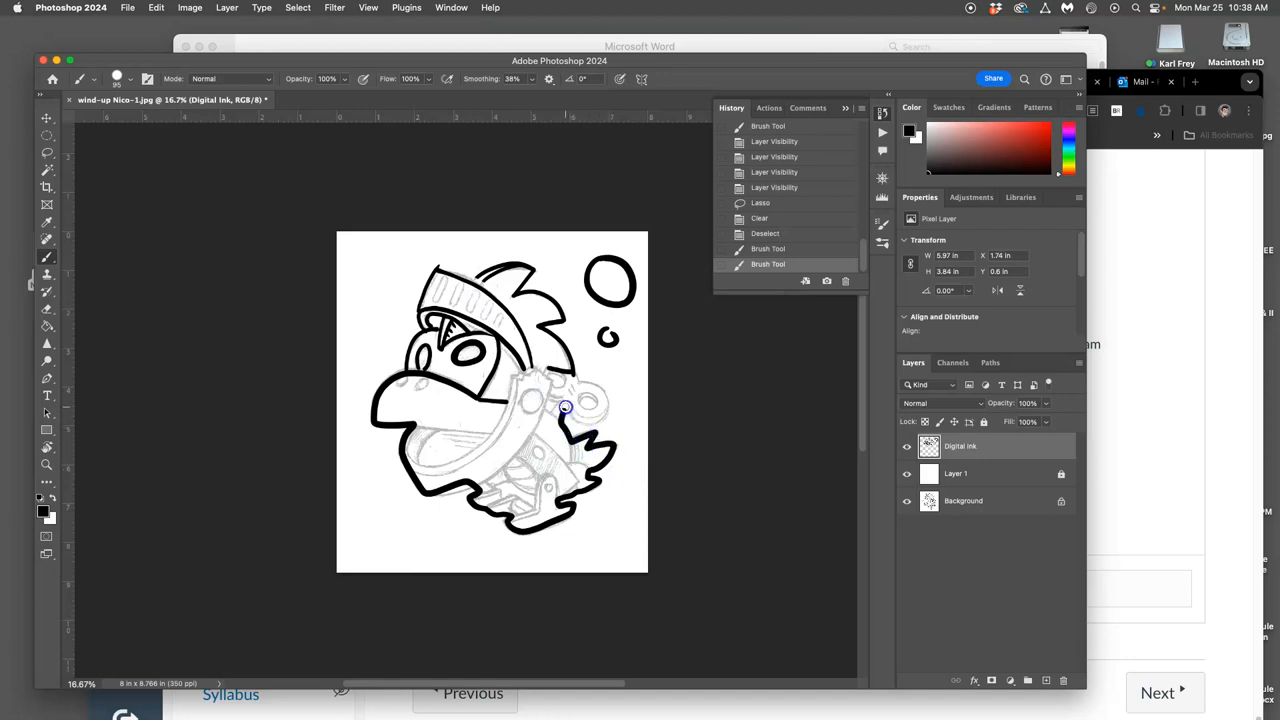
{"action": "left_click_drag", "start_coordinate": [564, 408], "coordinate": [596, 390]}
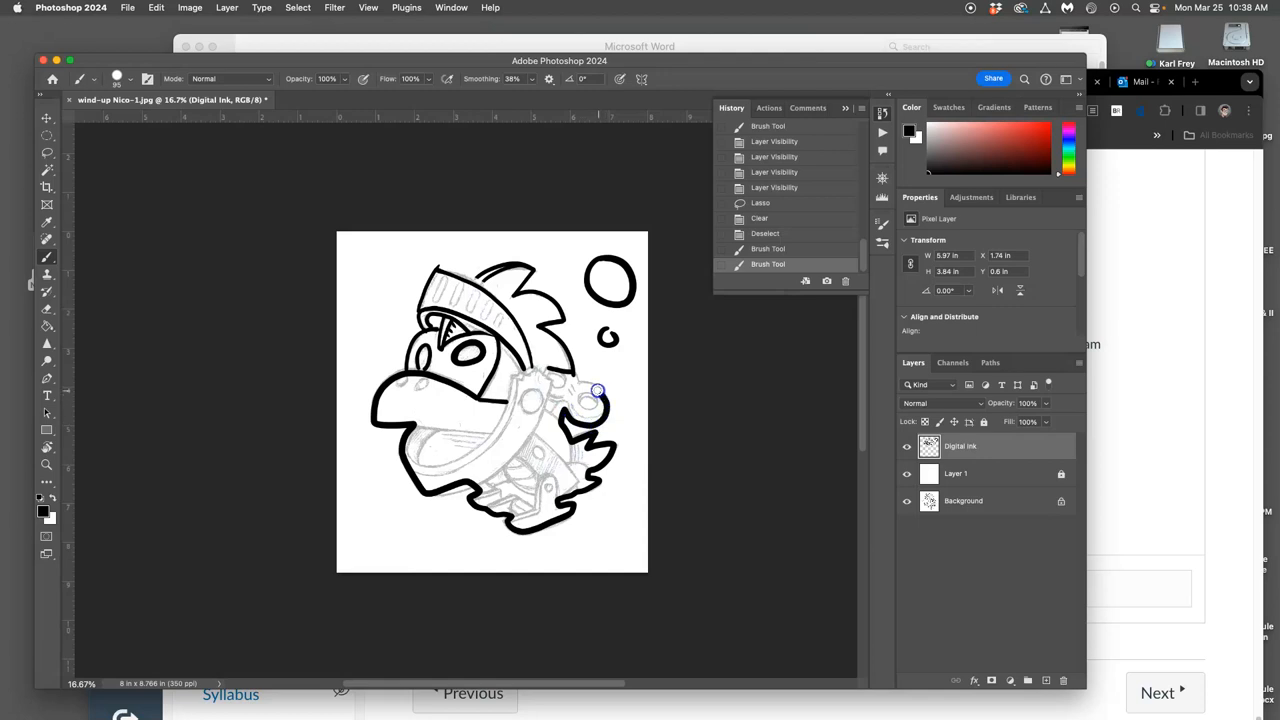